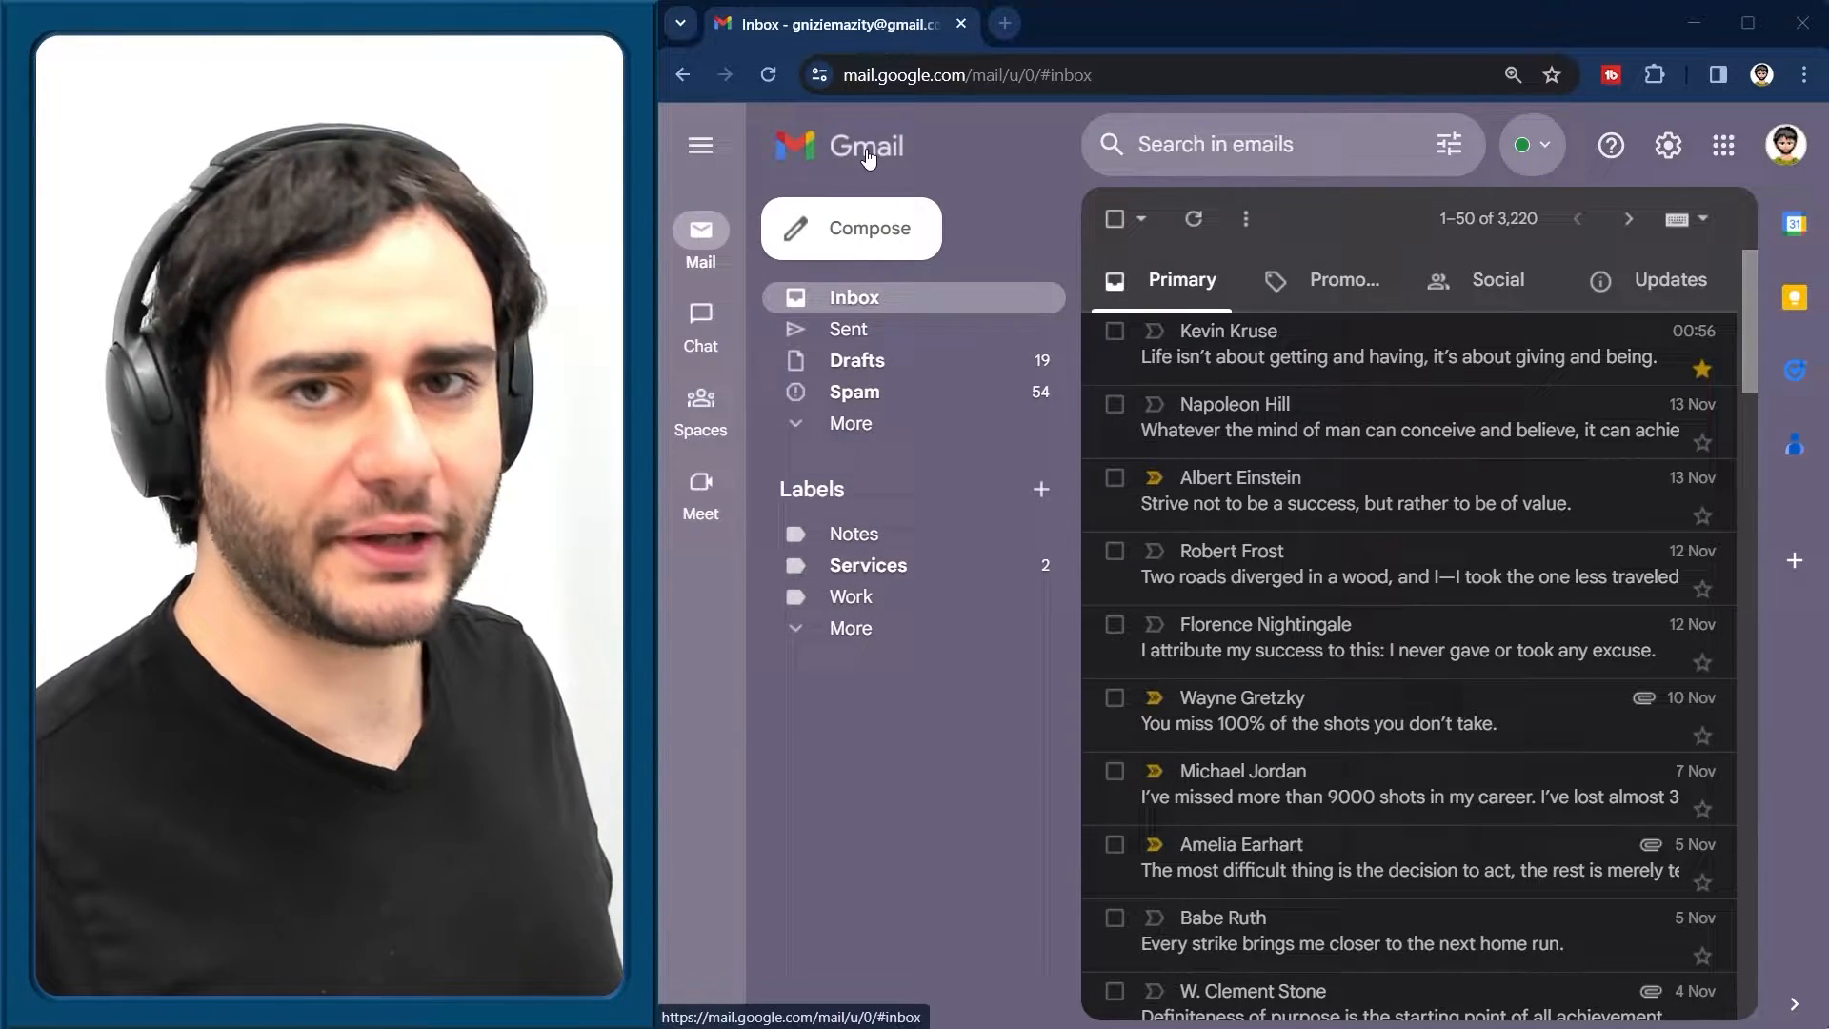
mouse_move(869, 158)
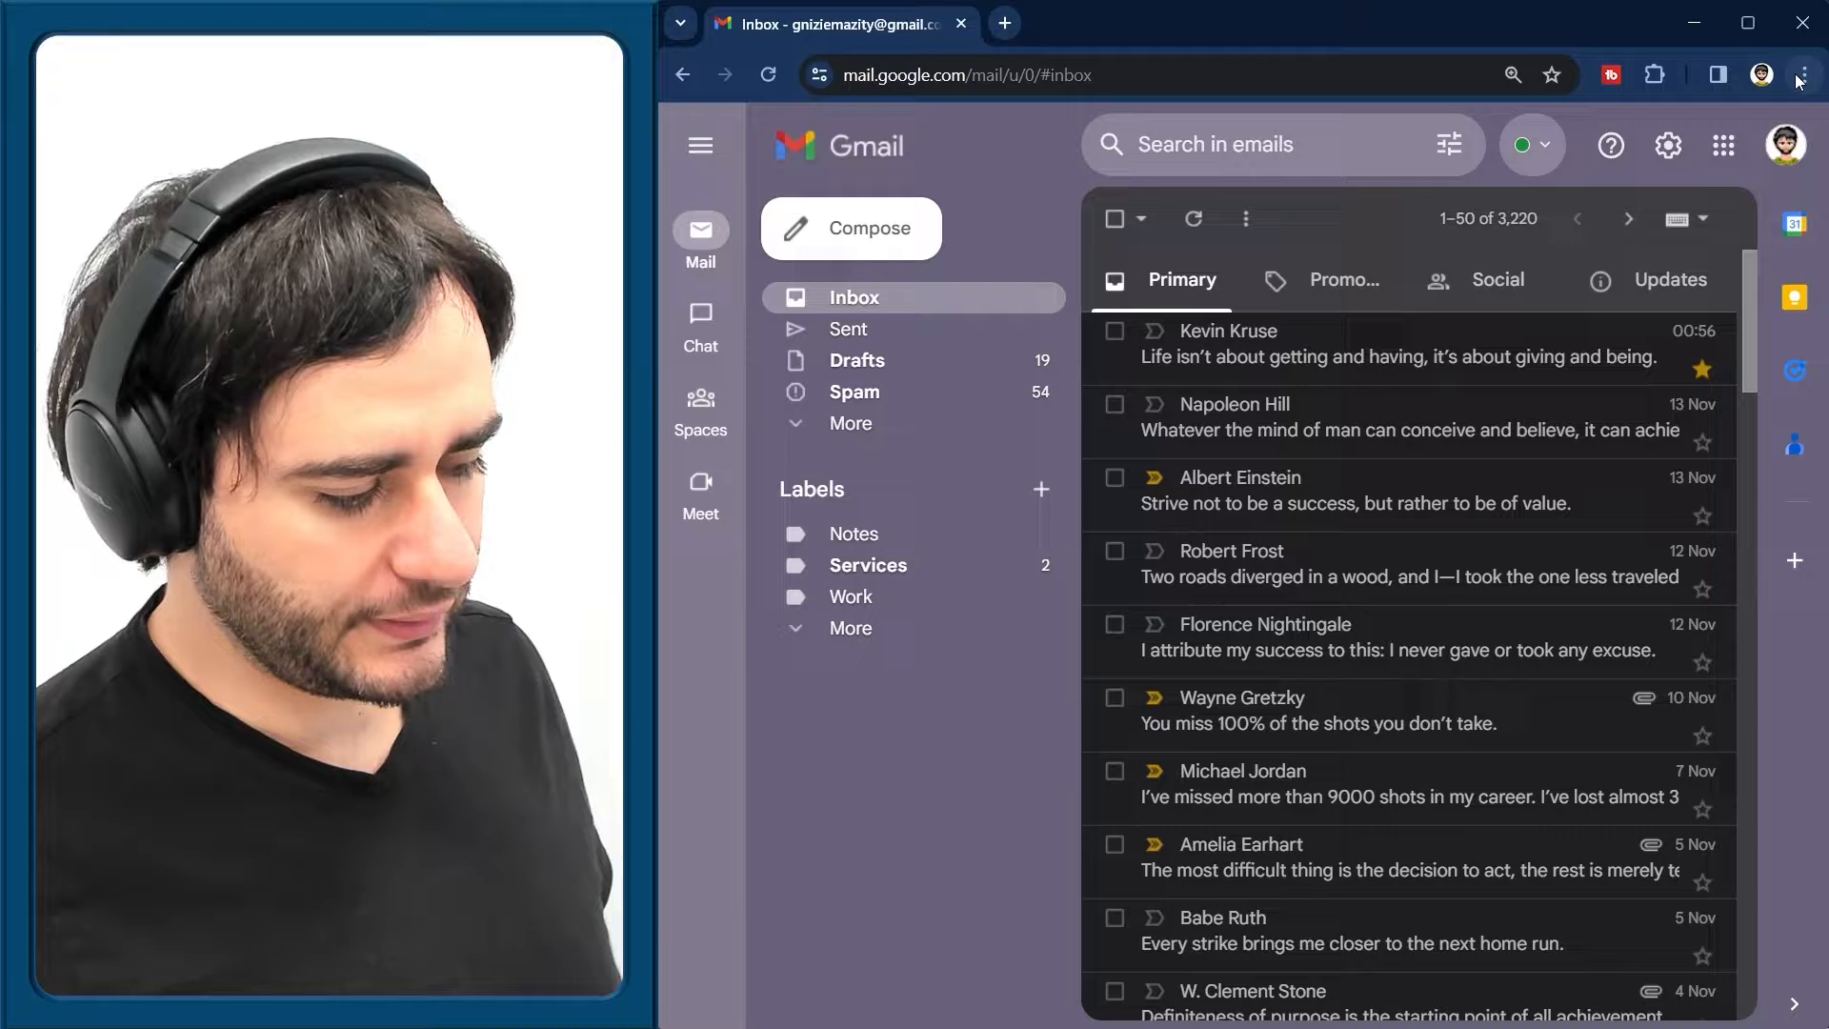
Reveal Chrome's More tools options from the three-dot menu on the Gmail inbox
left_click(1803, 75)
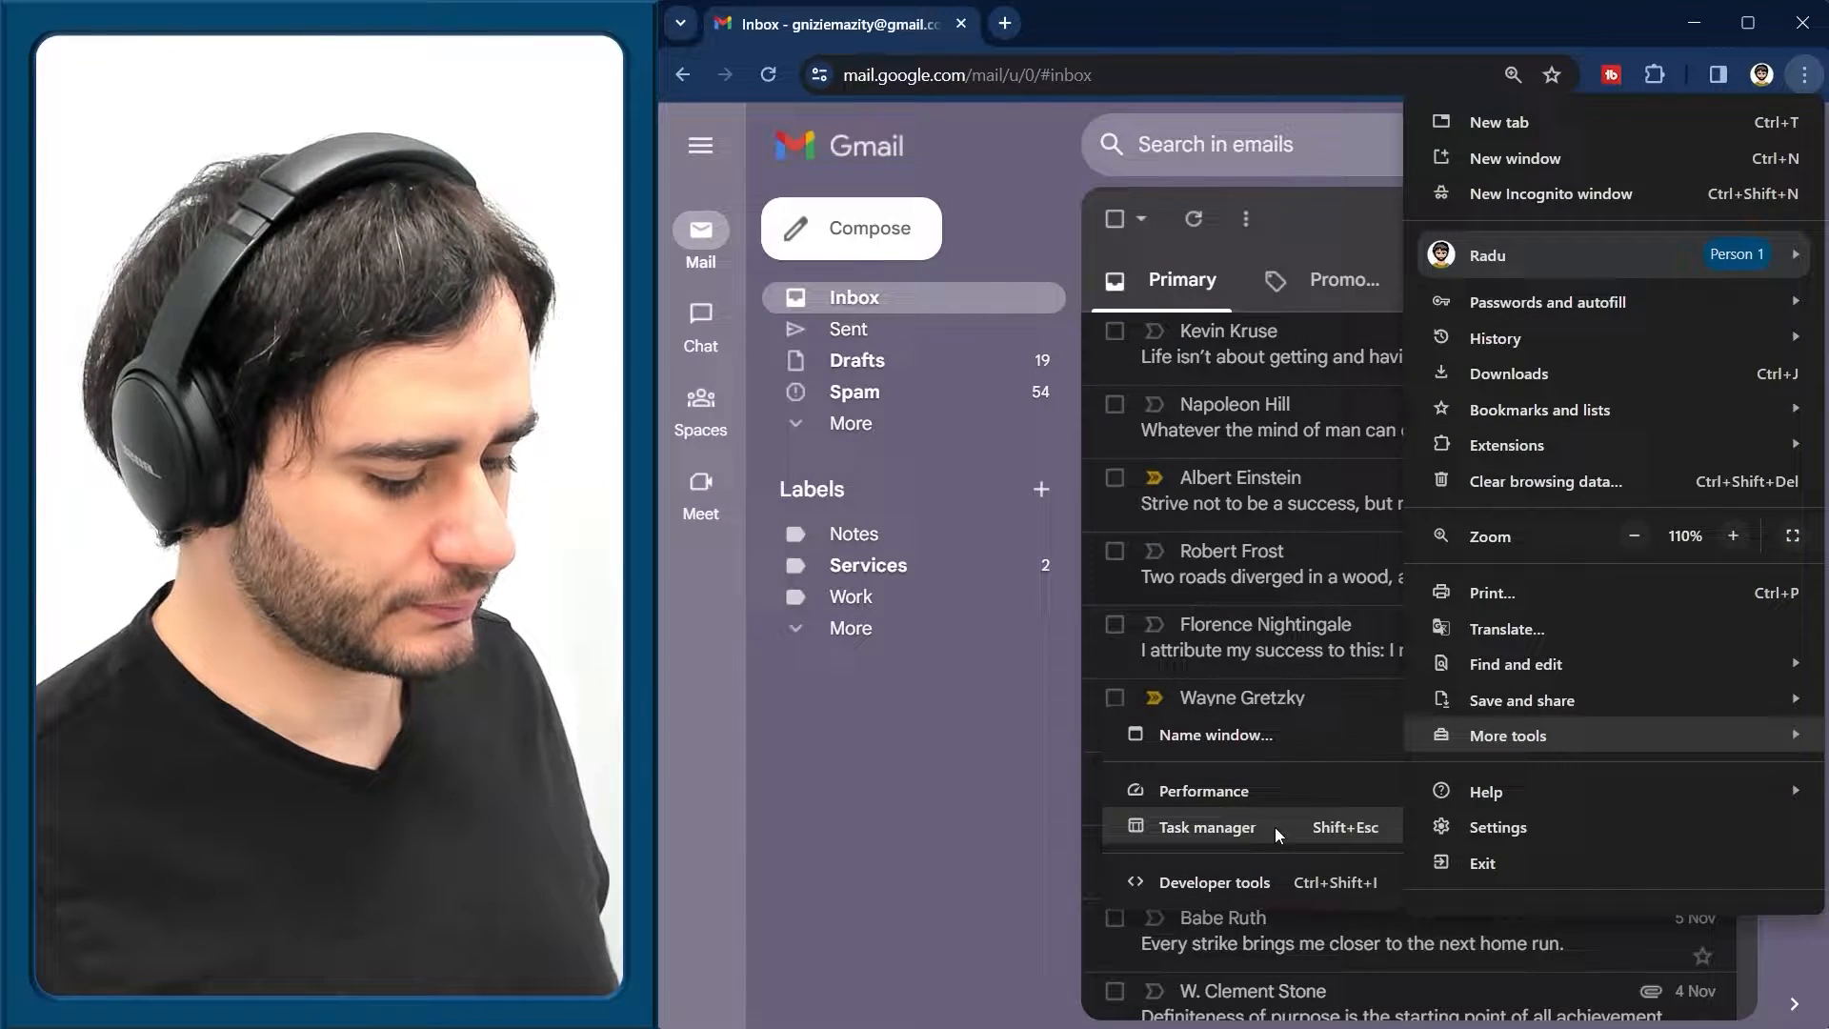
Inspect the Kevin Kruse sender and xT preview elements, then list the other DevTools panels
left_click(1211, 882)
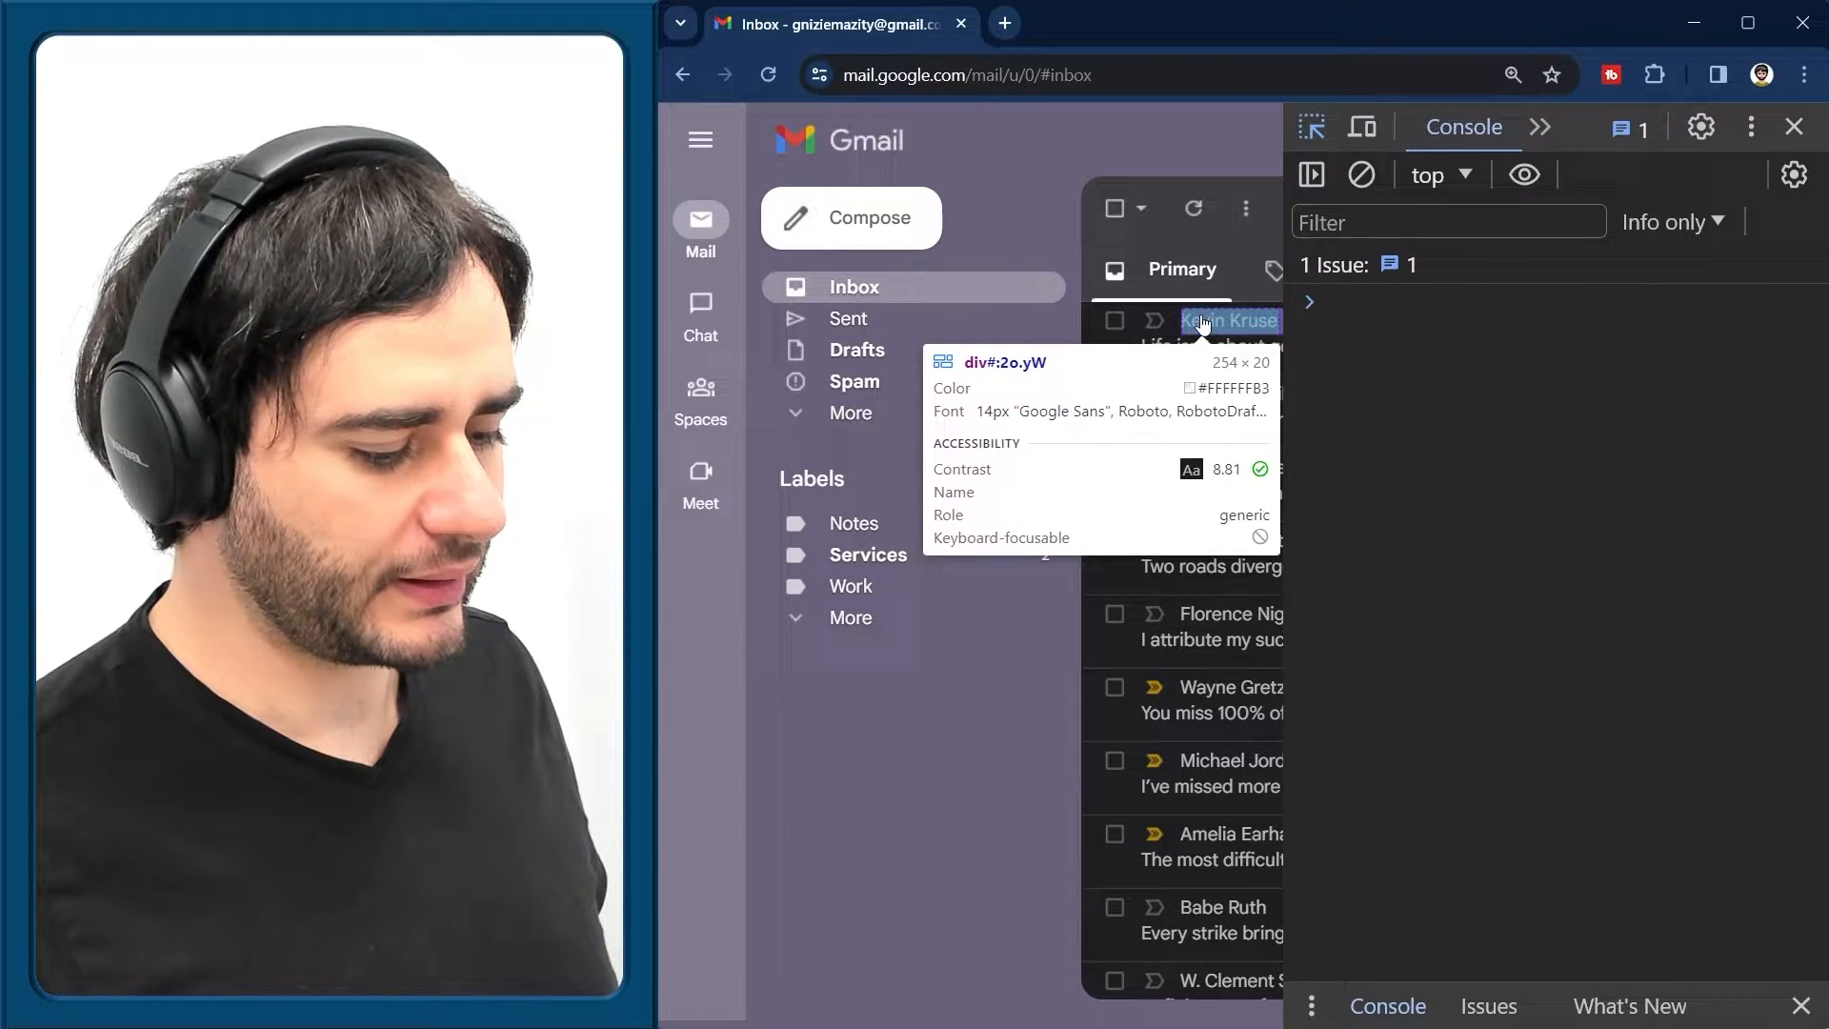
left_click(1204, 324)
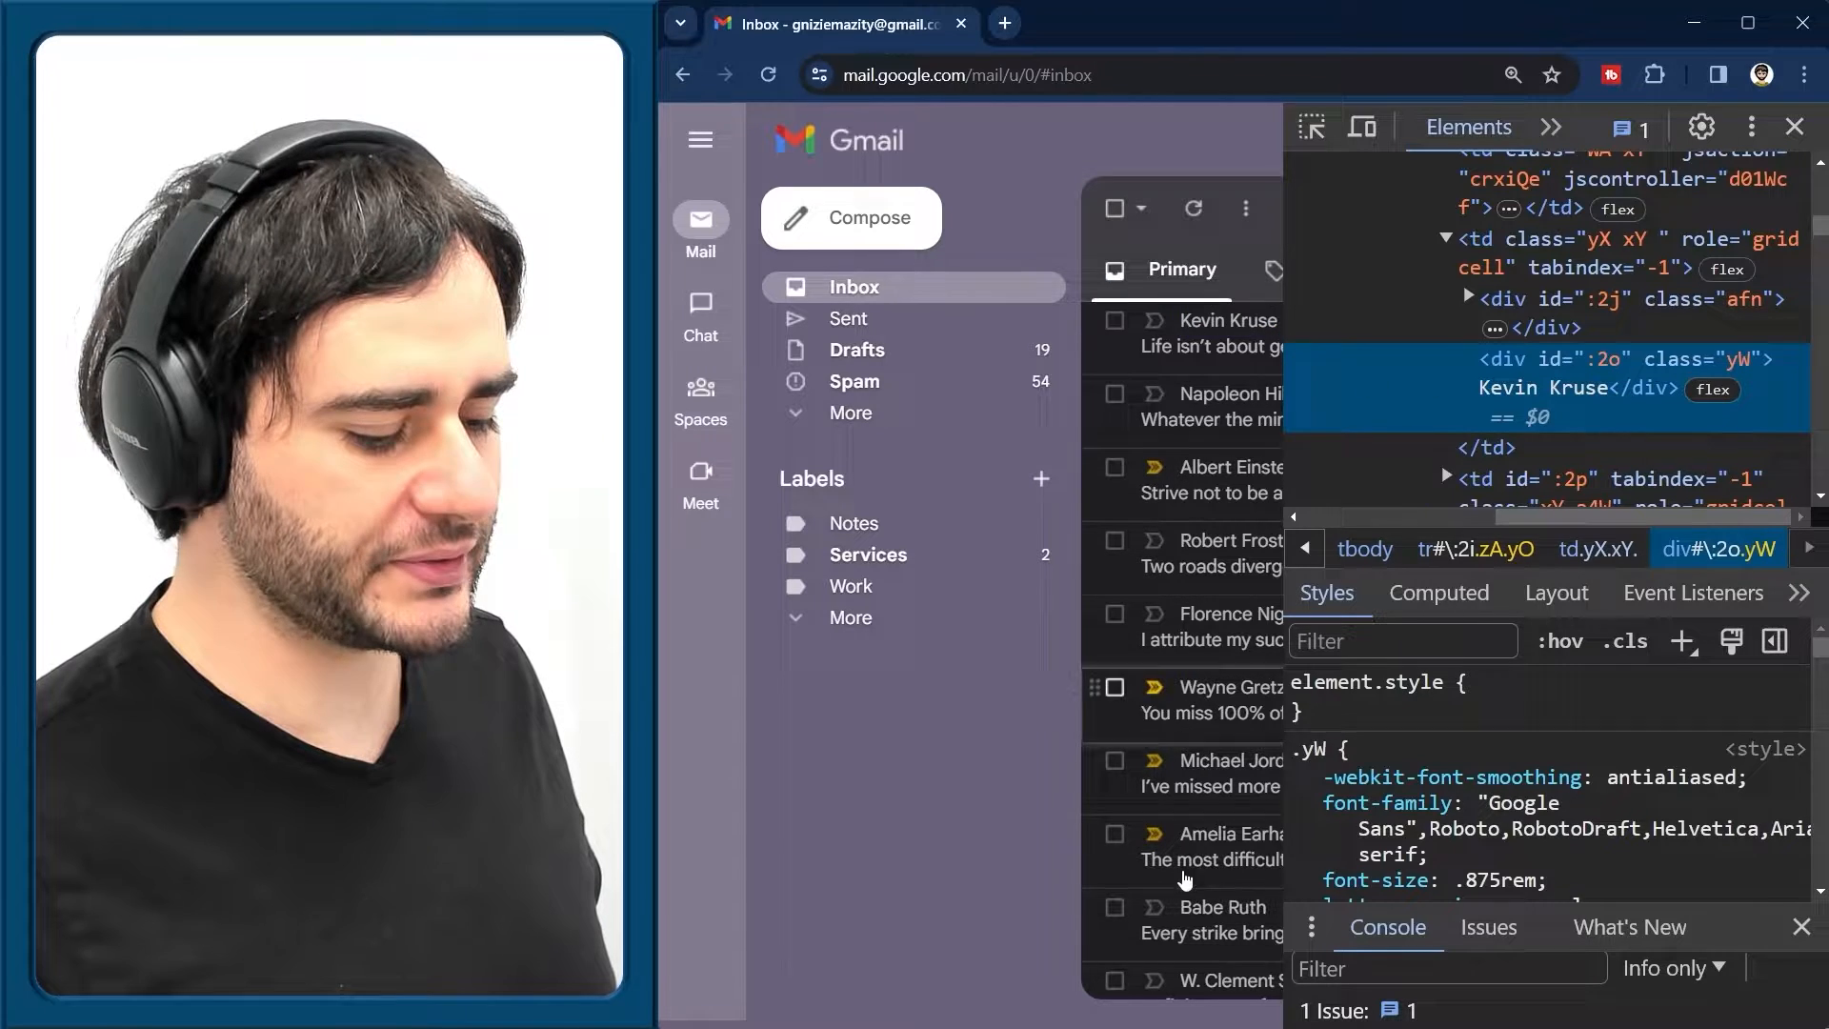
mouse_move(1713, 371)
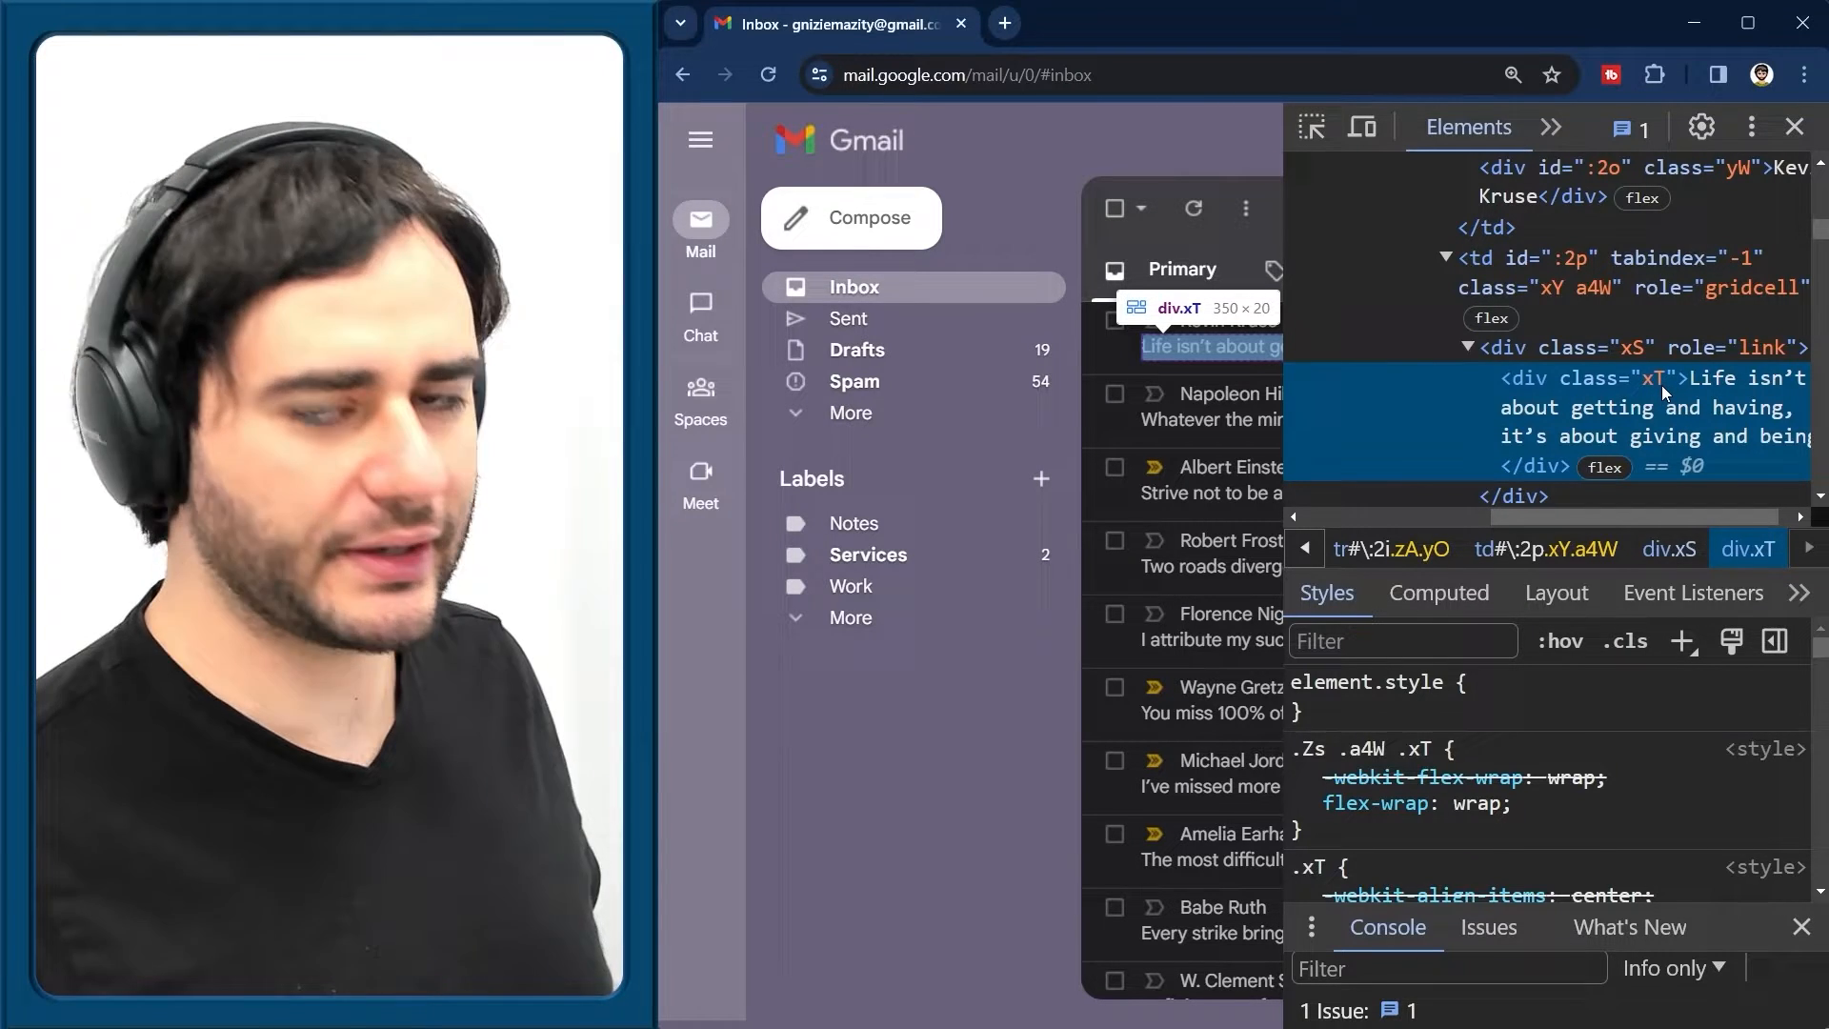
left_click(1550, 126)
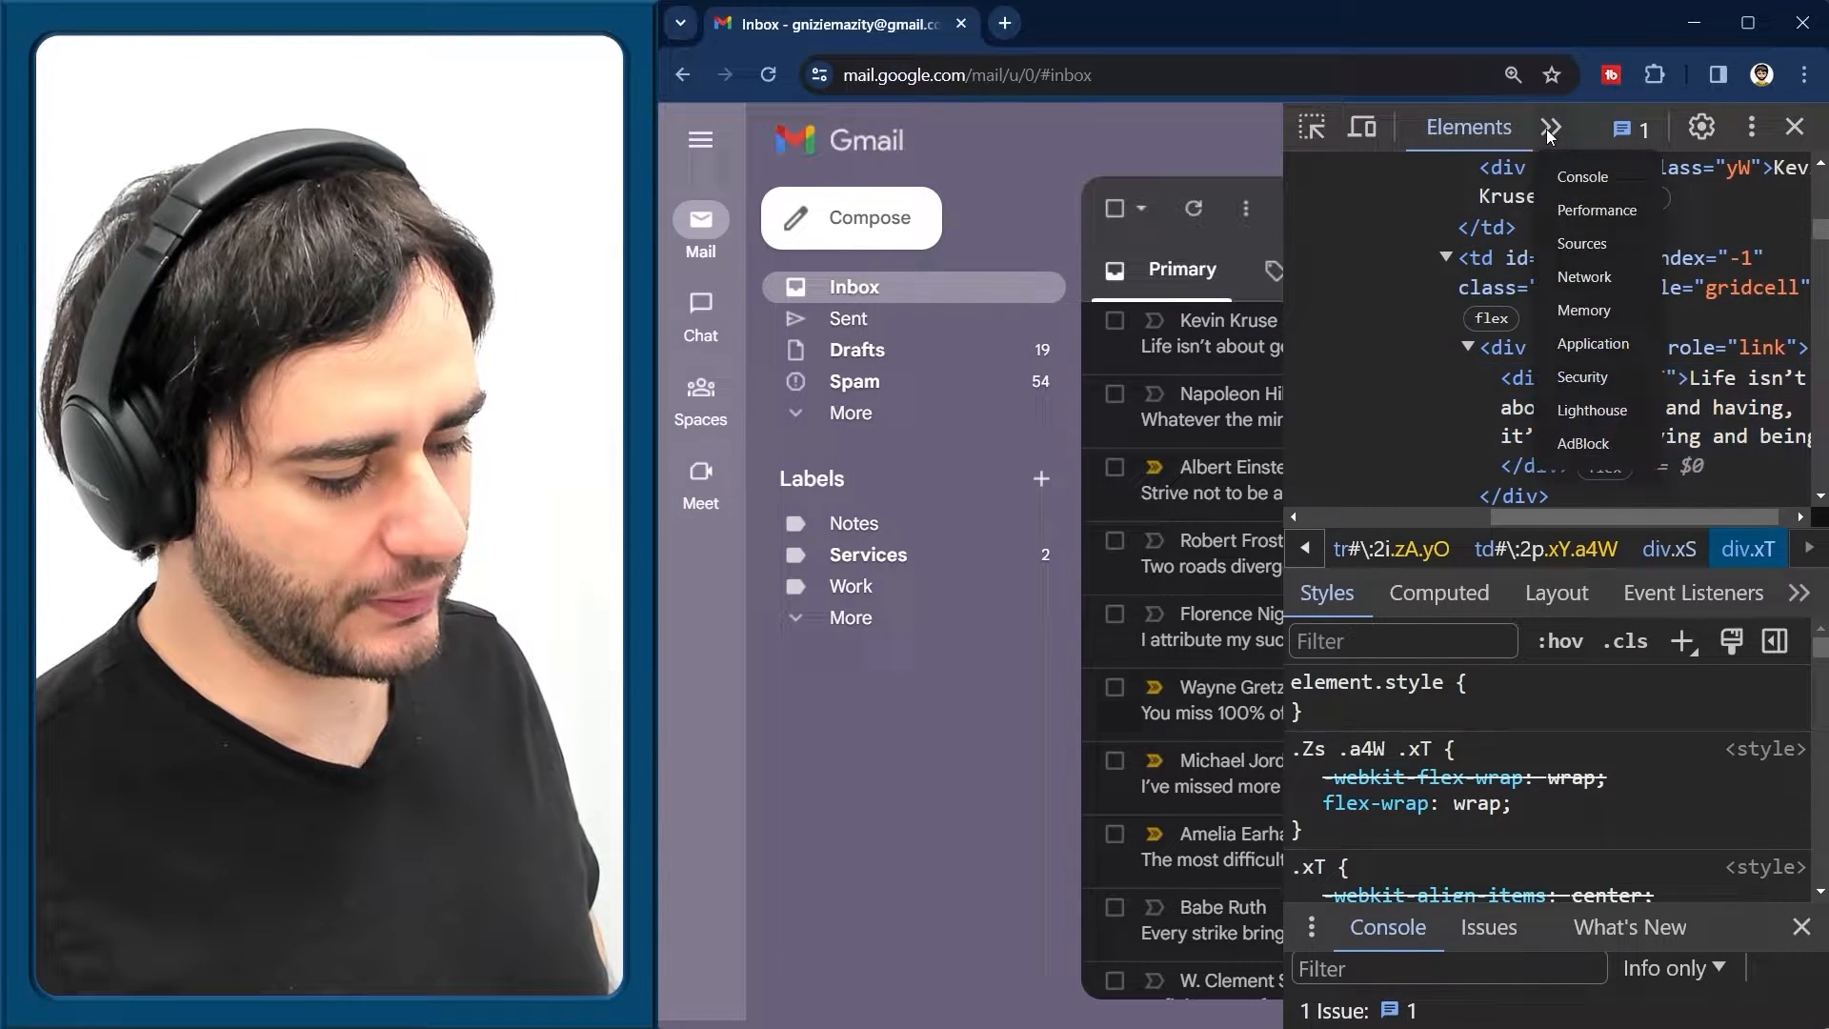
In the Console, define texts = document.getElementsByClassName("xT") and display its 50-item collection
left_click(1581, 175)
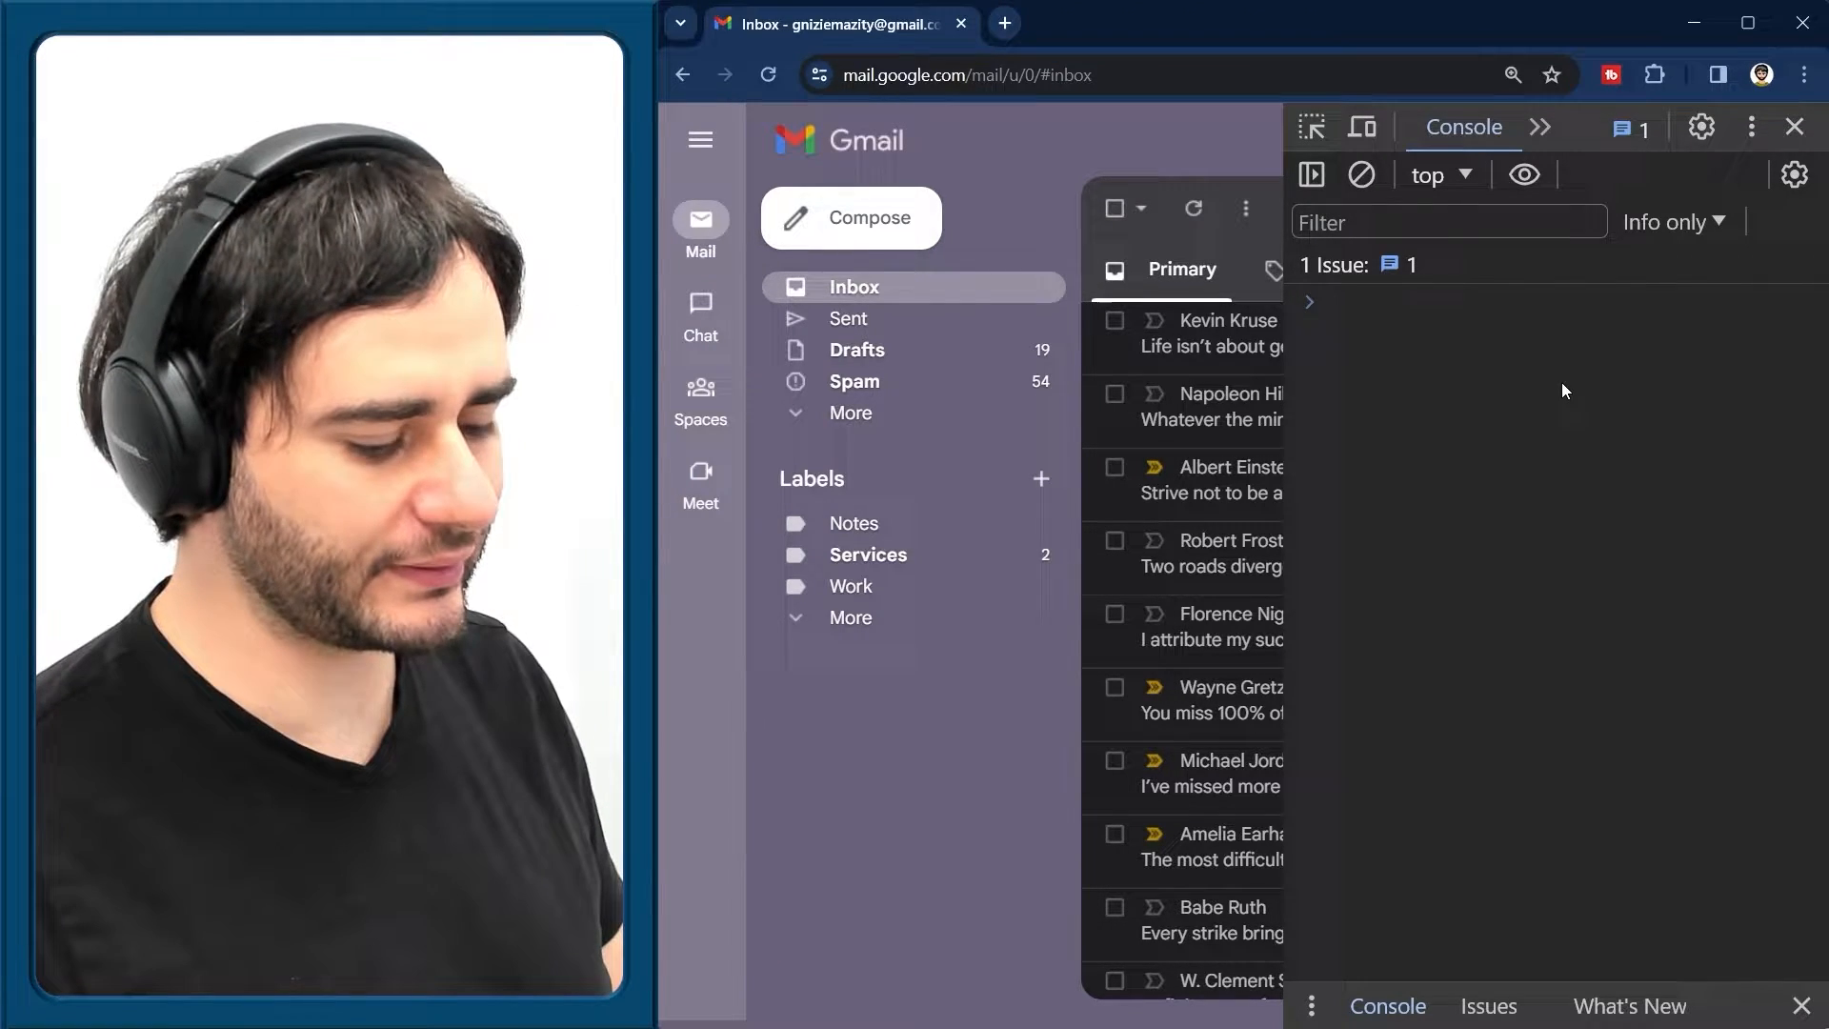
type("const texts =")
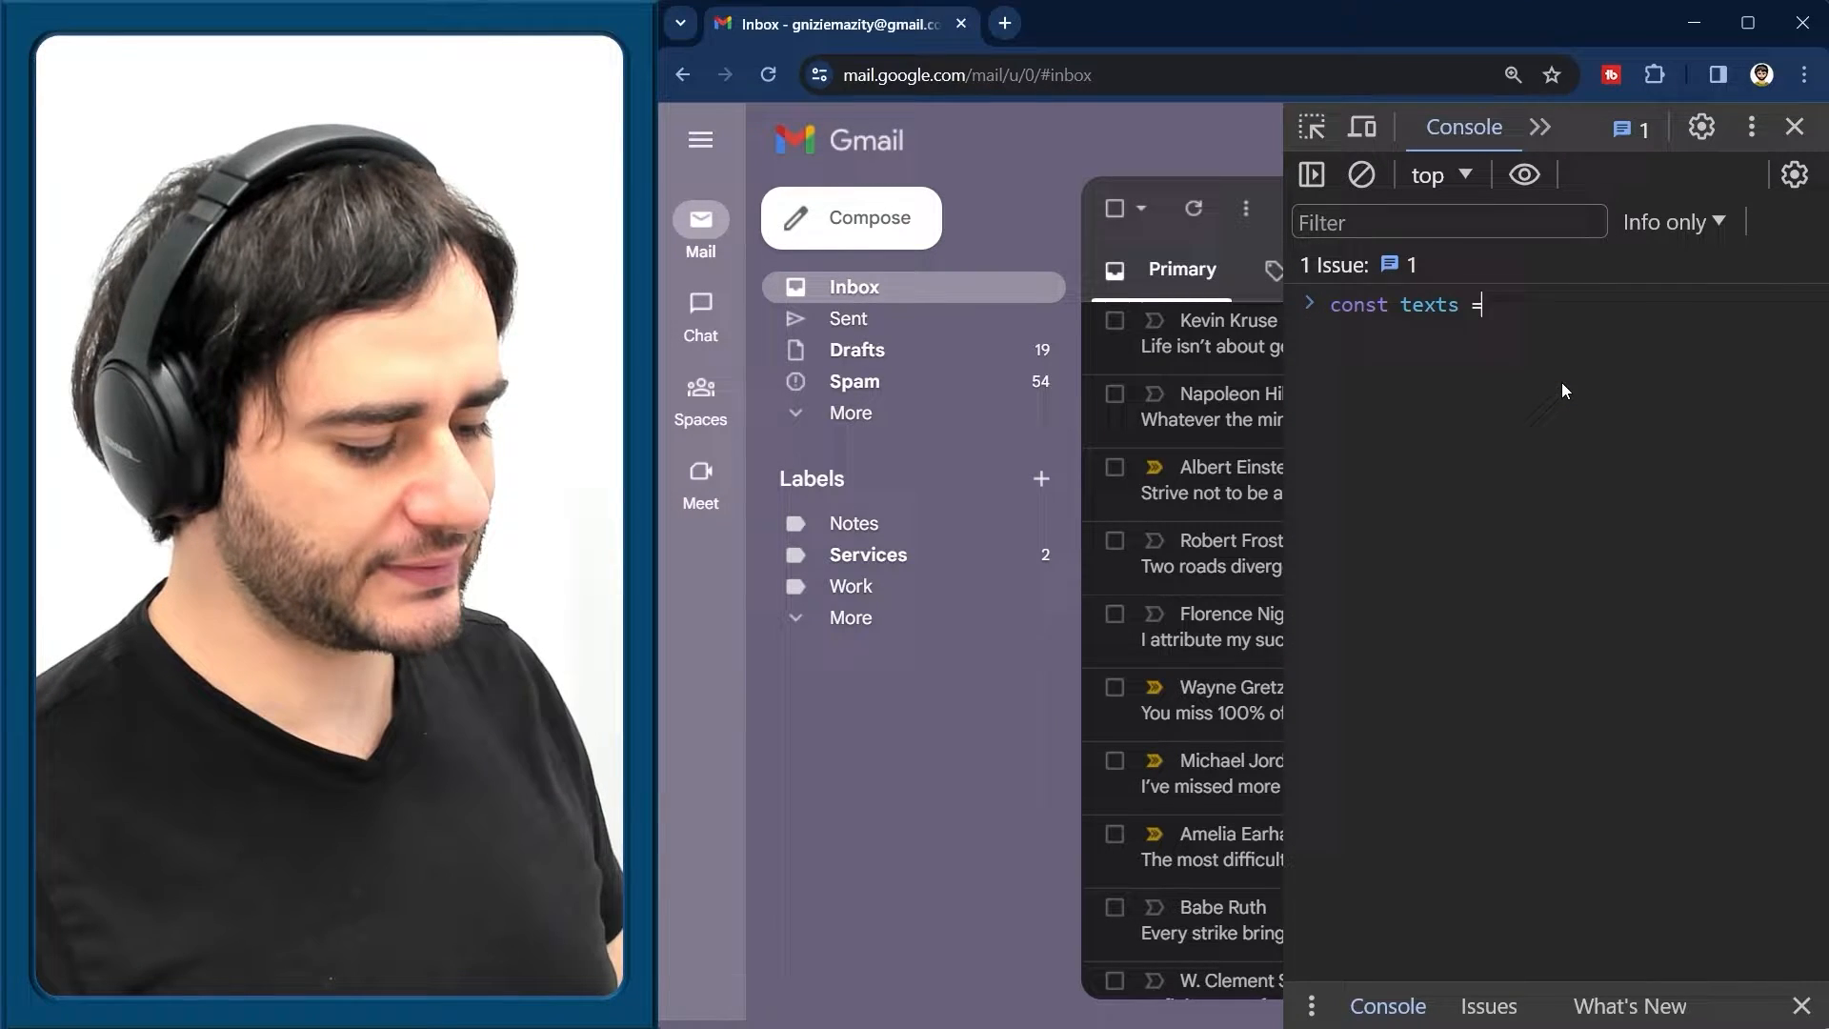
type("document.g")
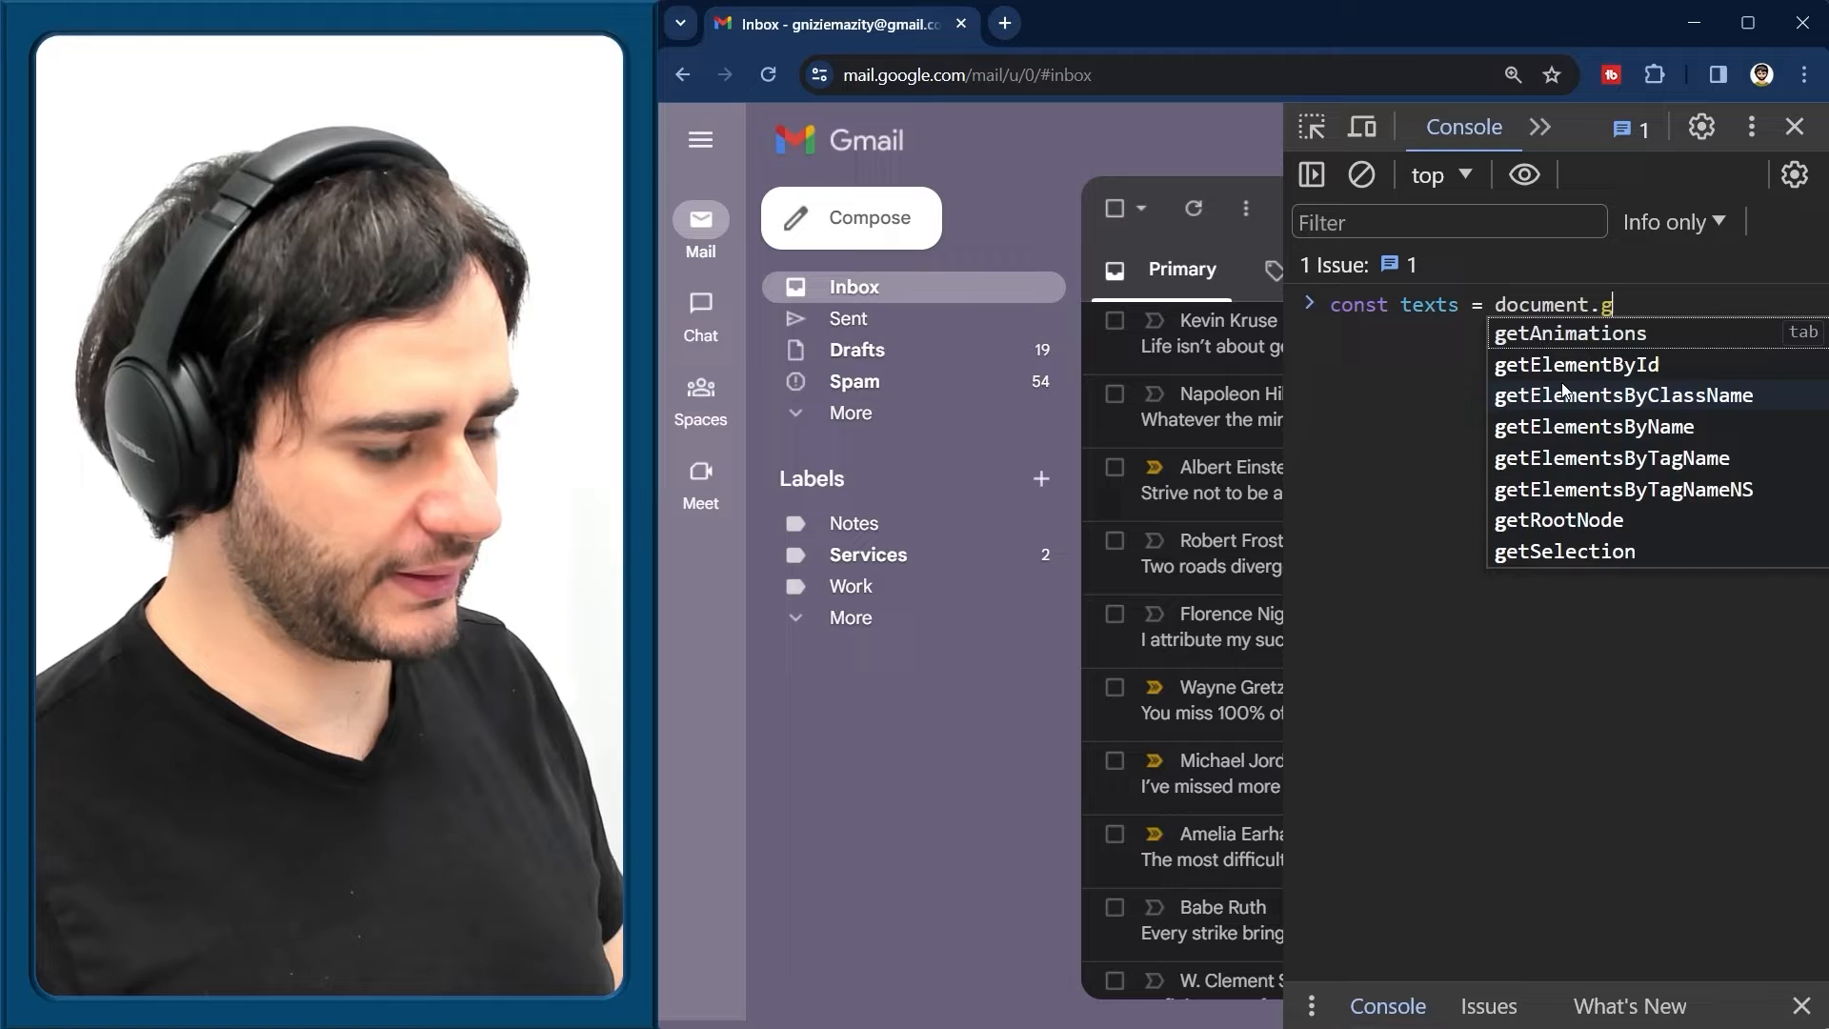
type("etElementsByClassName(\"")
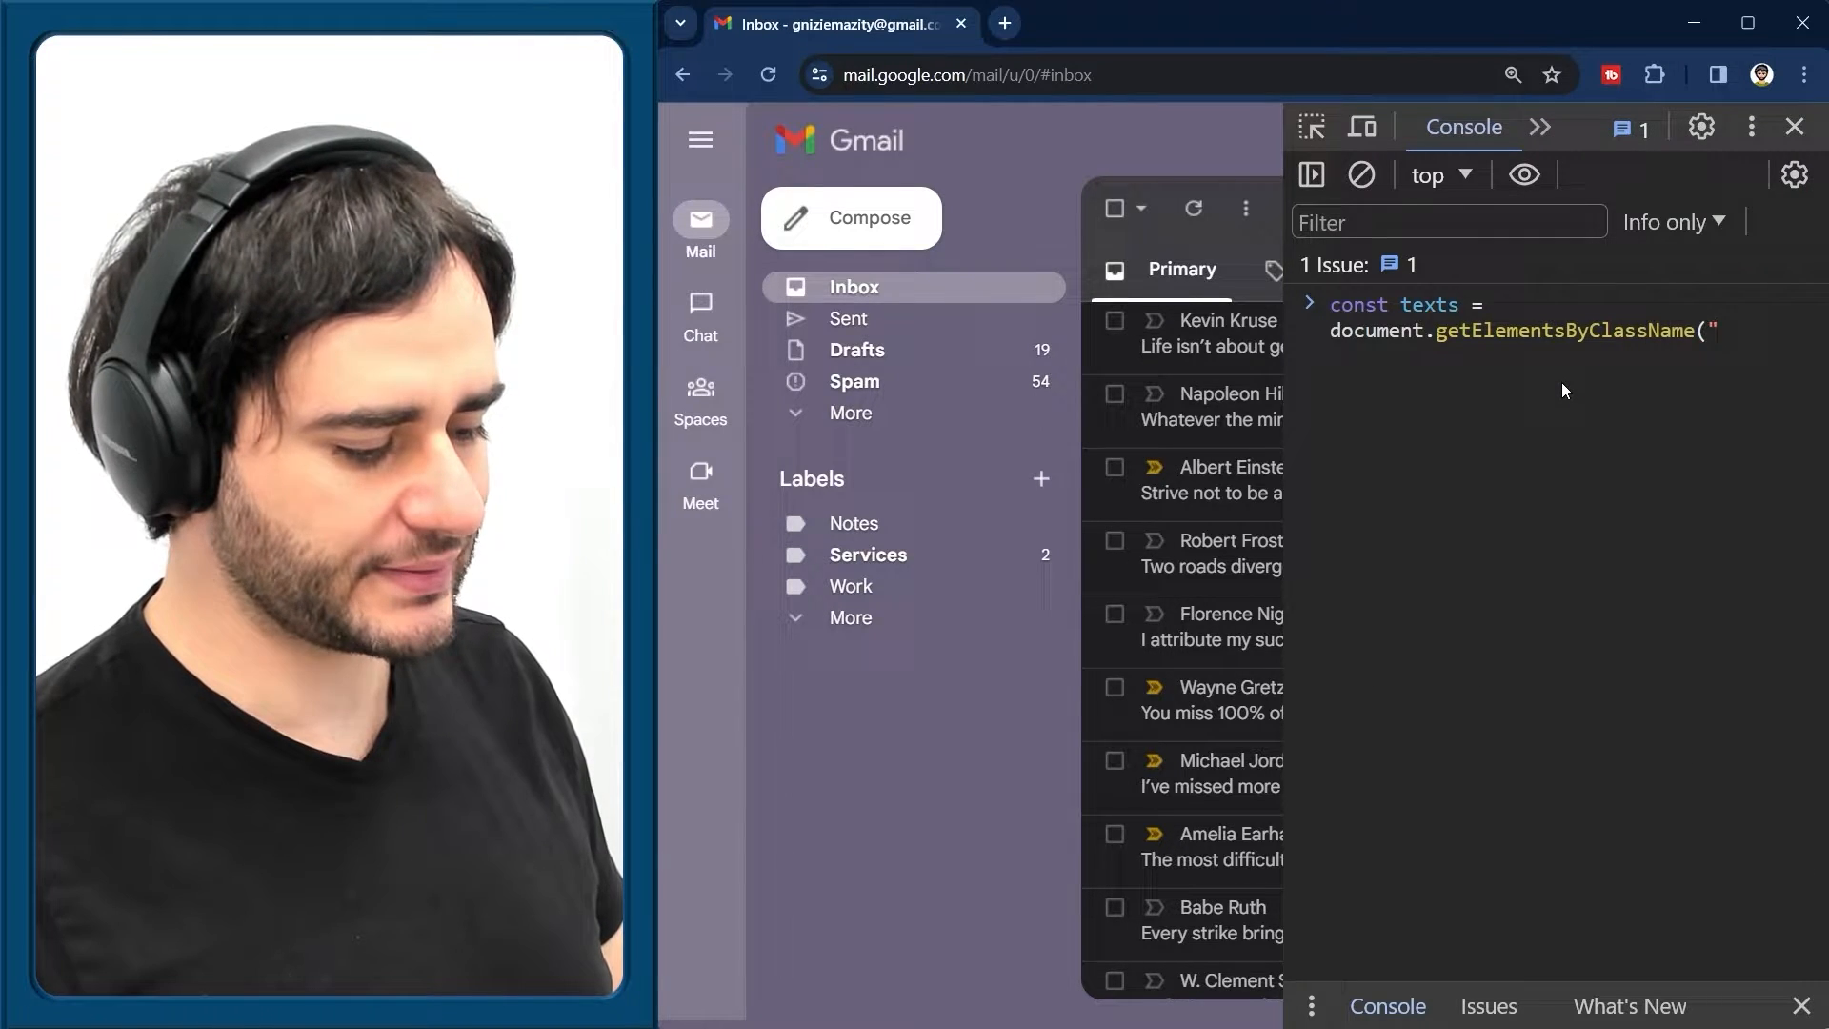
type("xT\");")
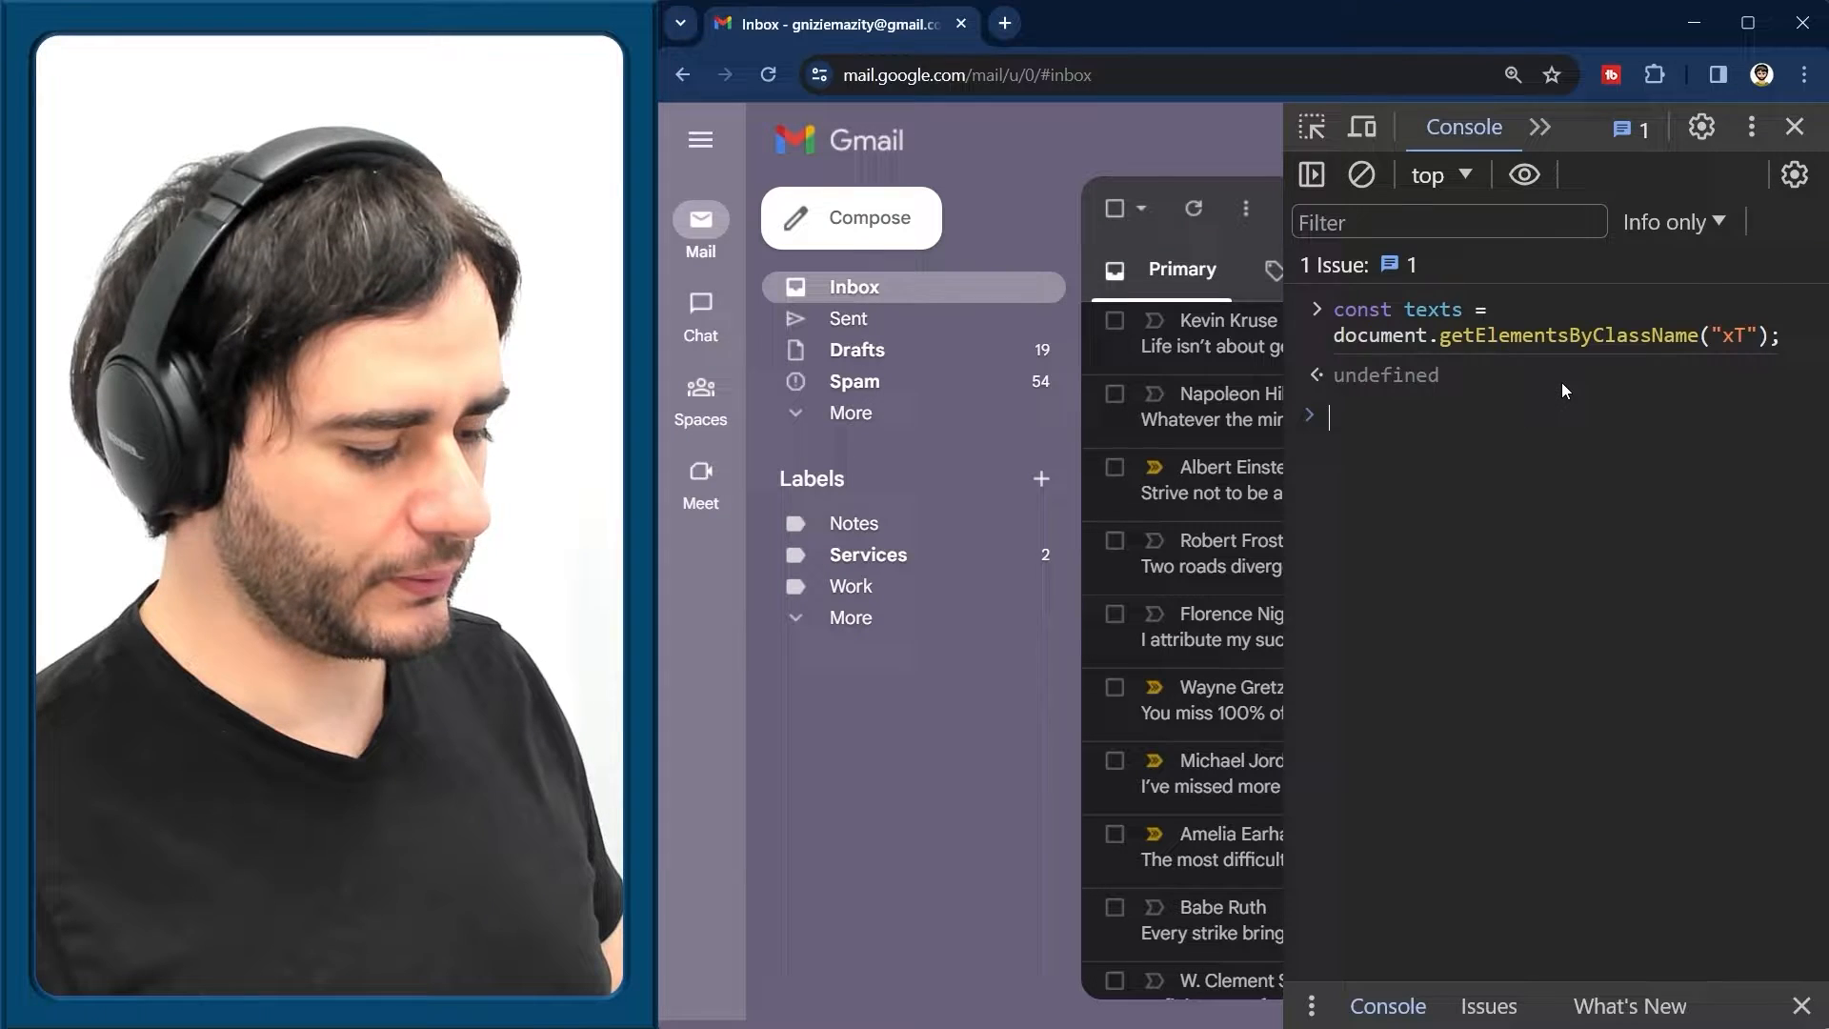
type("text")
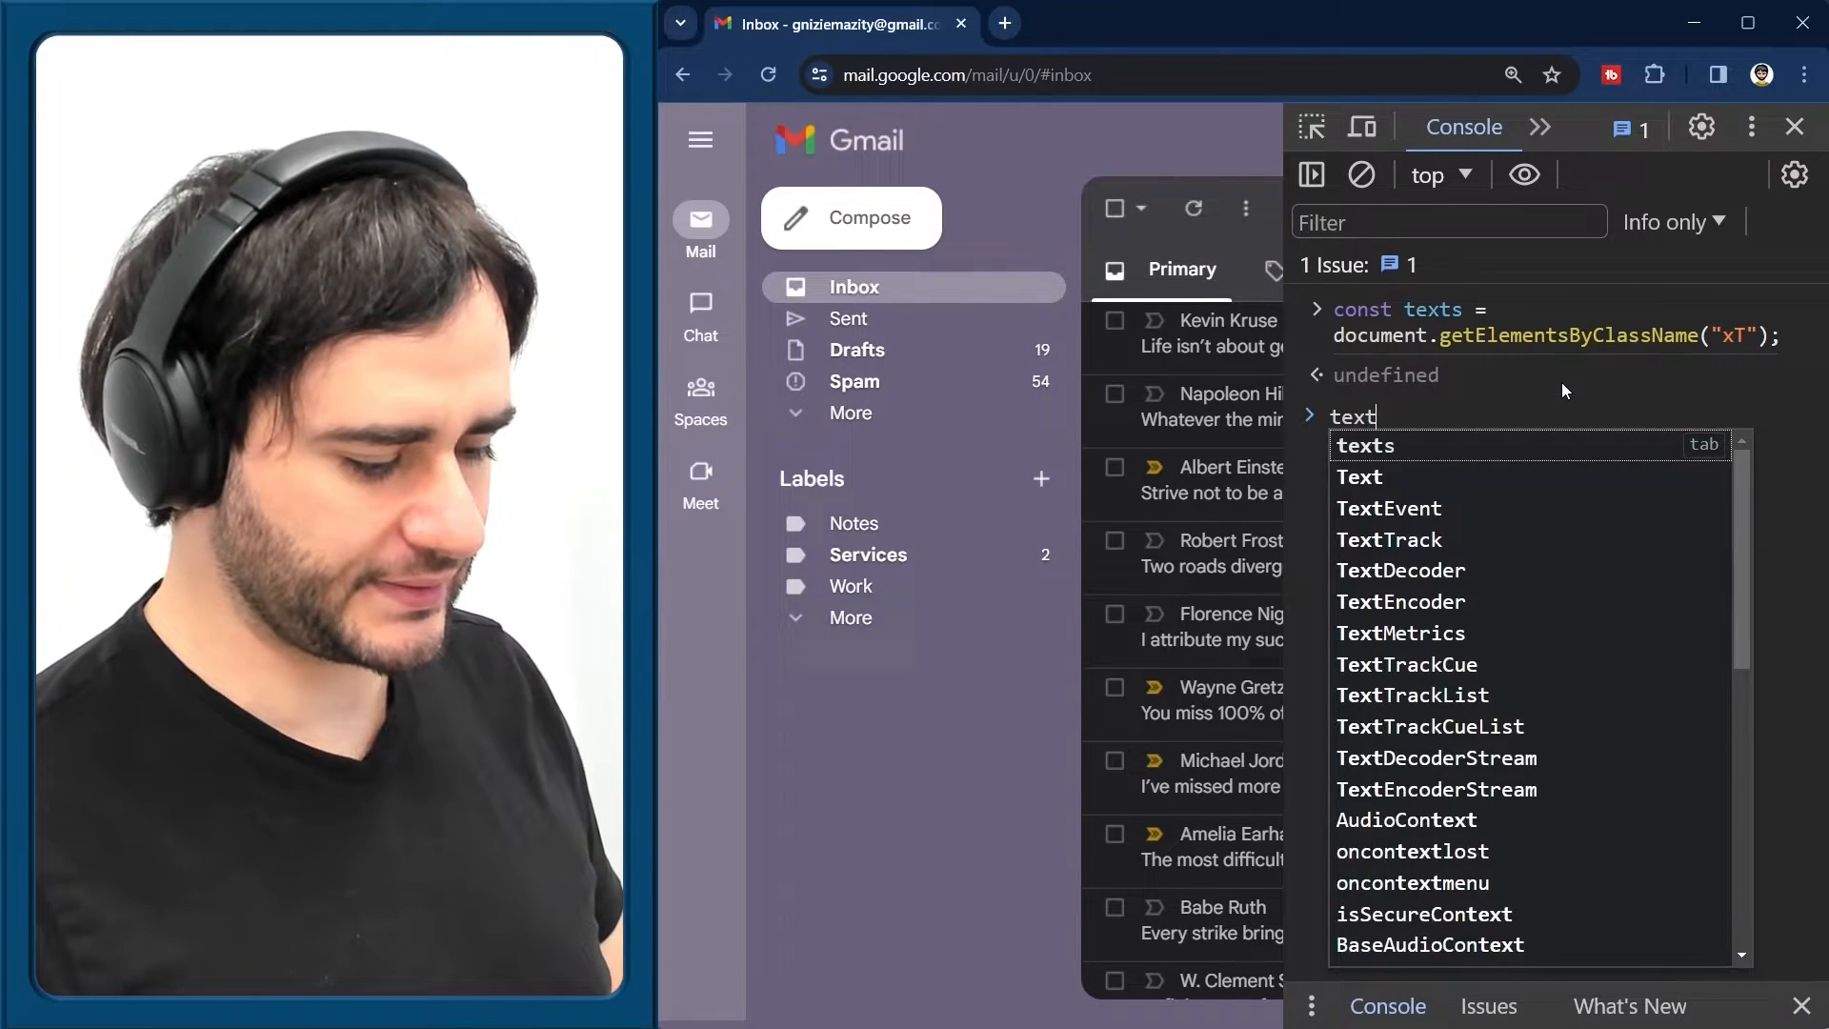
key("Enter")
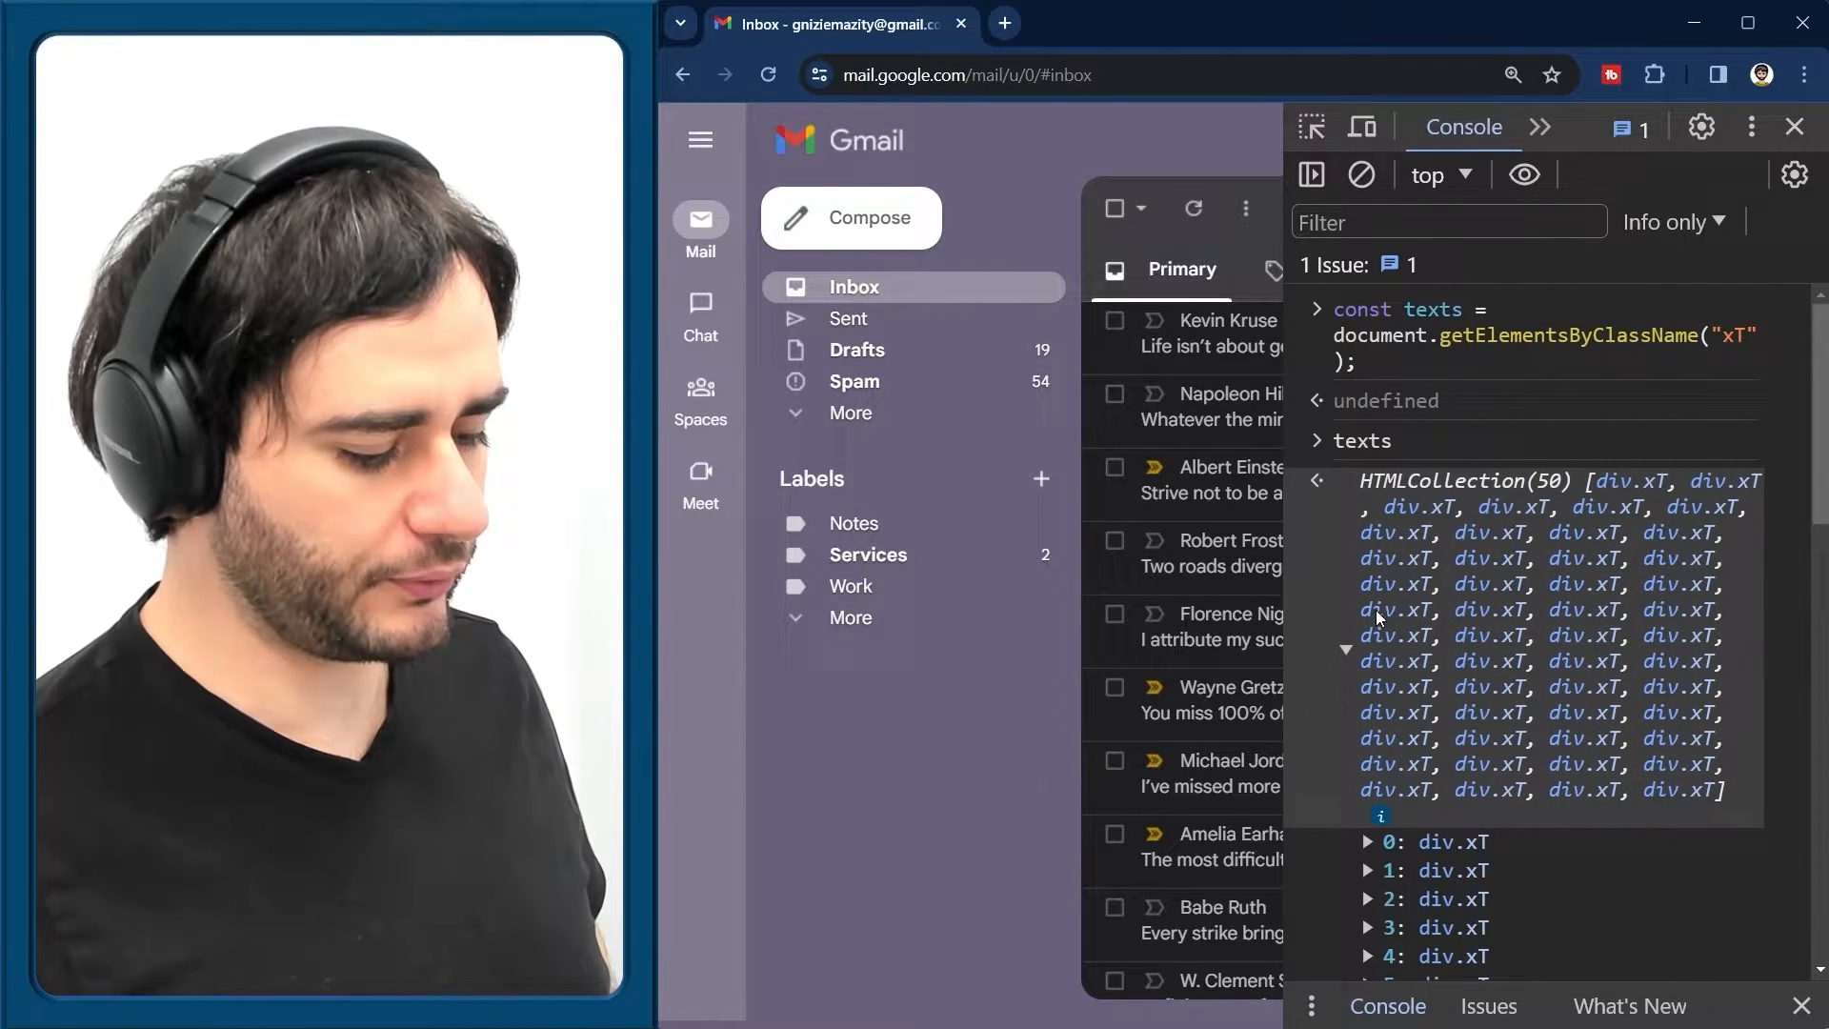
Expand the first collection items and check their innerHTML holds the inbox quote text
left_click(1370, 840)
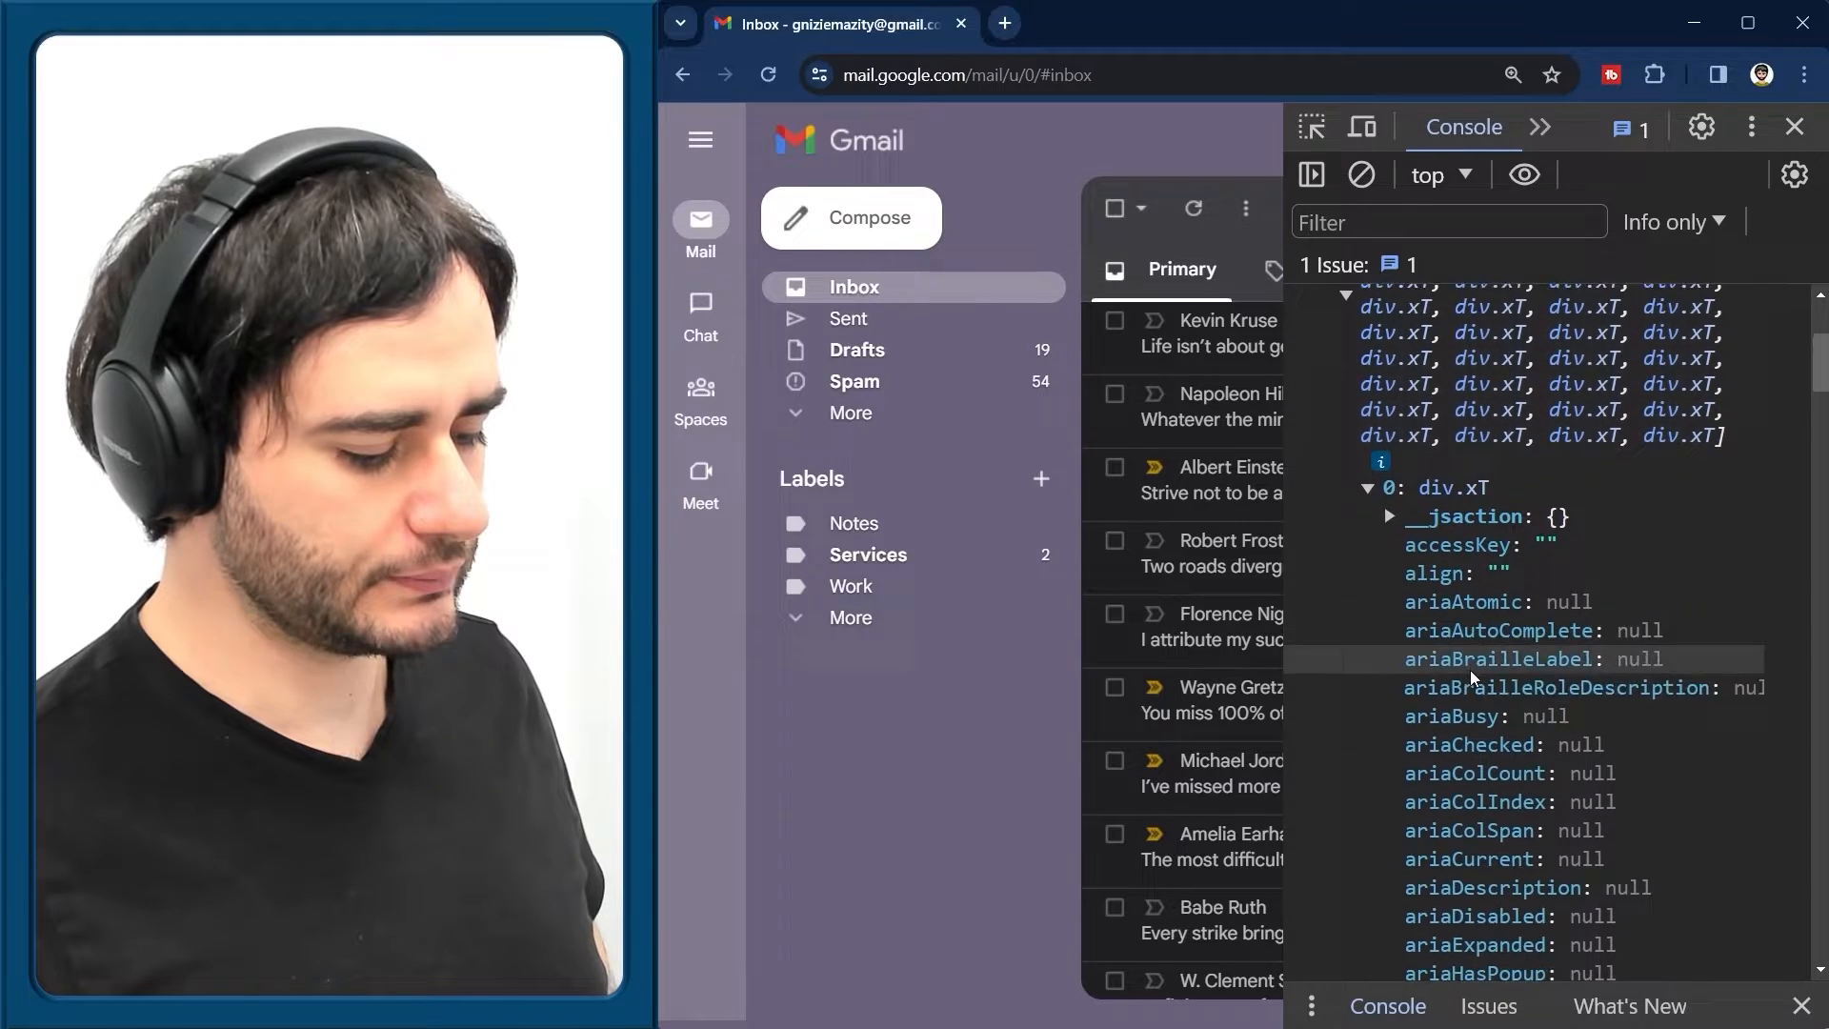
scroll("down", 3)
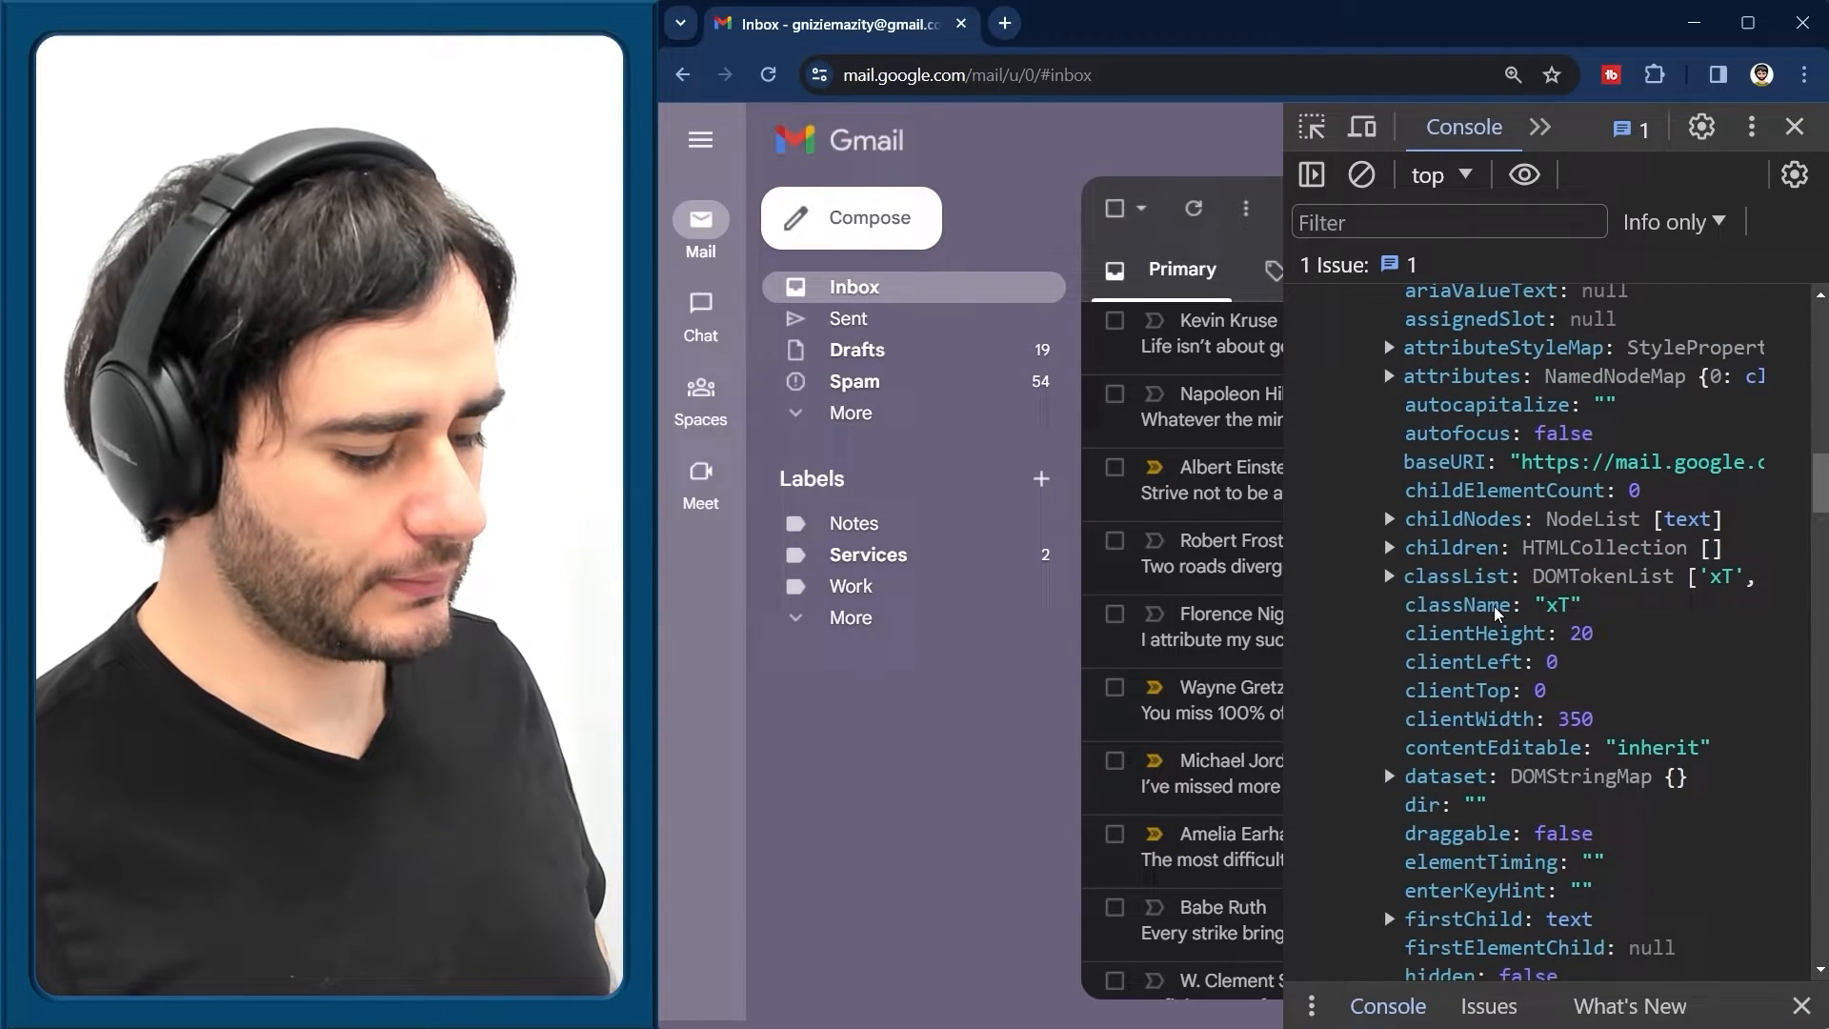
scroll("down", 3)
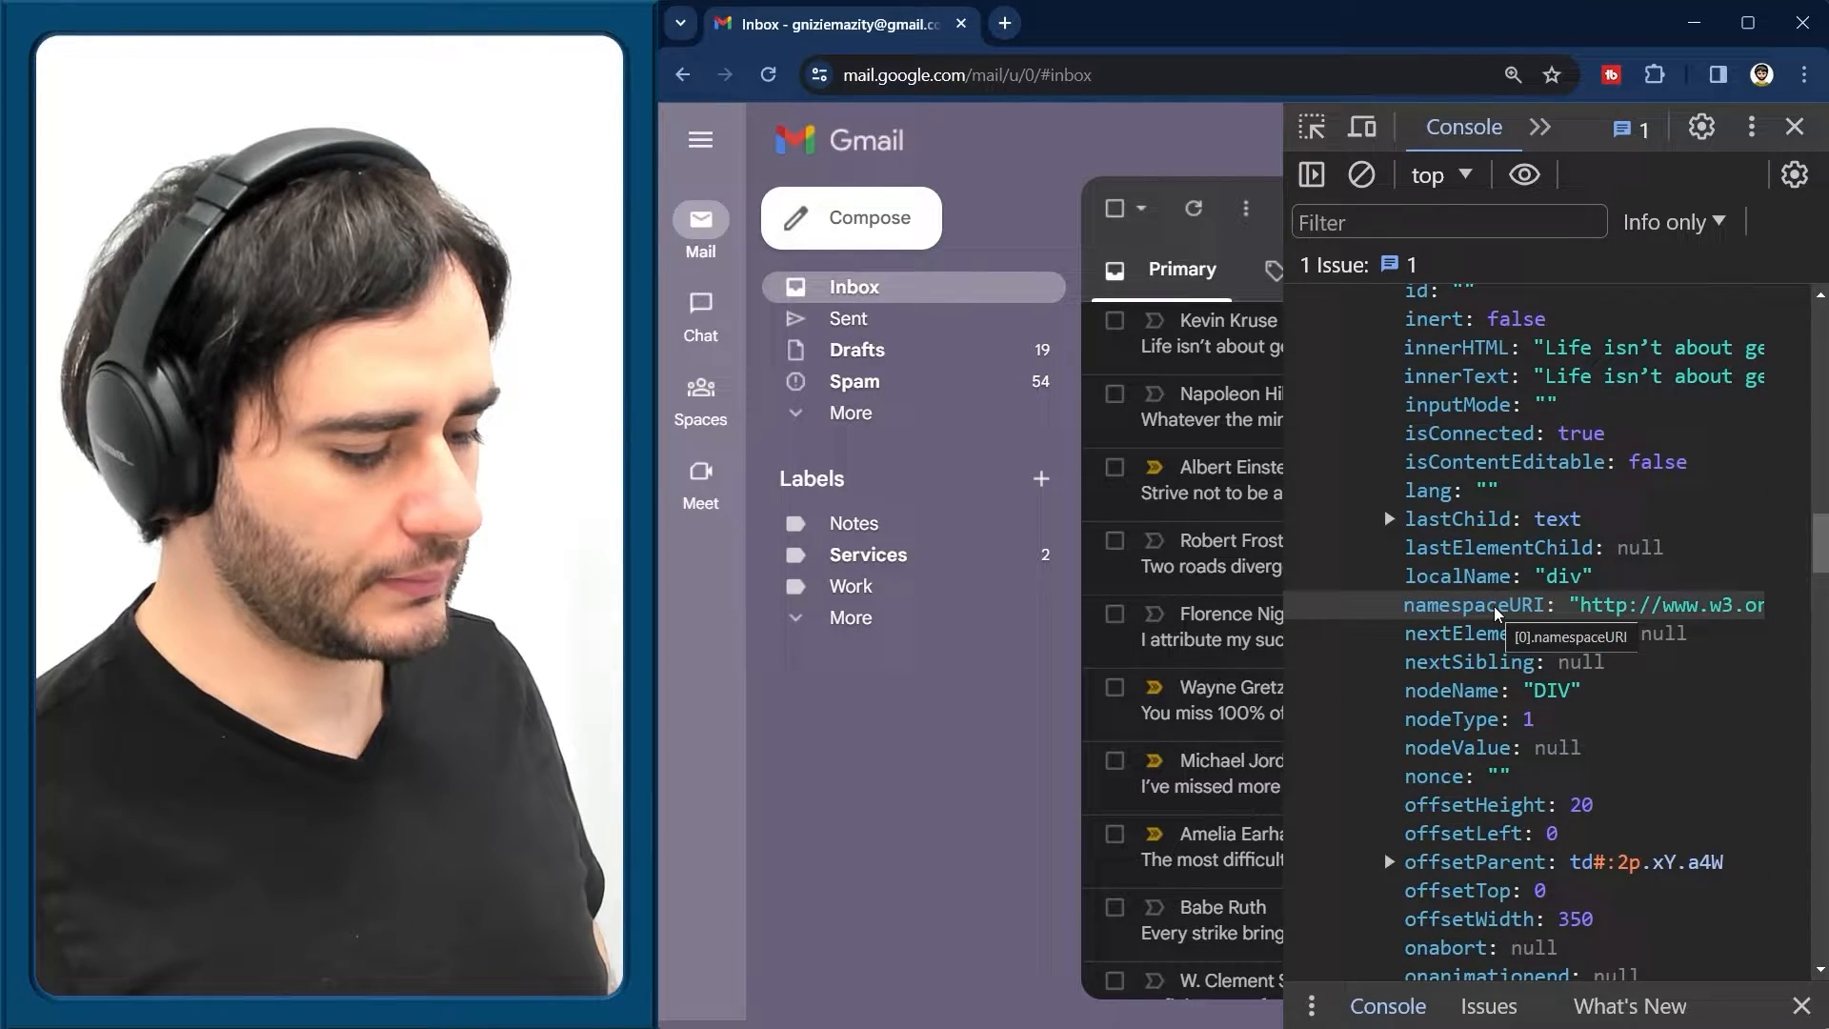
mouse_move(1621, 347)
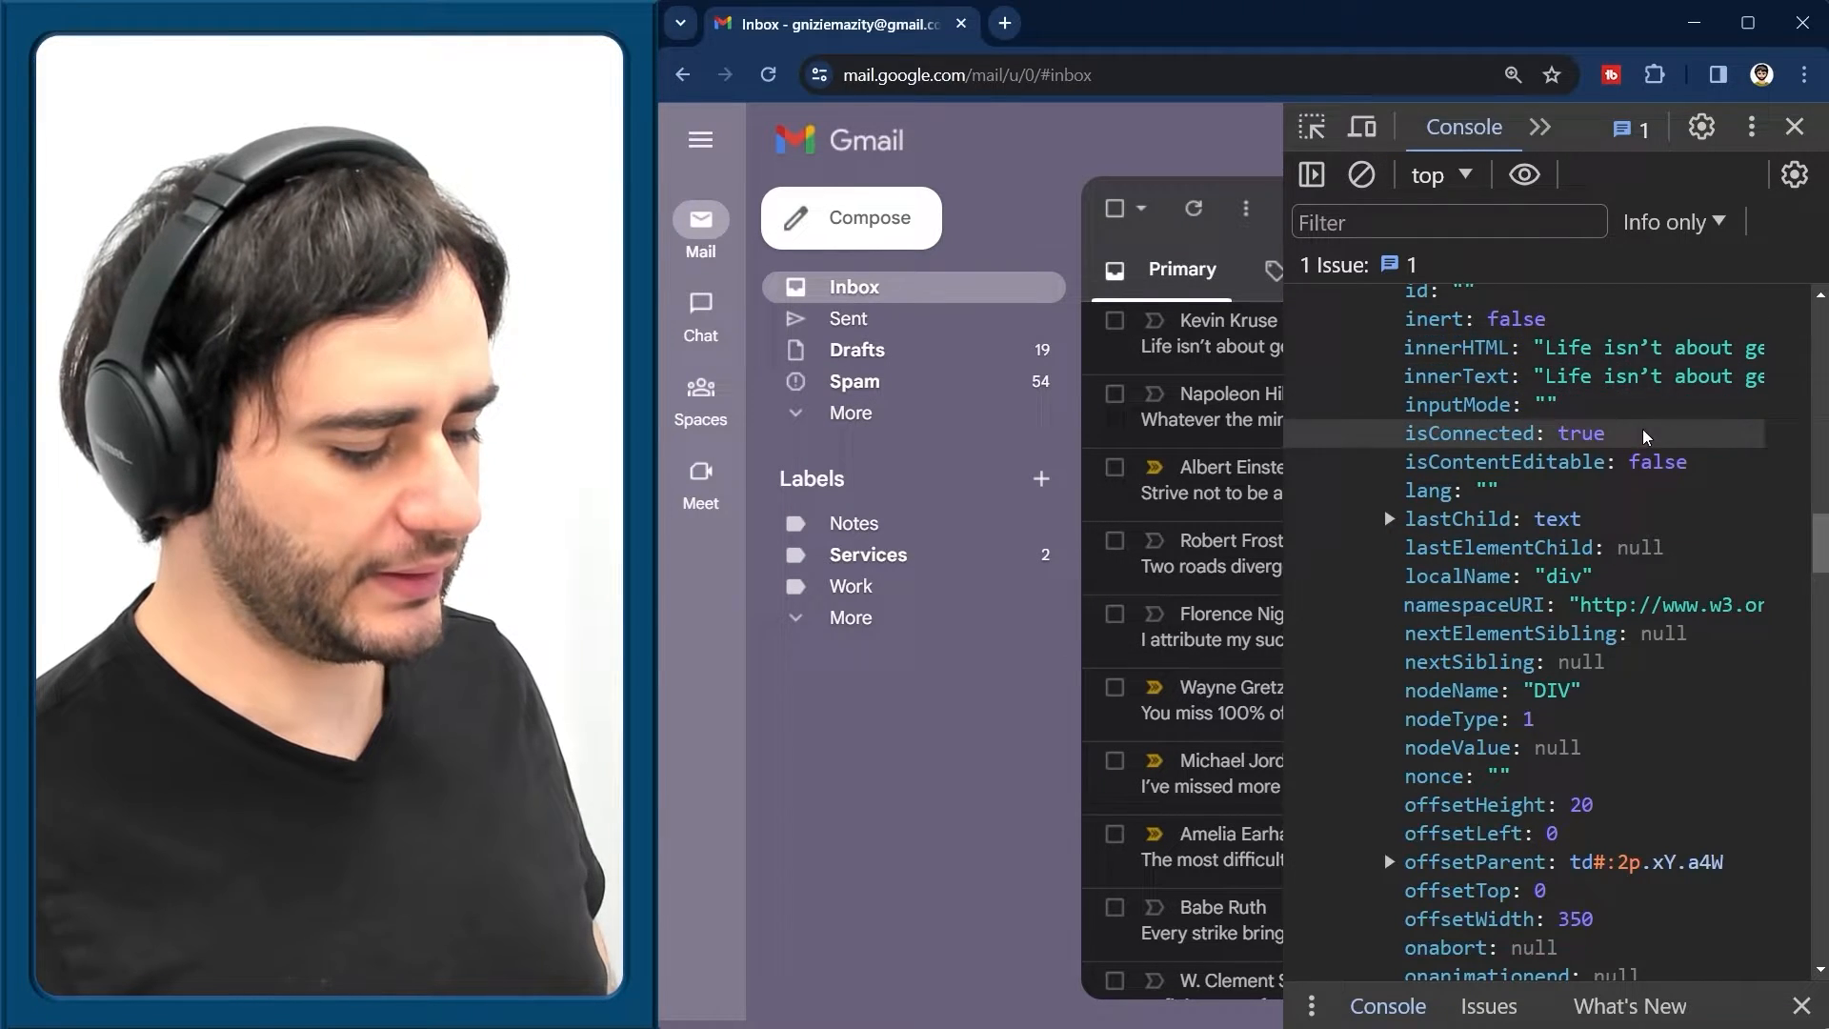
scroll("down", 3)
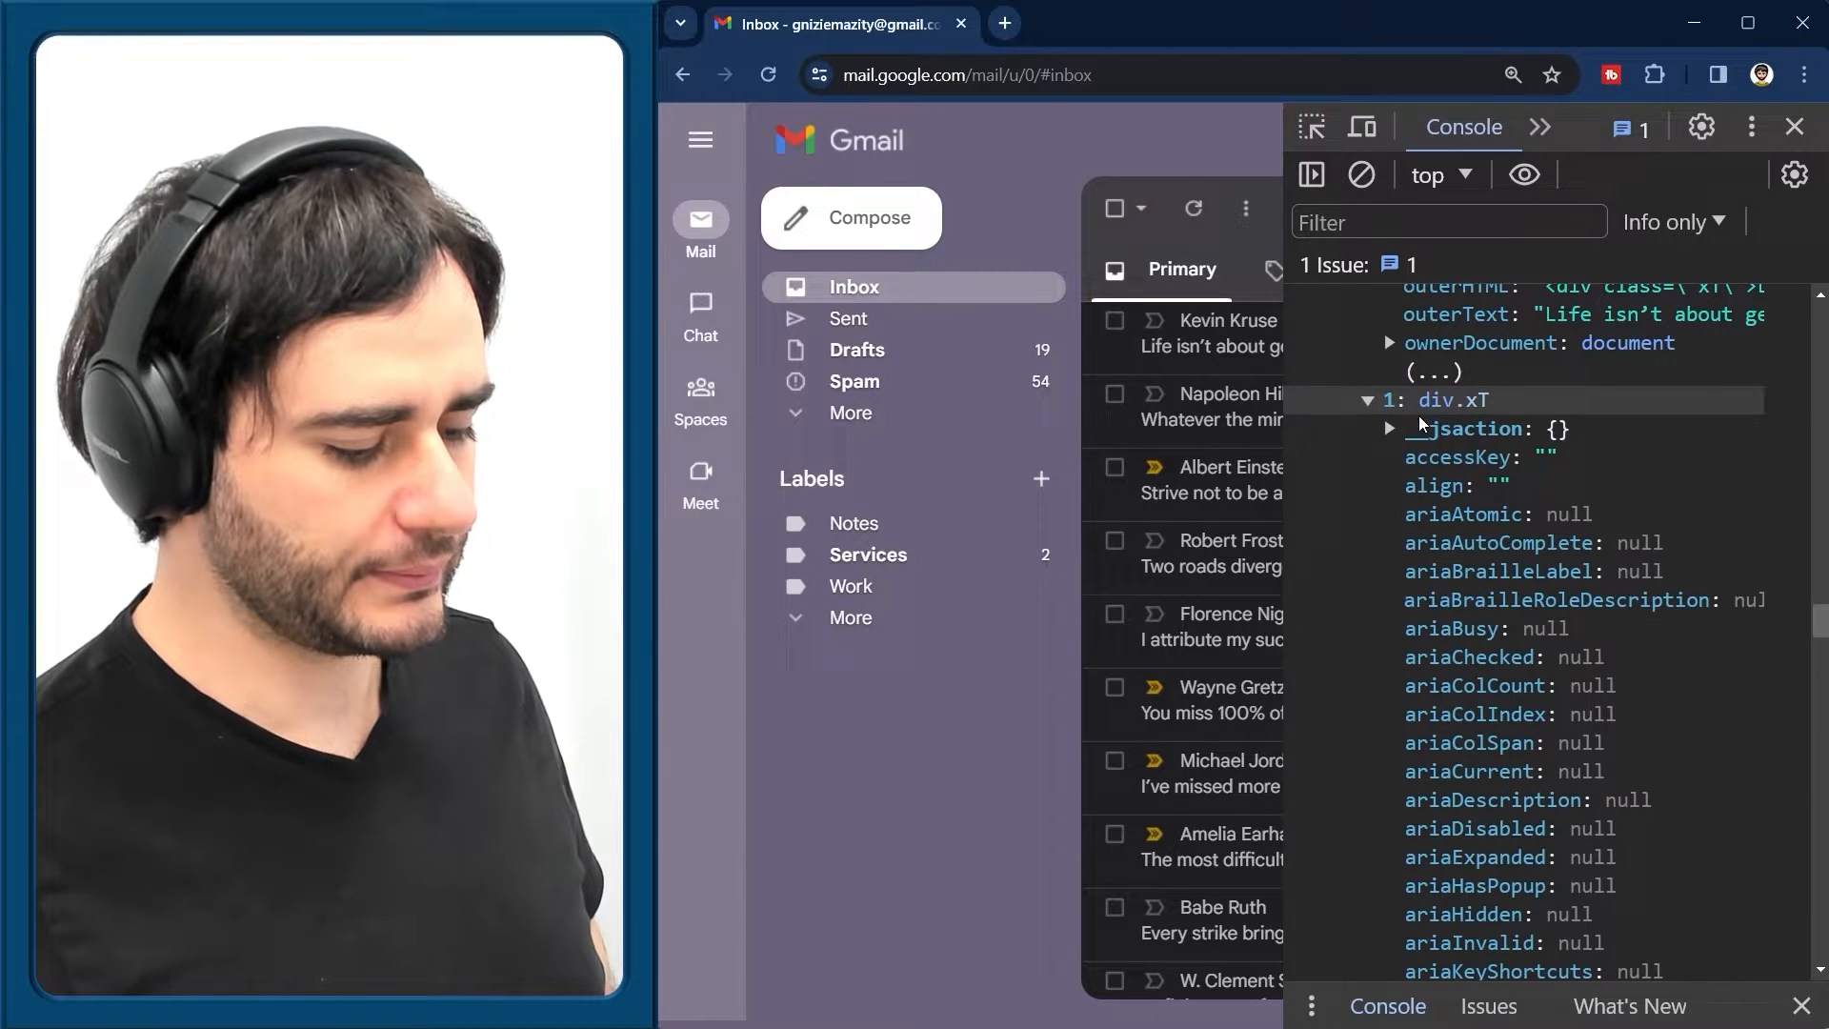
scroll("down", 3)
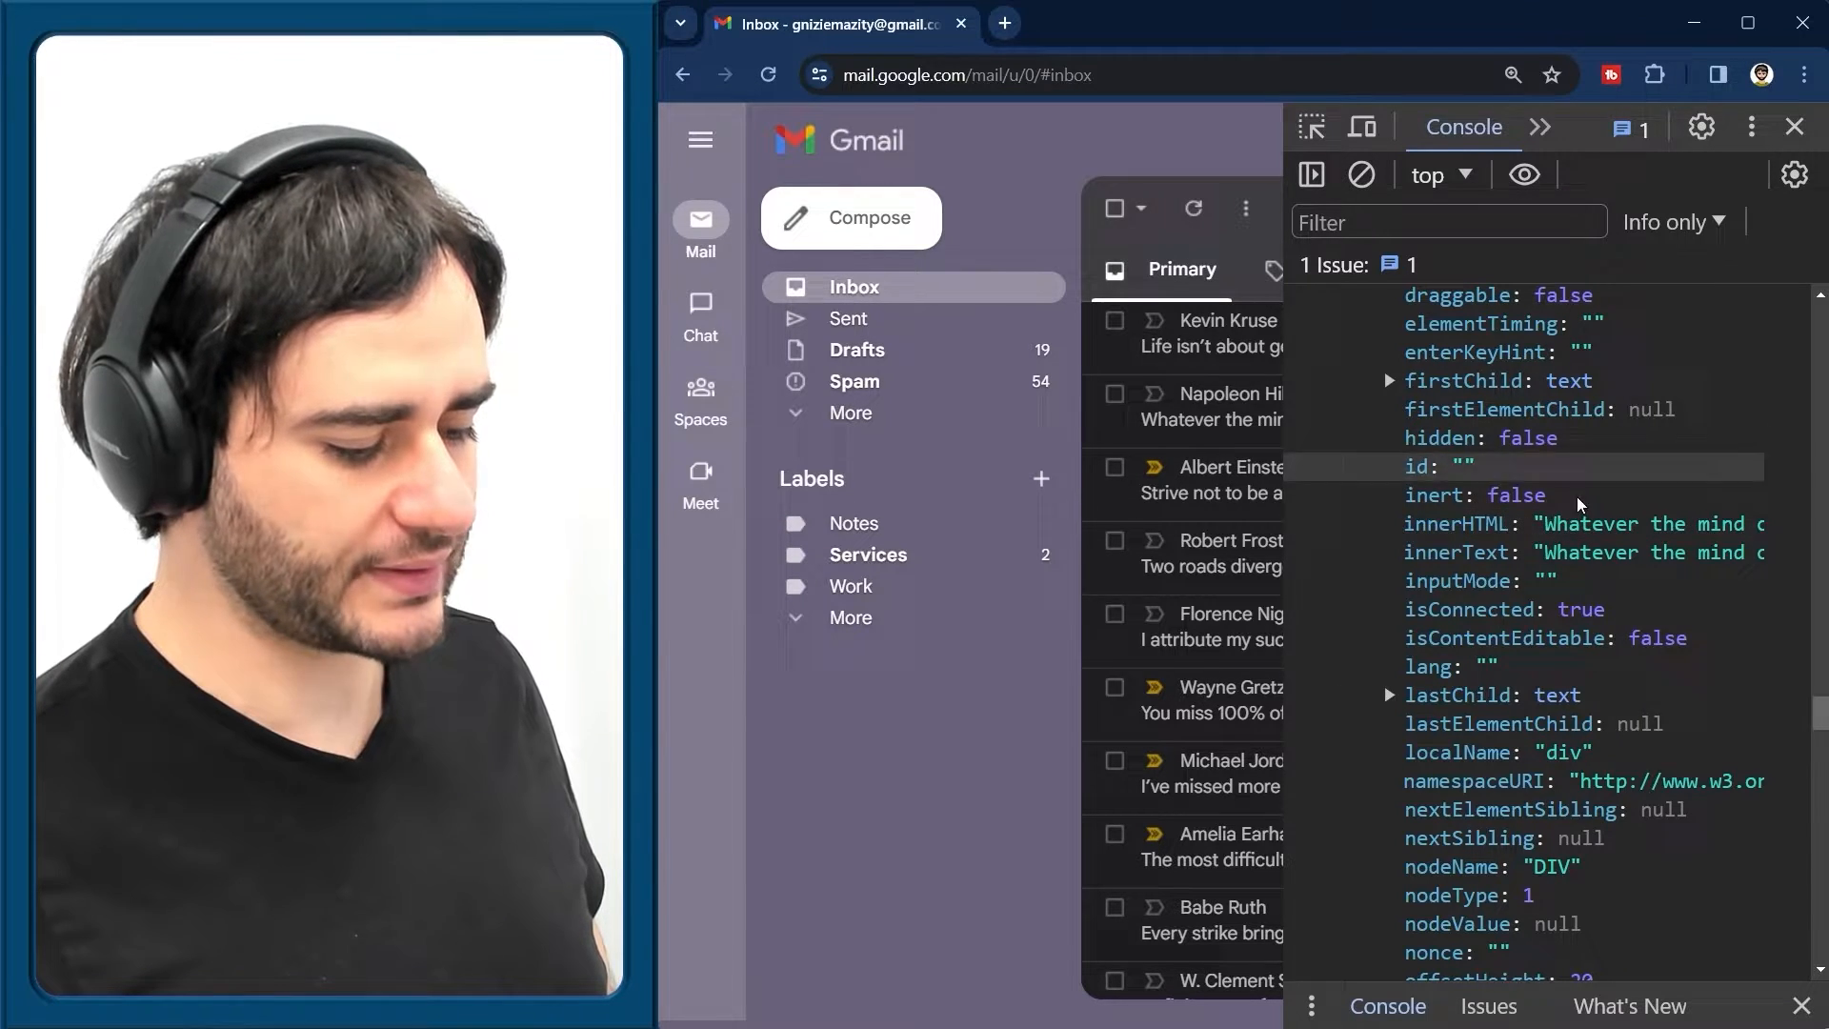
scroll("down", 3)
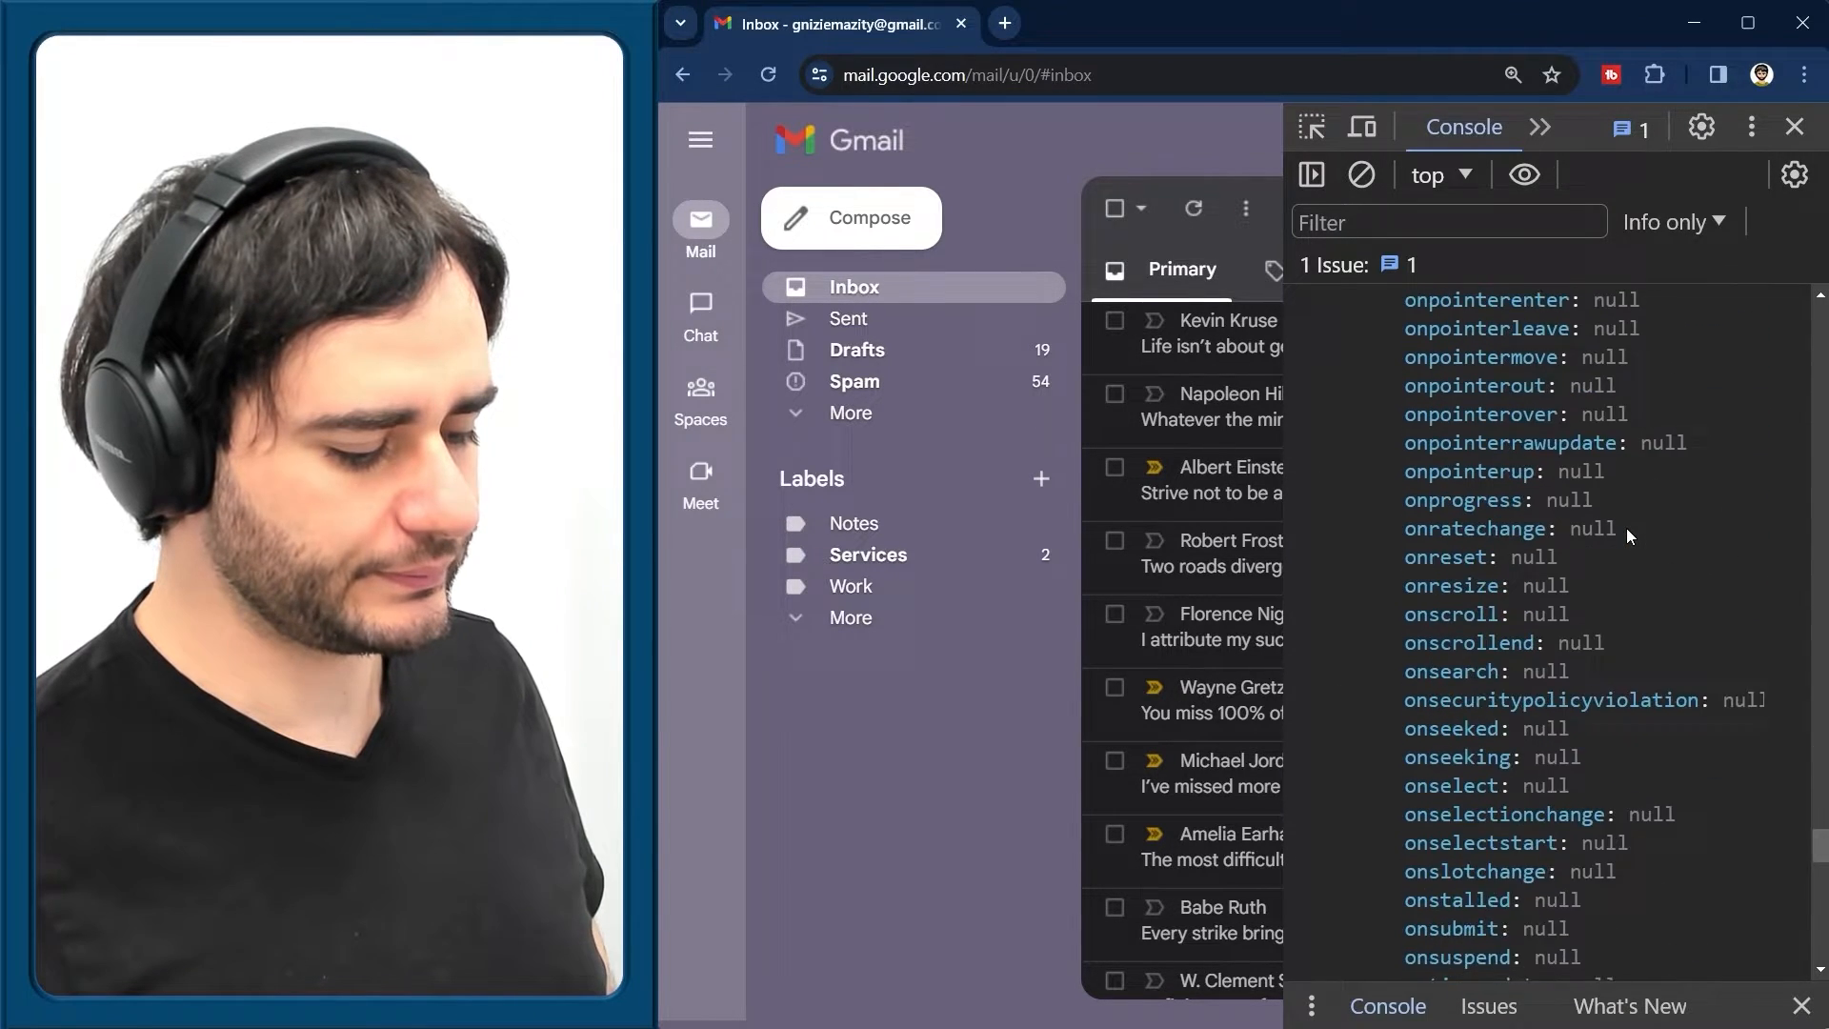
scroll("down", 3)
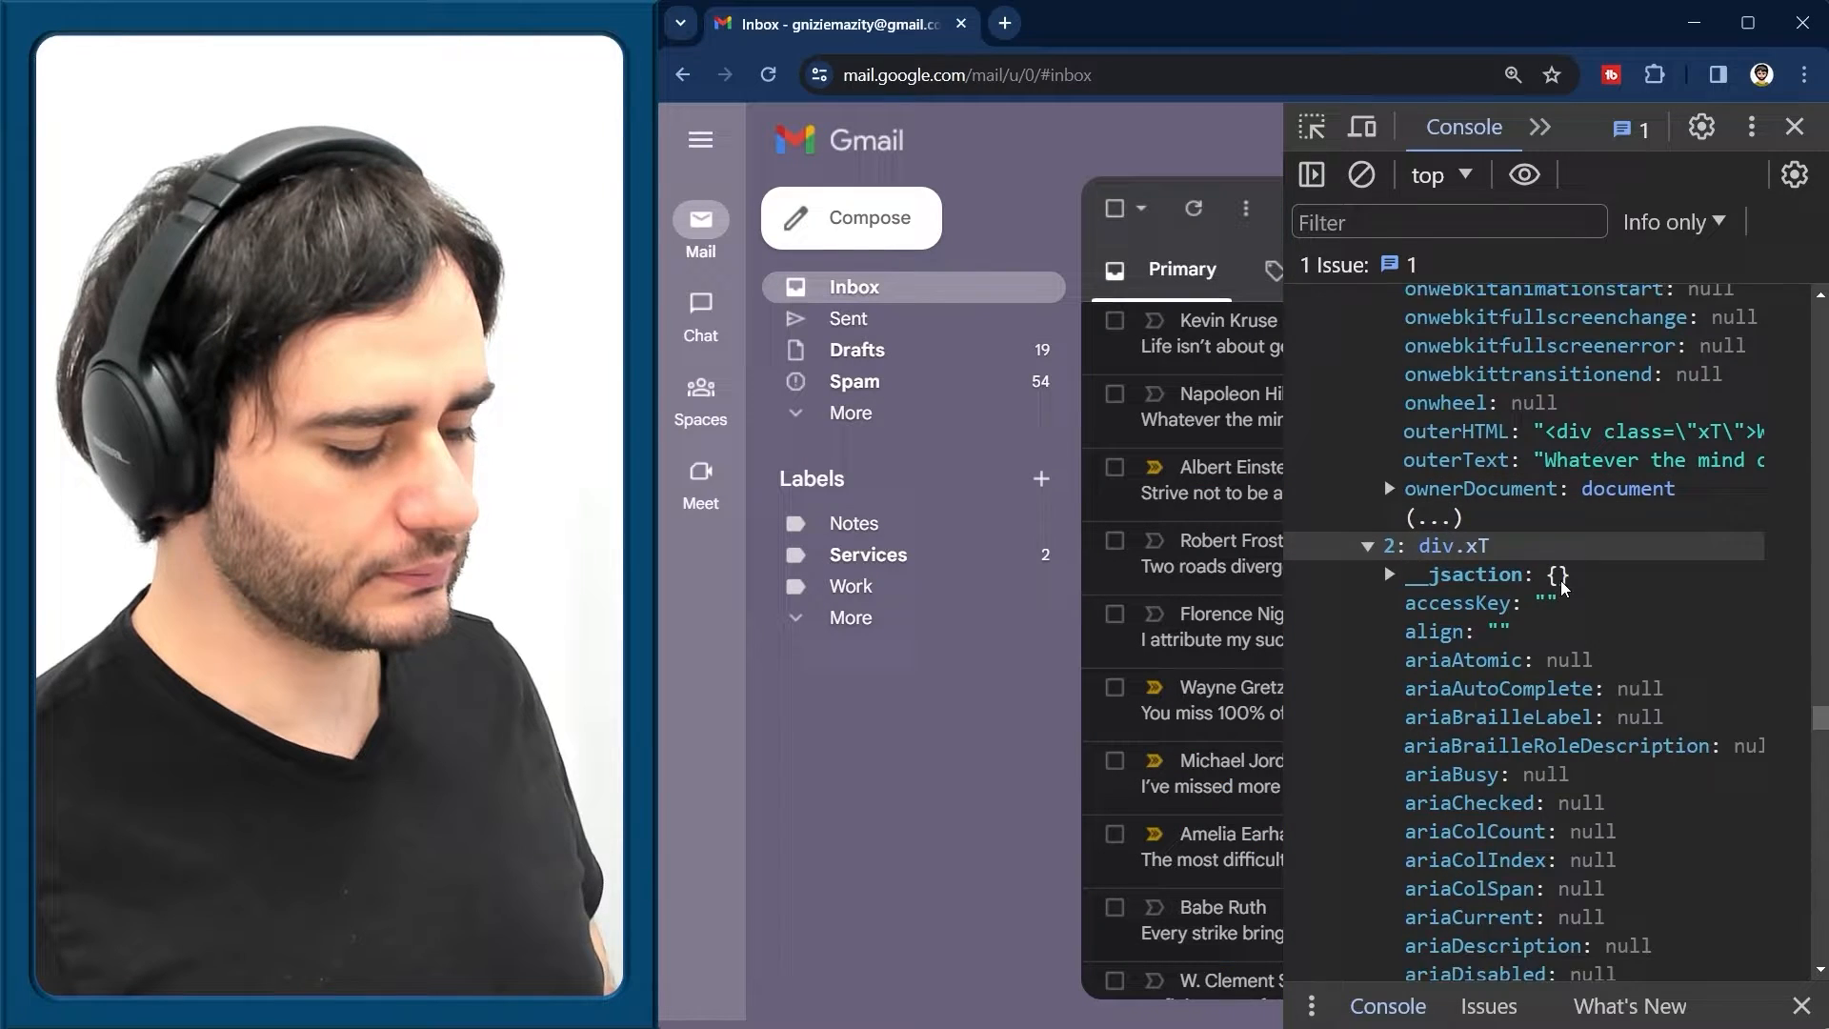
scroll("down", 3)
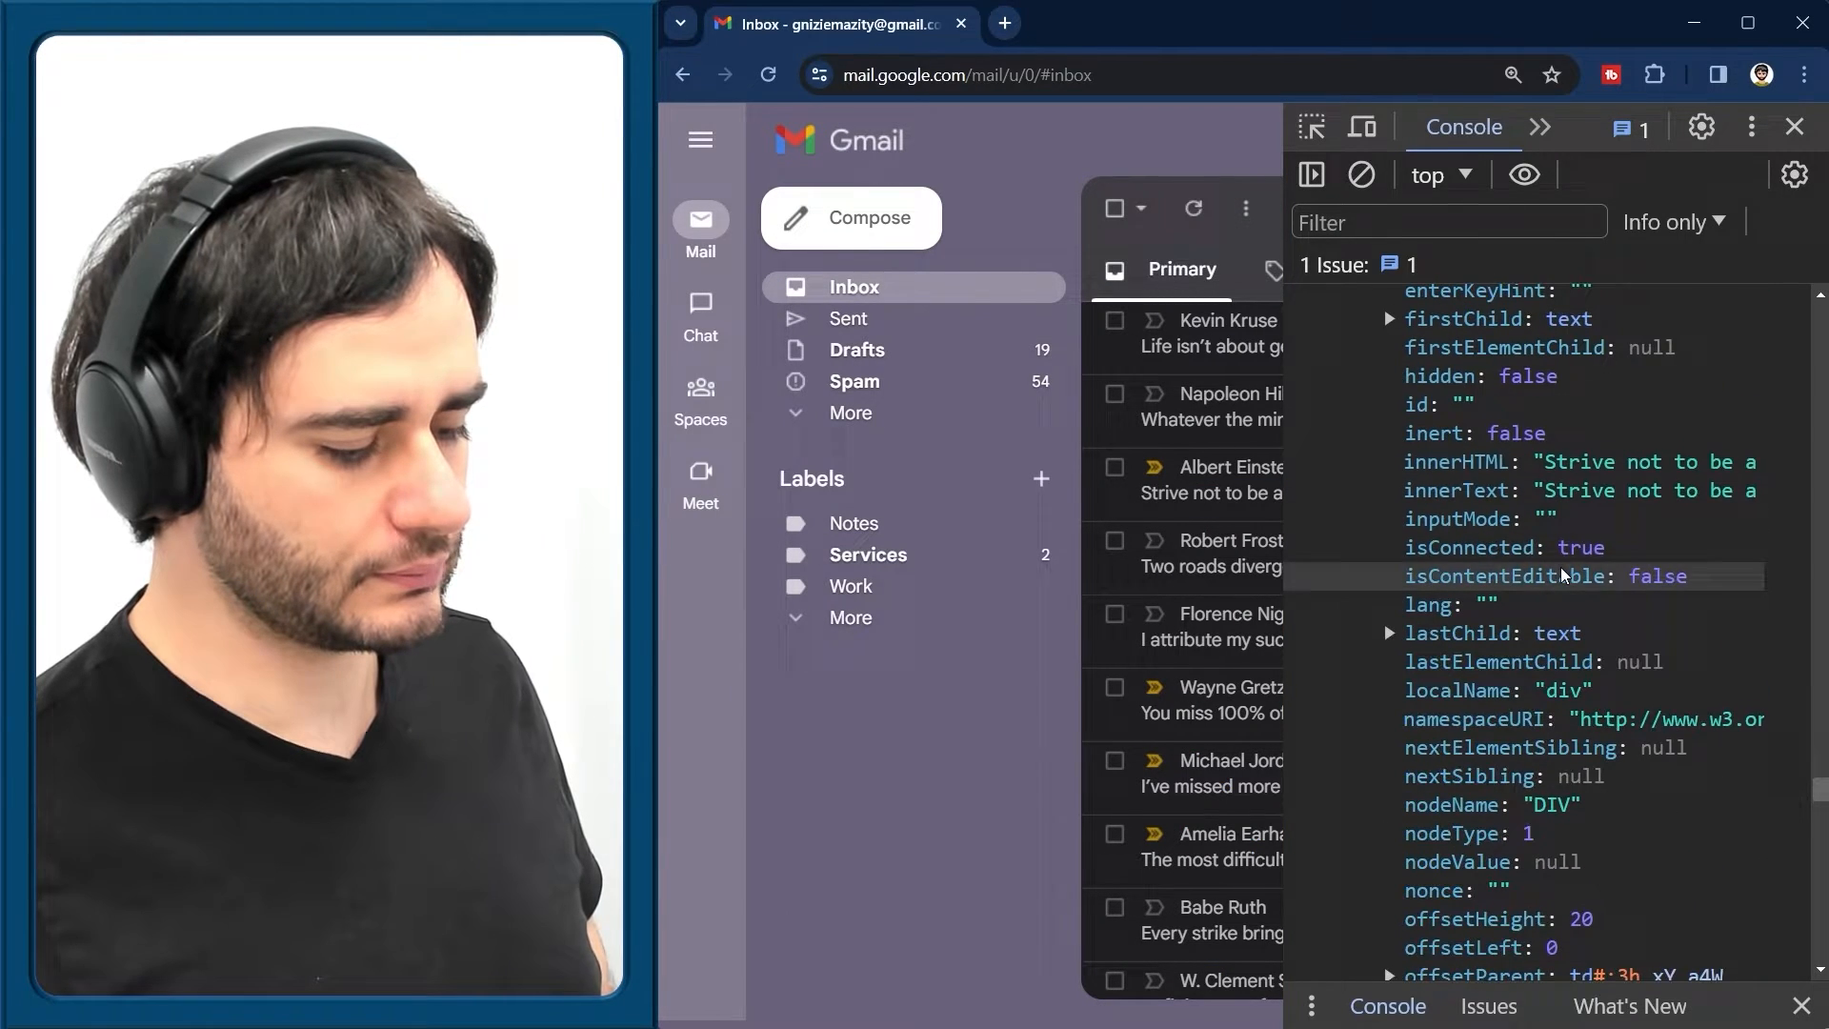
mouse_move(1593, 472)
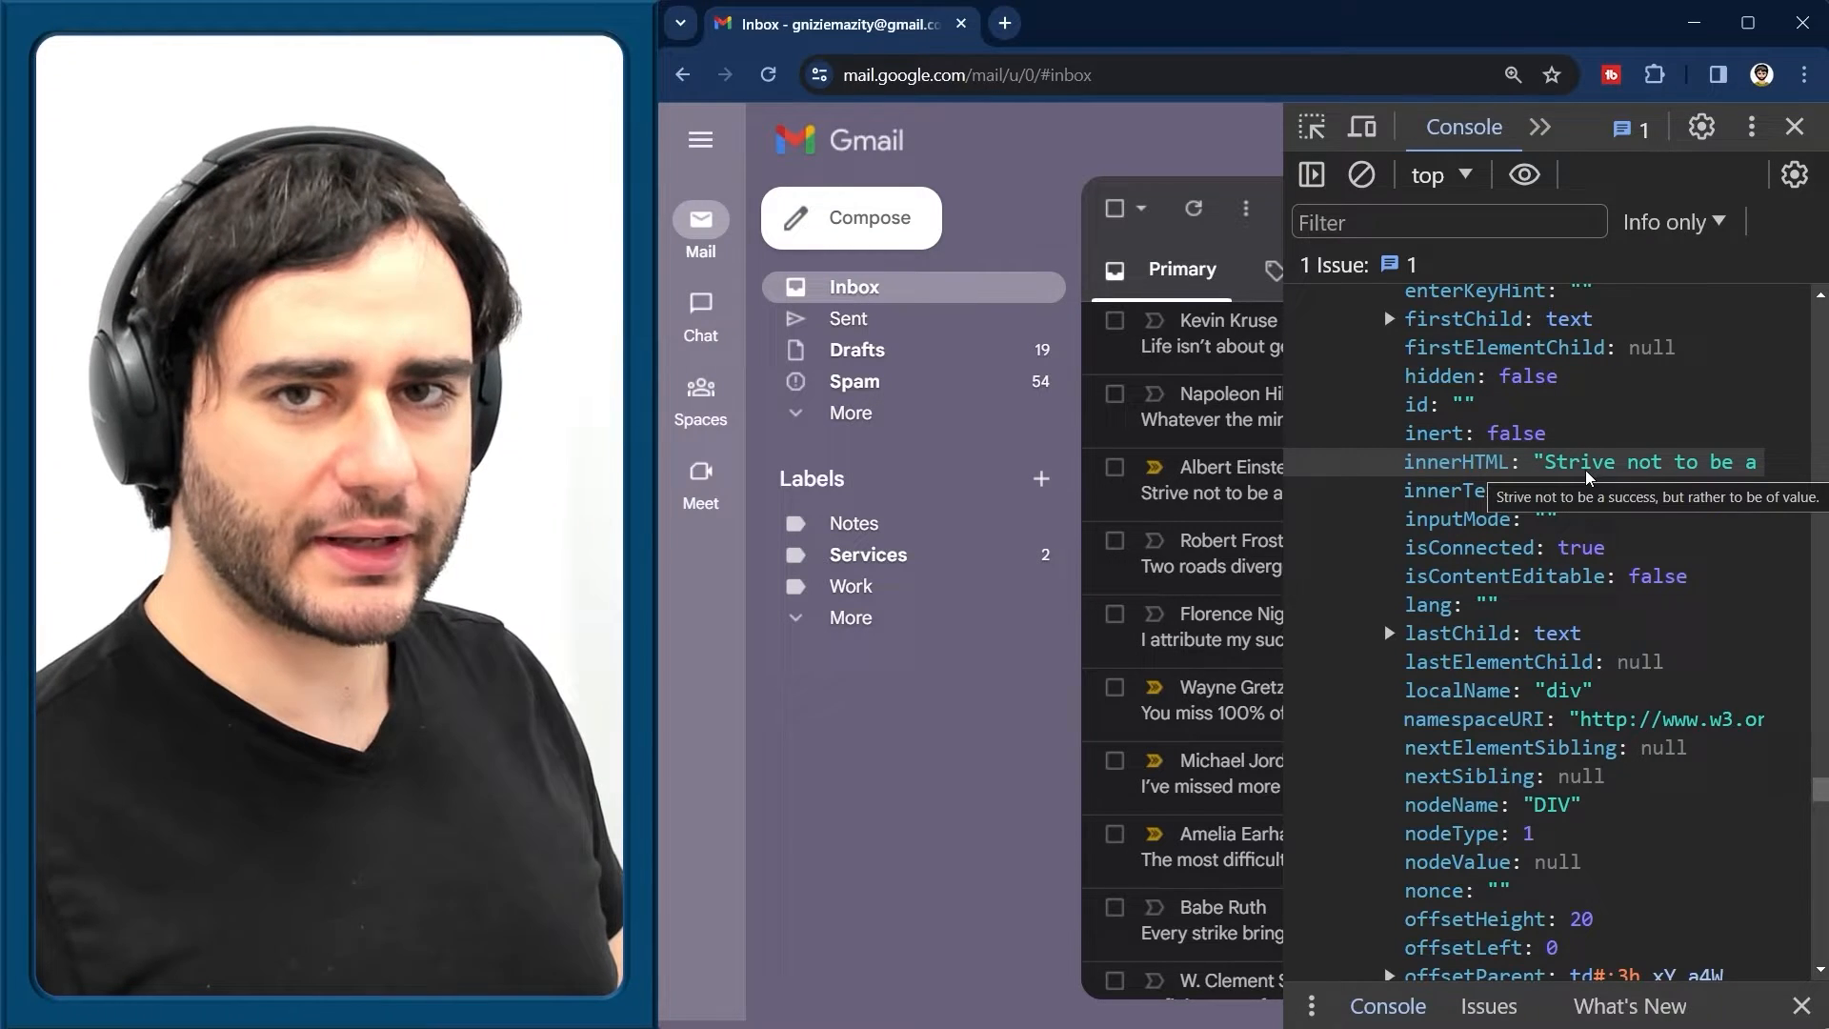
mouse_move(1360, 175)
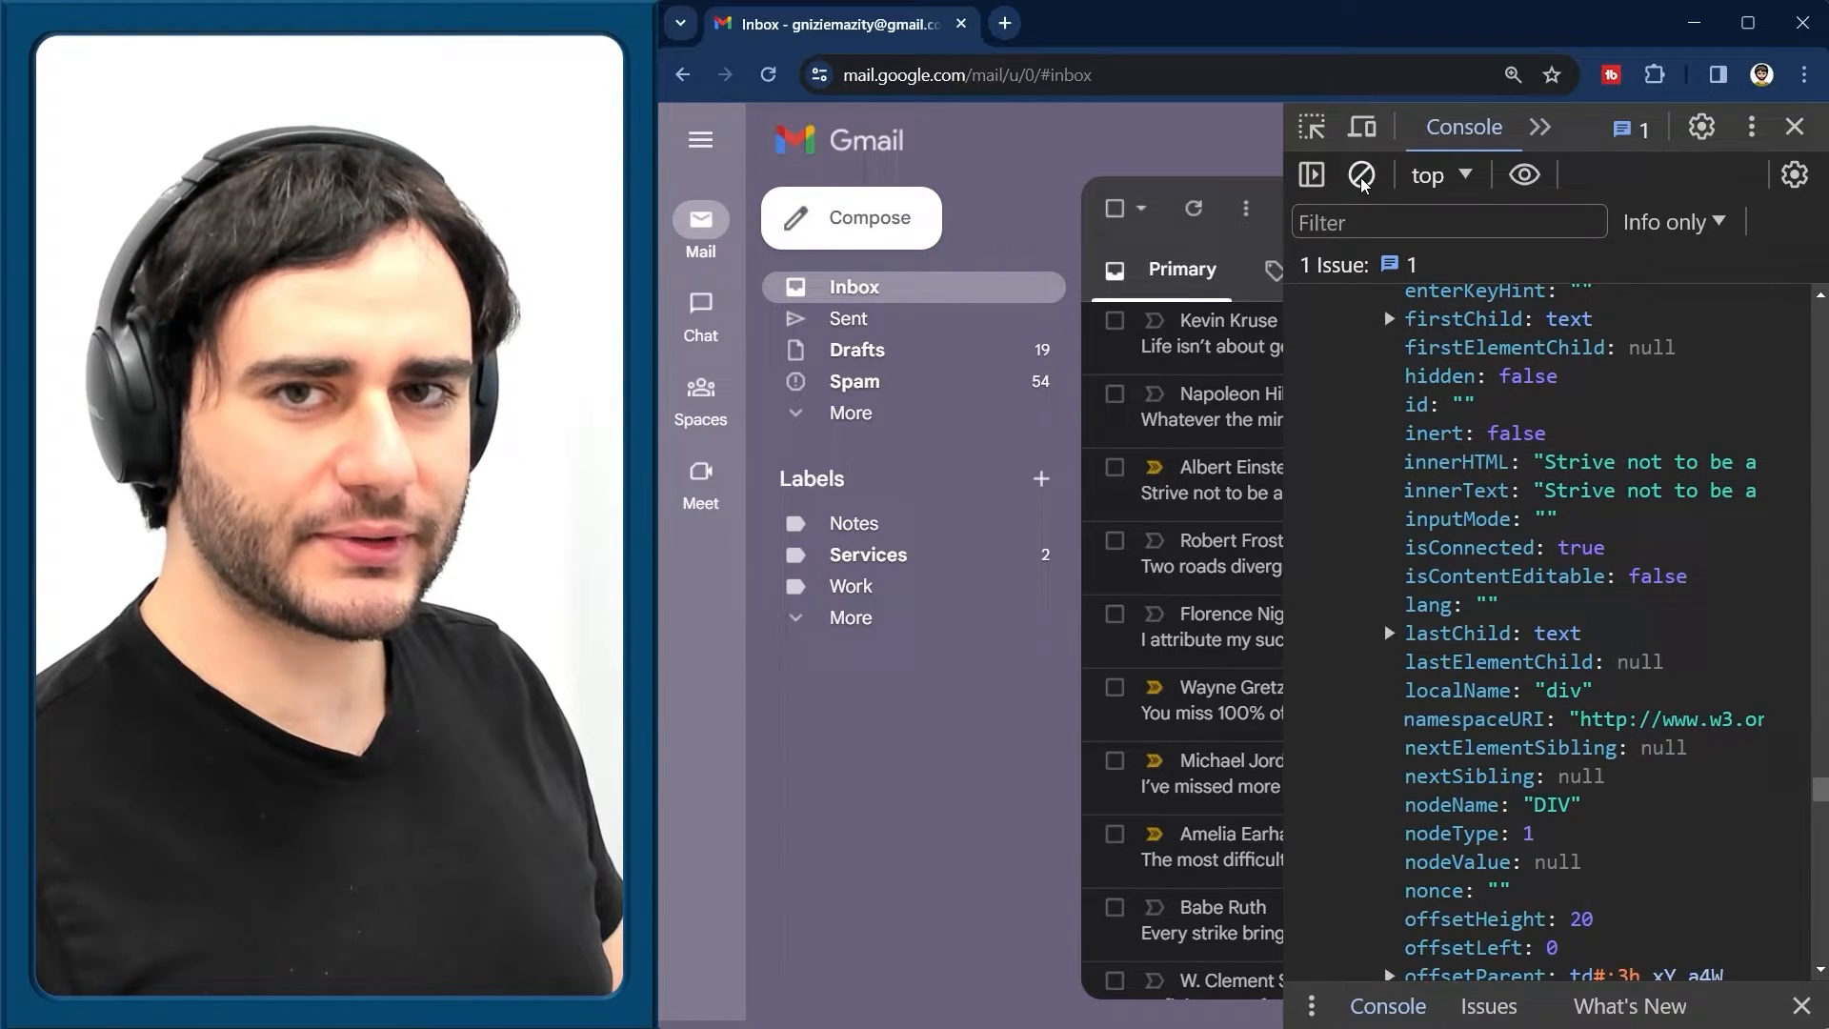
Run a for-of loop over texts setting each innerHTML to "some message"
type("for (cons")
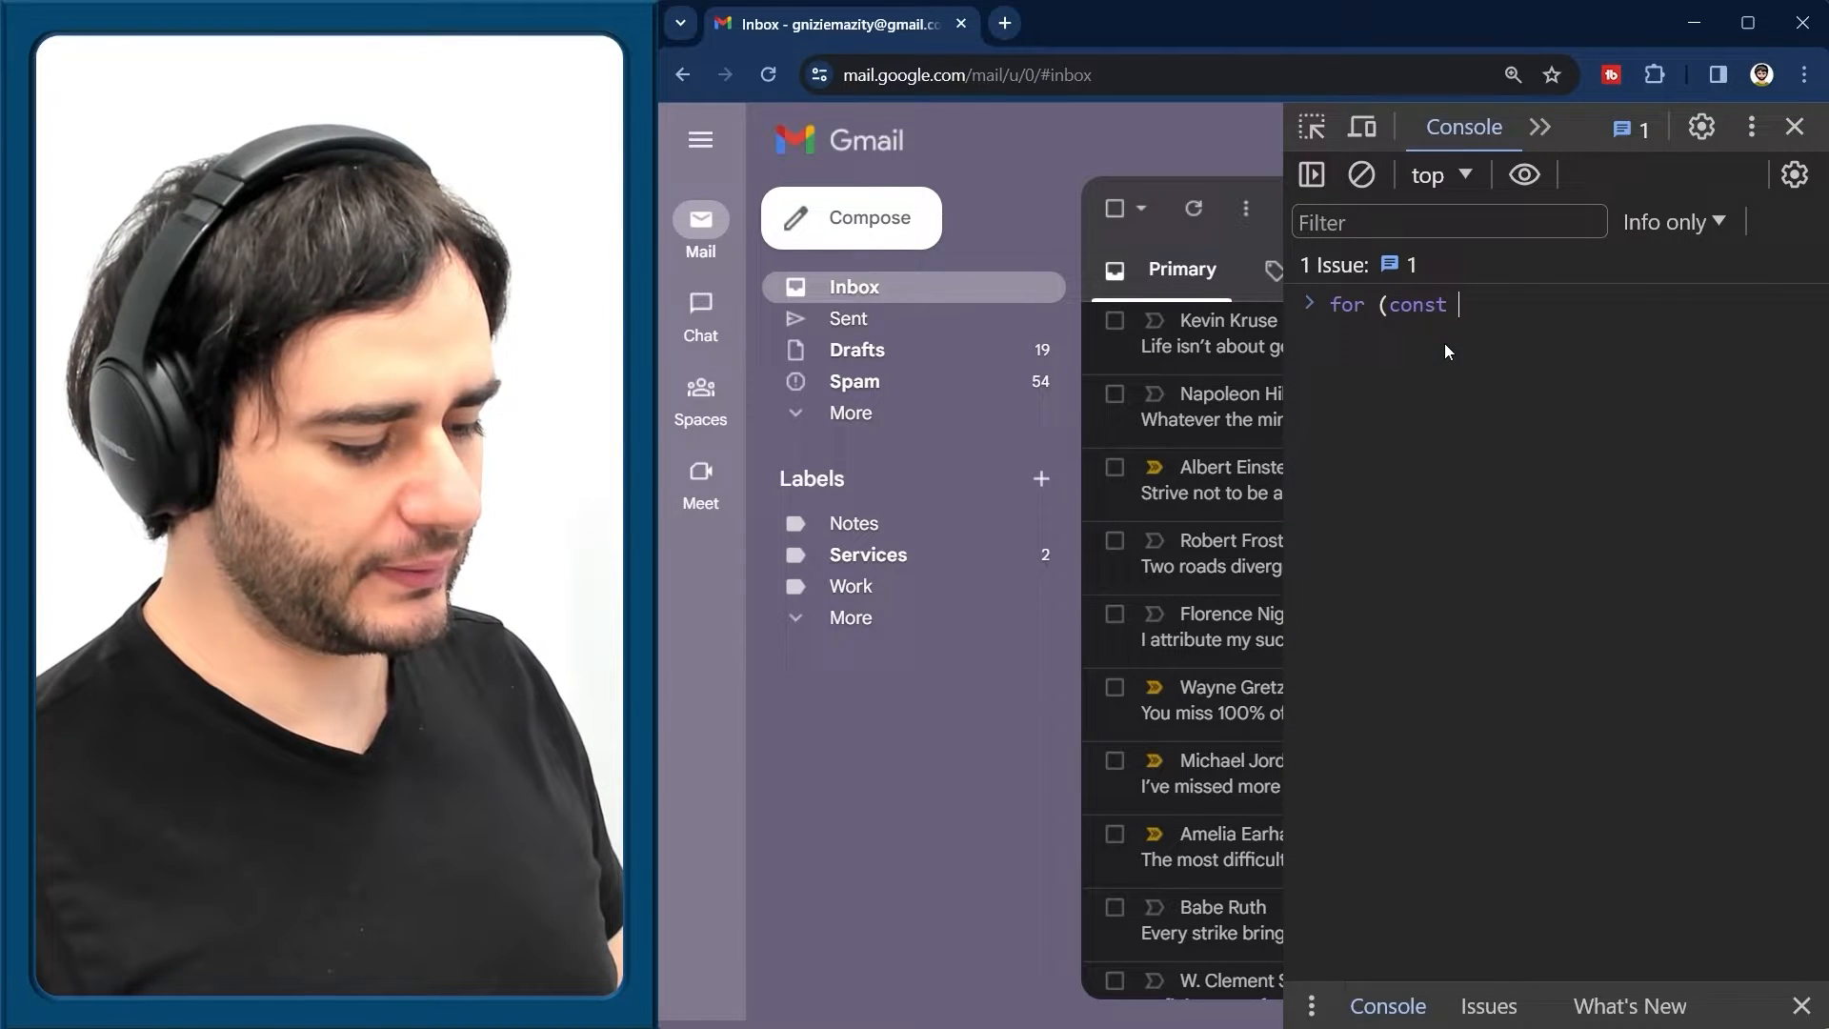
type("txt of texts) {")
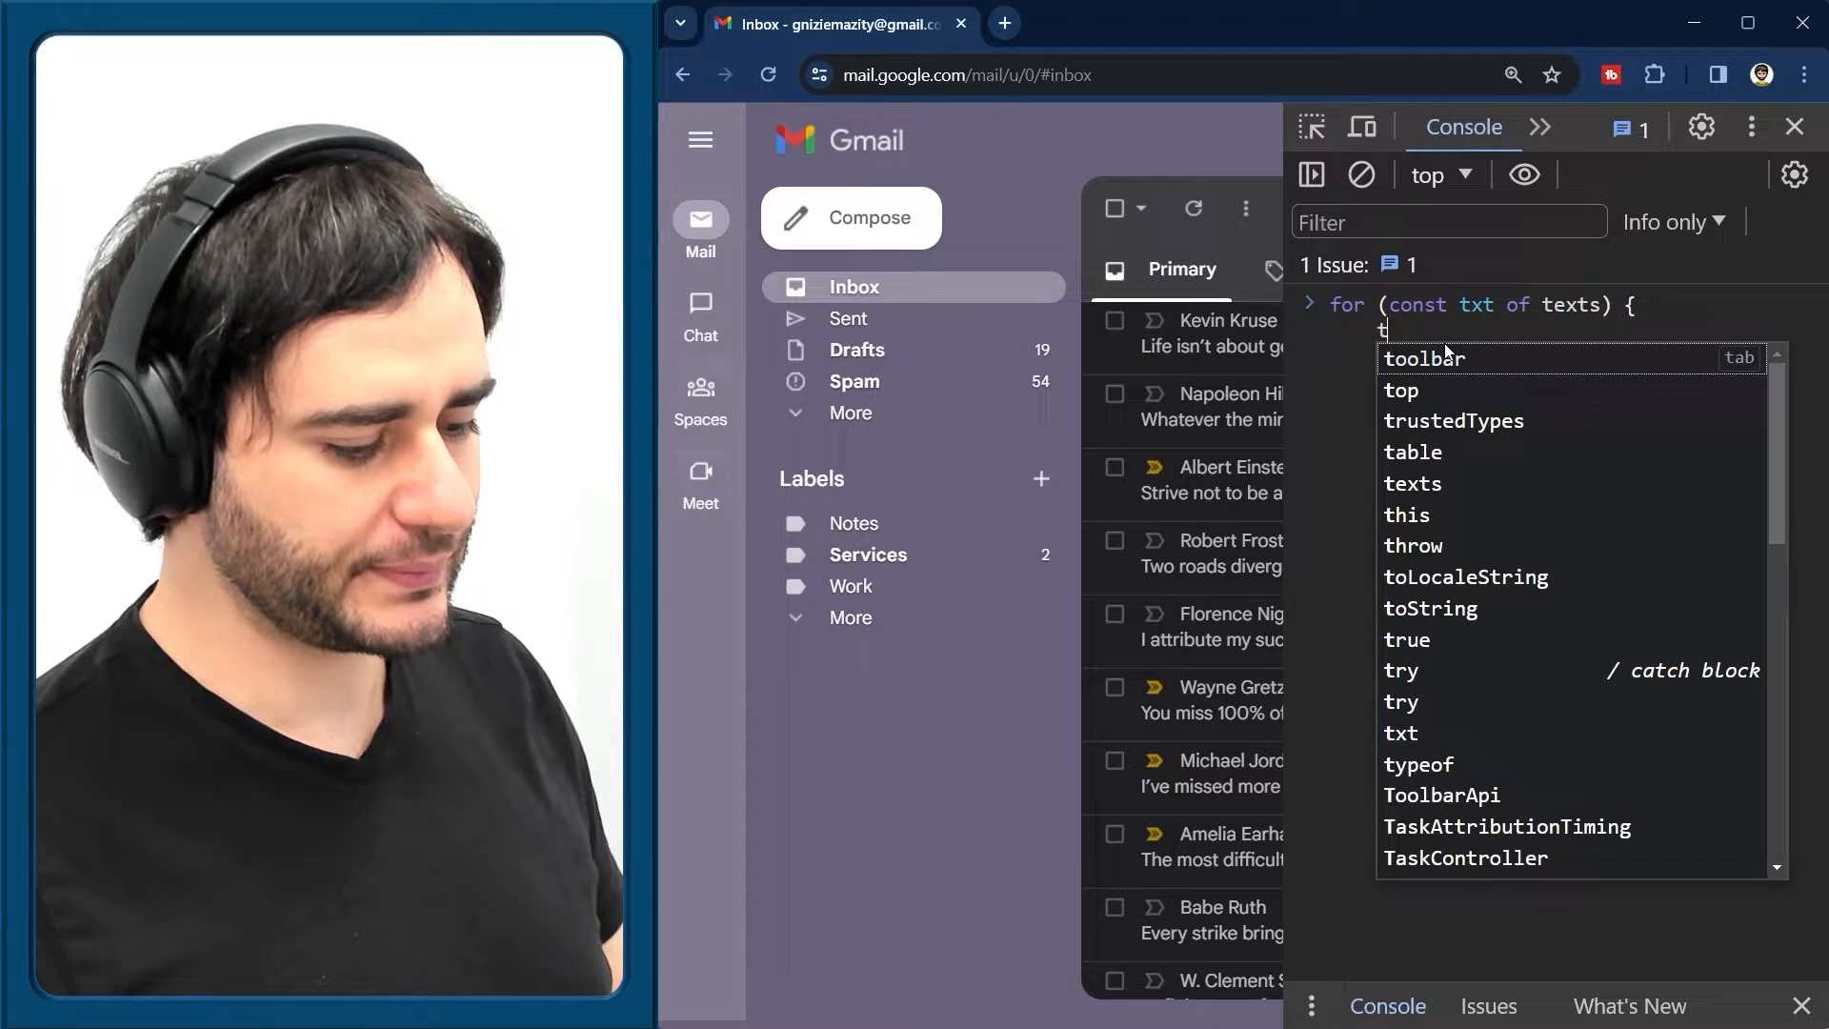
type("txt.innerHT")
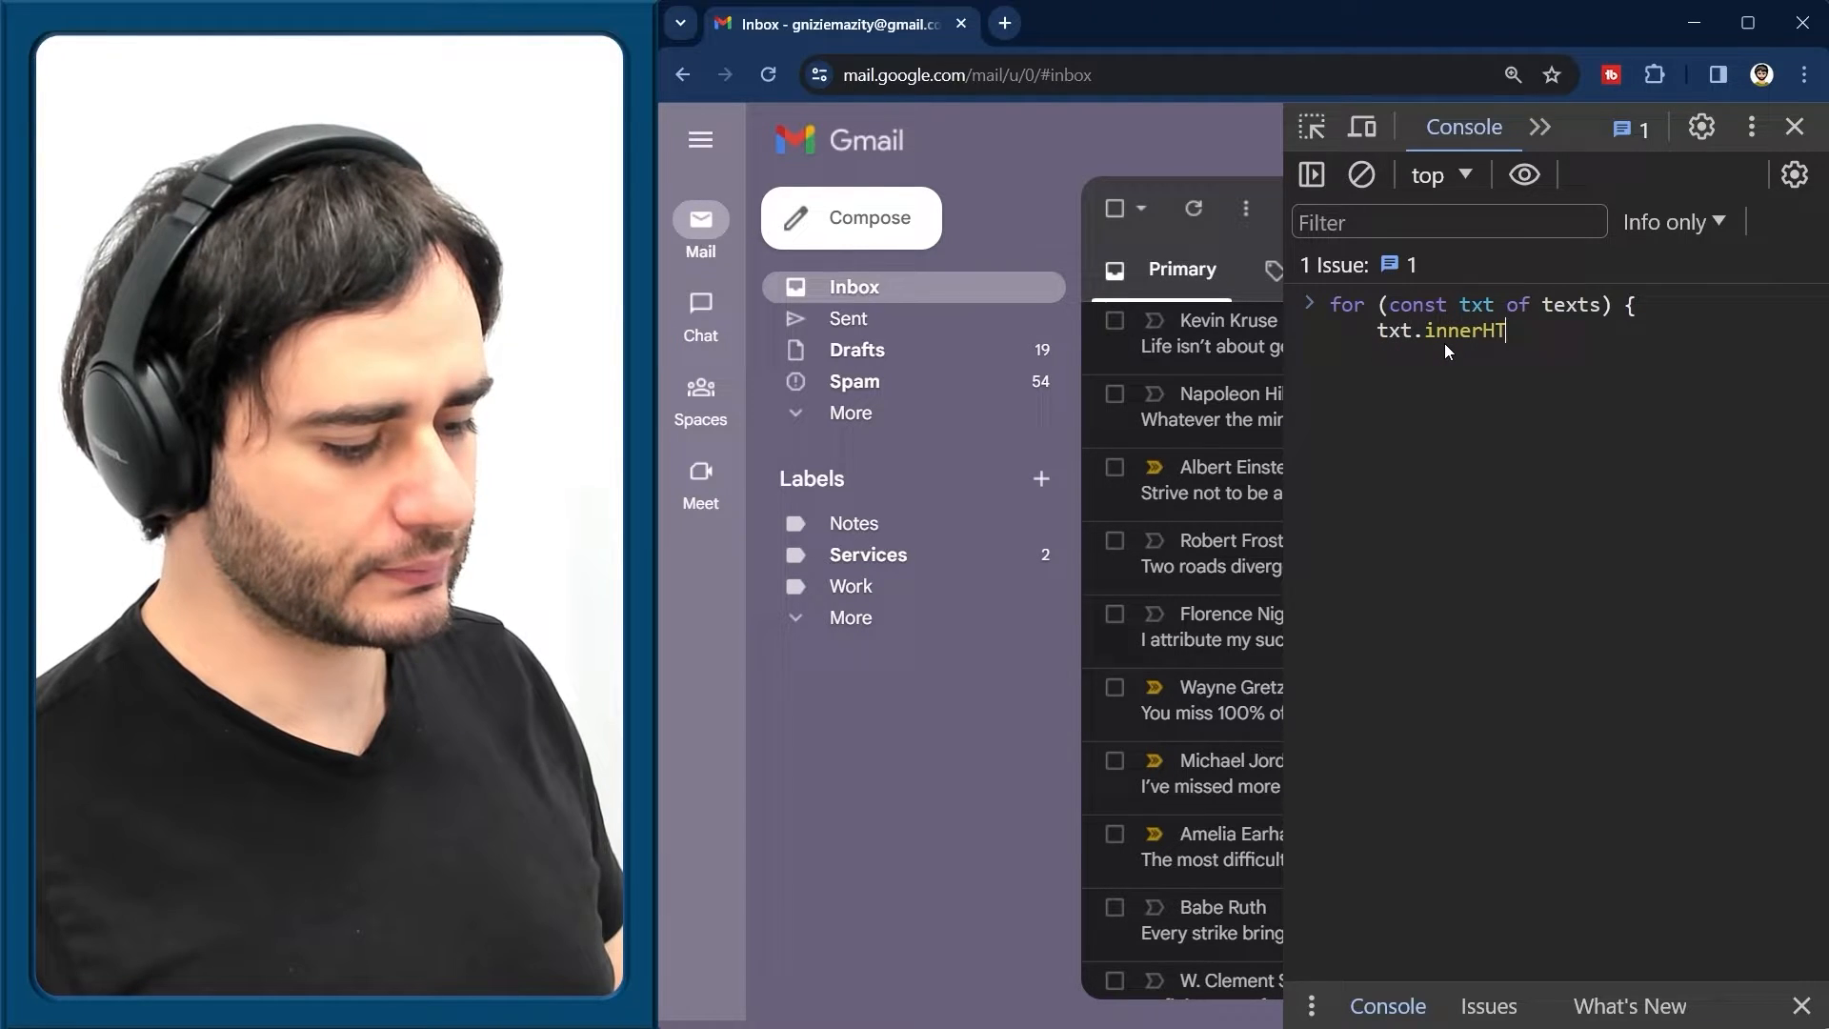
type("ML = \"some")
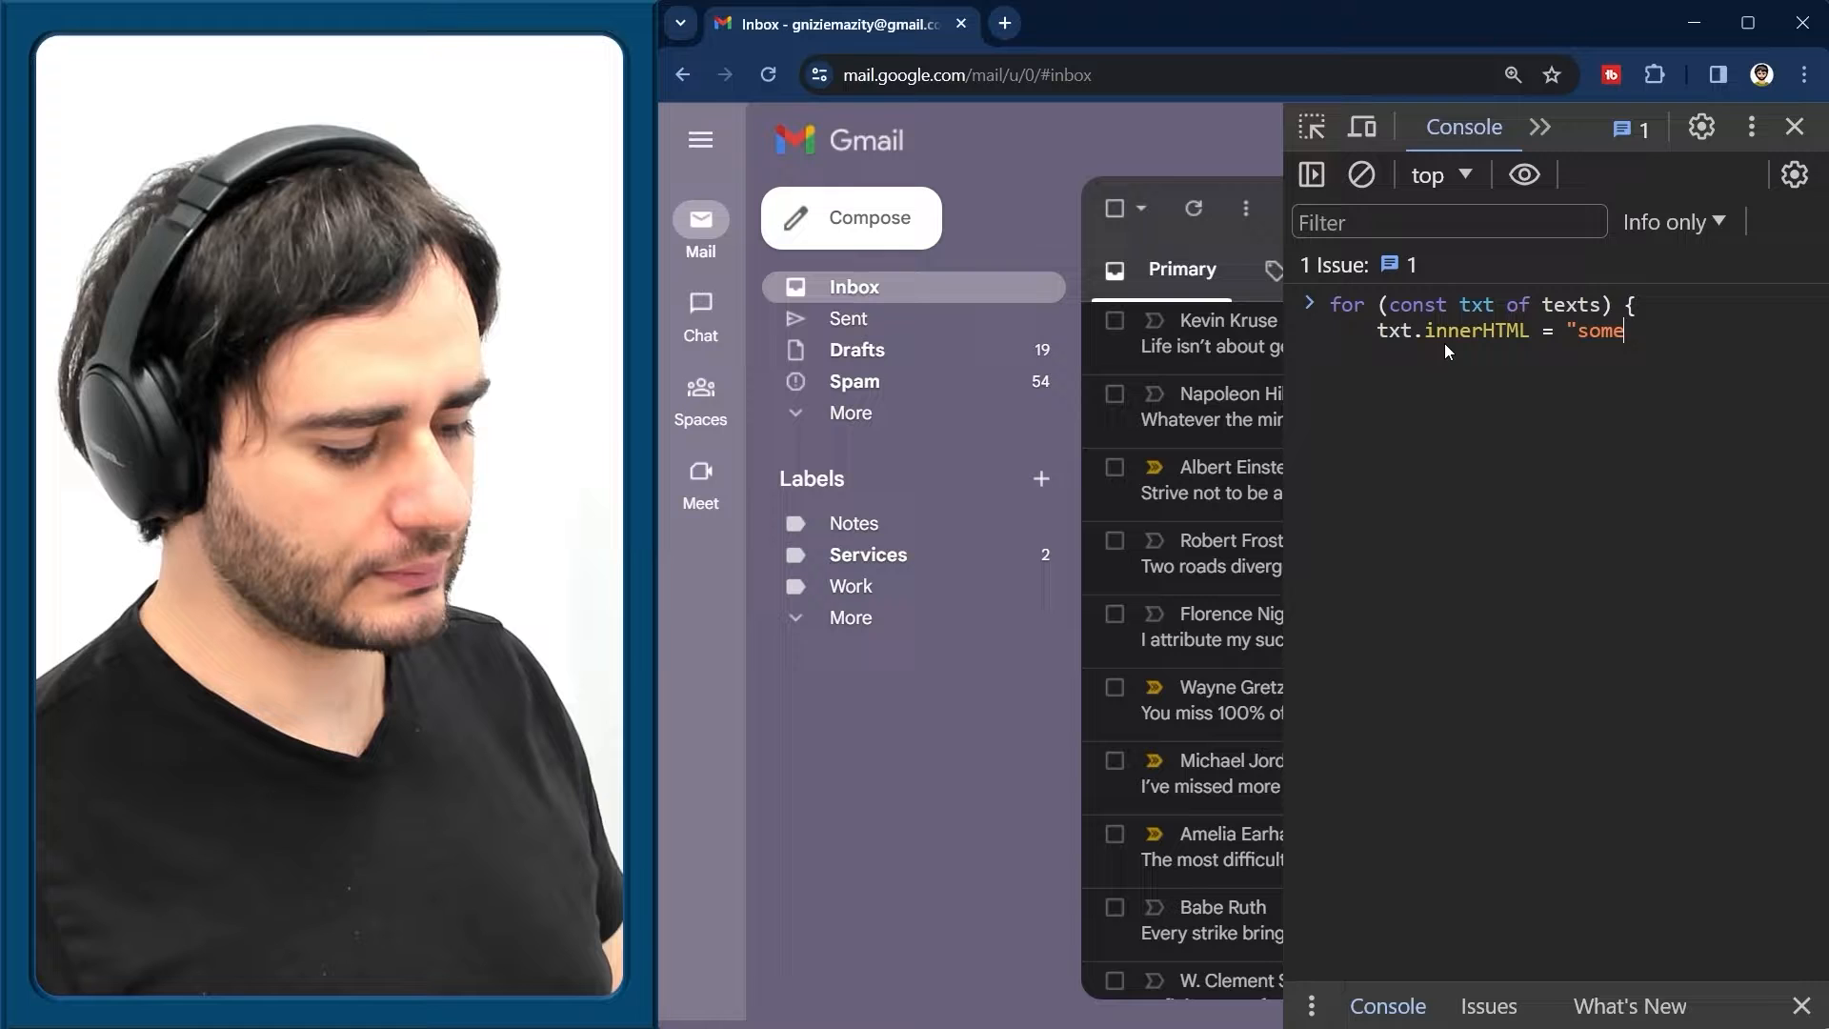
type("message\";")
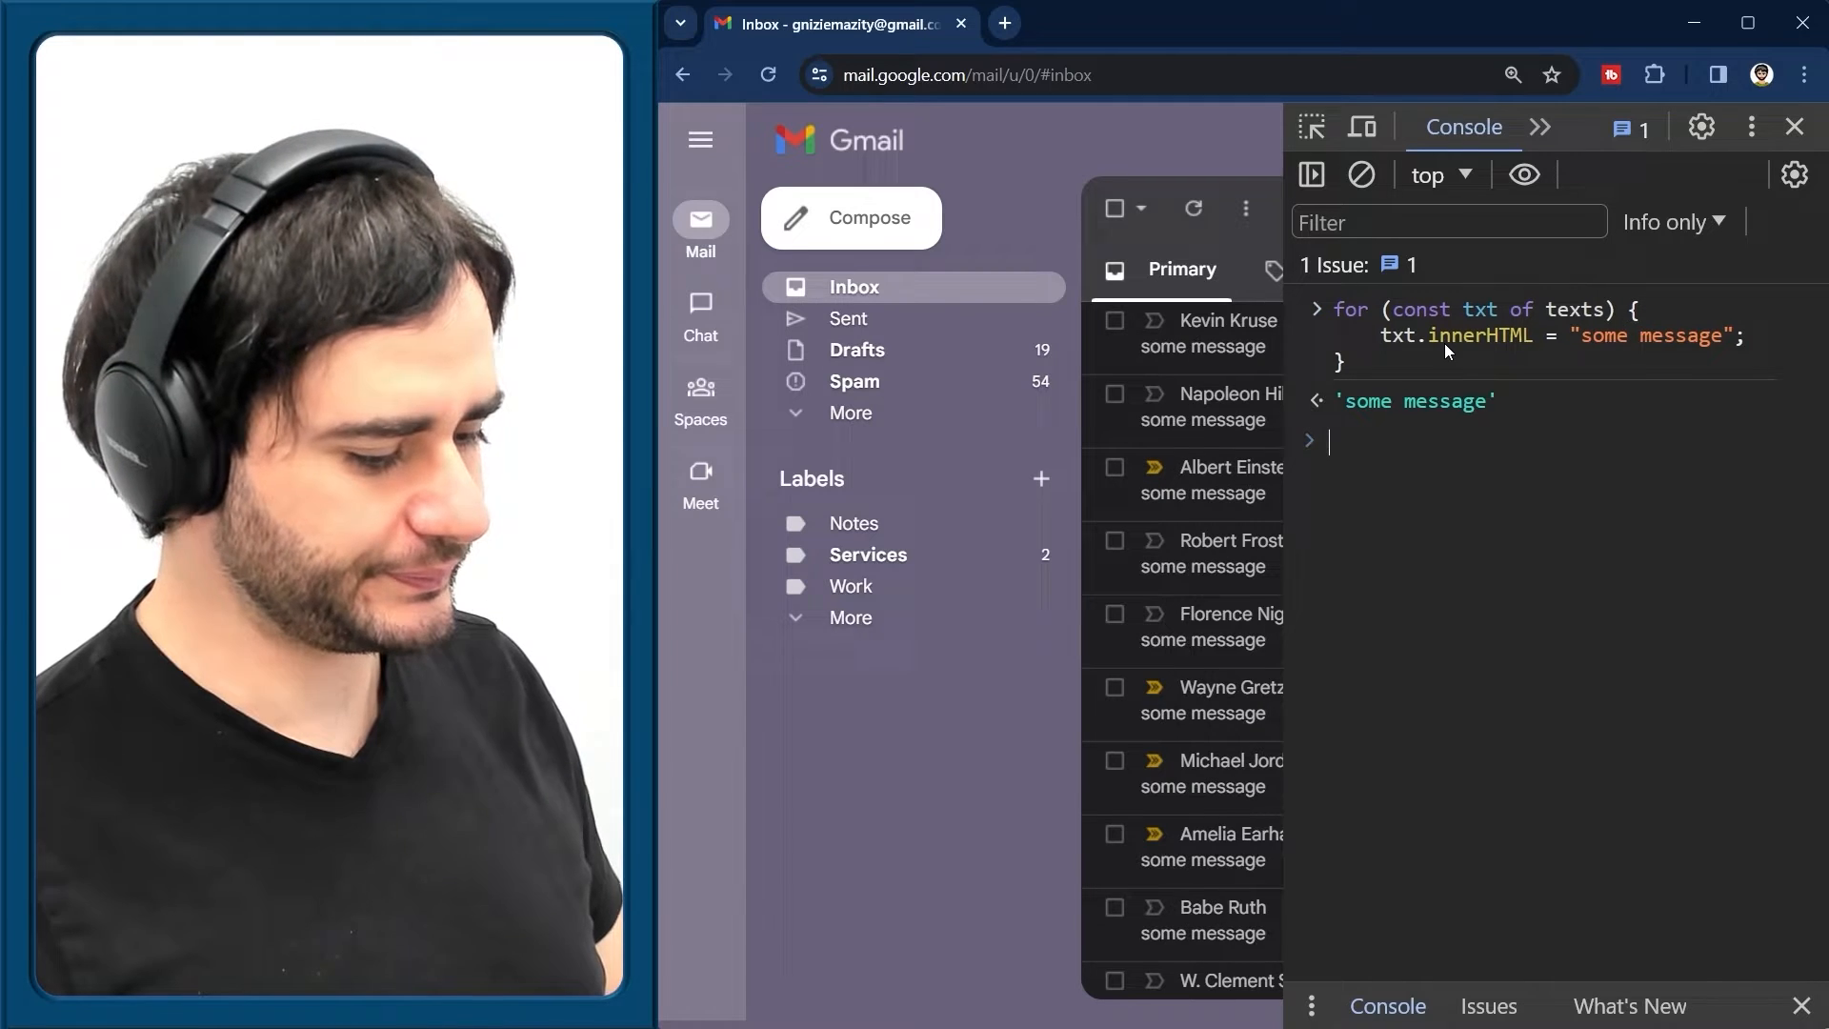
mouse_move(1202, 336)
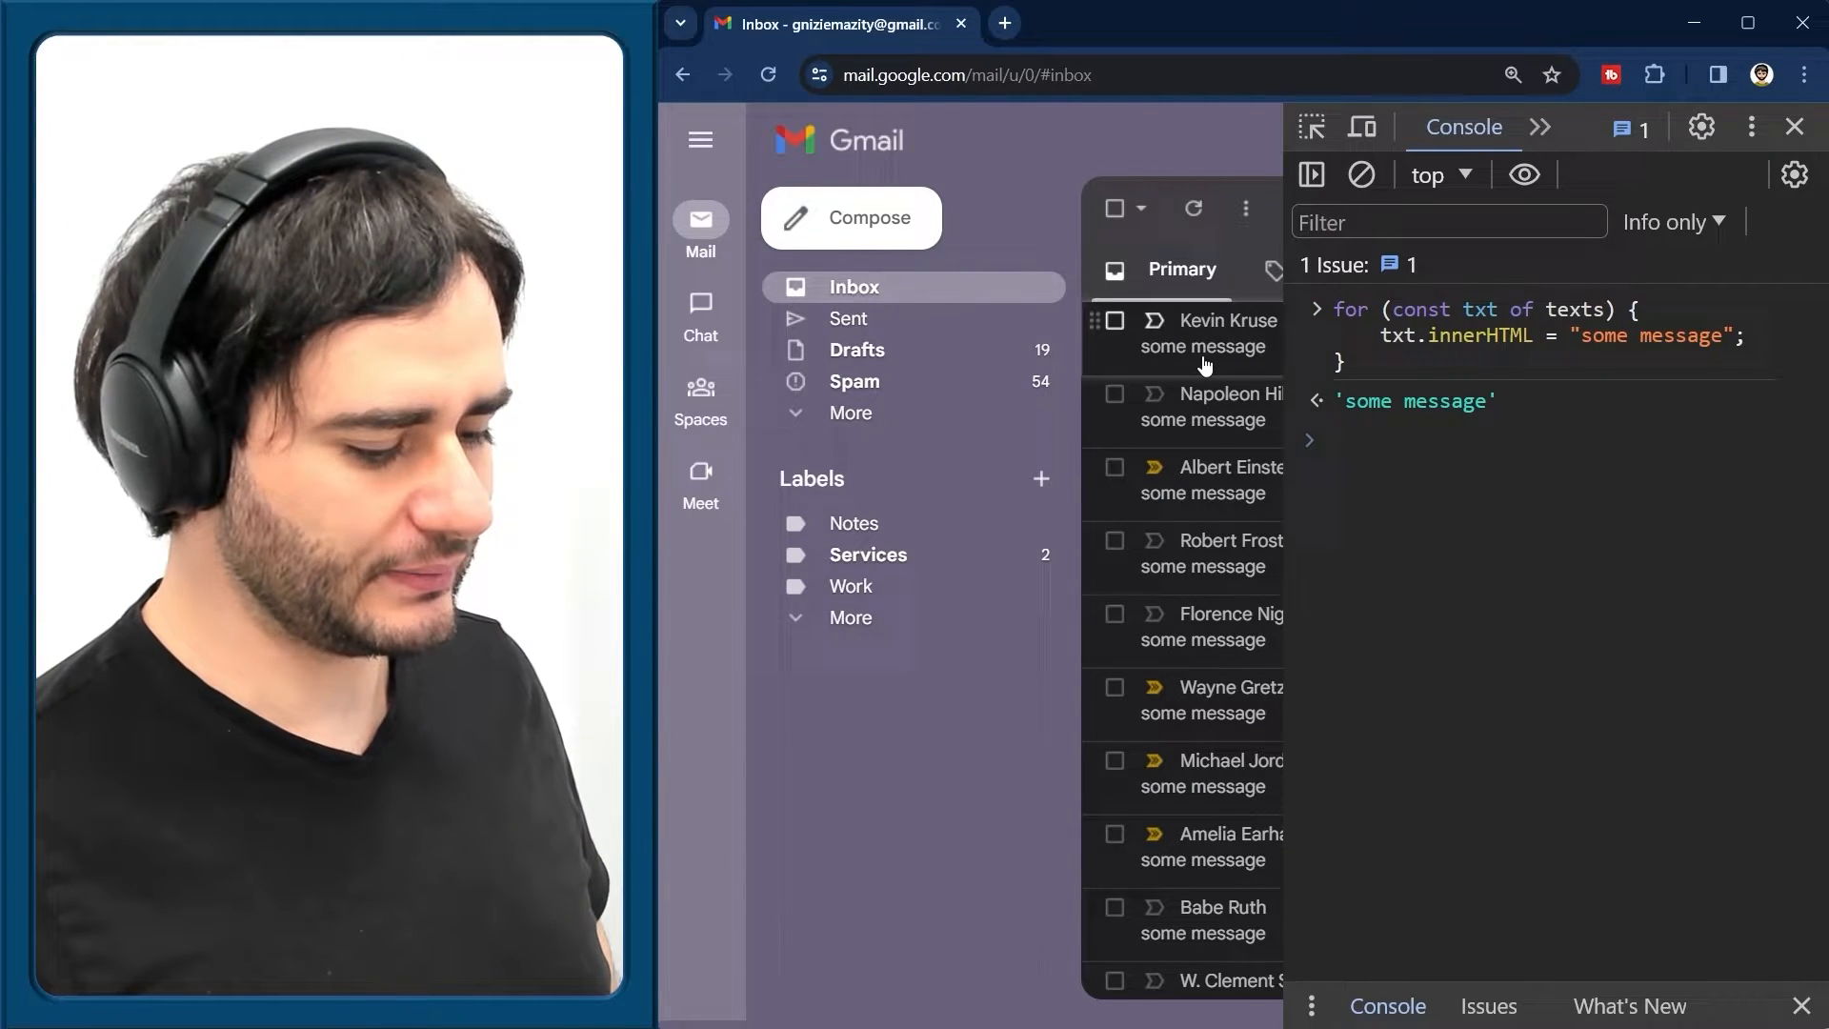
mouse_move(1189, 933)
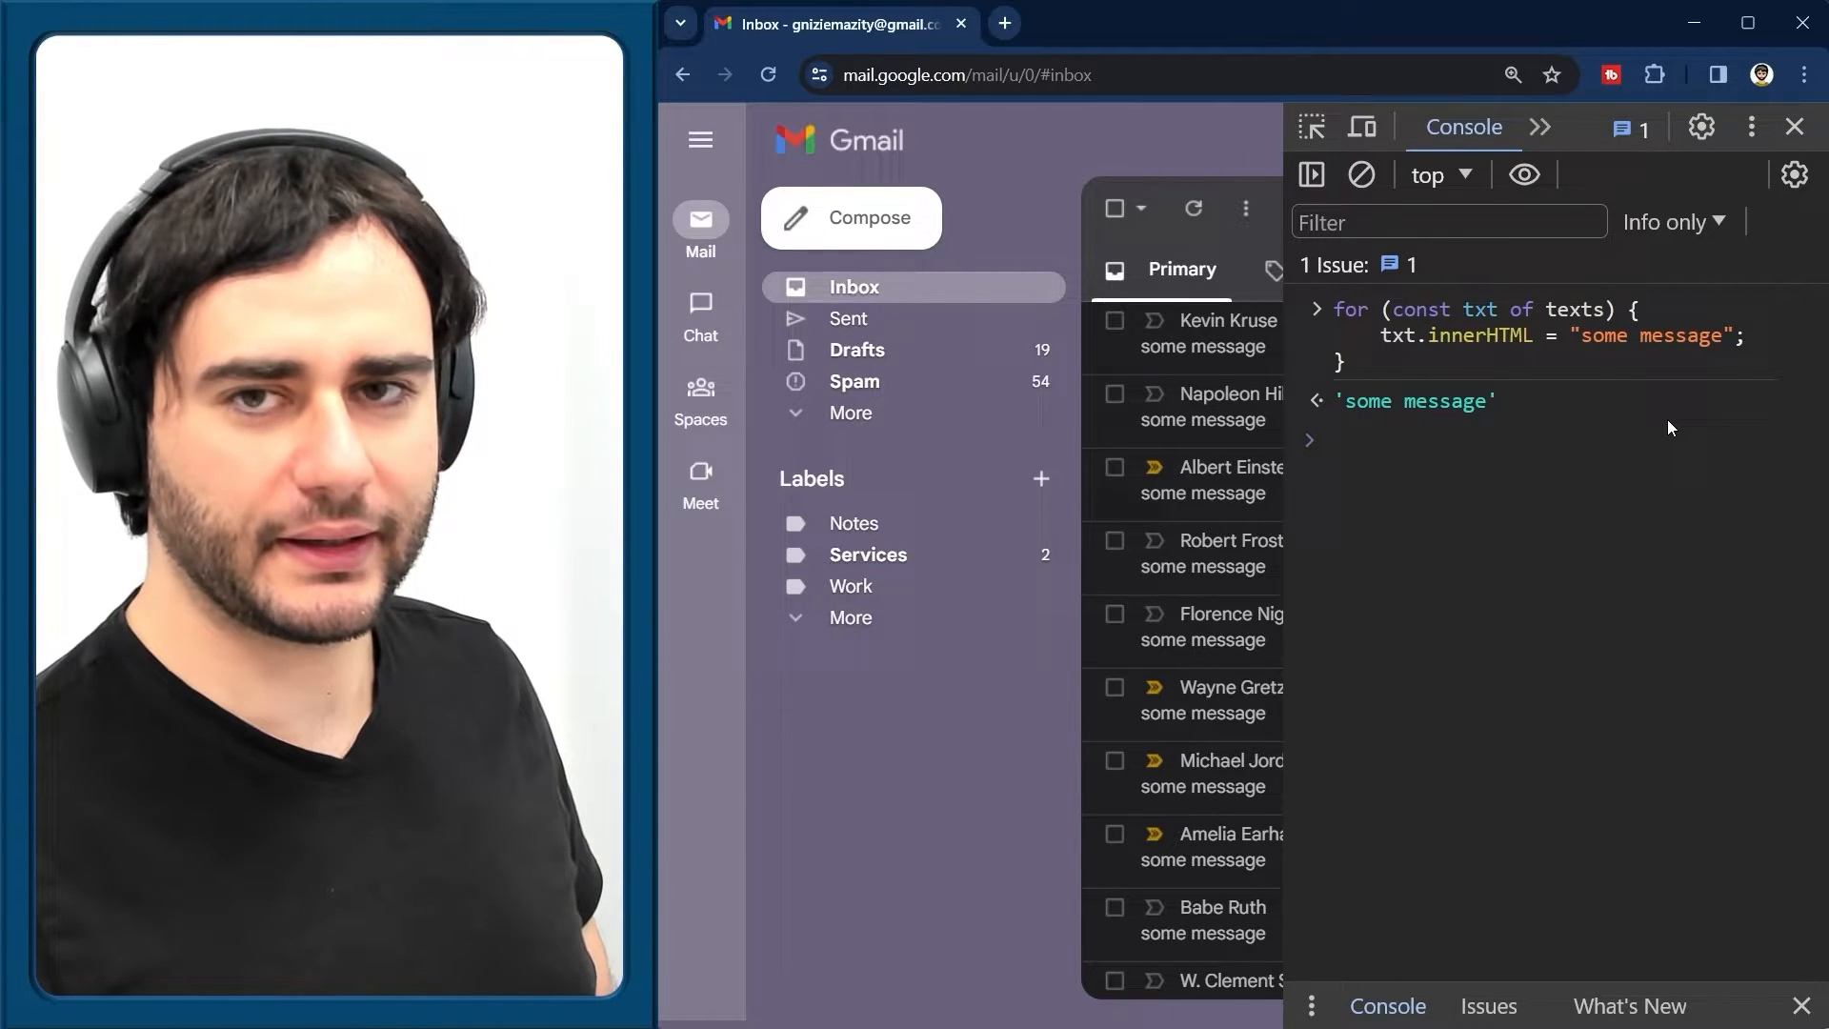
mouse_move(1734, 627)
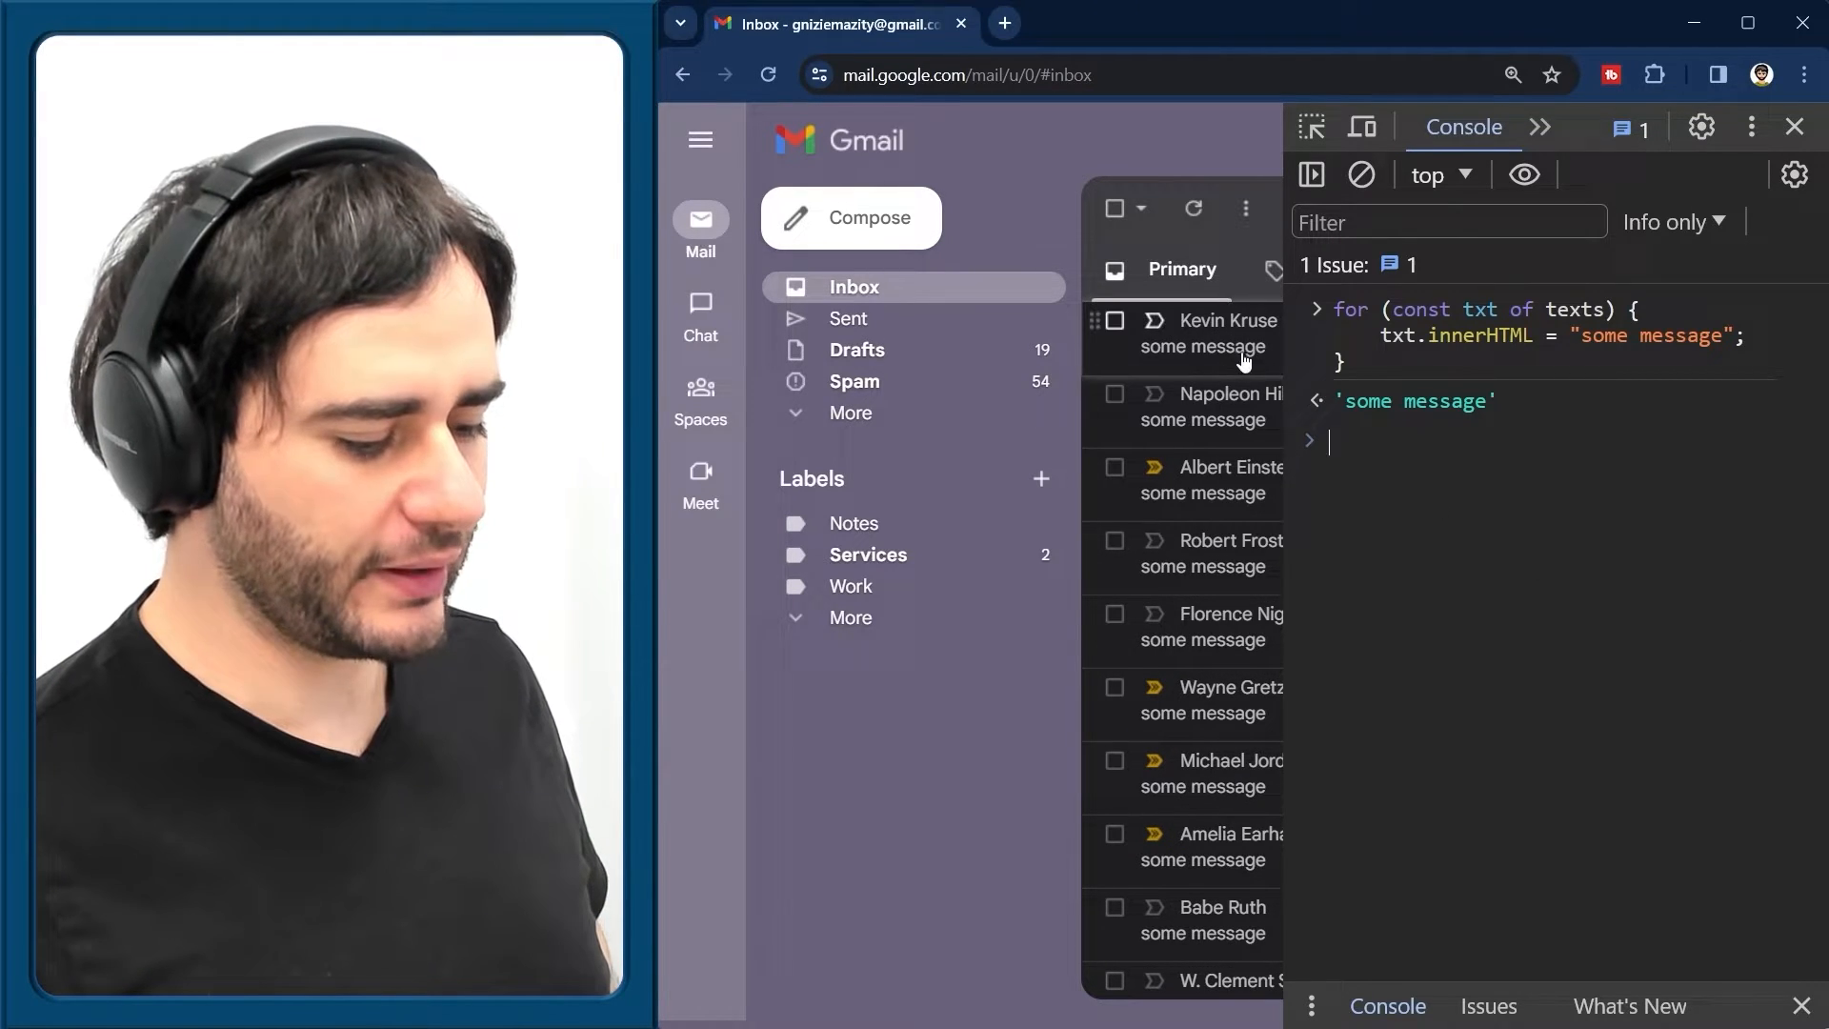
mouse_move(1669, 427)
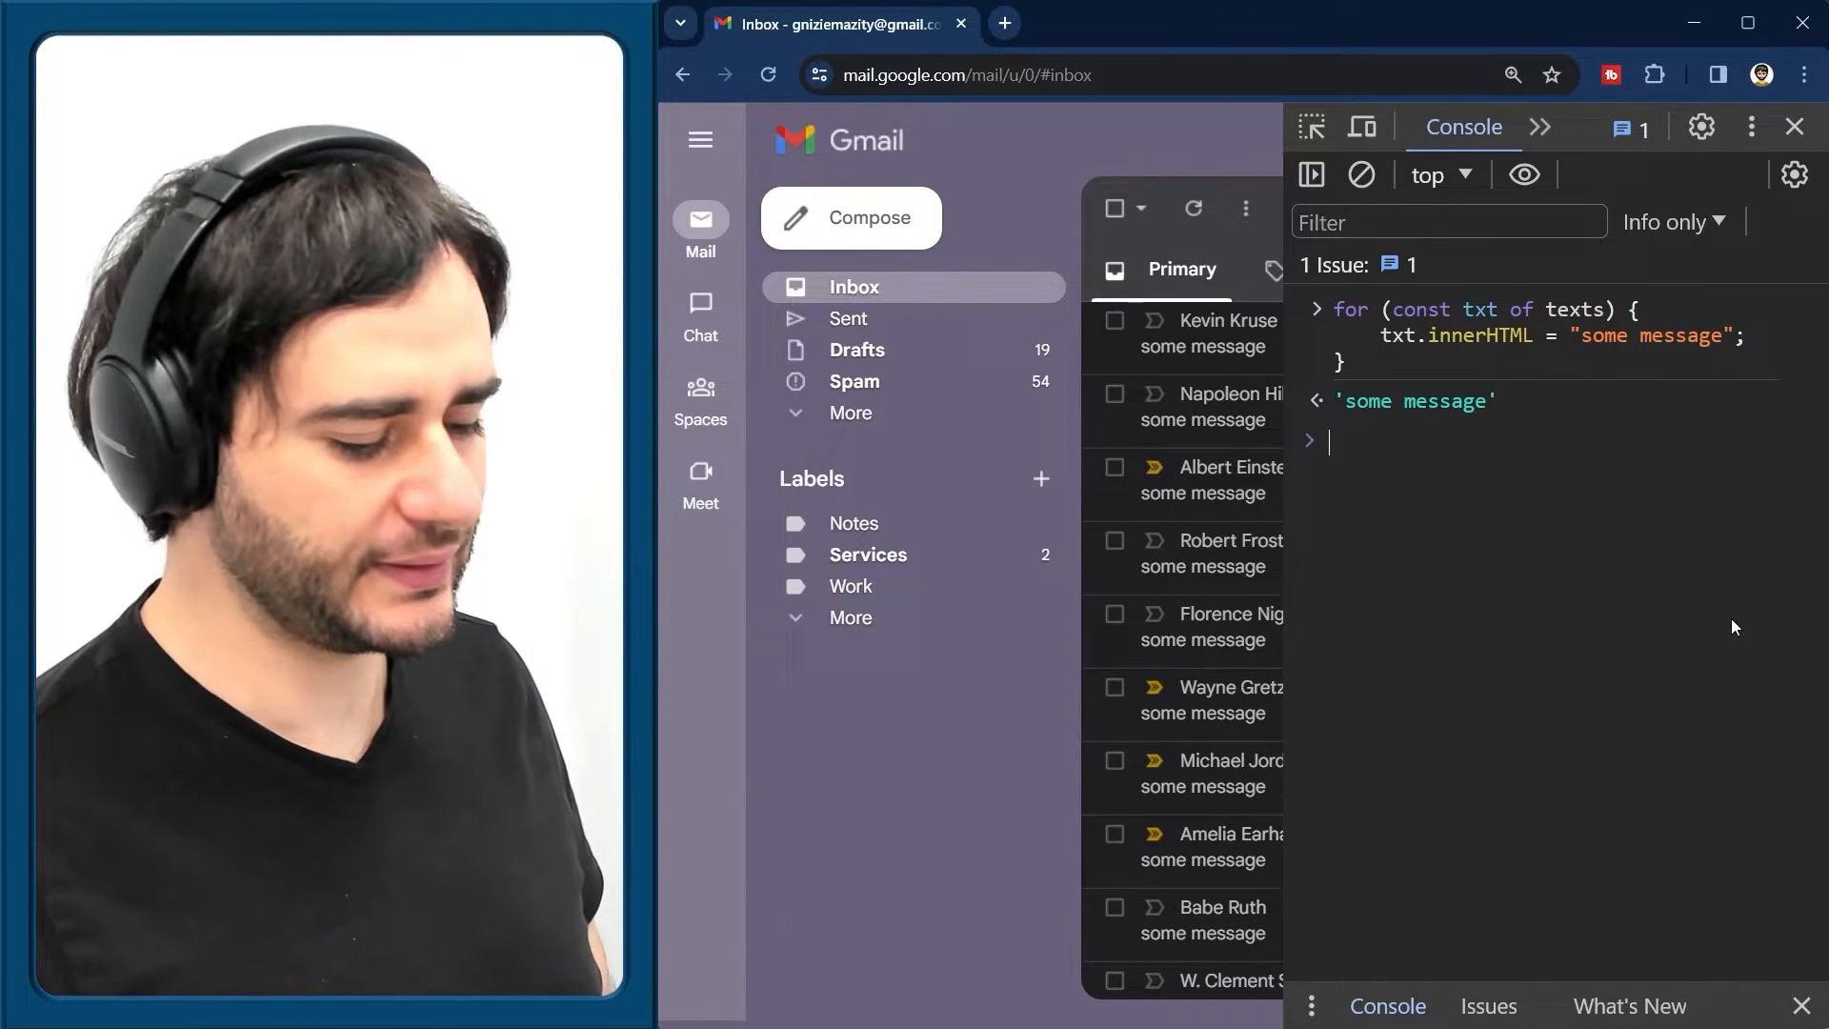
mouse_move(1207, 326)
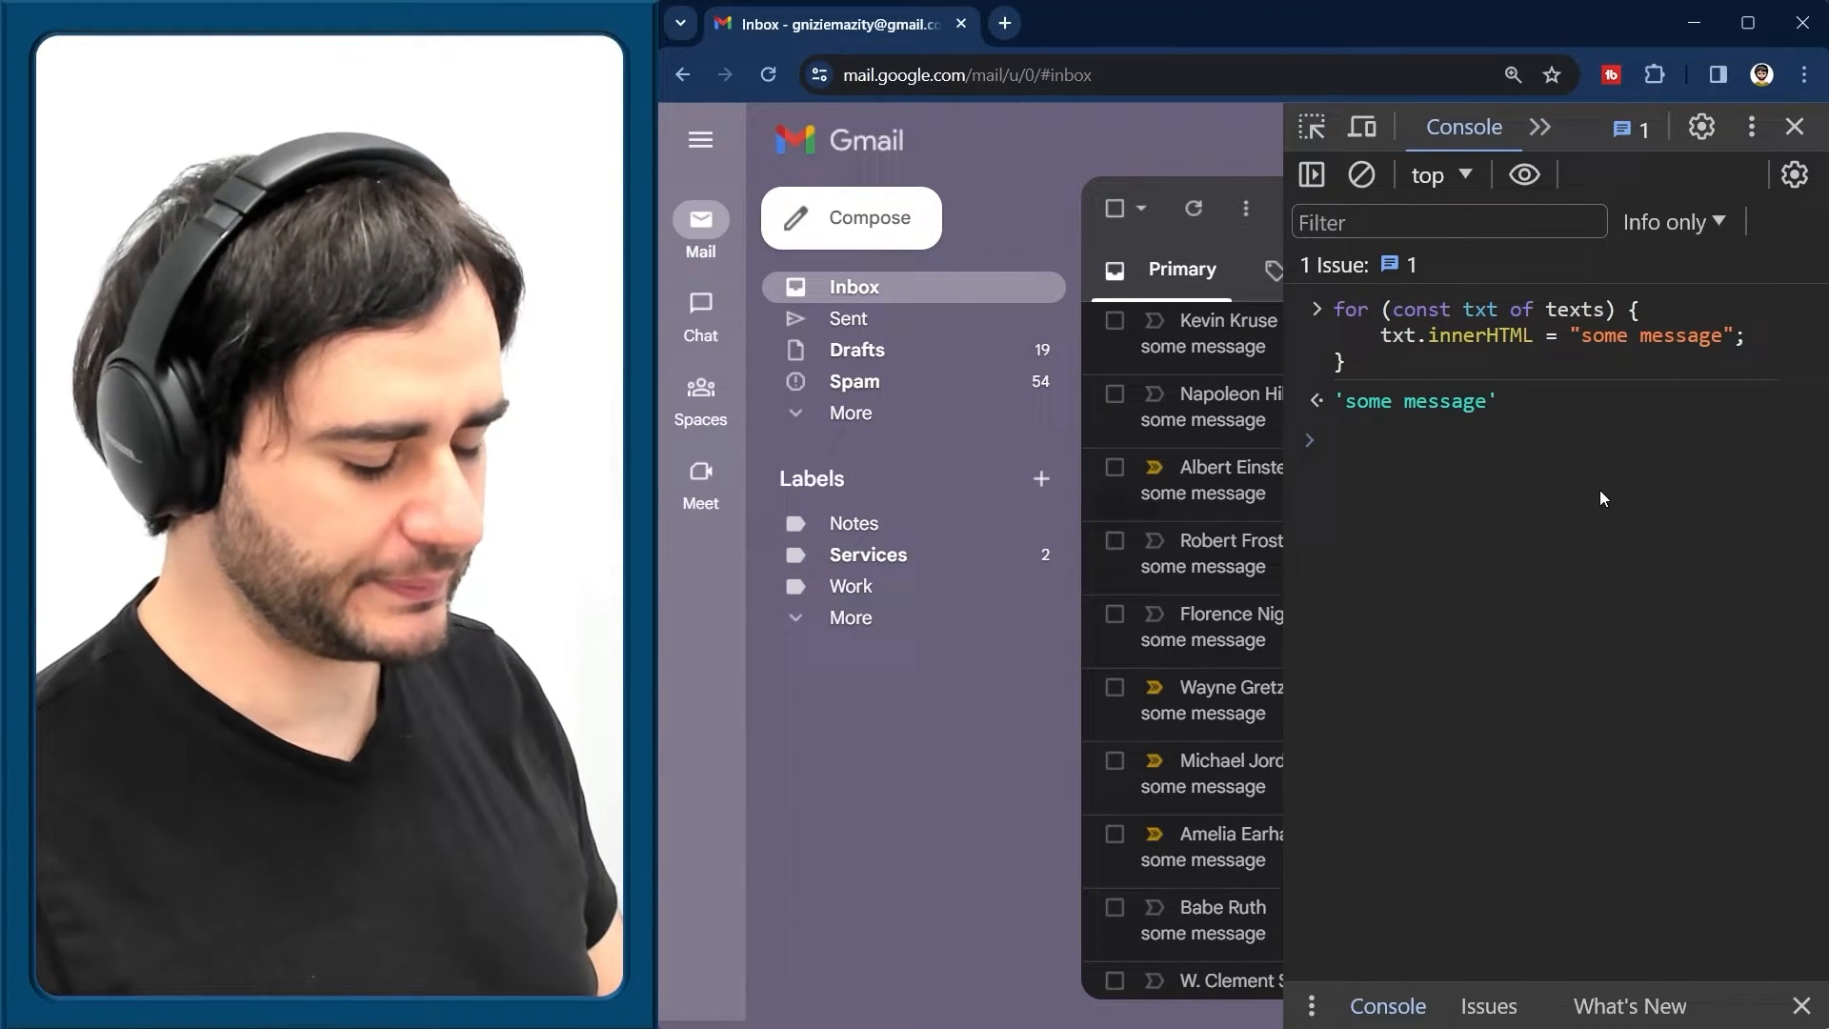
Define authors as document.getElementsByClassName("yW") for the sender name elements
type("const aut")
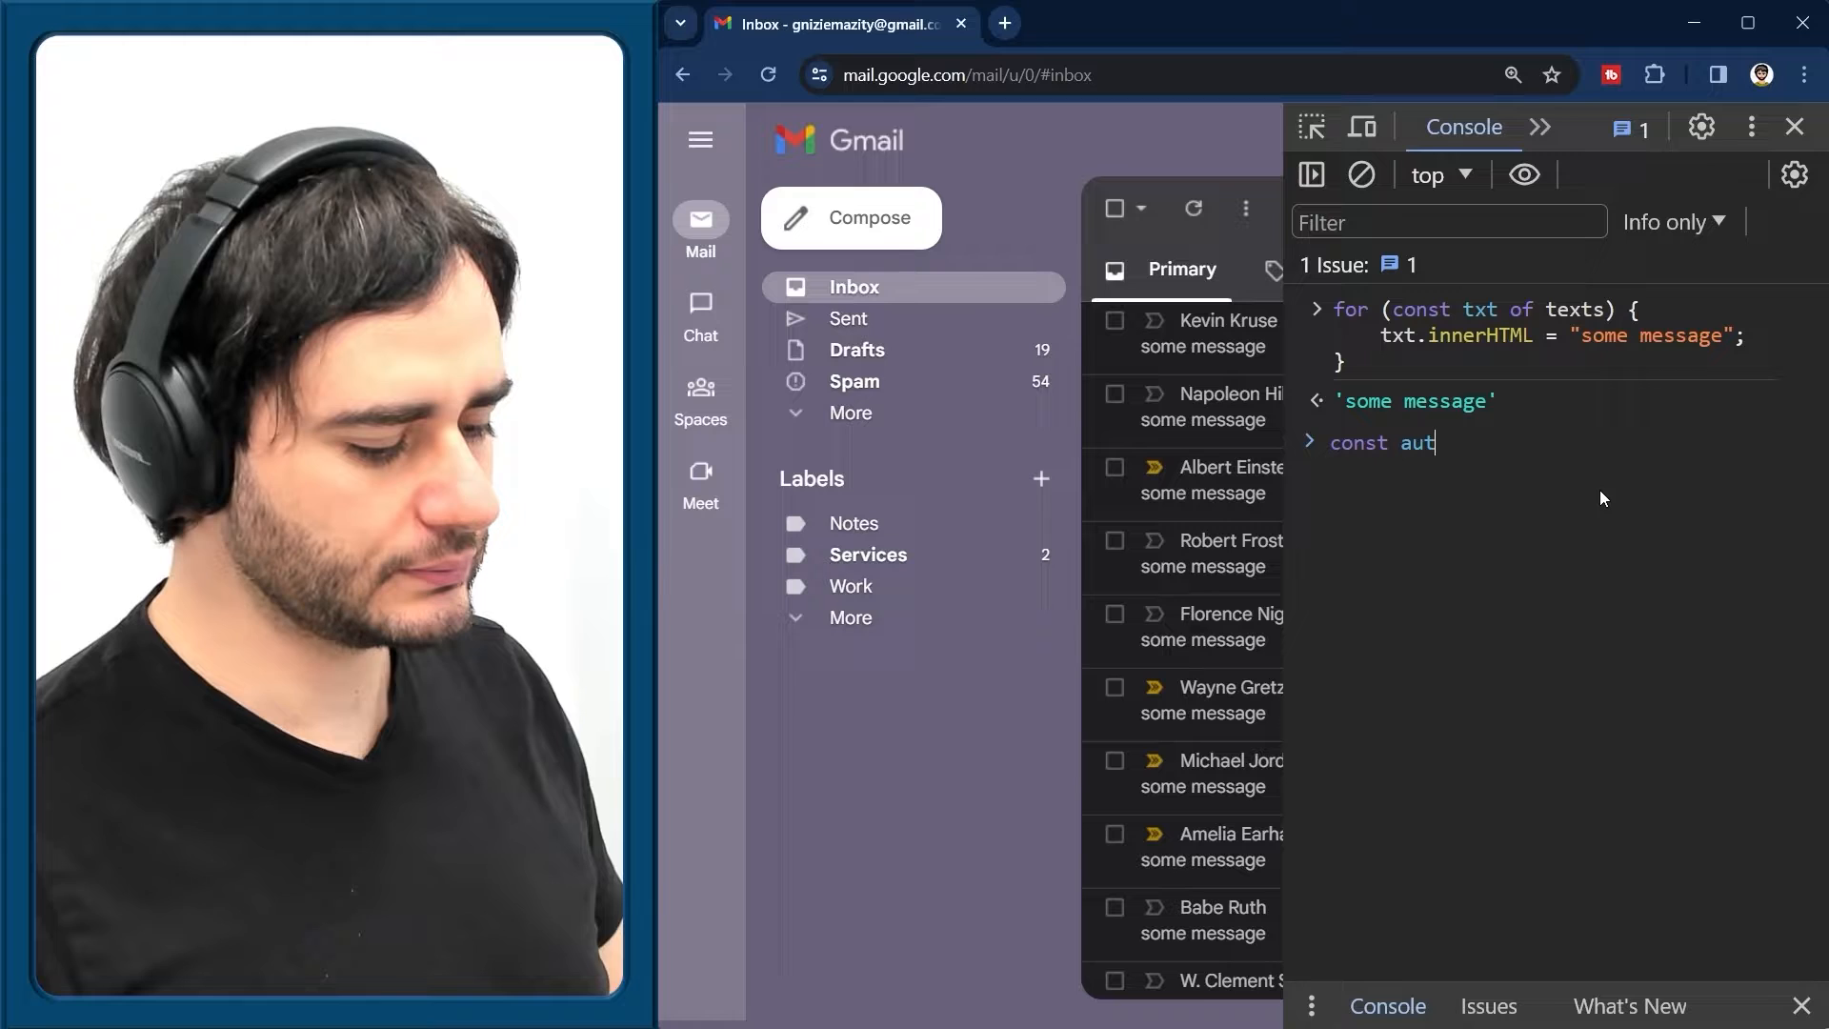
type("hors = document.getElementsByClassNa")
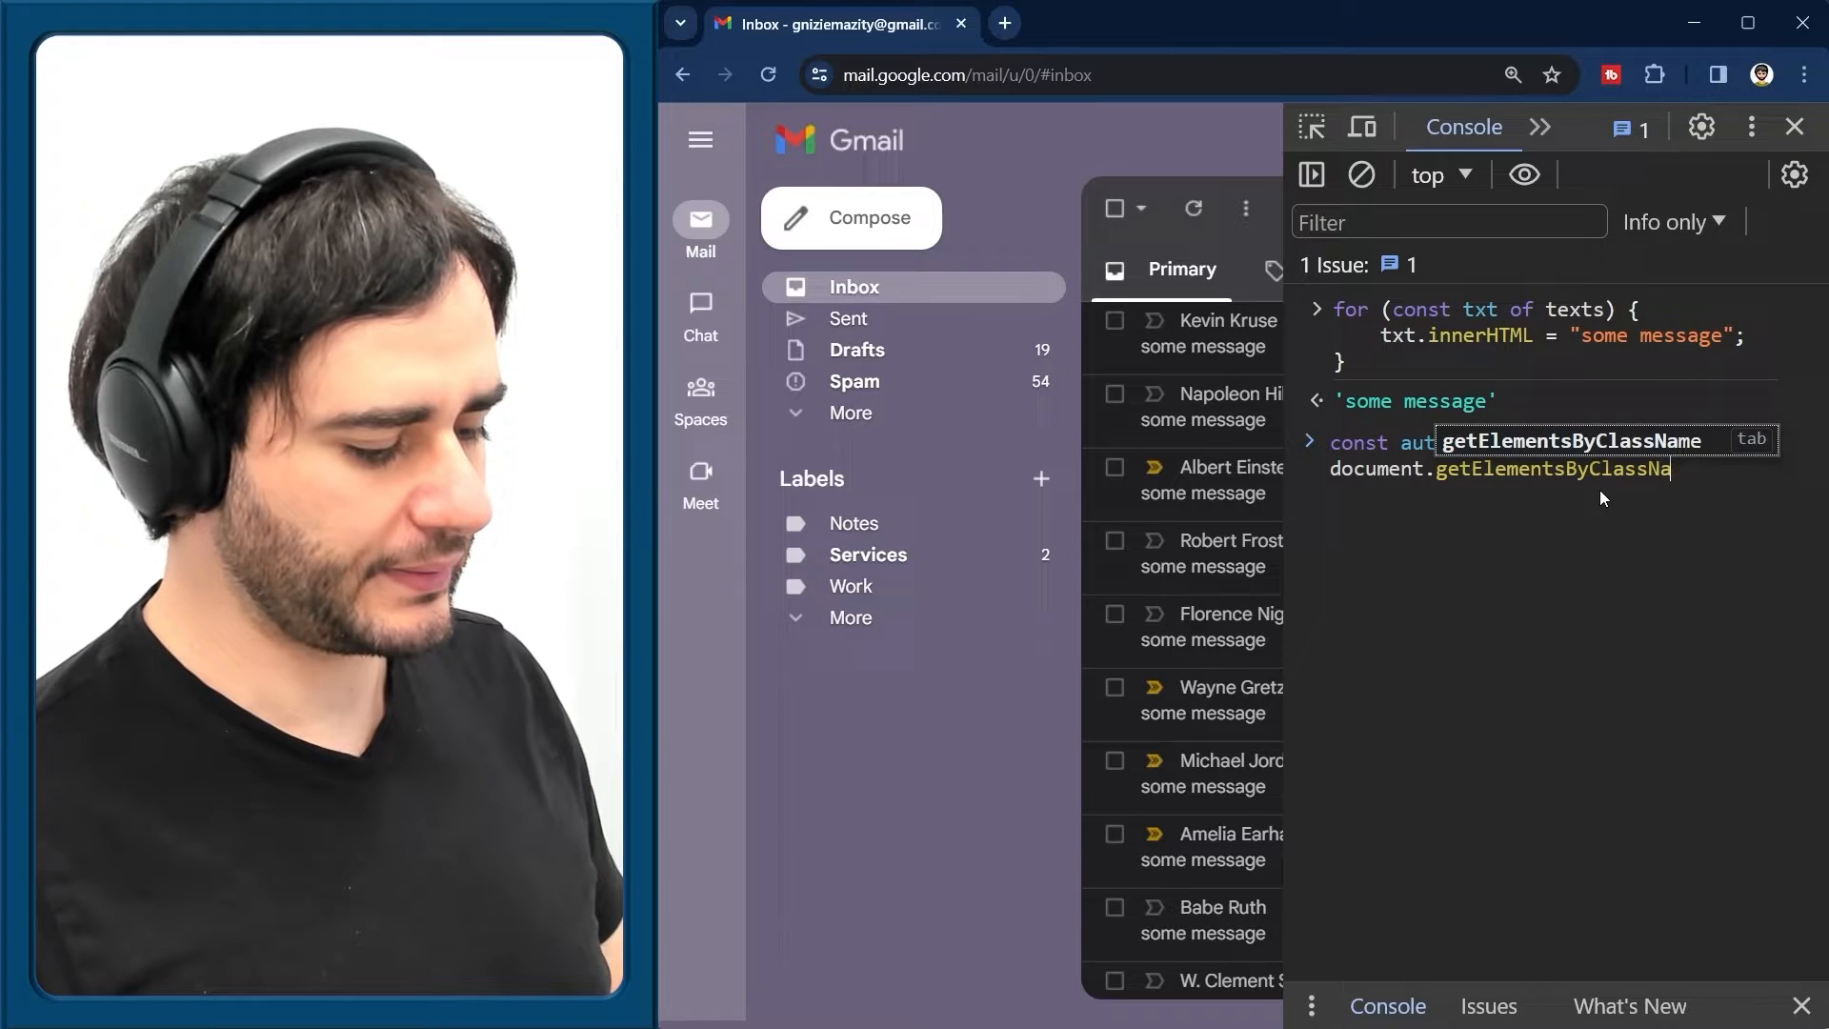
type("(\"y")
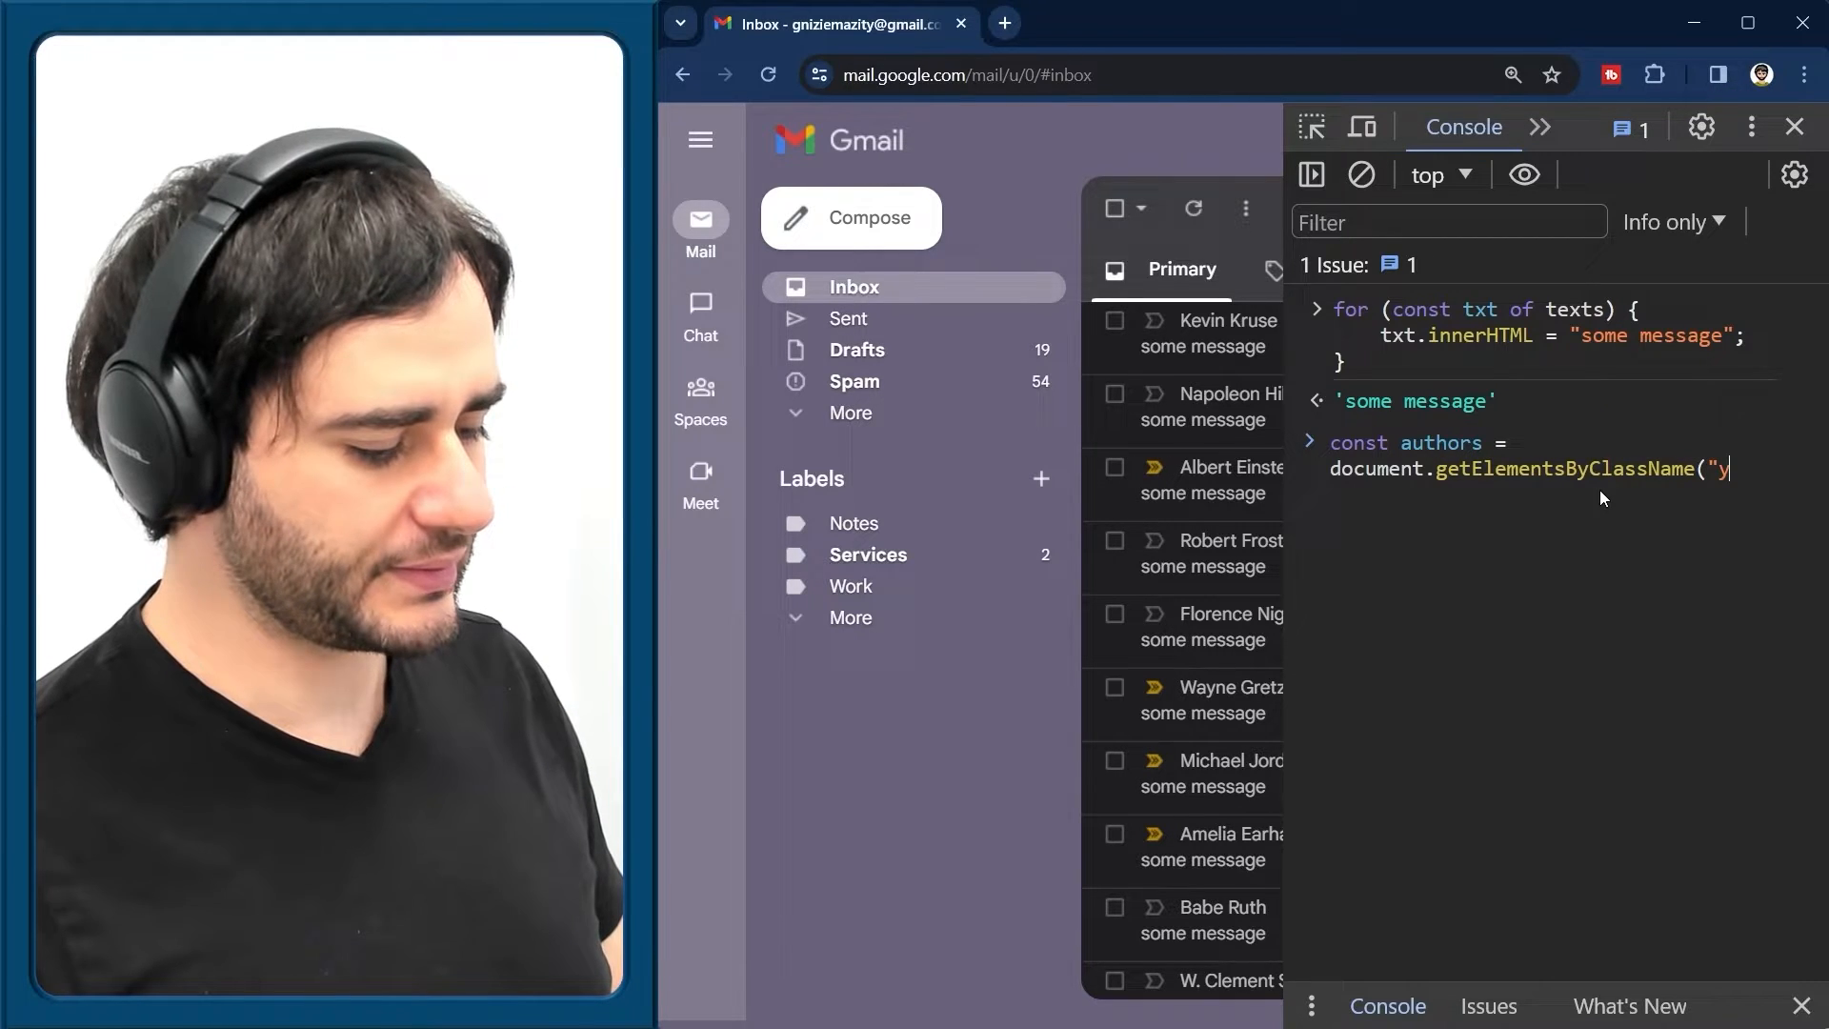
type("W\");")
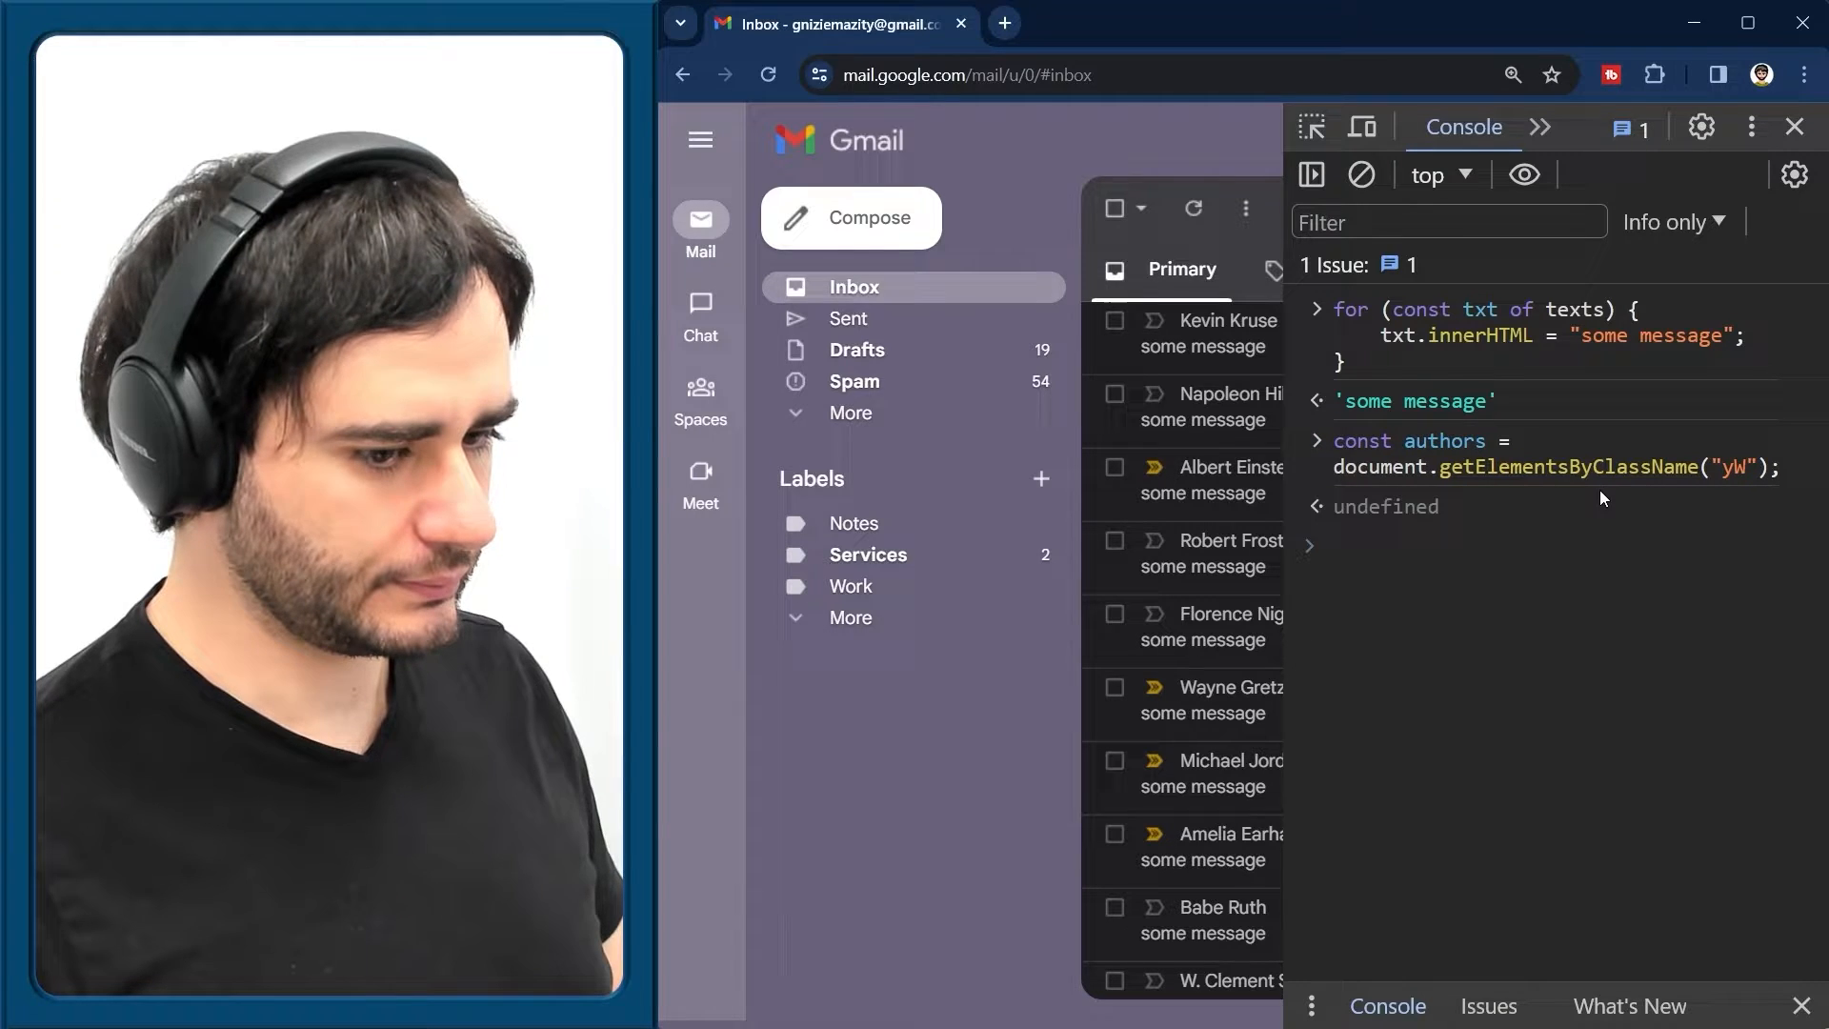
Loop over authors setting each innerHTML to "author"
type("for (const txt")
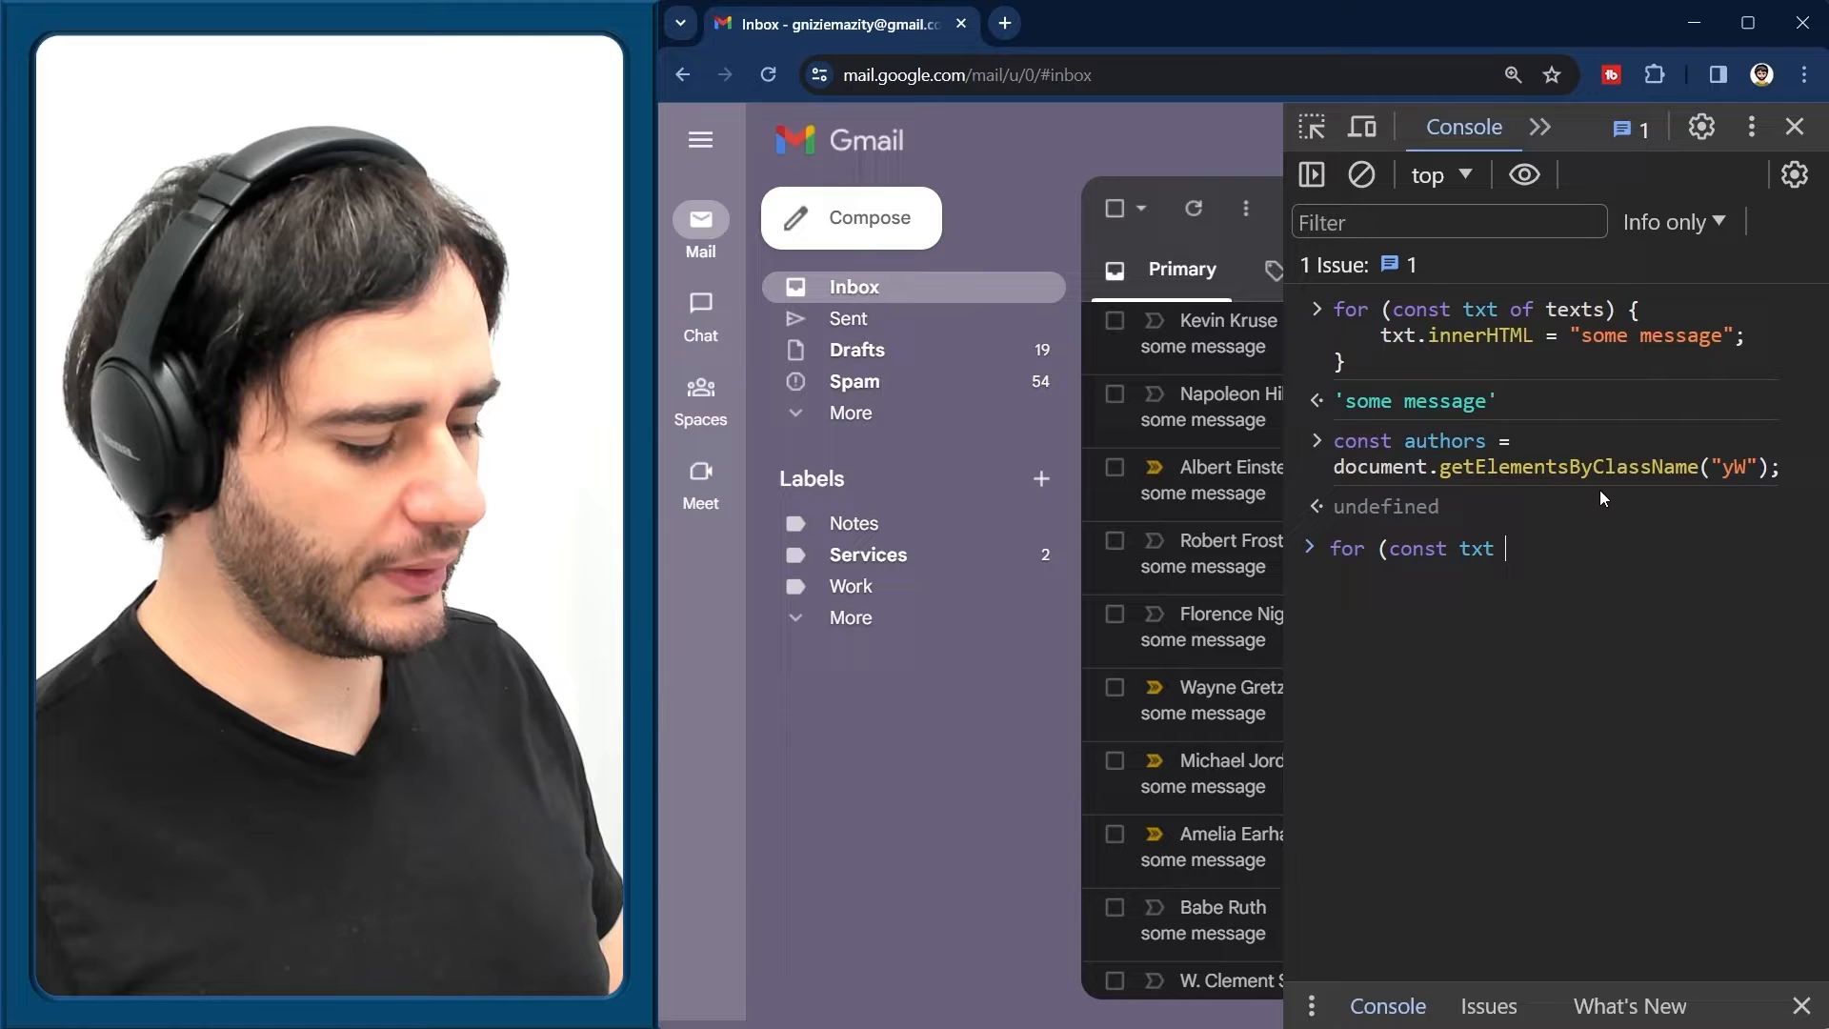
type("of authors) {")
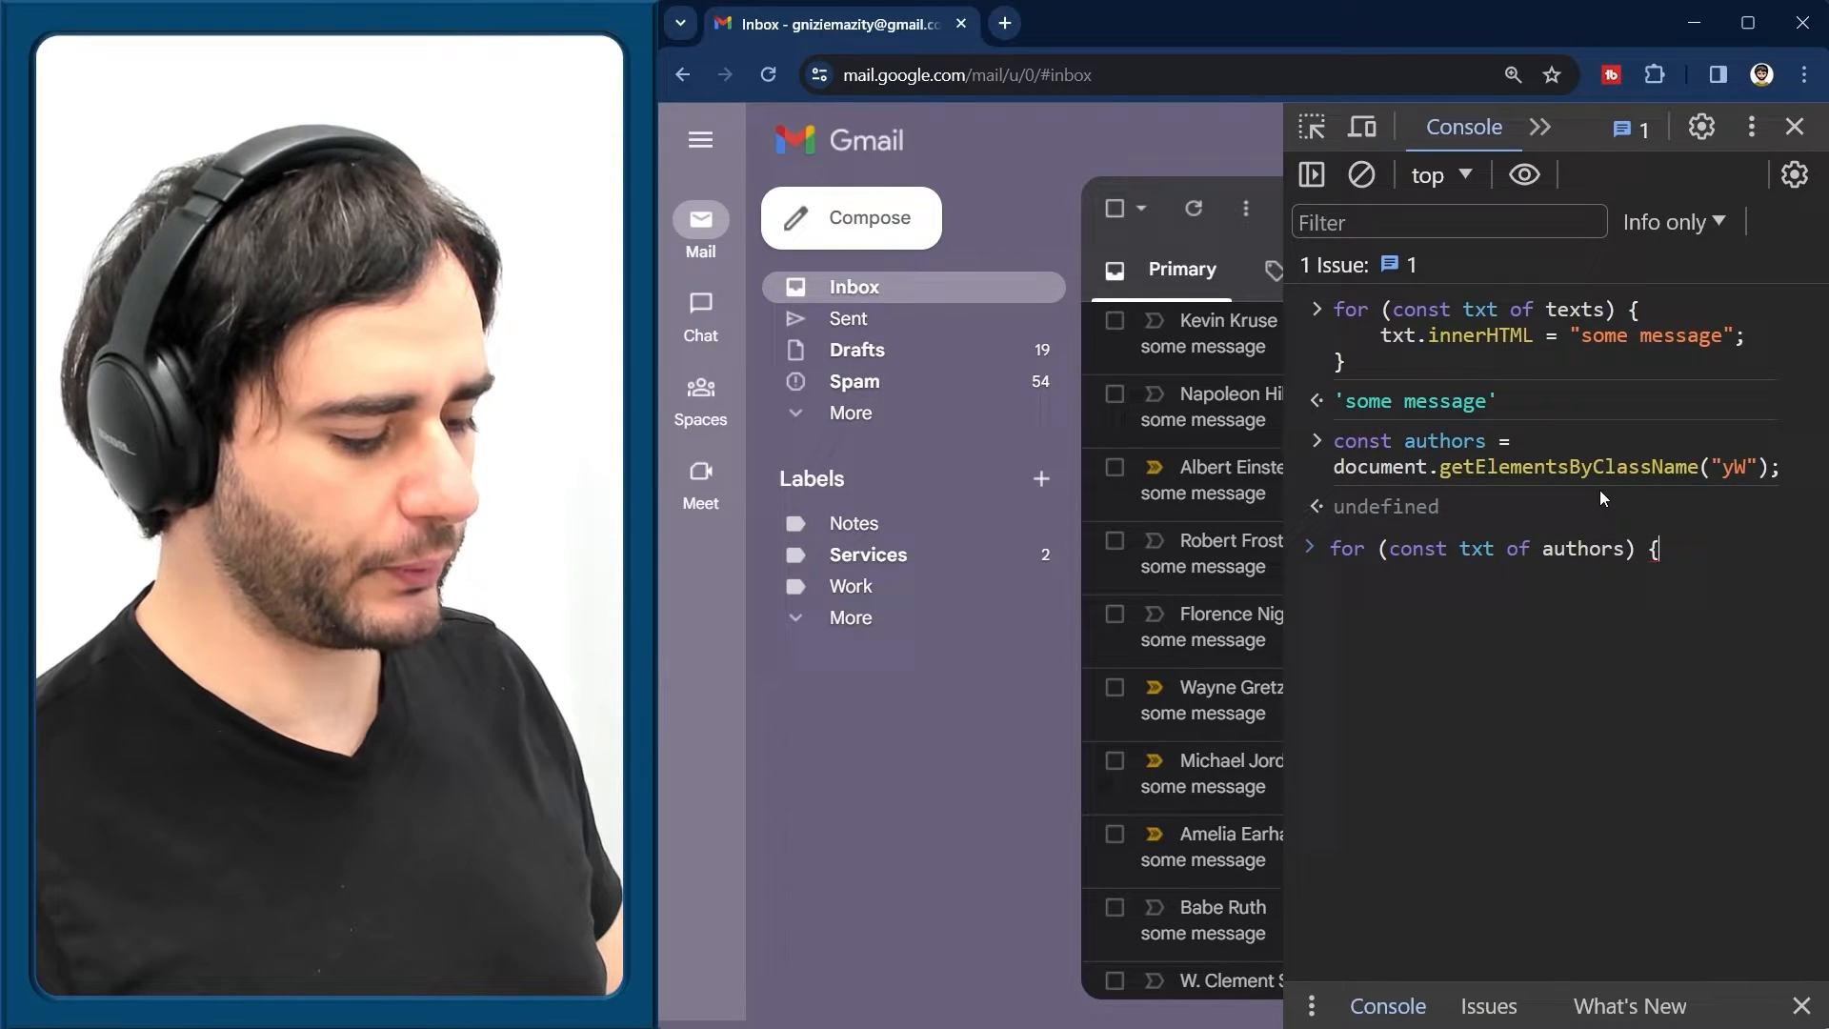
type("txt.innerH")
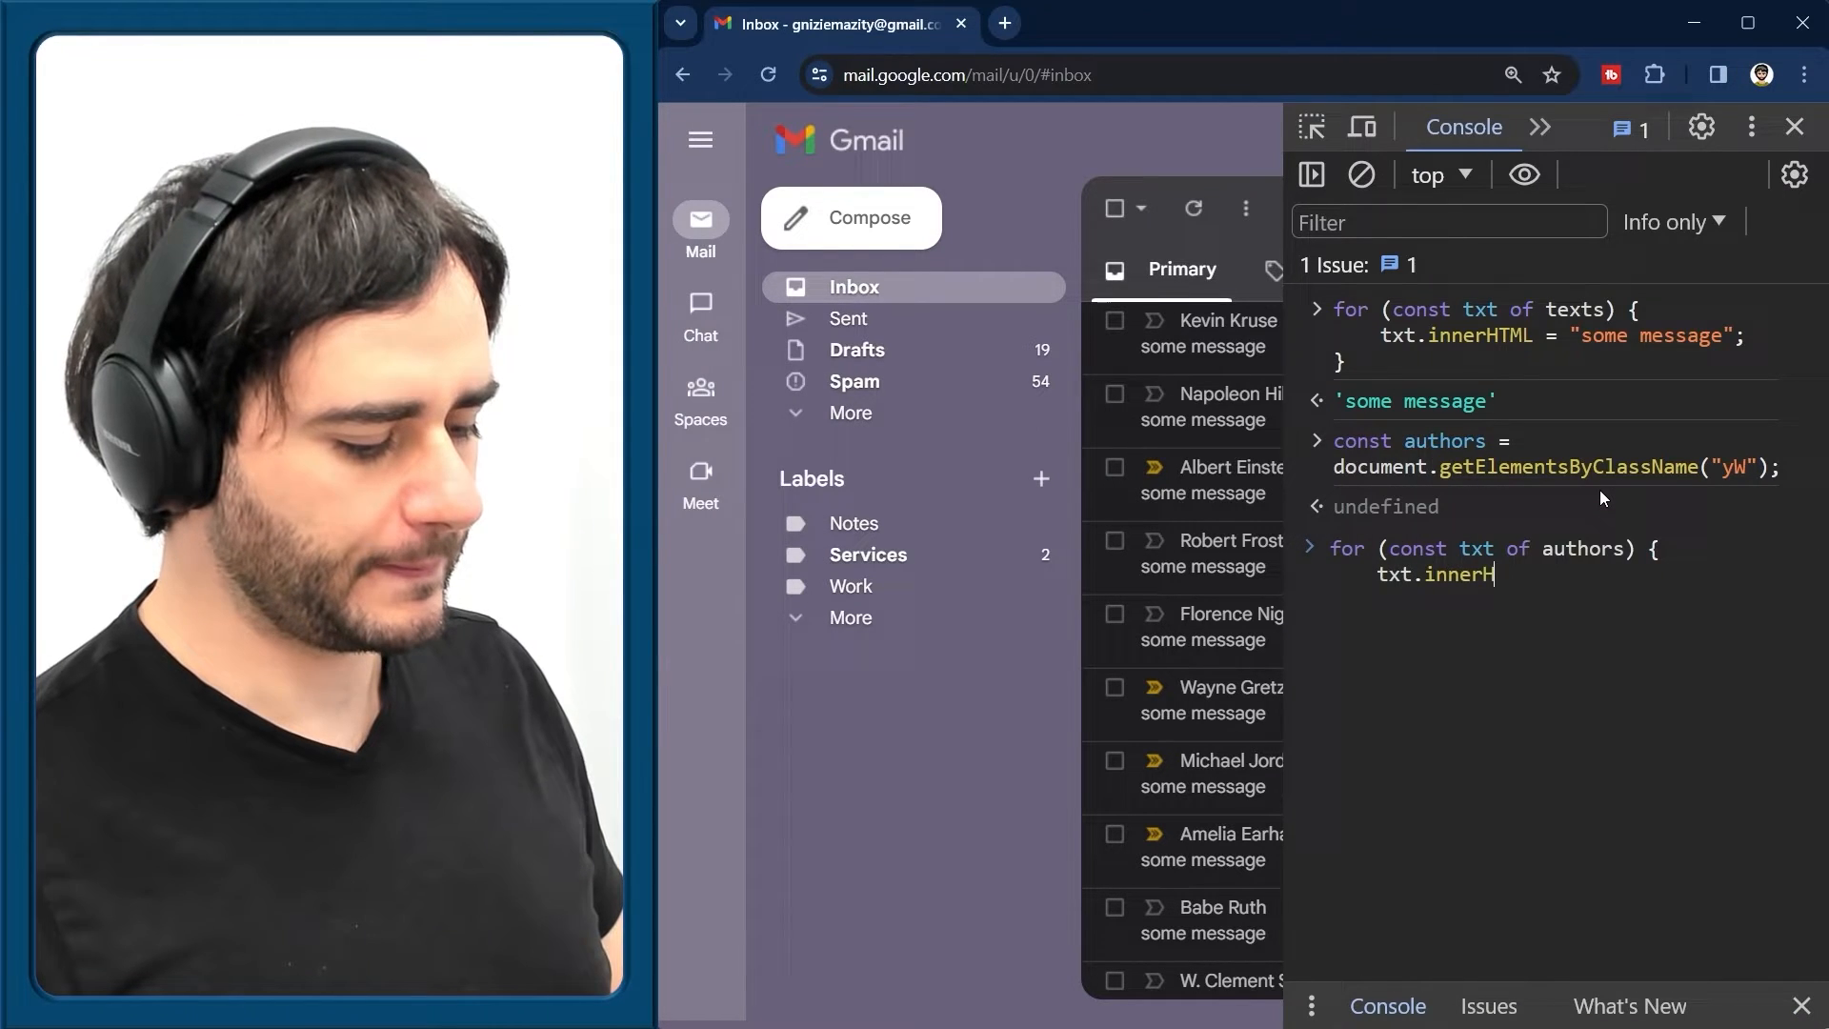
type("TML = \"author")
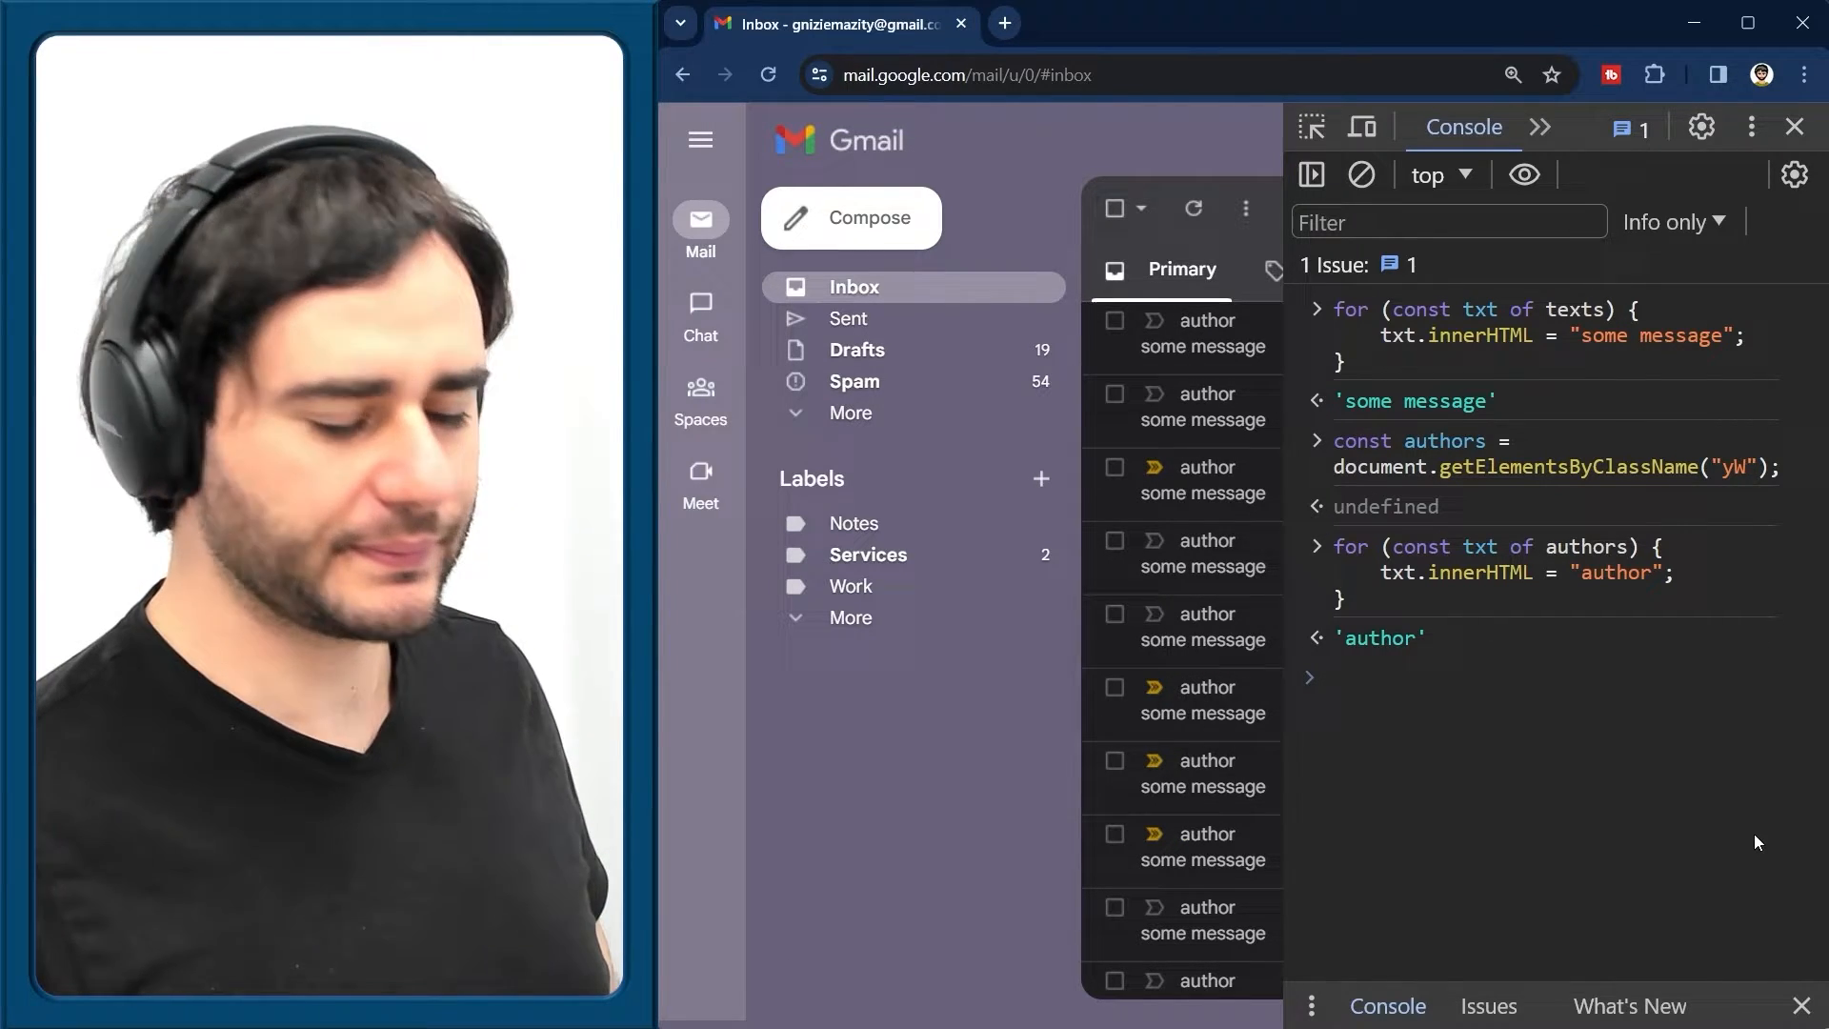
mouse_move(1740, 832)
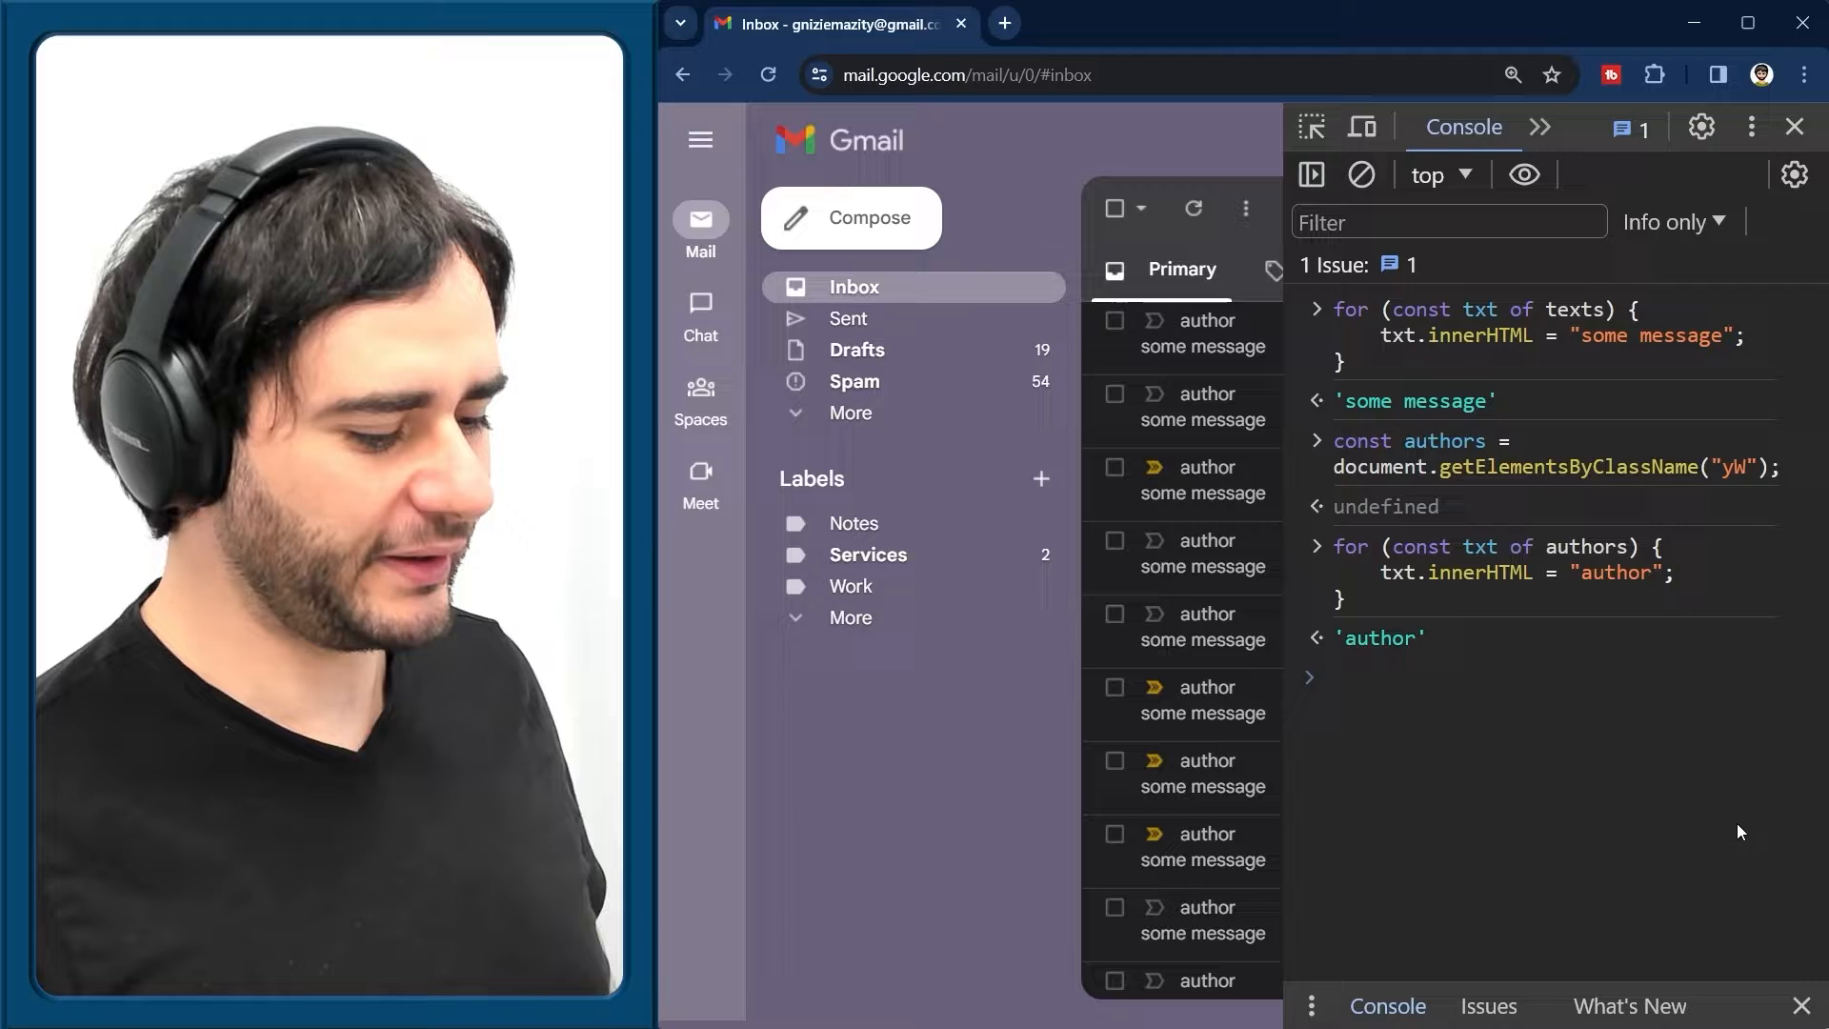
mouse_move(1693, 798)
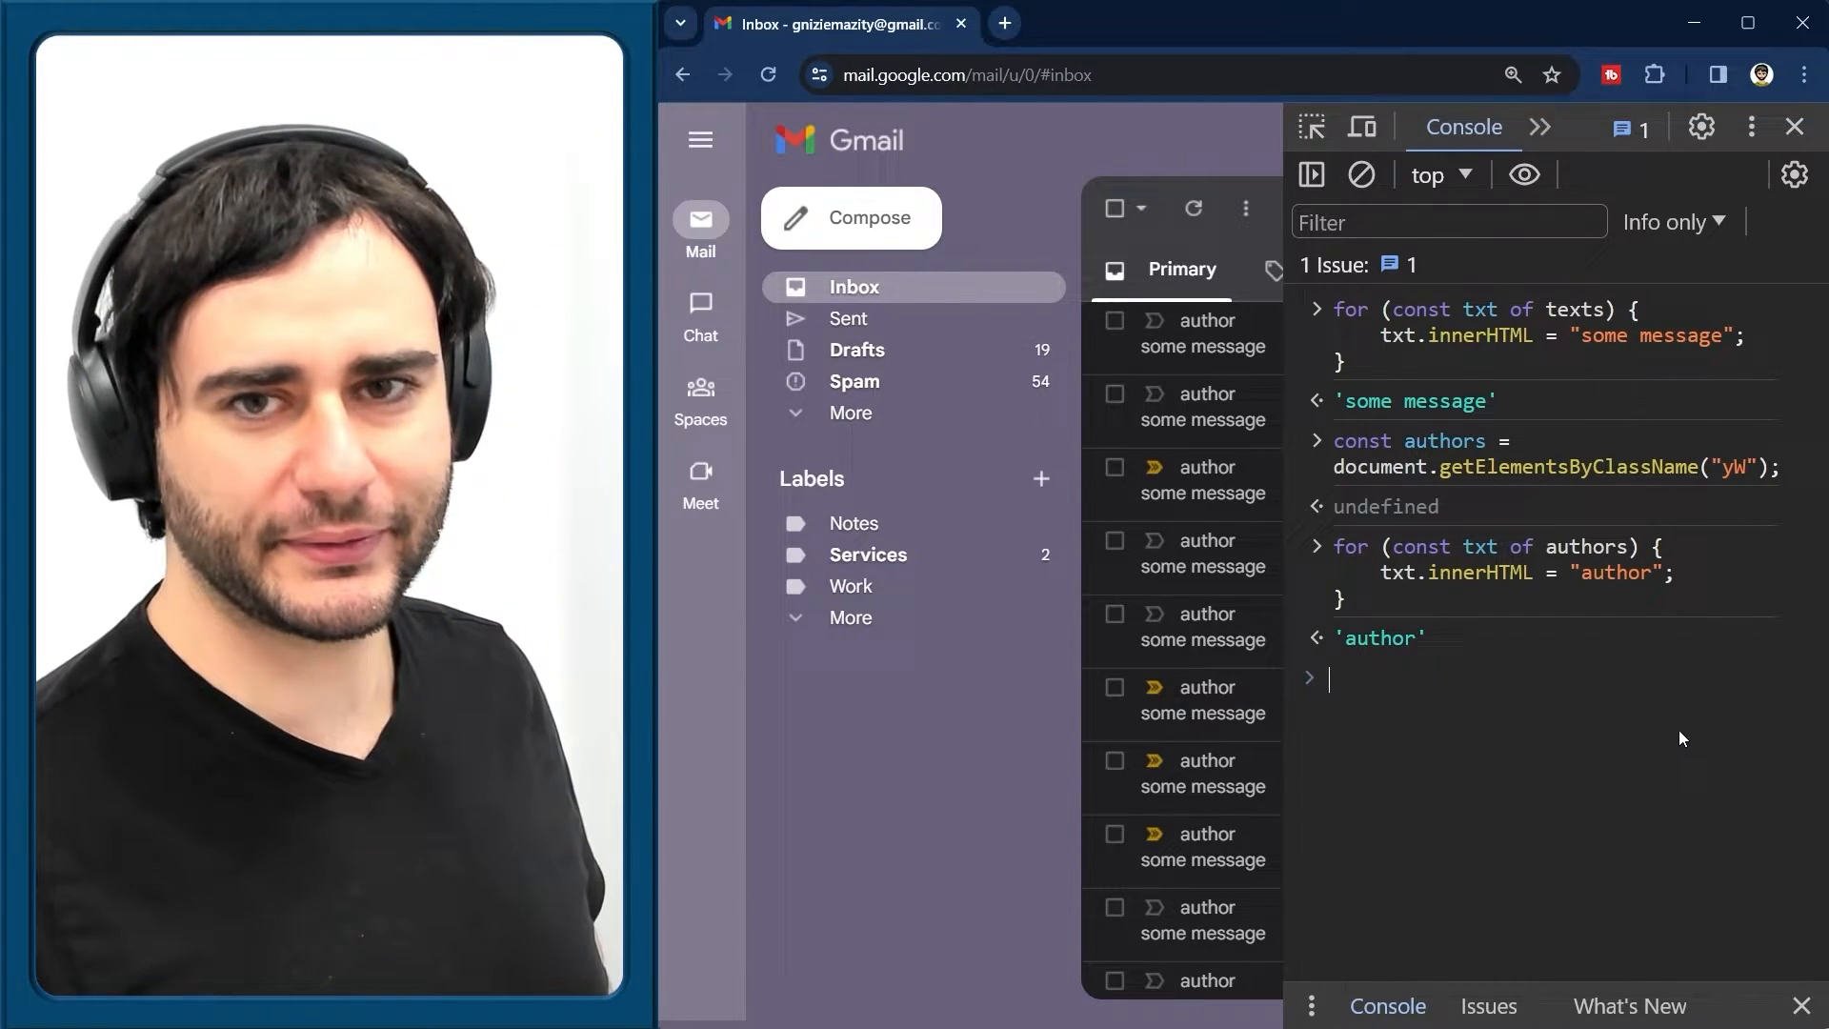
Open a new tab showing the dummyjson.com/quotes JSON list of quotes and authors
left_click(1000, 23)
type("dummyjson.com/quotes")
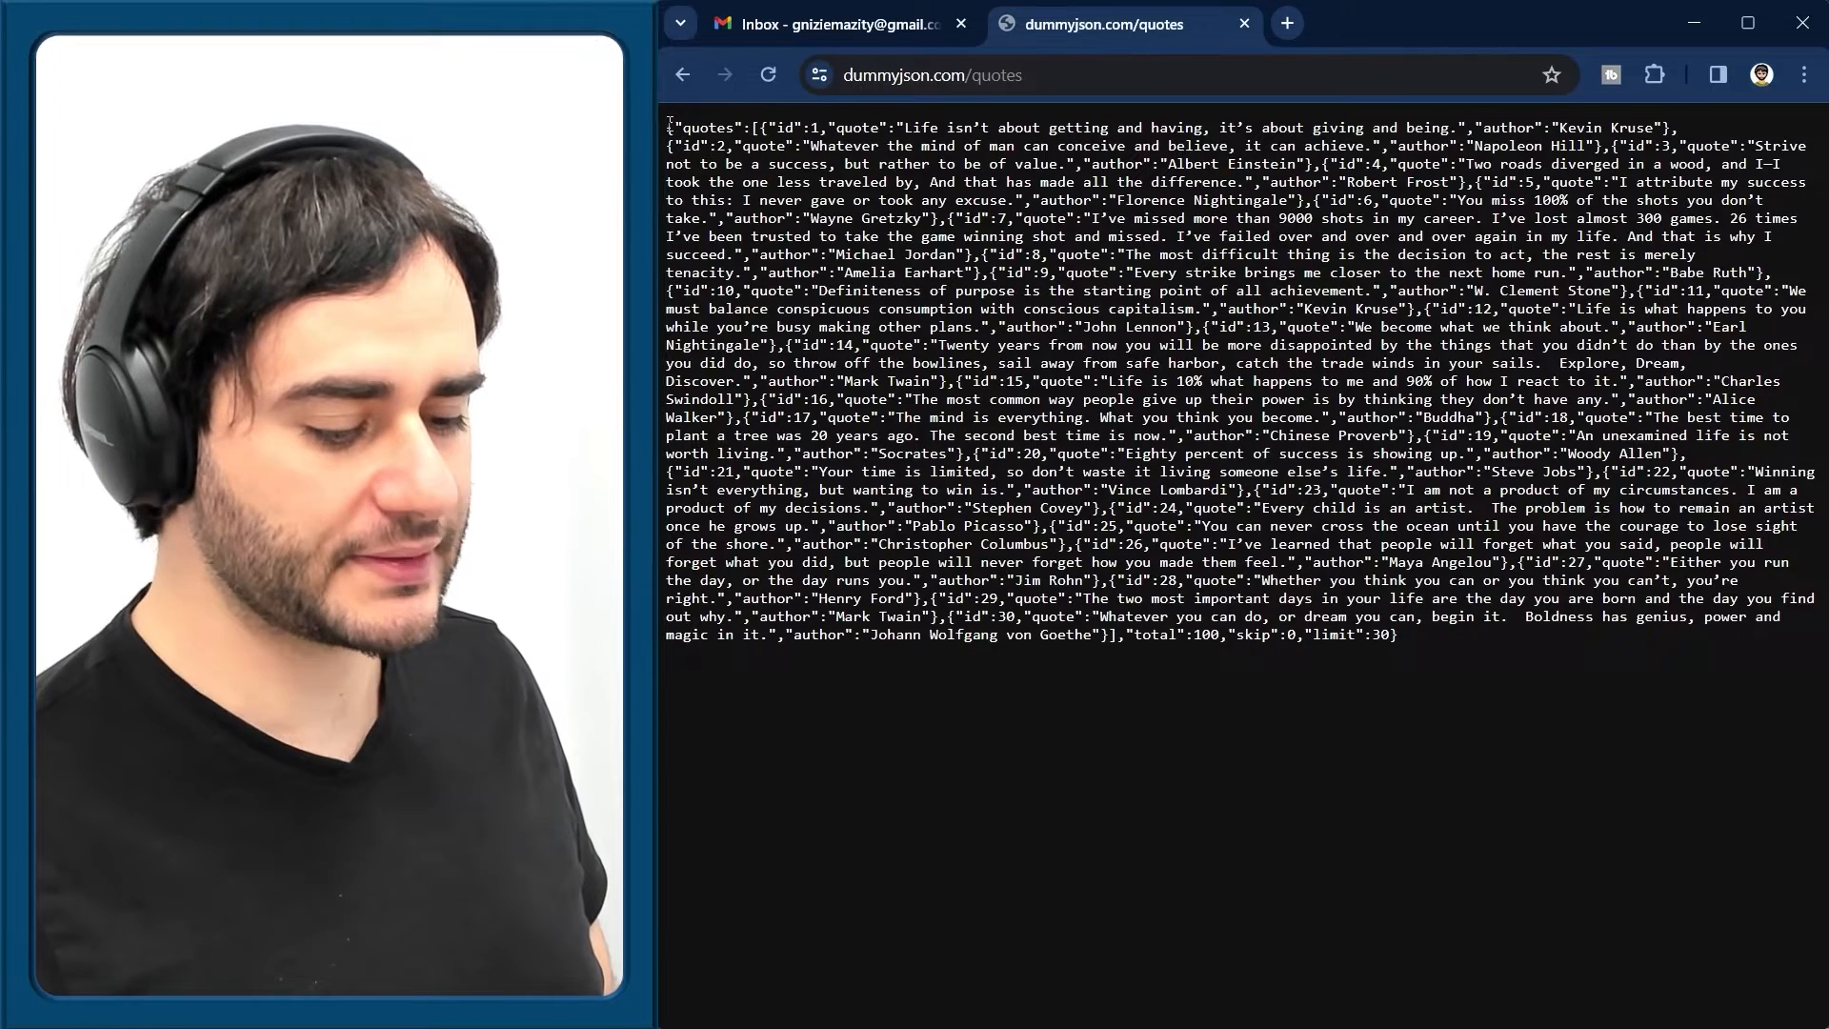
mouse_move(1547, 715)
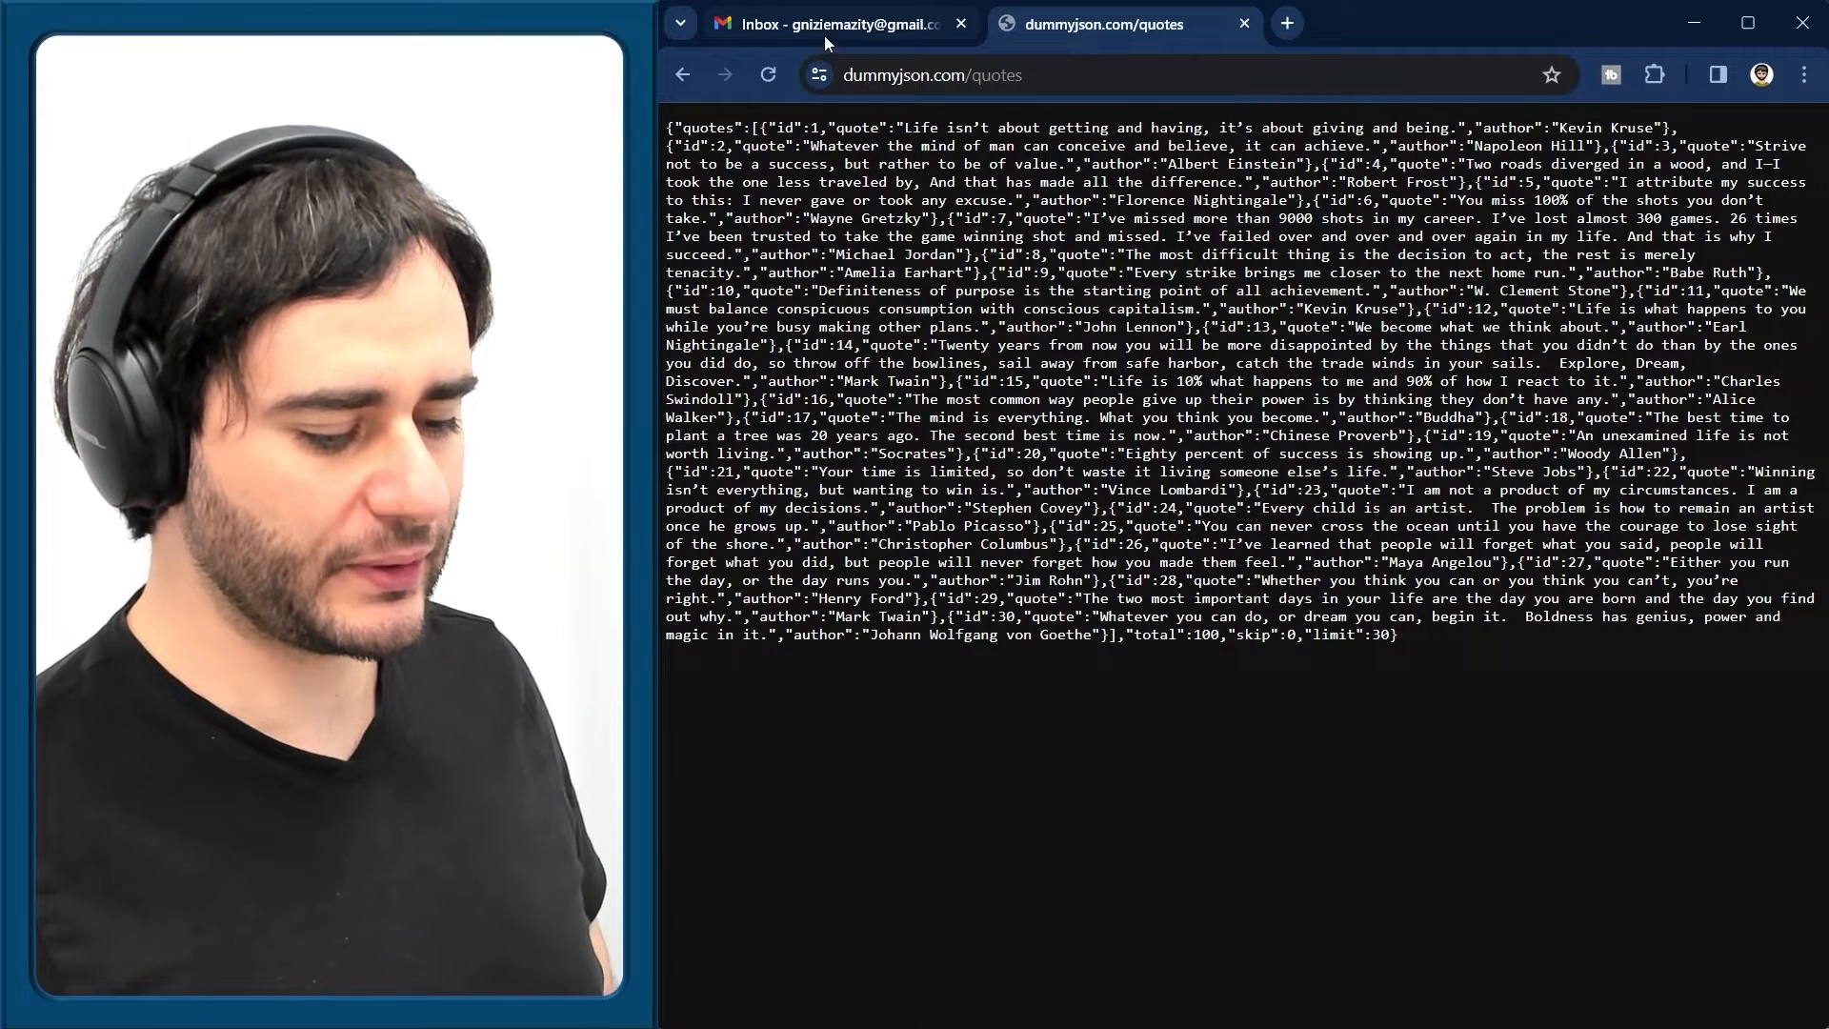
left_click(829, 23)
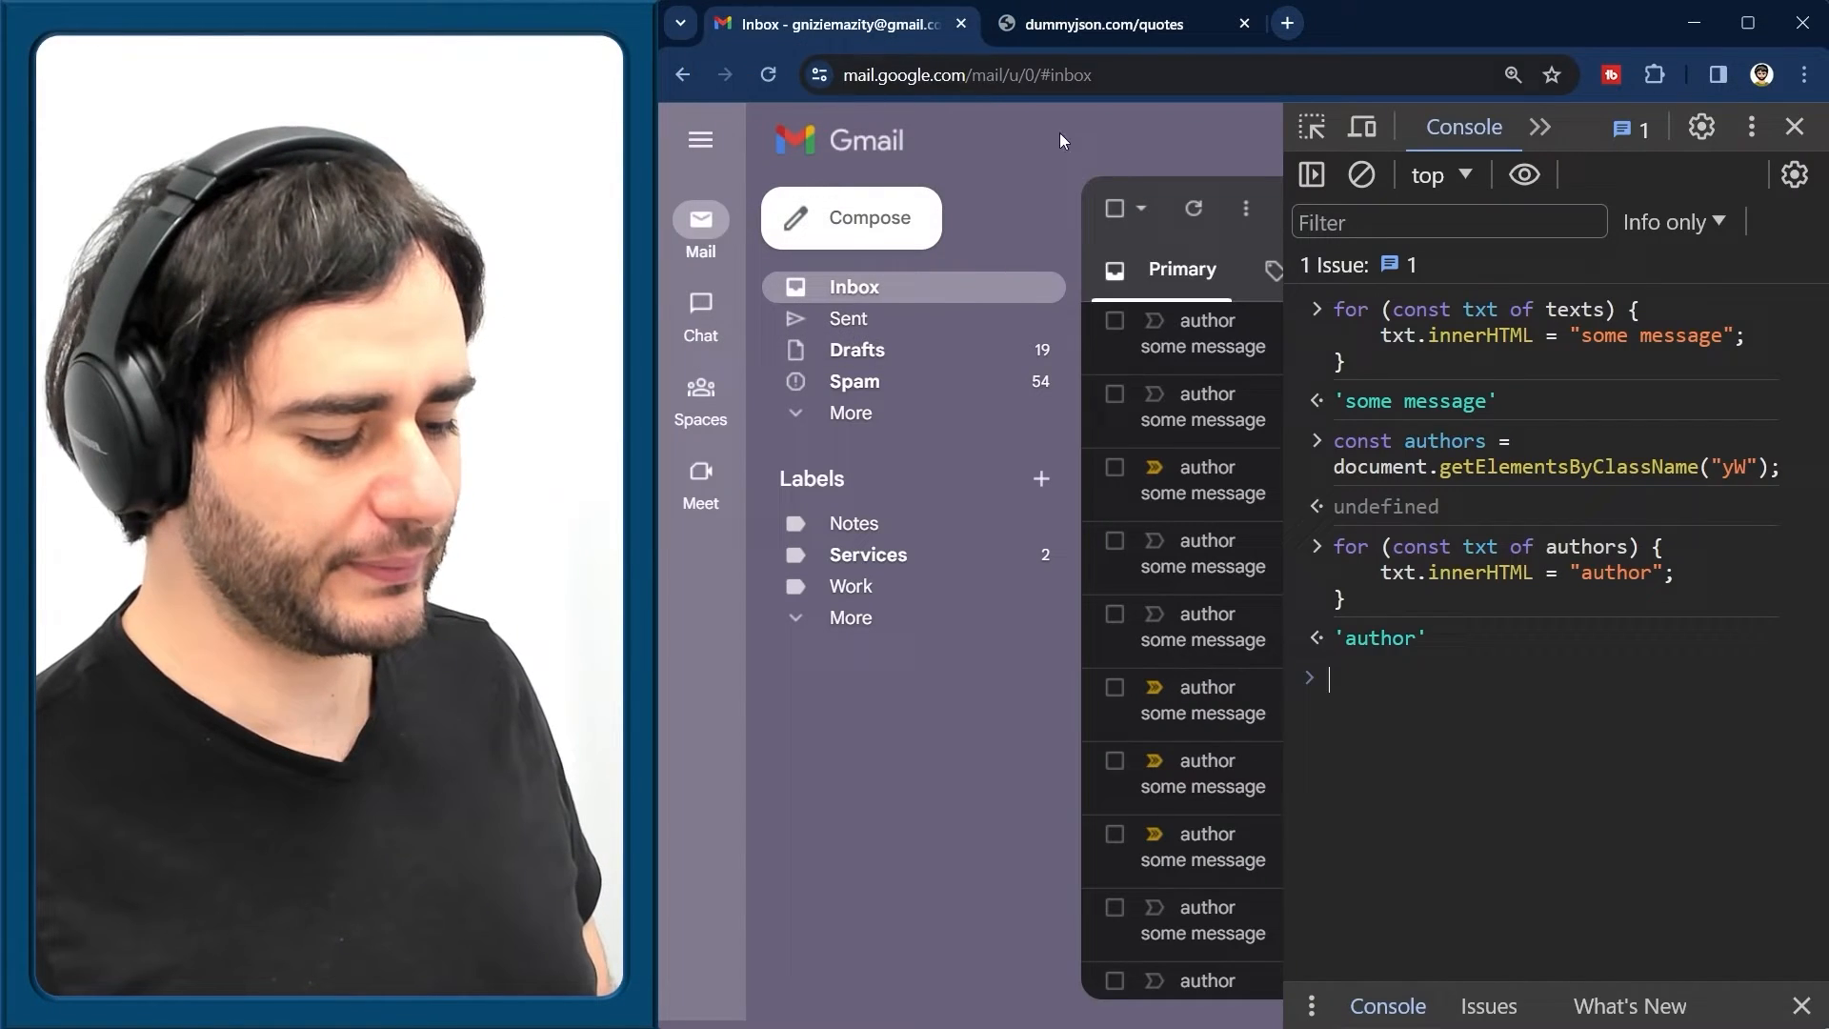
mouse_move(1557, 725)
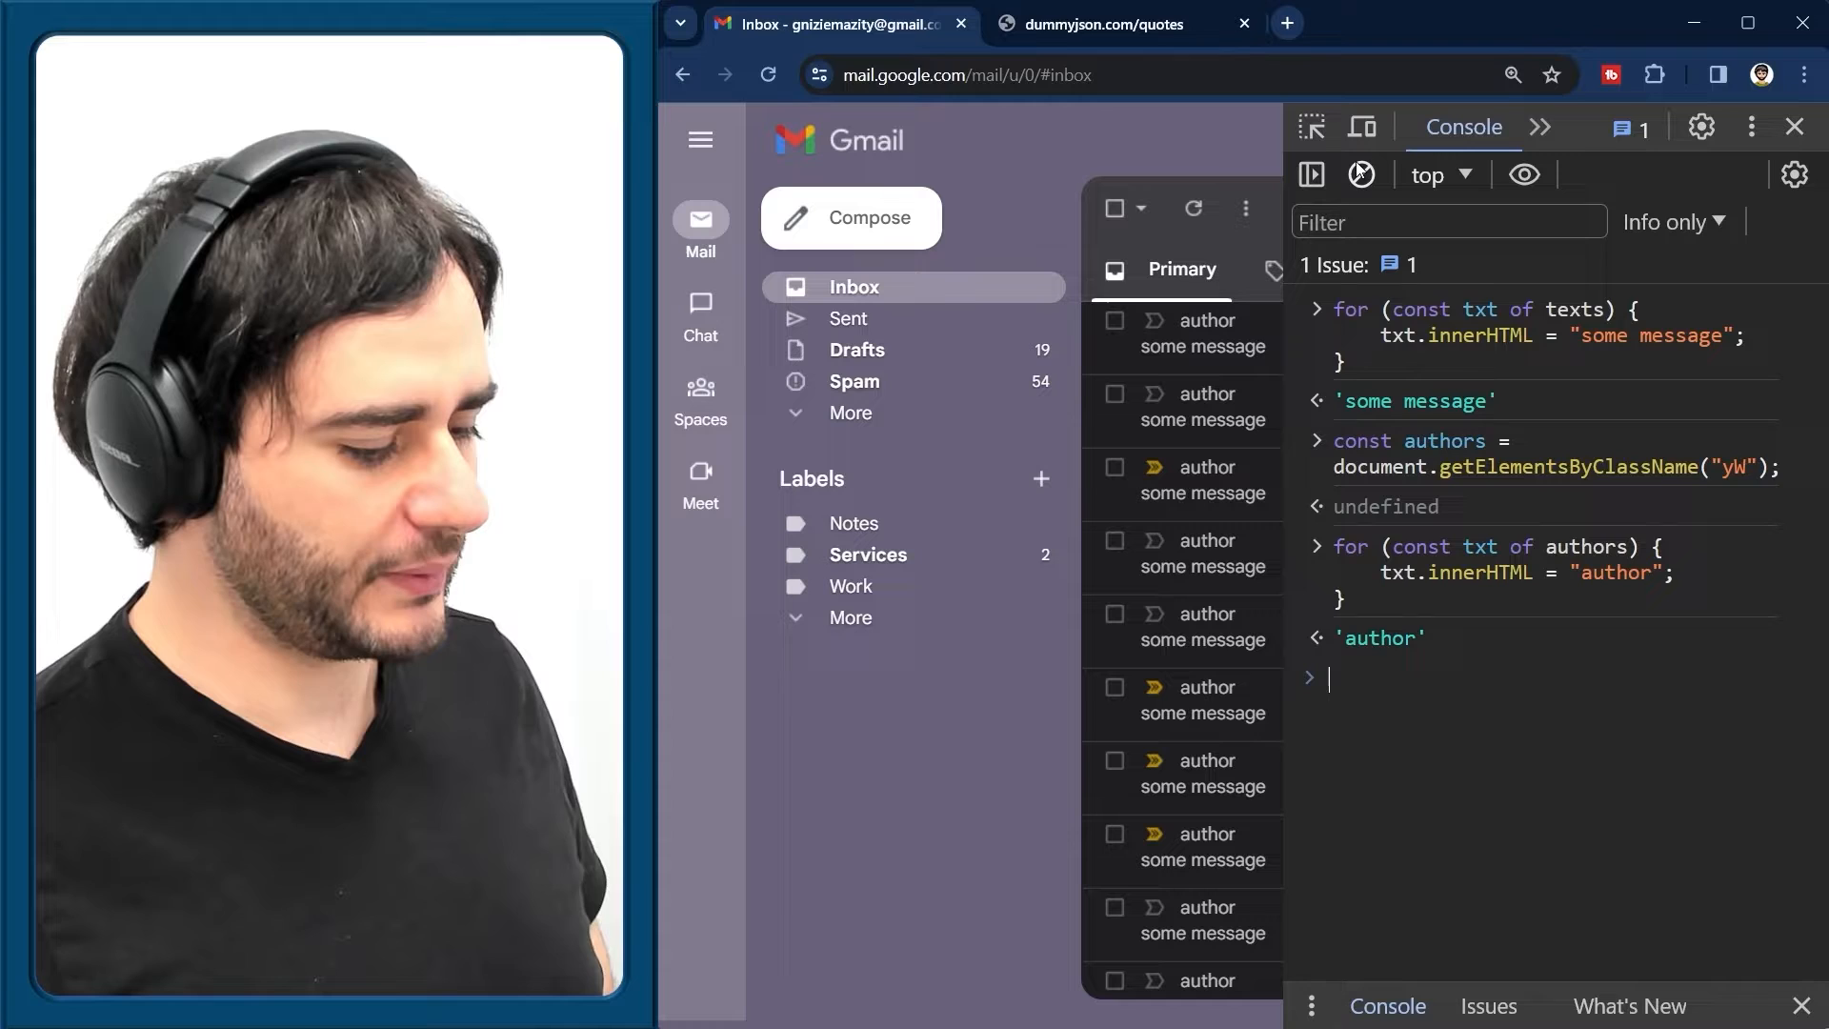
left_click(1360, 175)
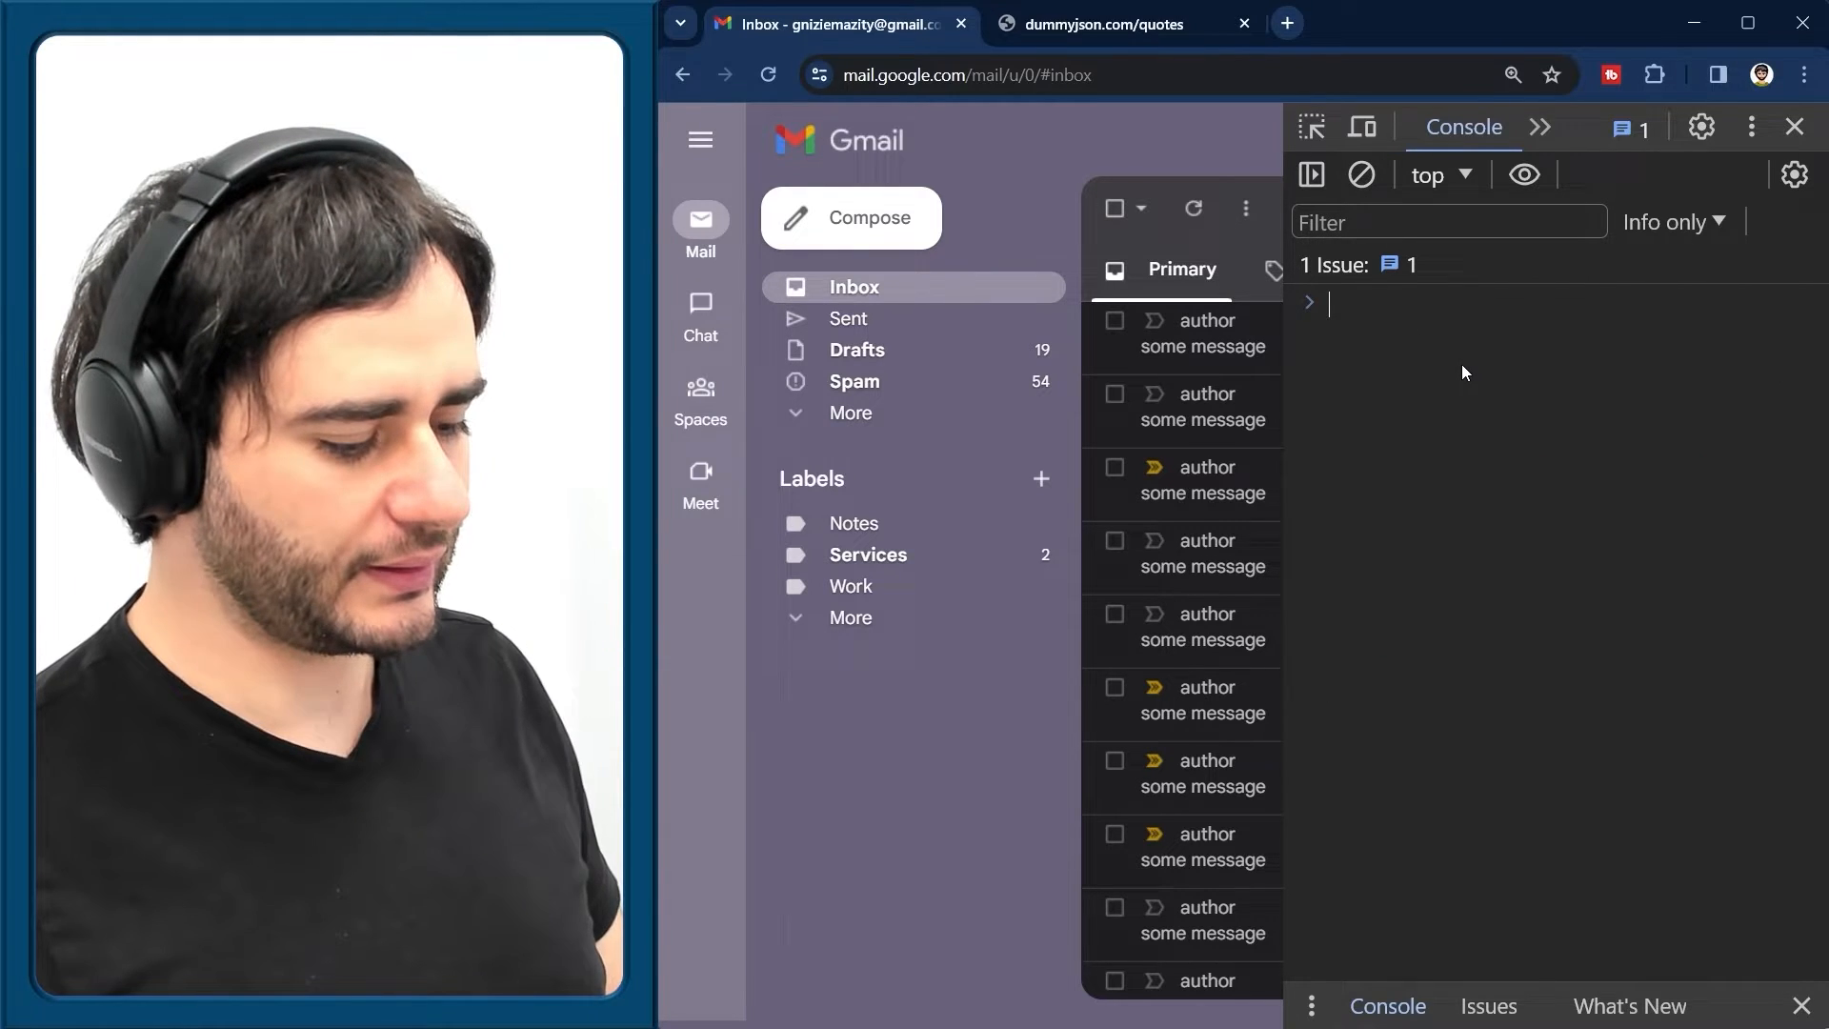
type("fetch")
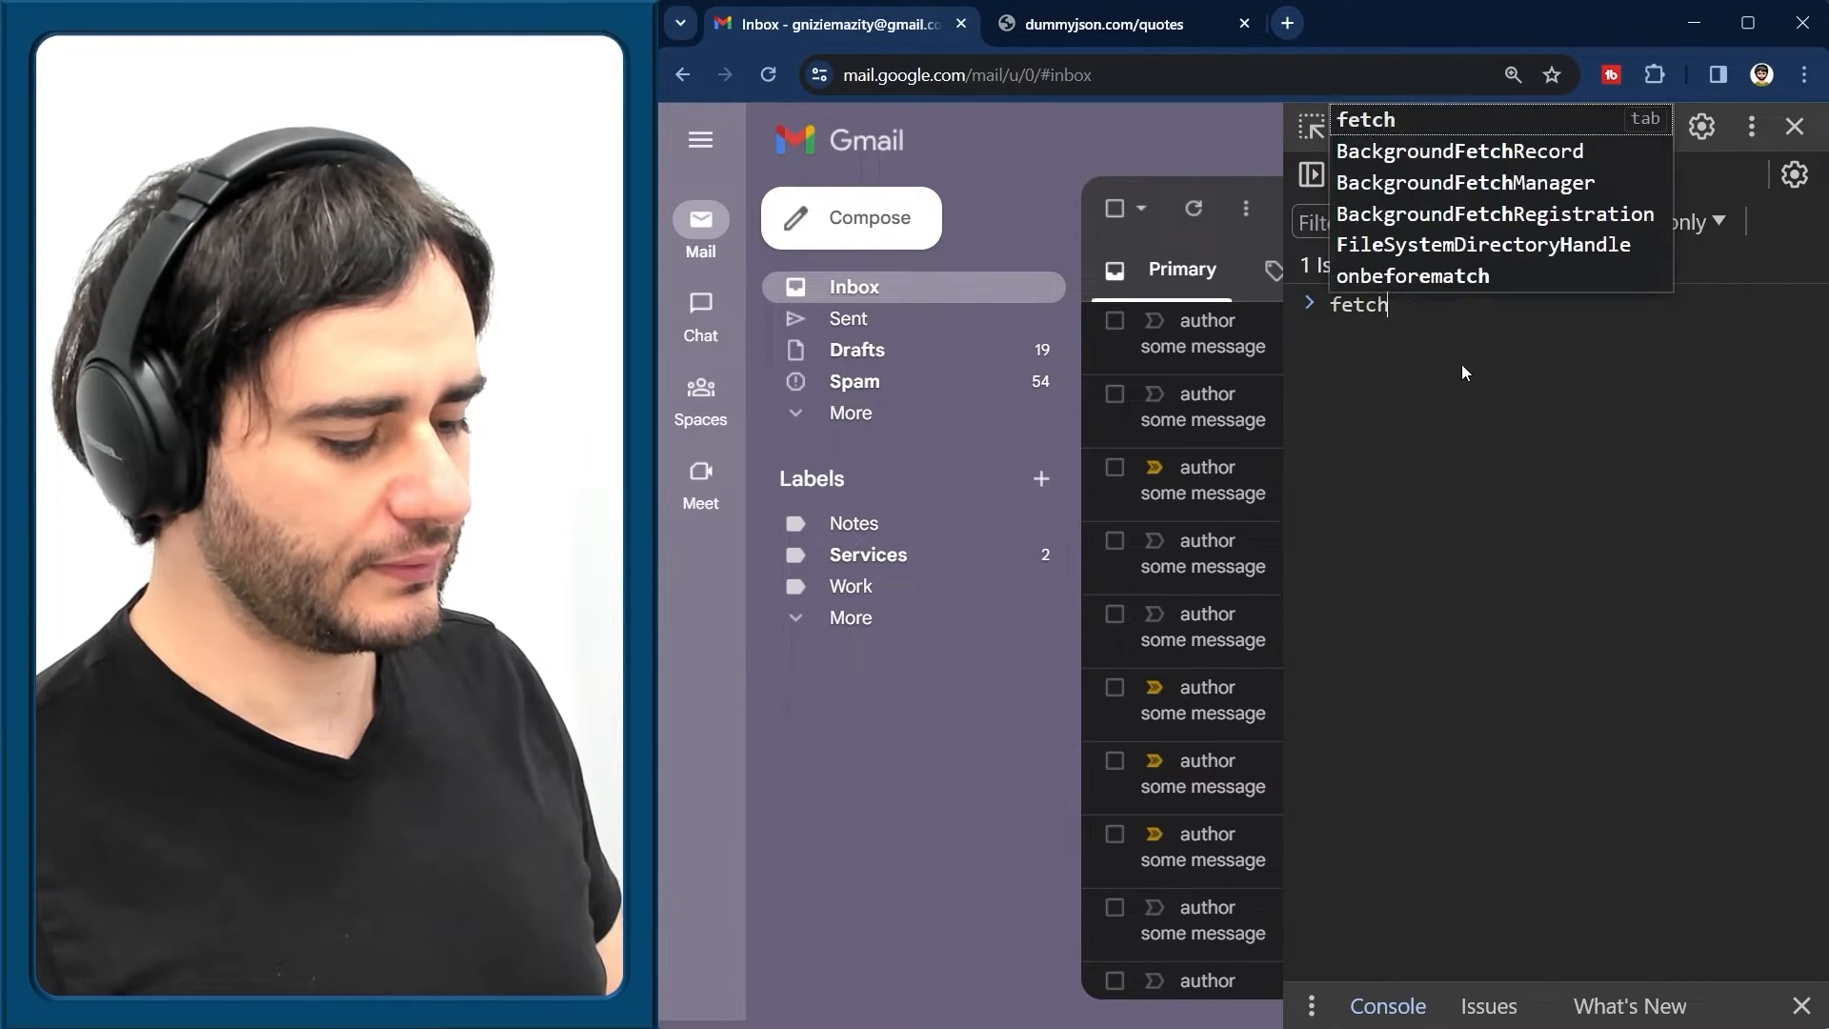
type("(\"https://")
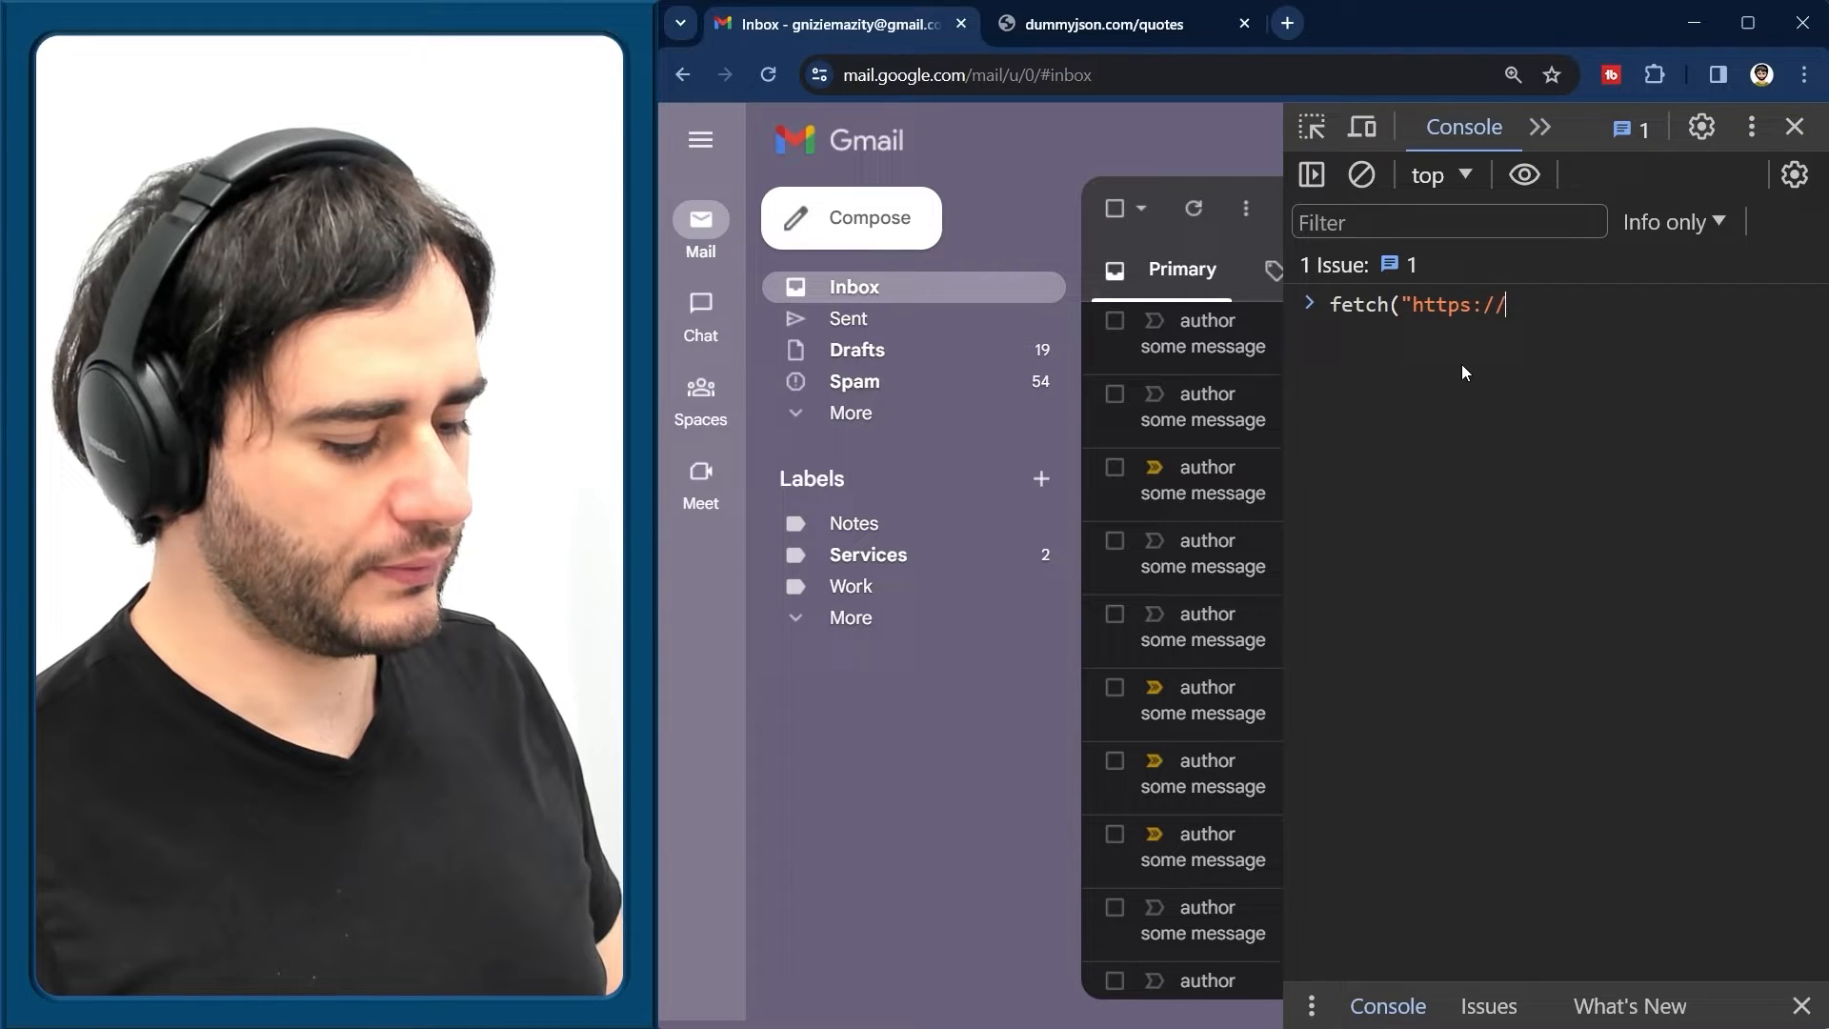
type("dummyjson.c")
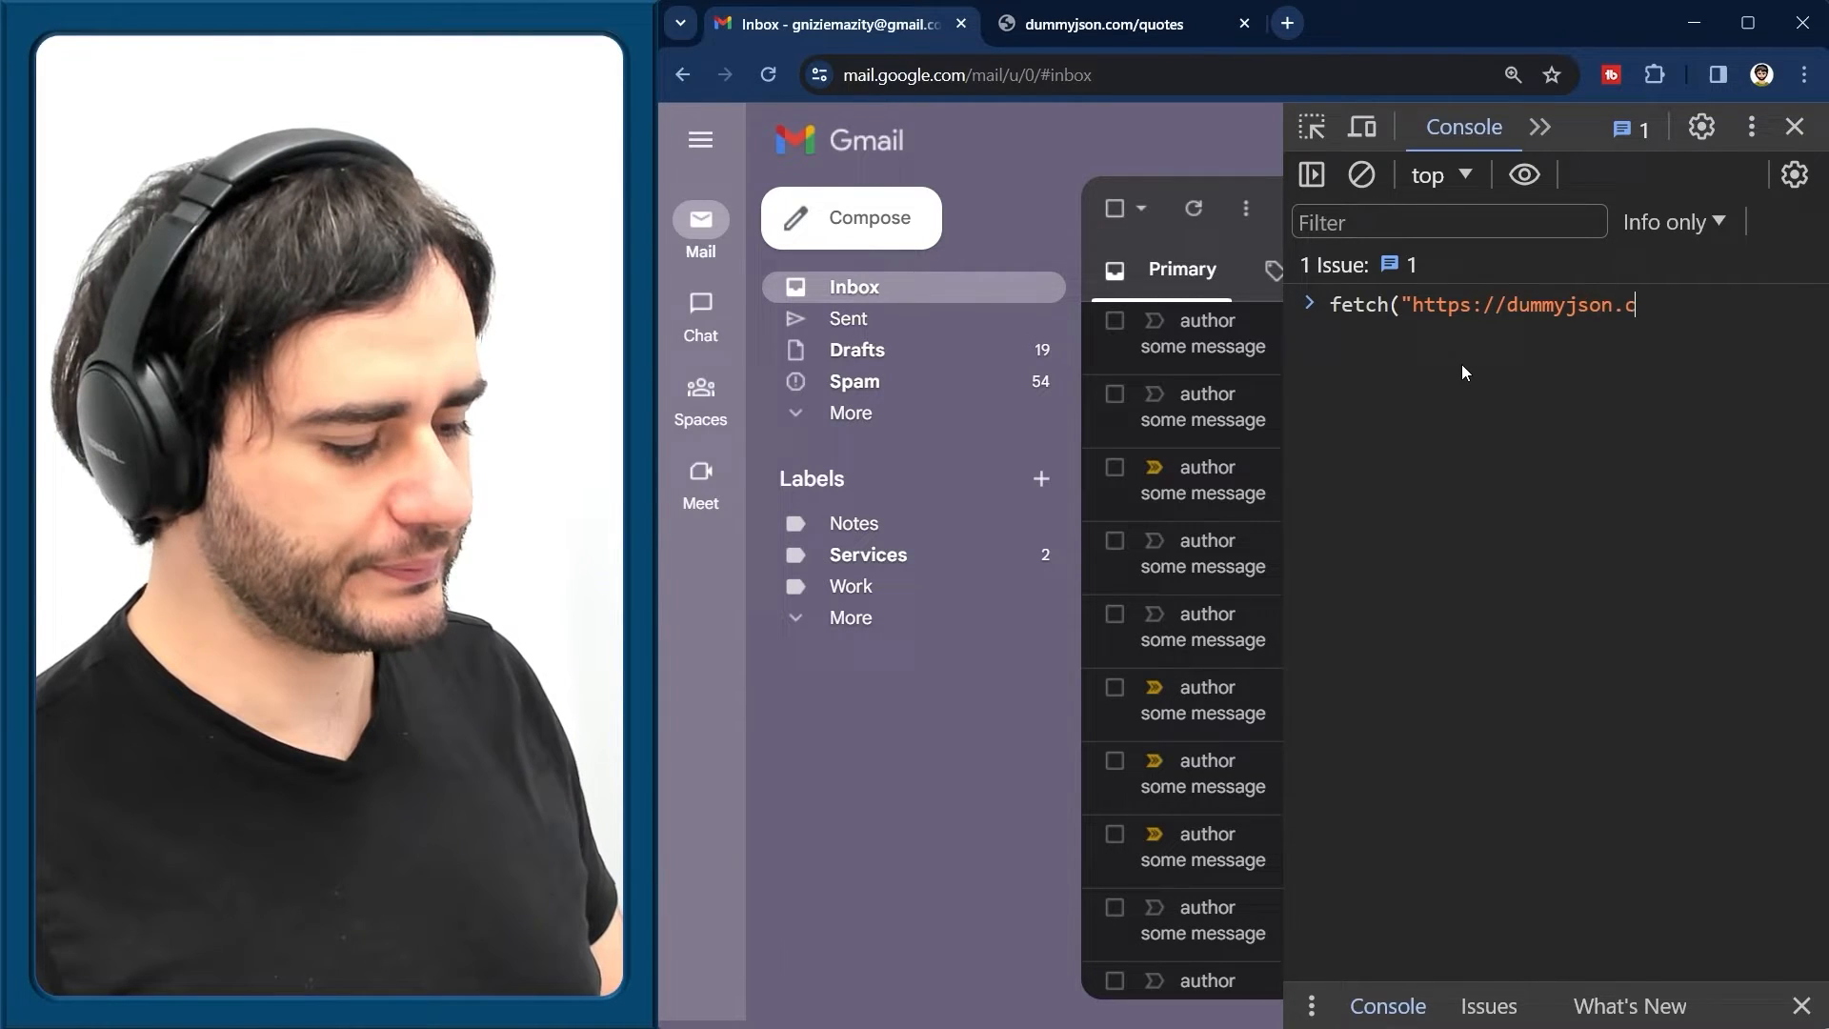
type("om/quotes")
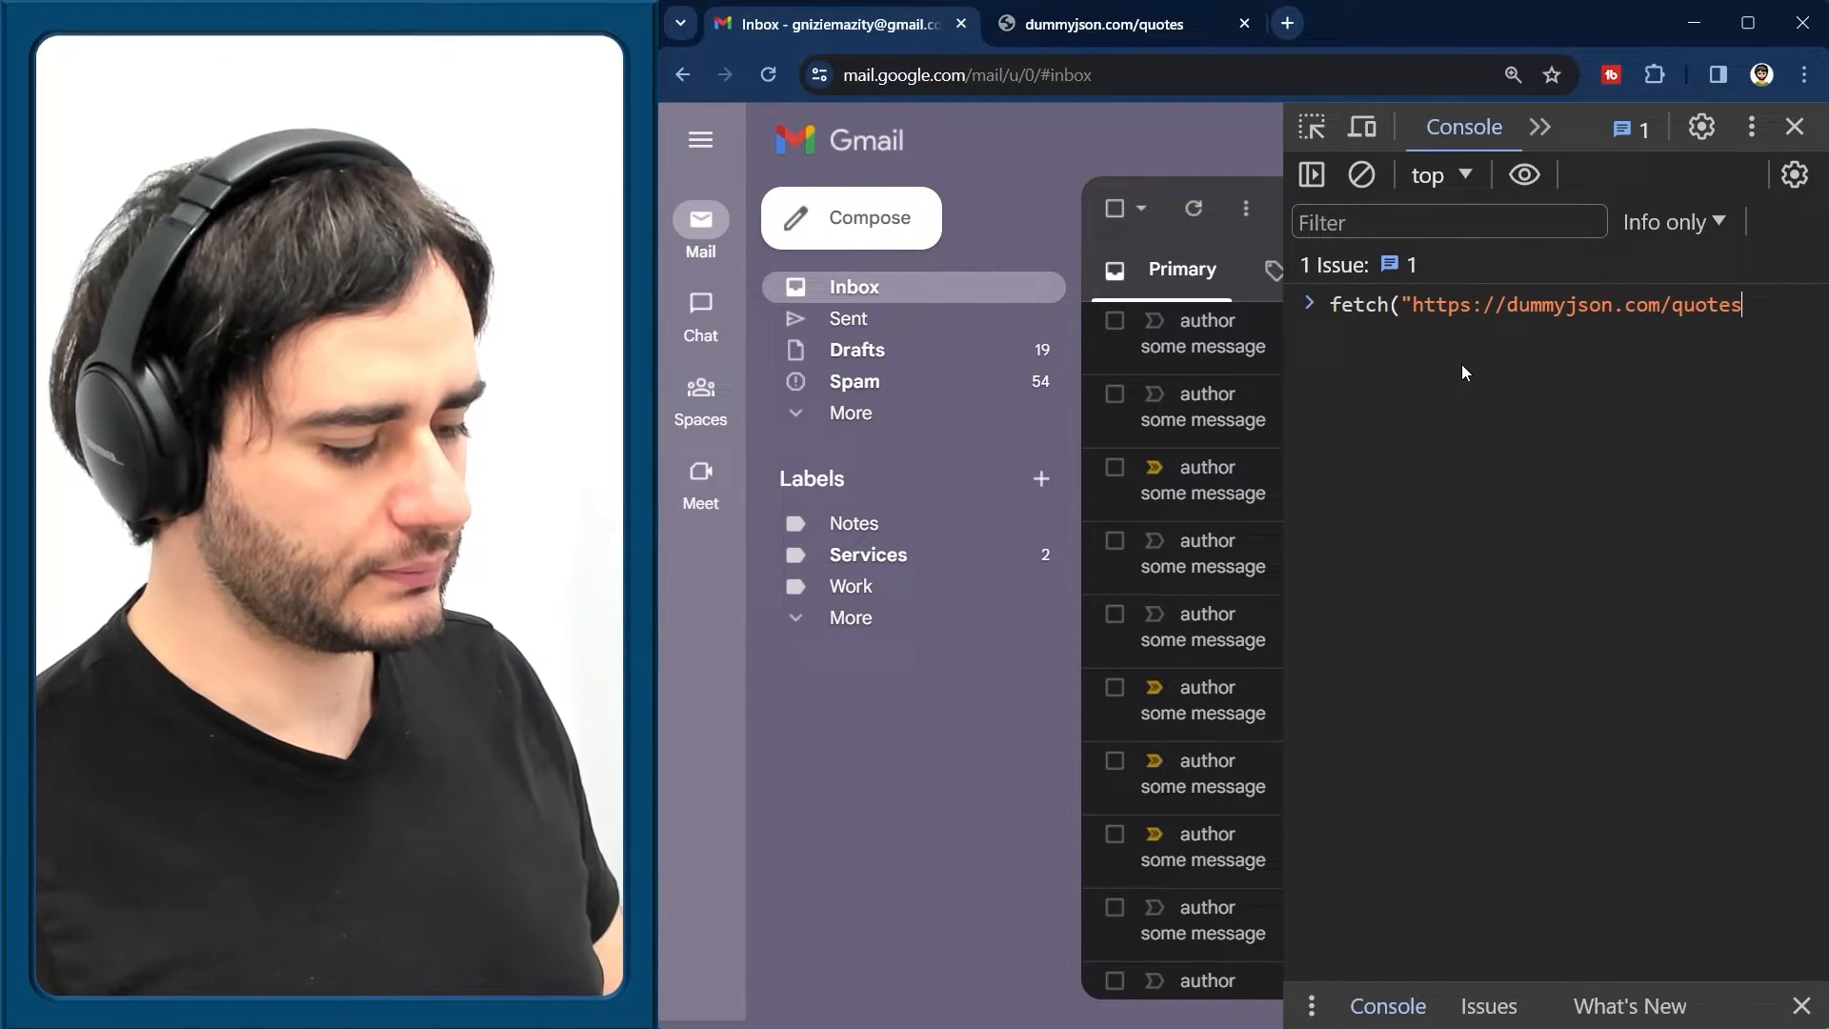
key("Enter")
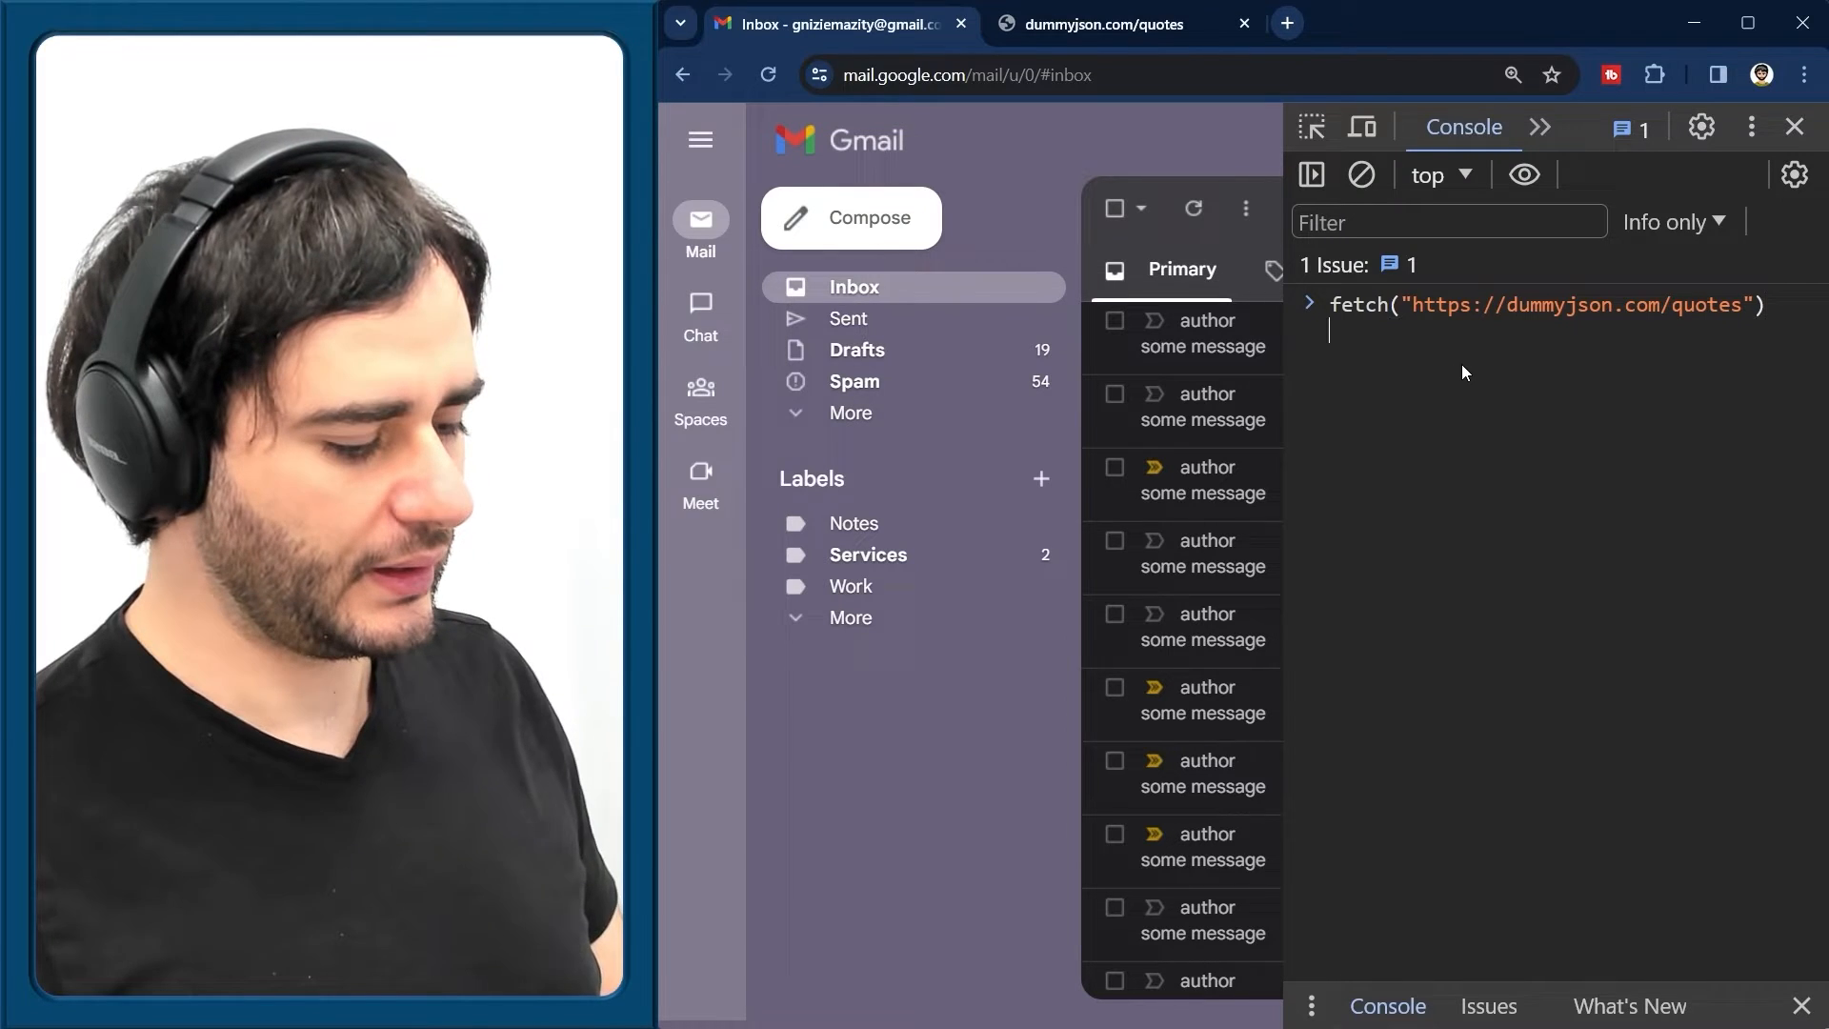
Chain .then(function (response) { return response.json(); }) to parse the reply
type(".then(")
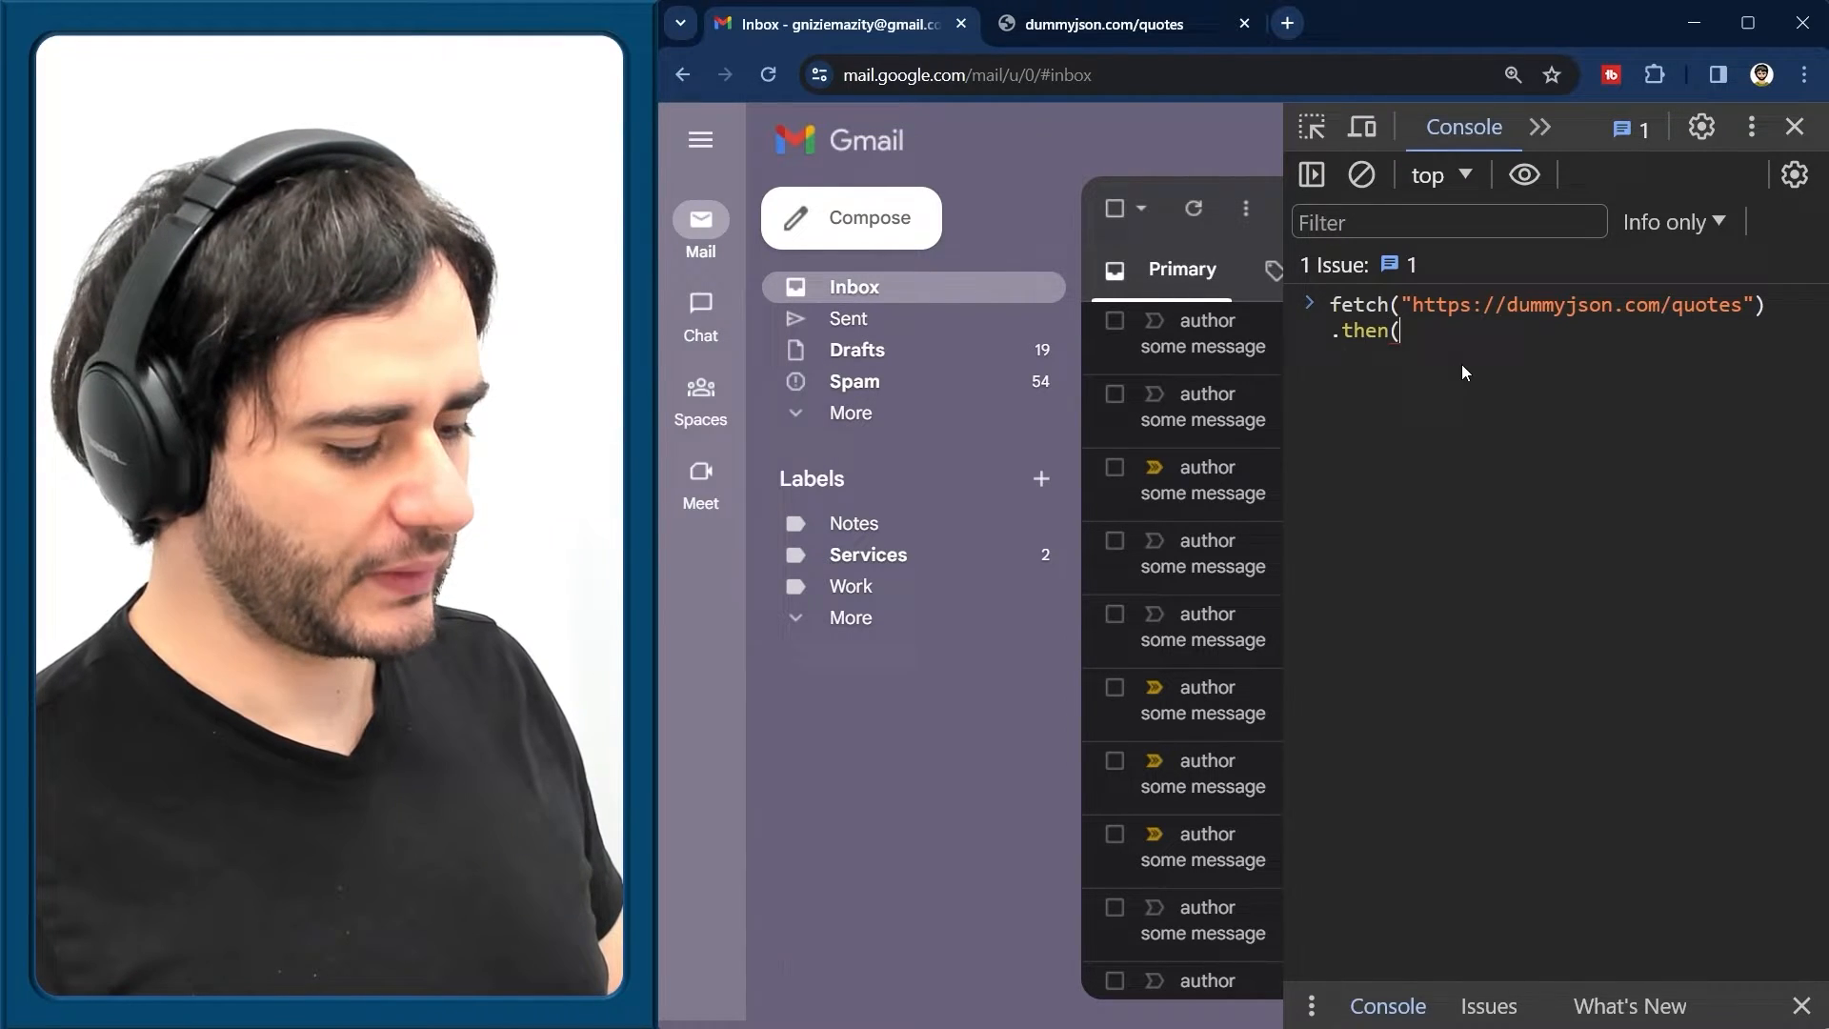
type("function")
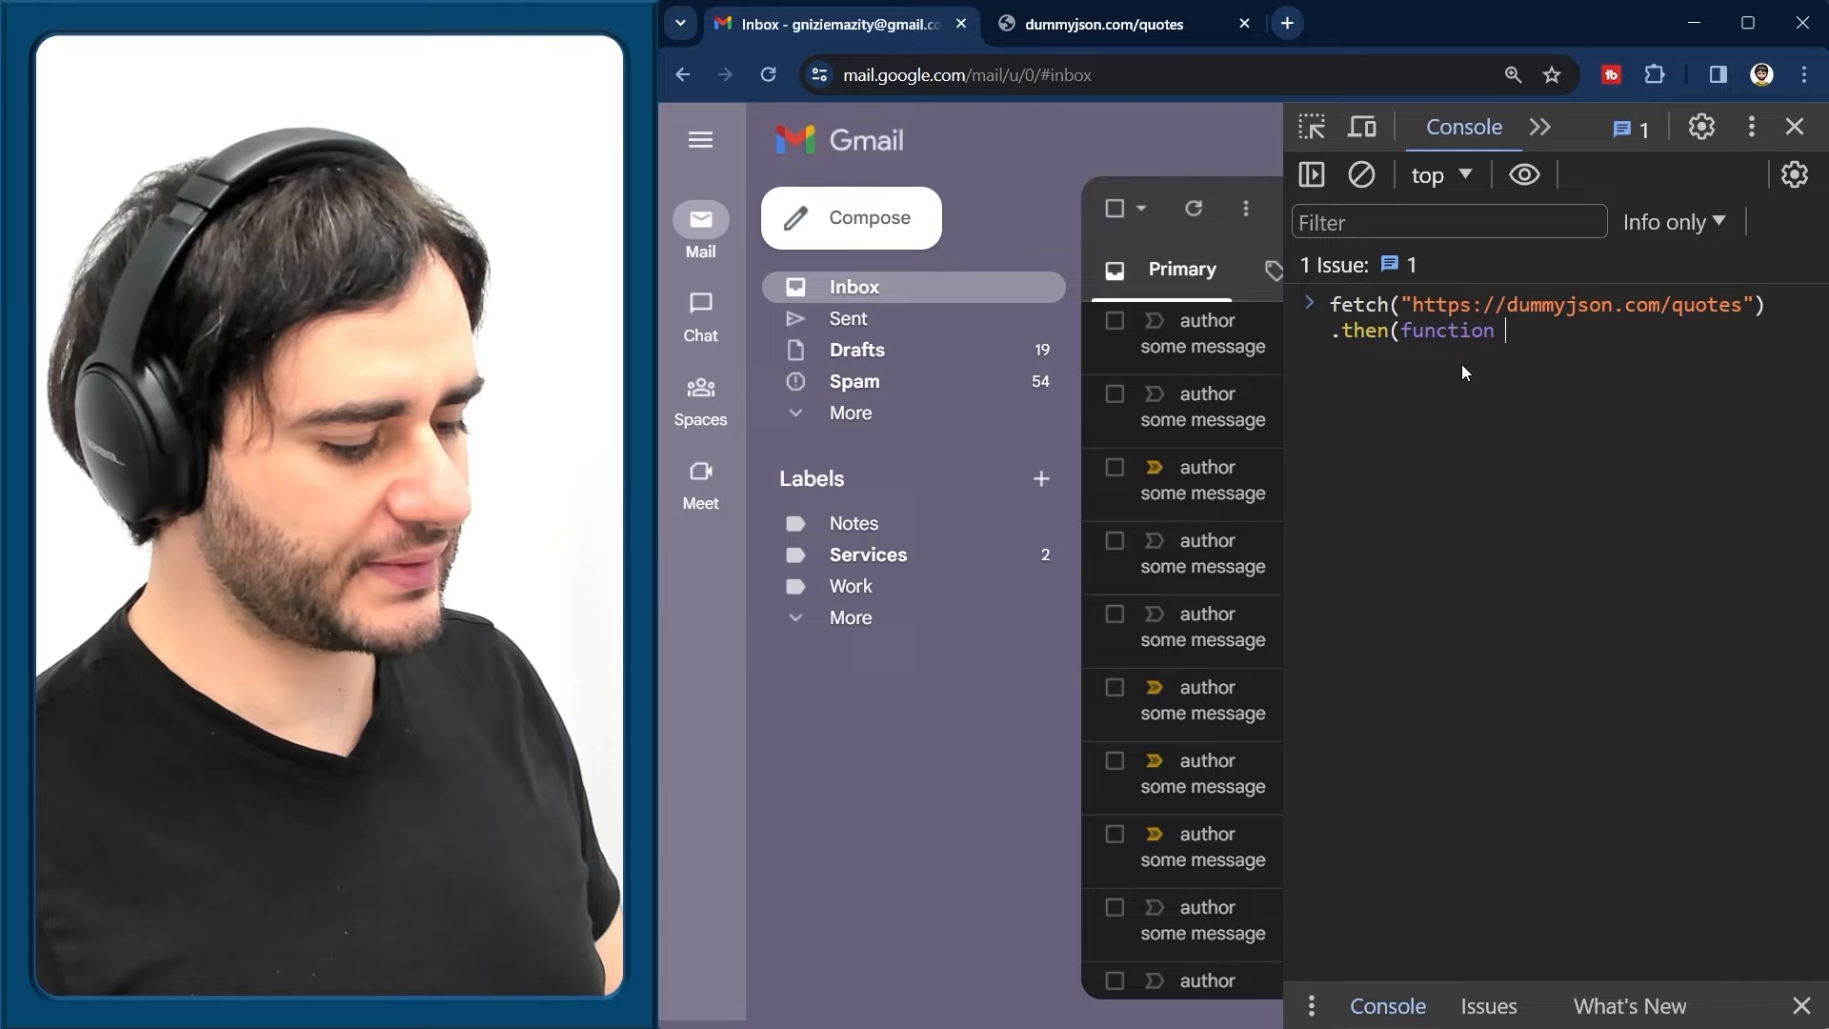
type("(response) {")
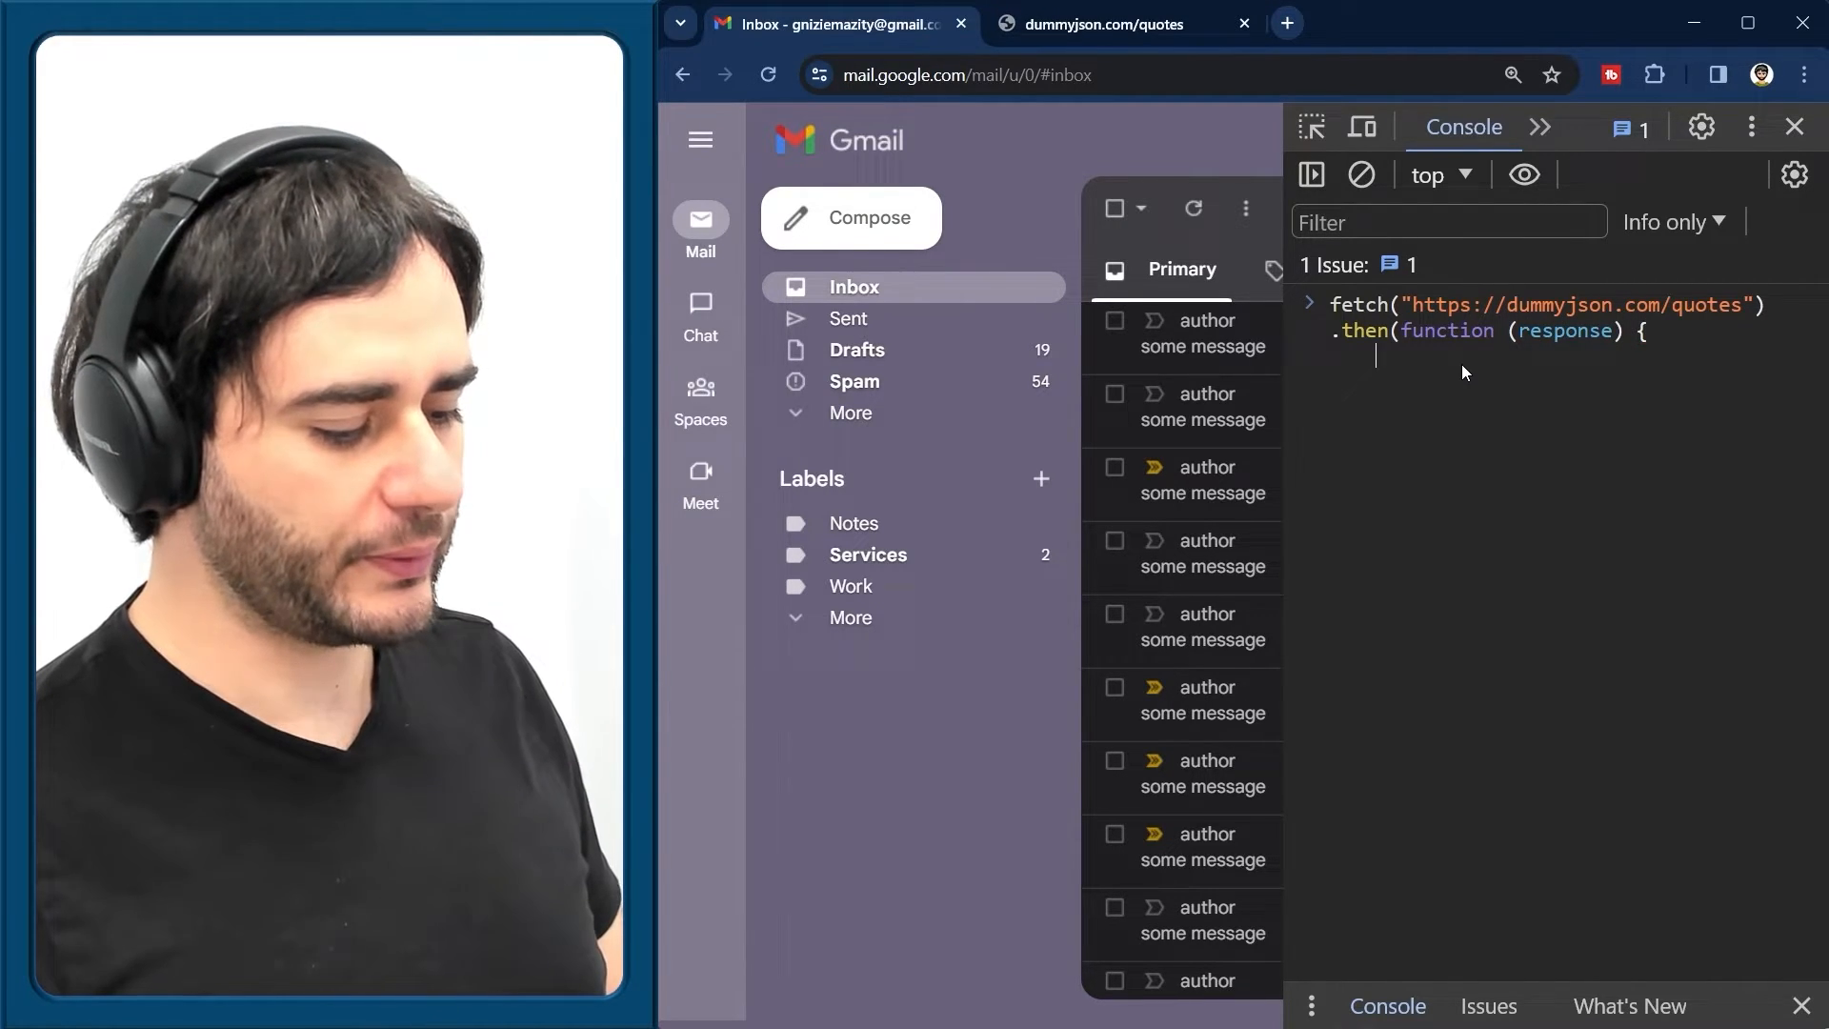
type("return")
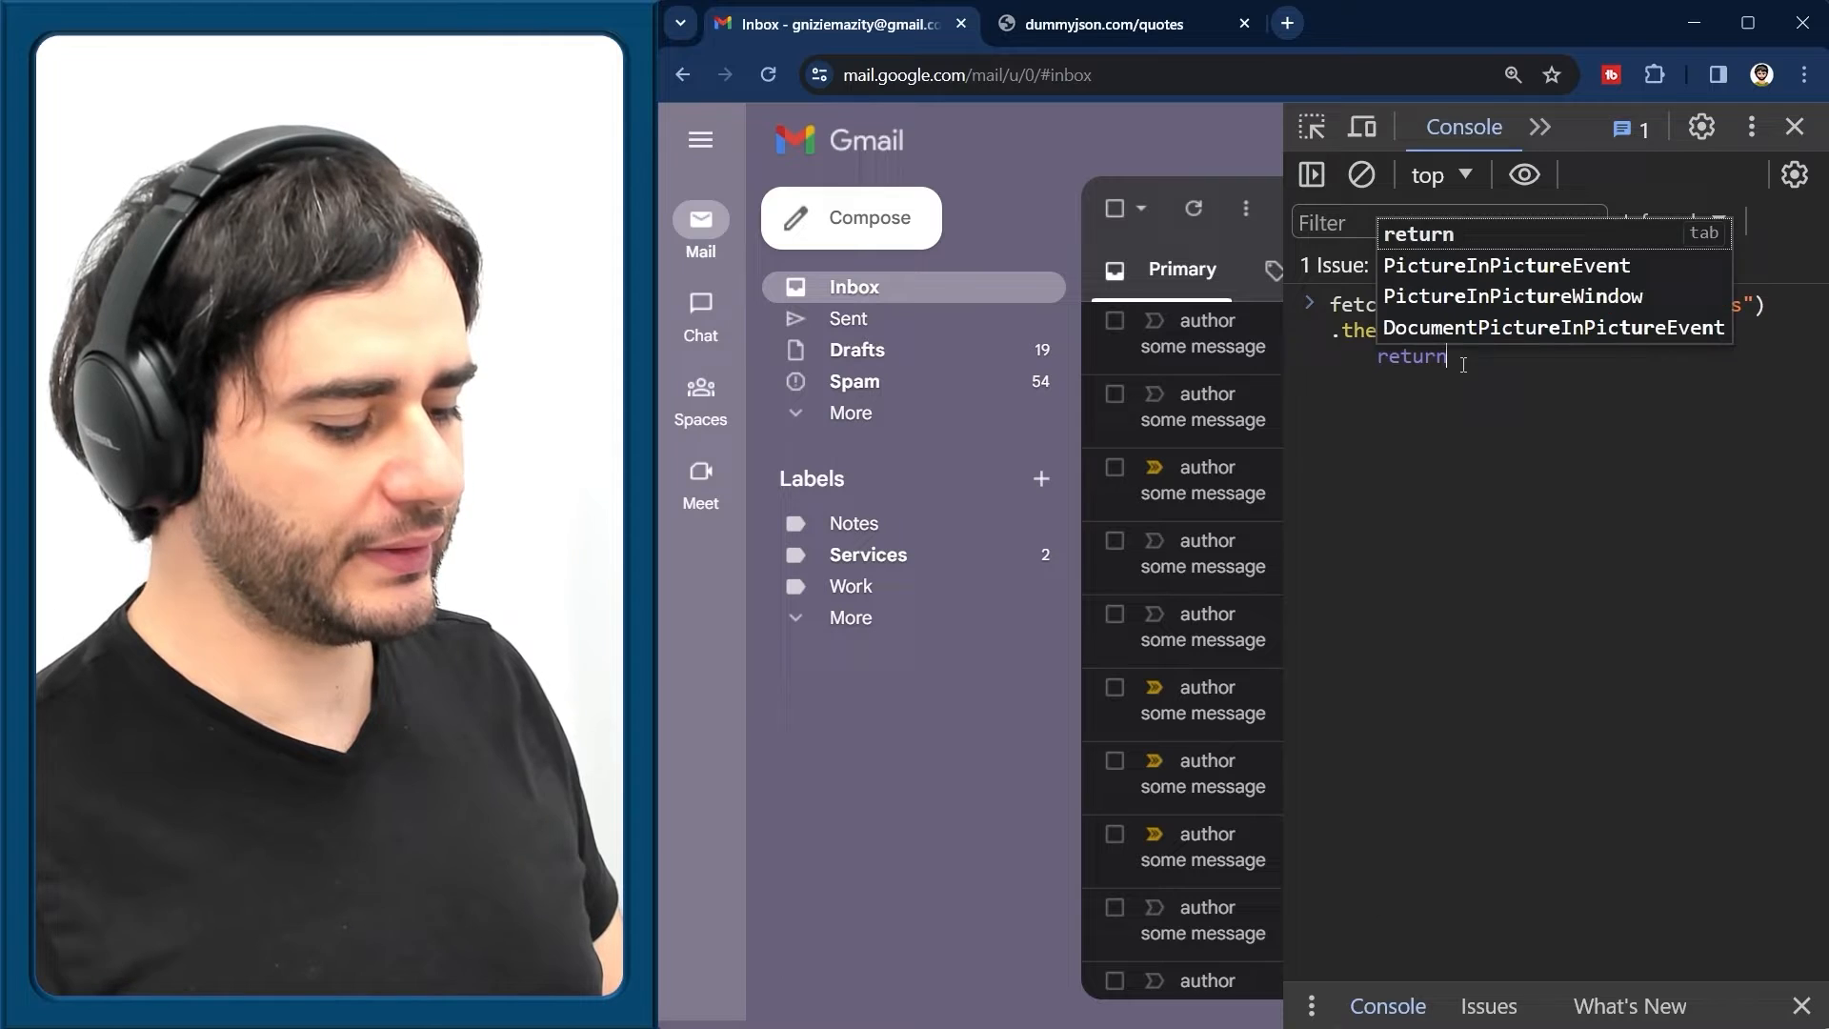
type("response")
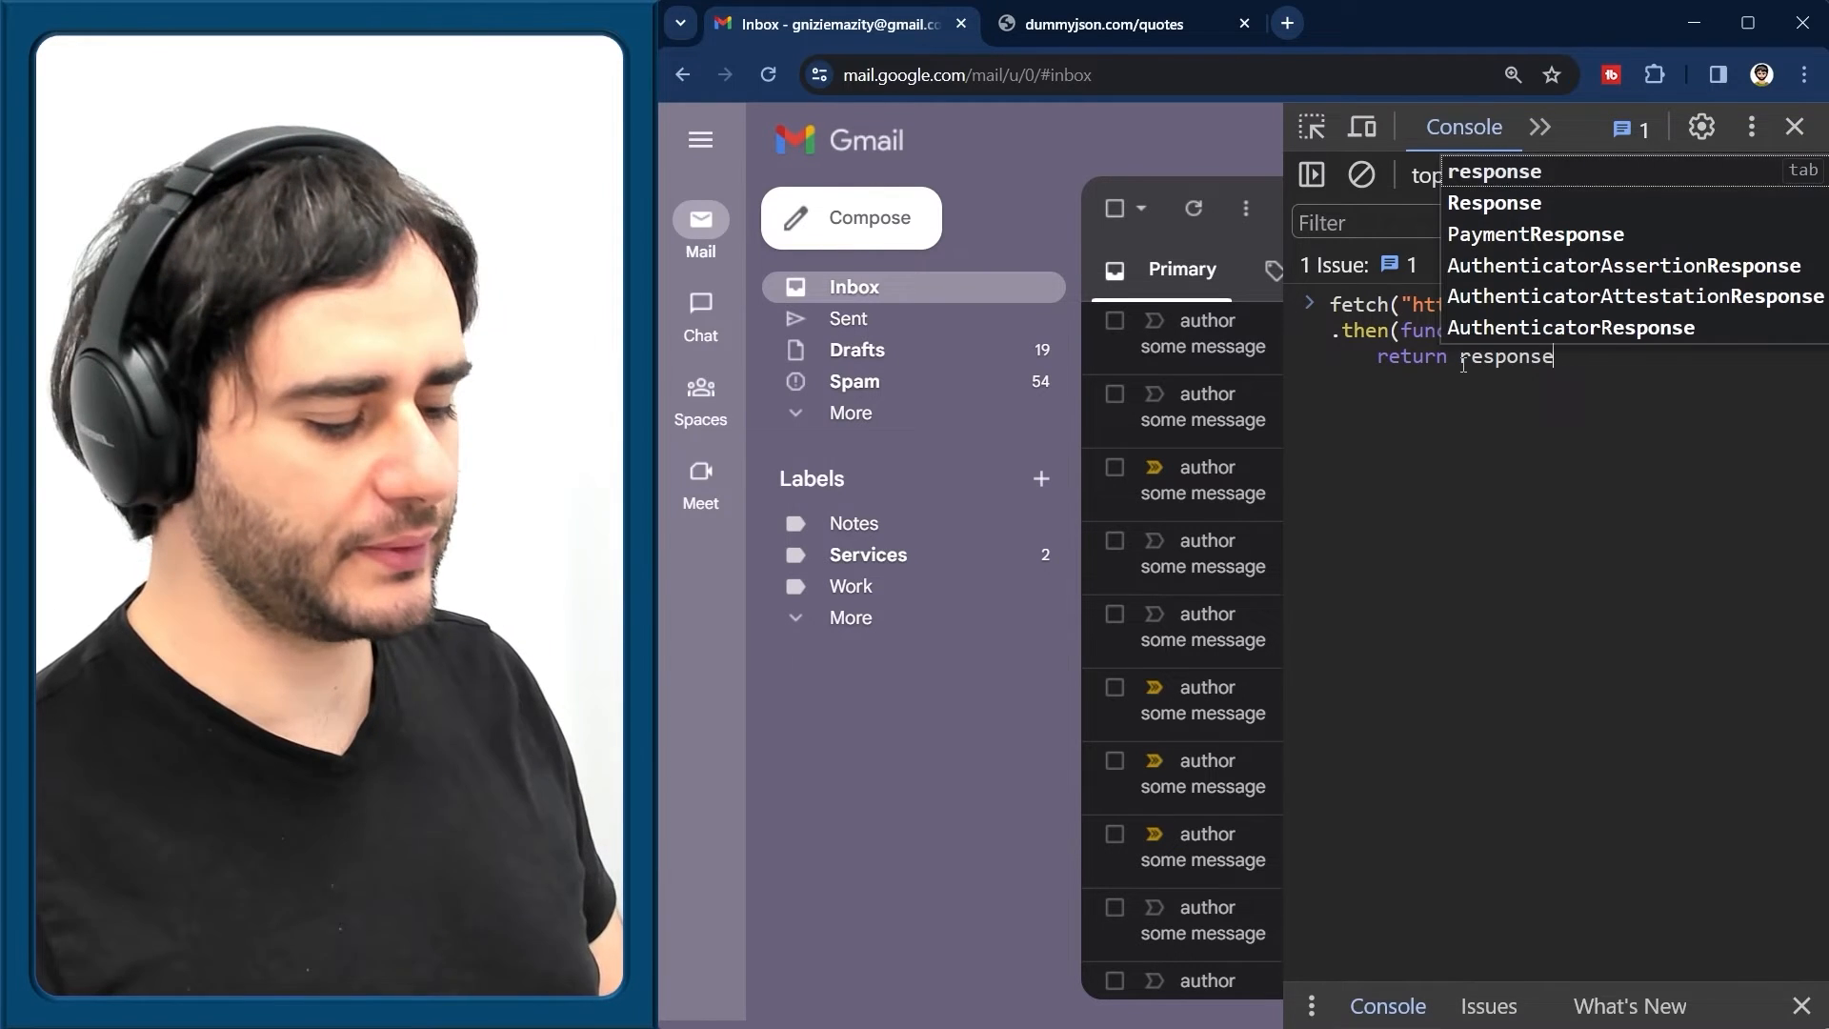
type(".js")
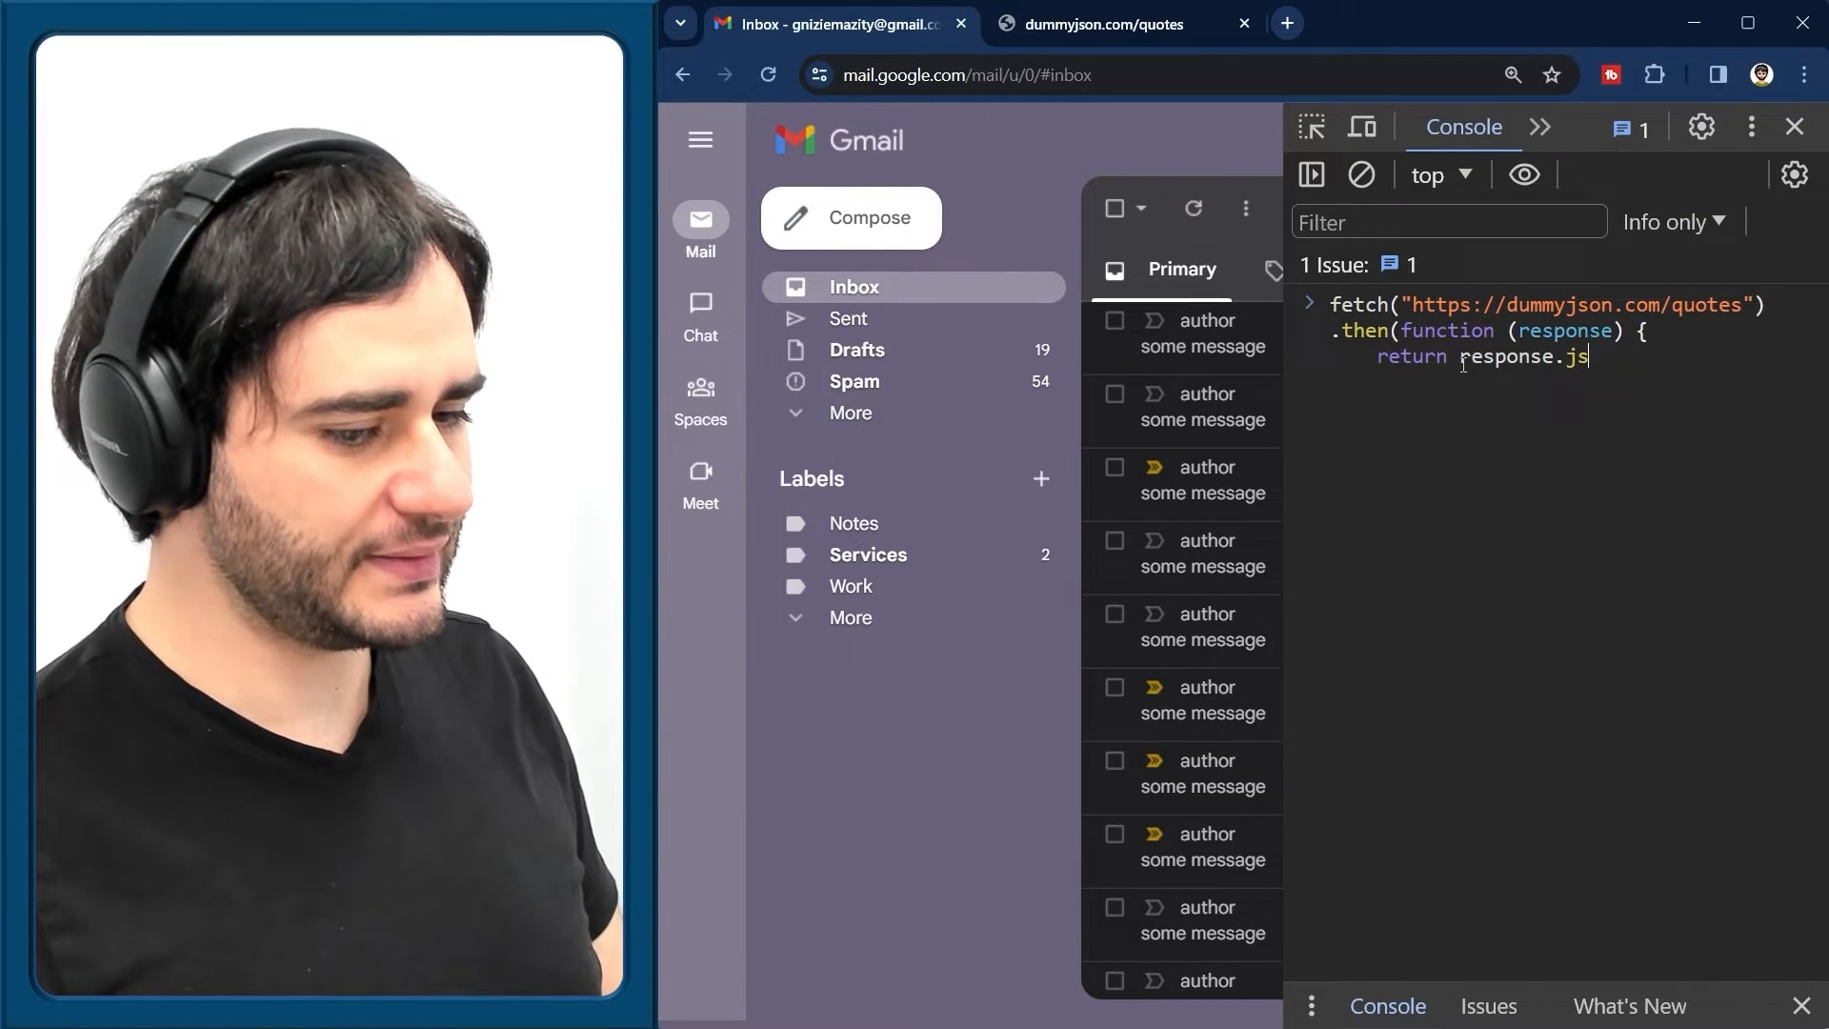
type("on();")
type(".then(f")
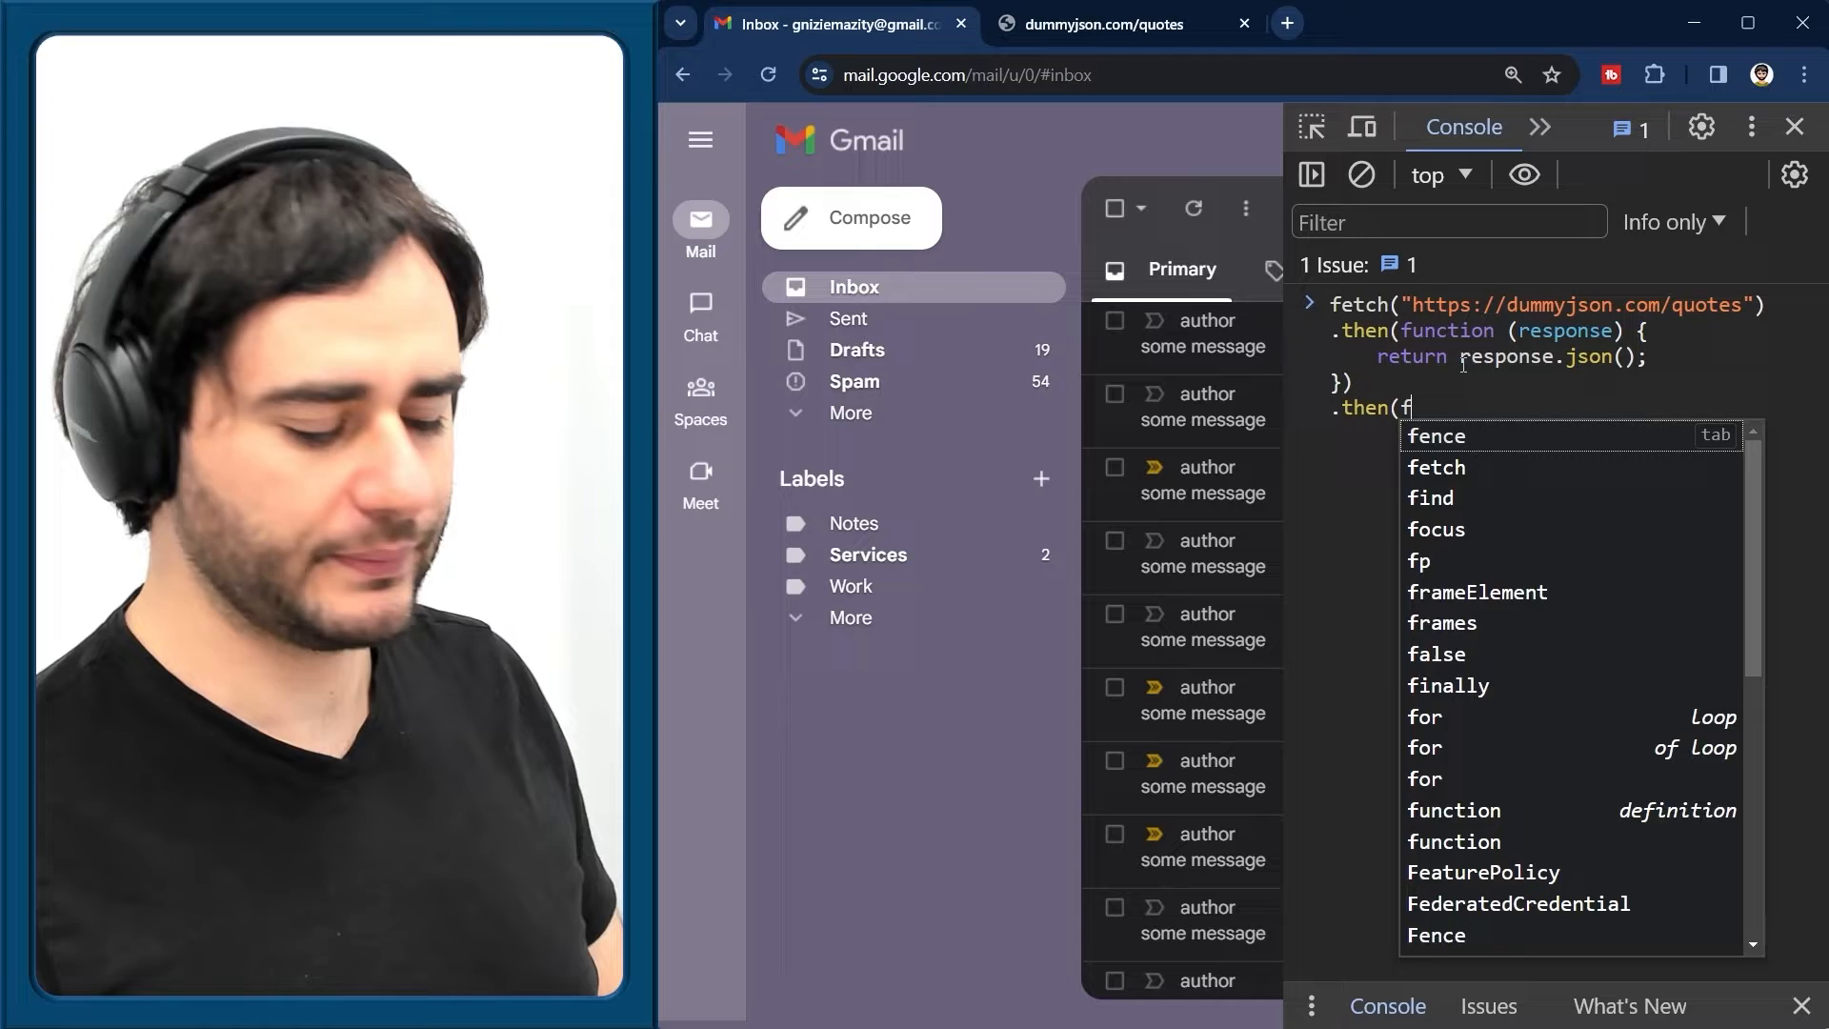
Chain .then(function (data) { console.log(data) }) to log the parsed quotes
type("unction (da")
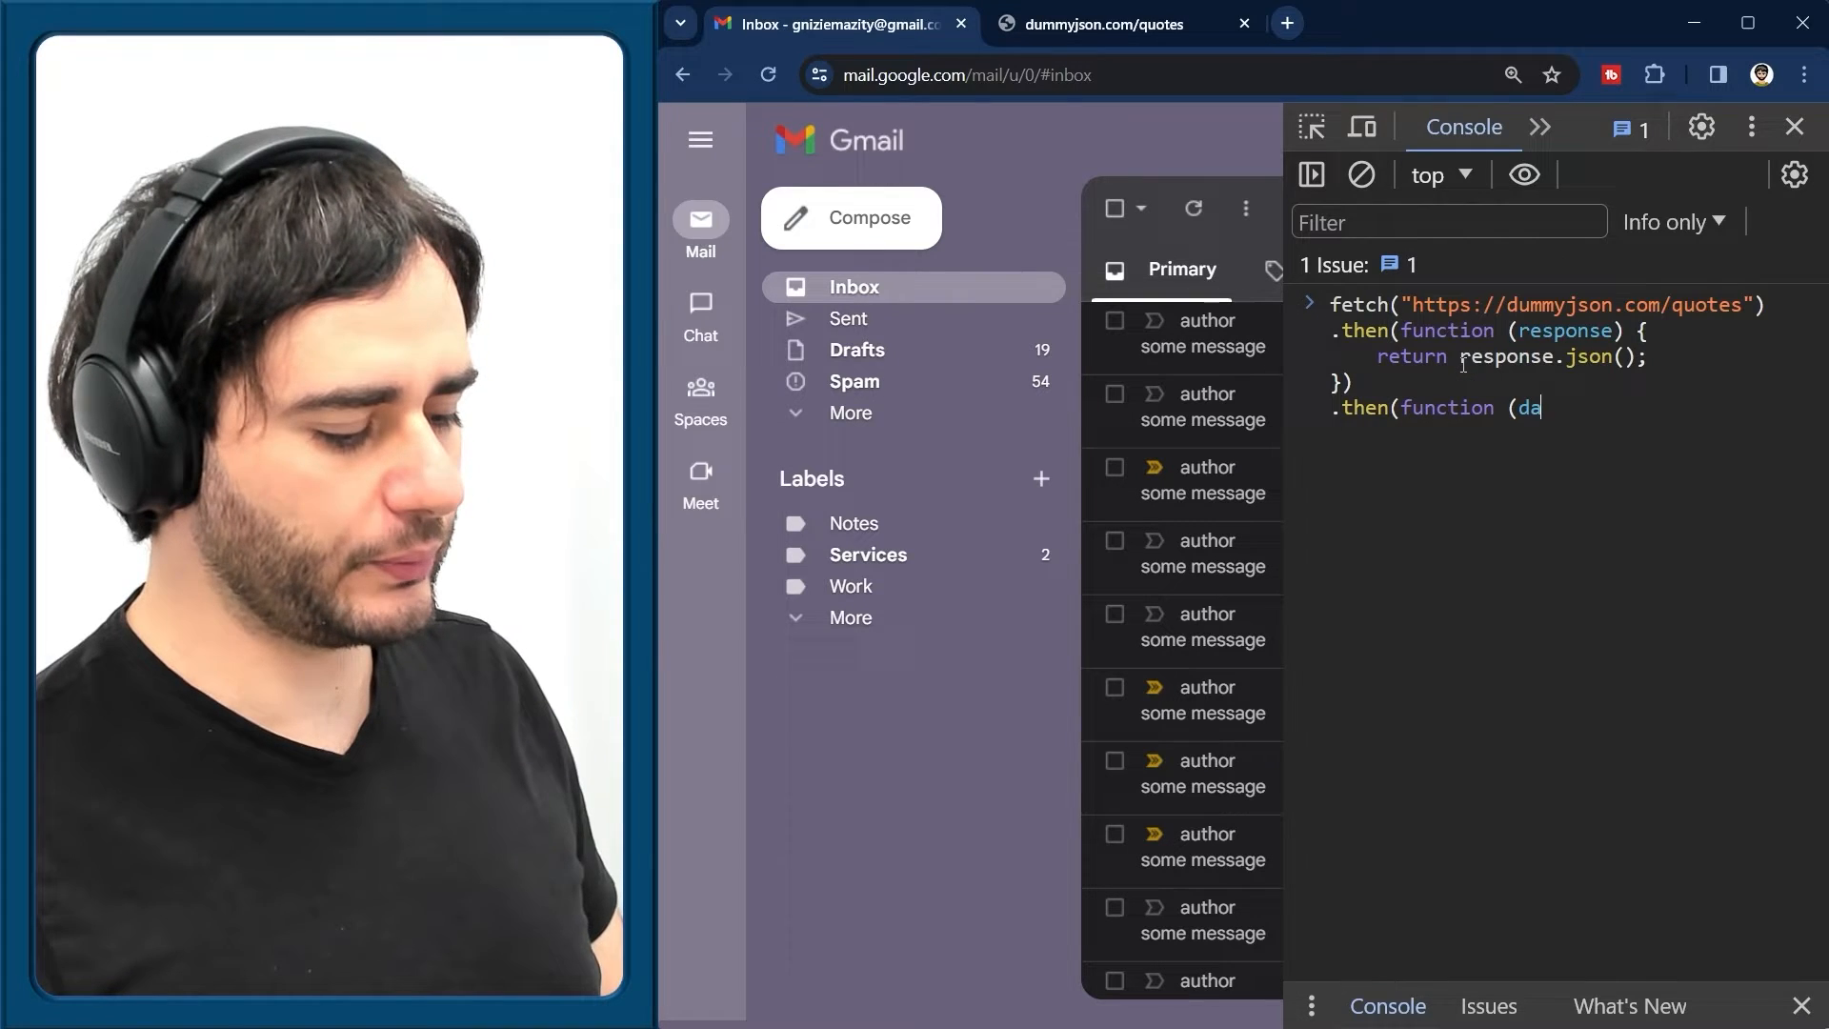
type("ta) {")
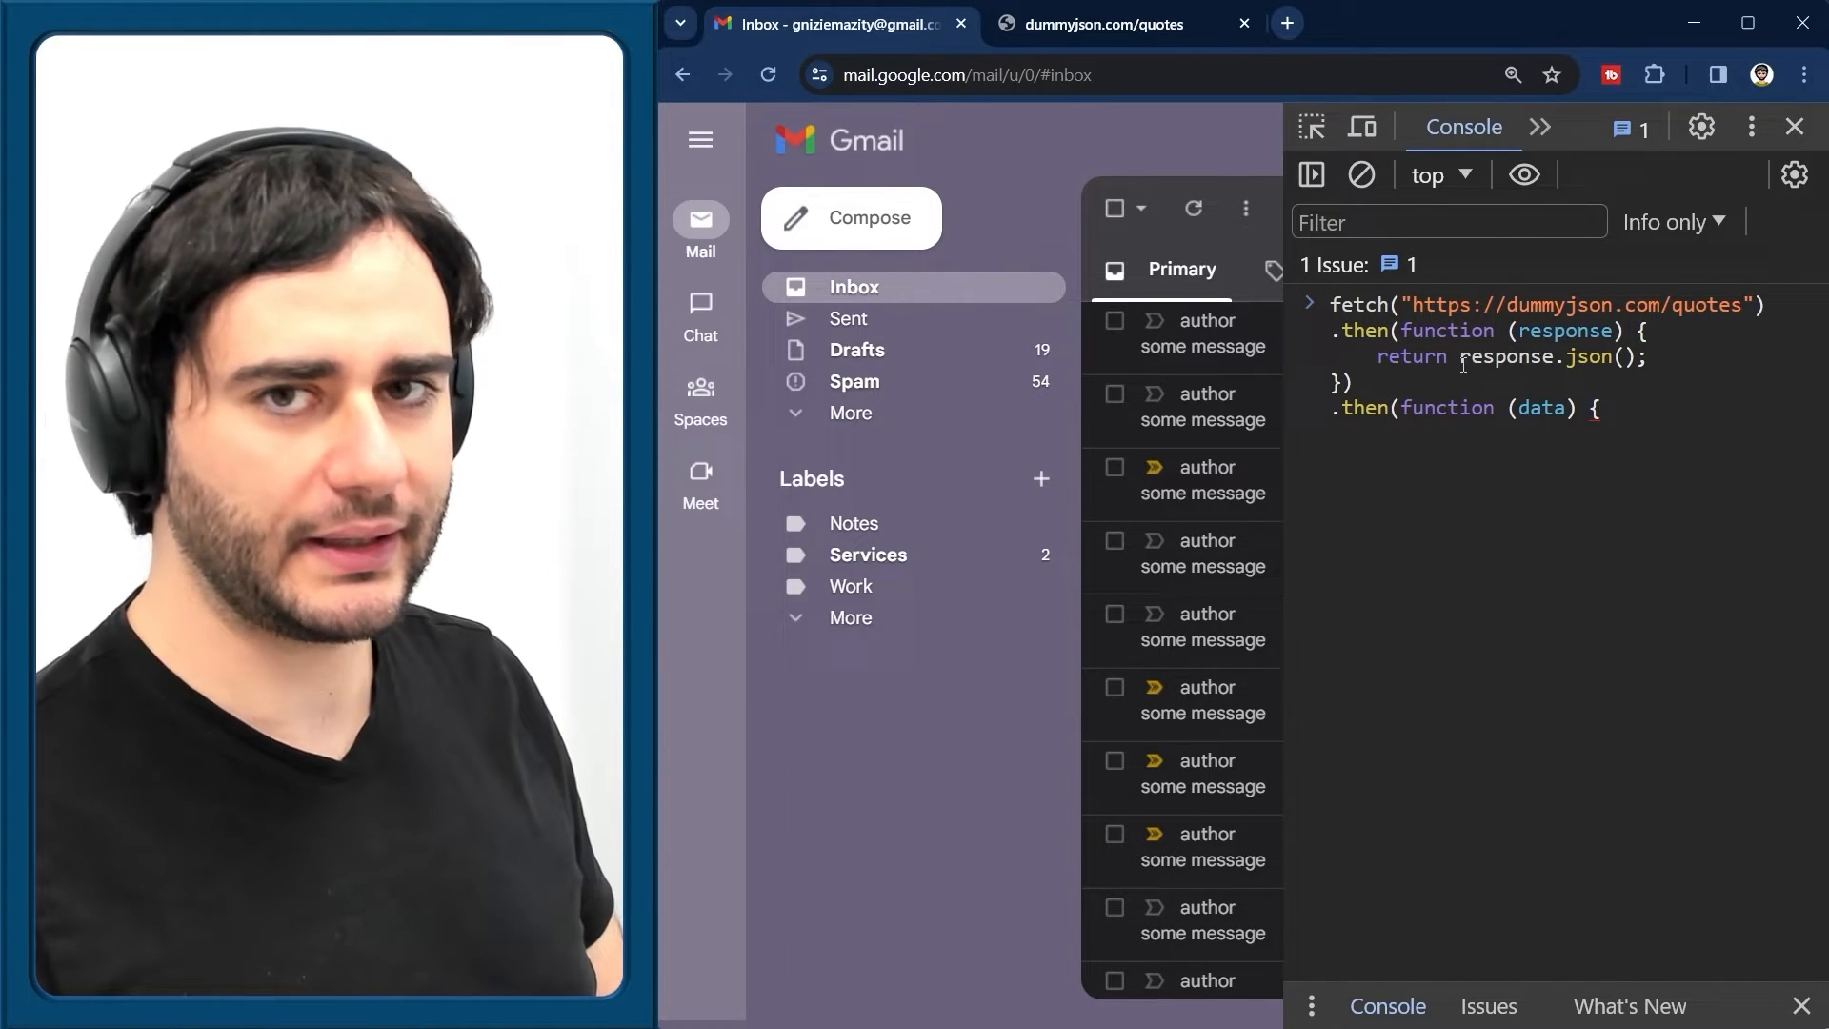
type("console.log(data);")
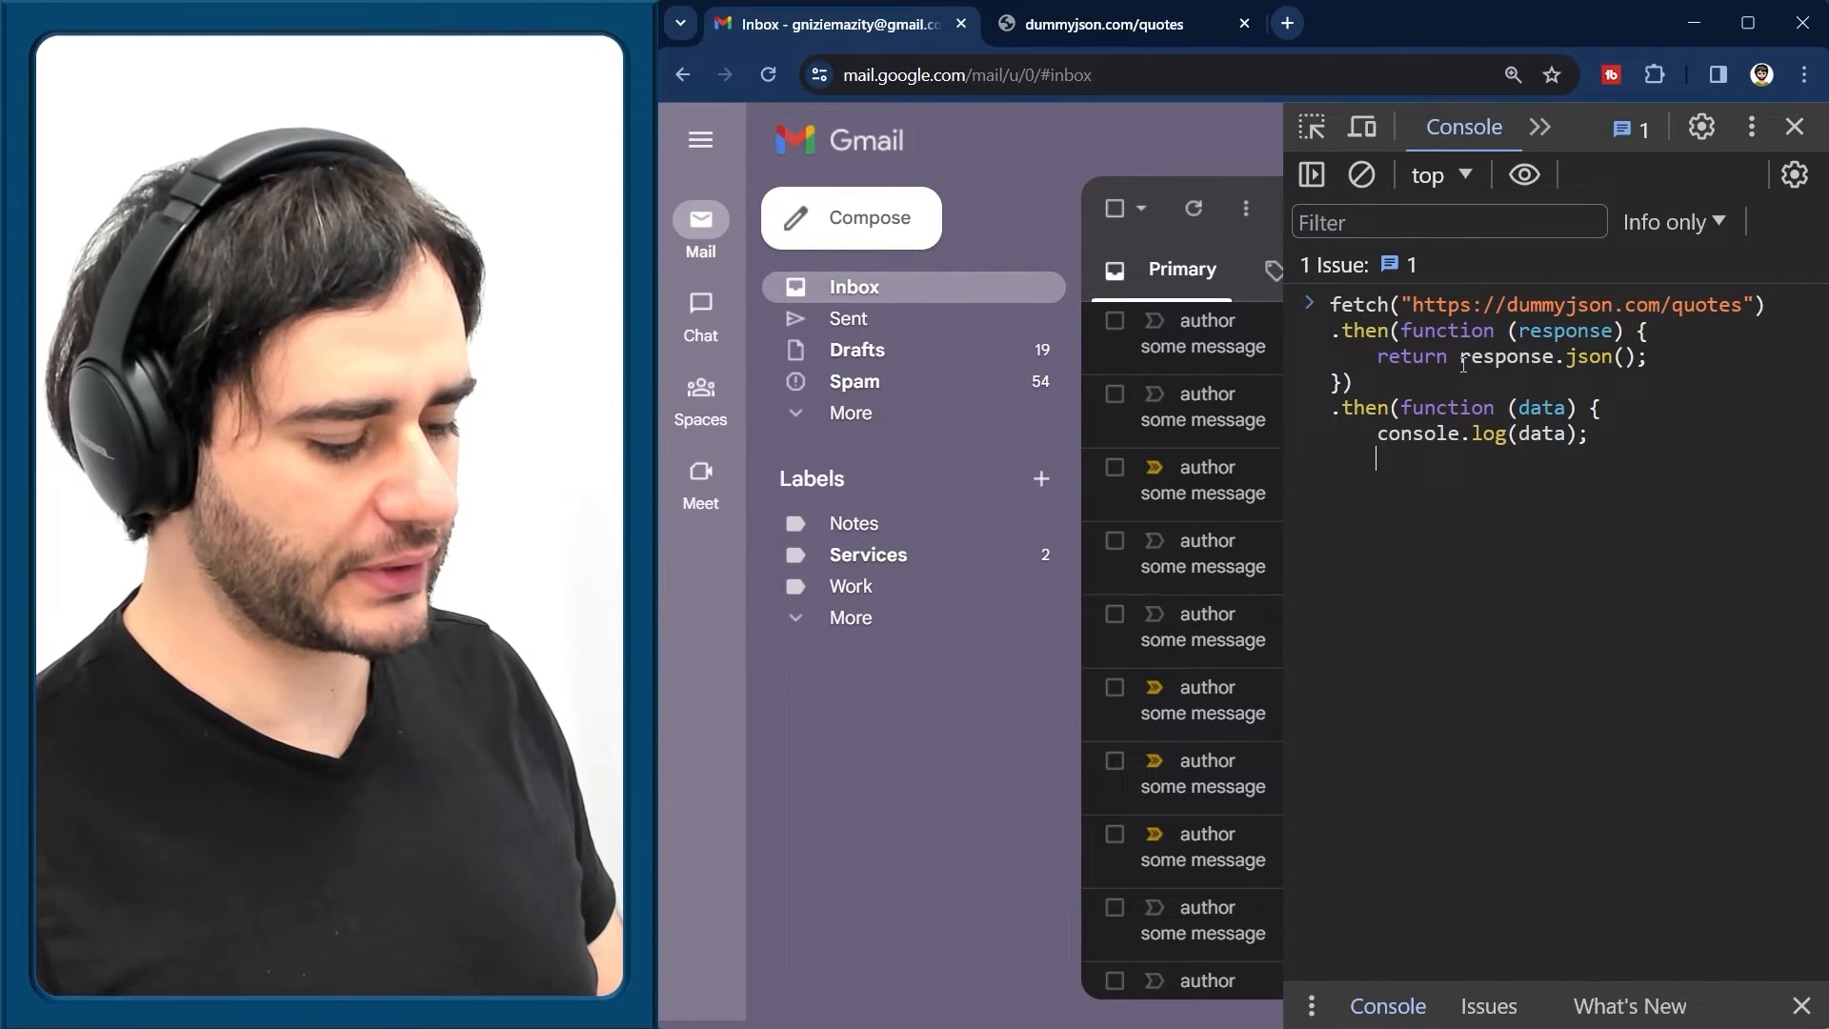
type(")")
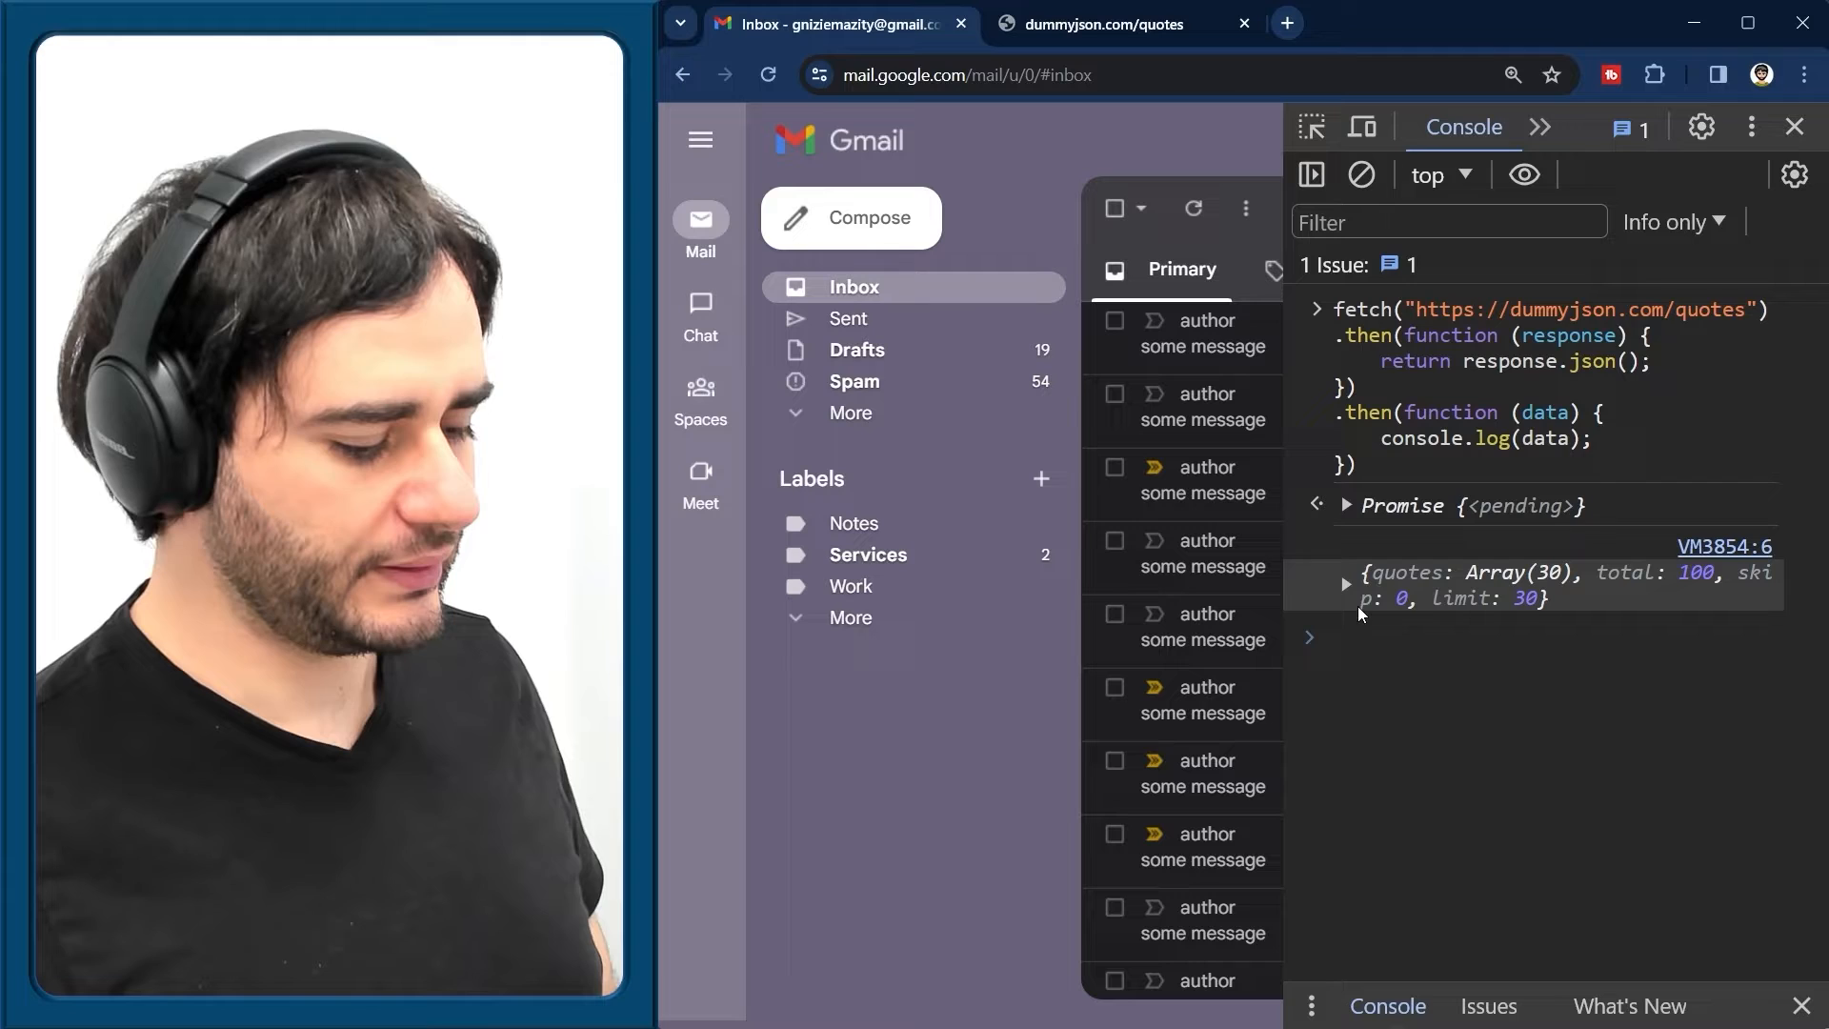
Expand the logged object and its 30-quote array, collapse it, and recall the fetch code for editing
left_click(1345, 583)
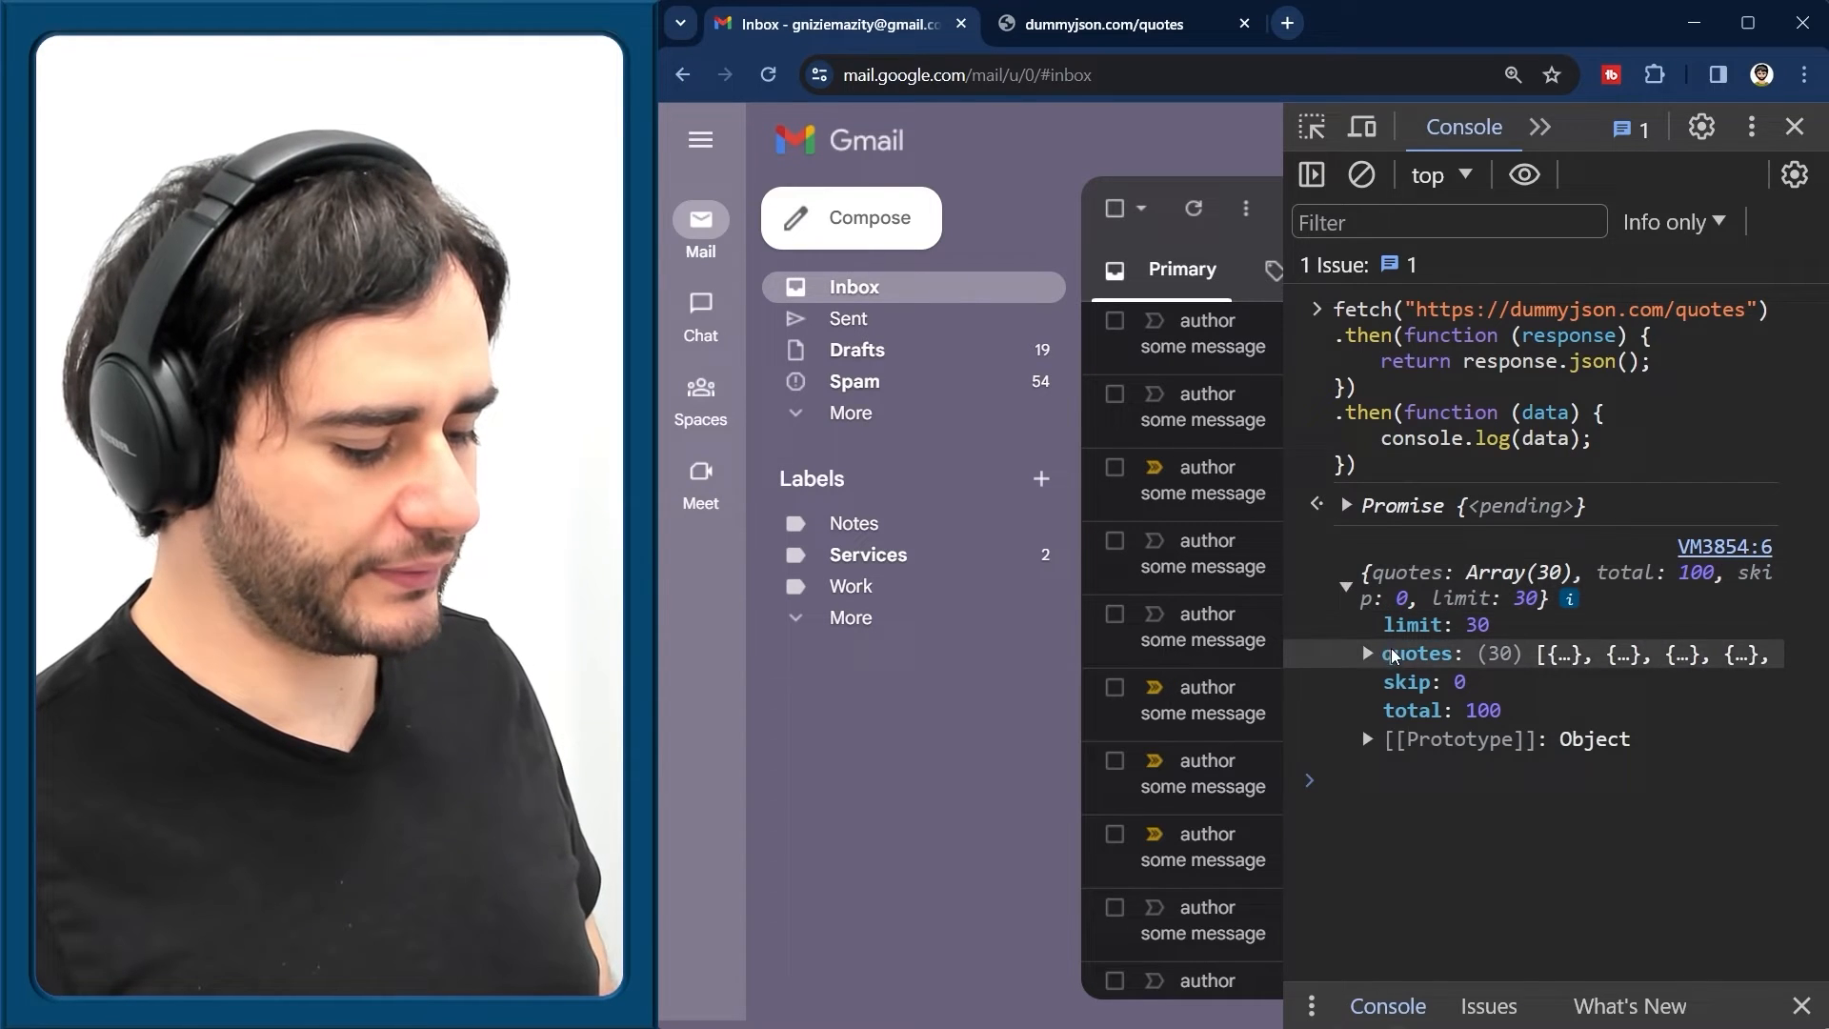
left_click(1368, 653)
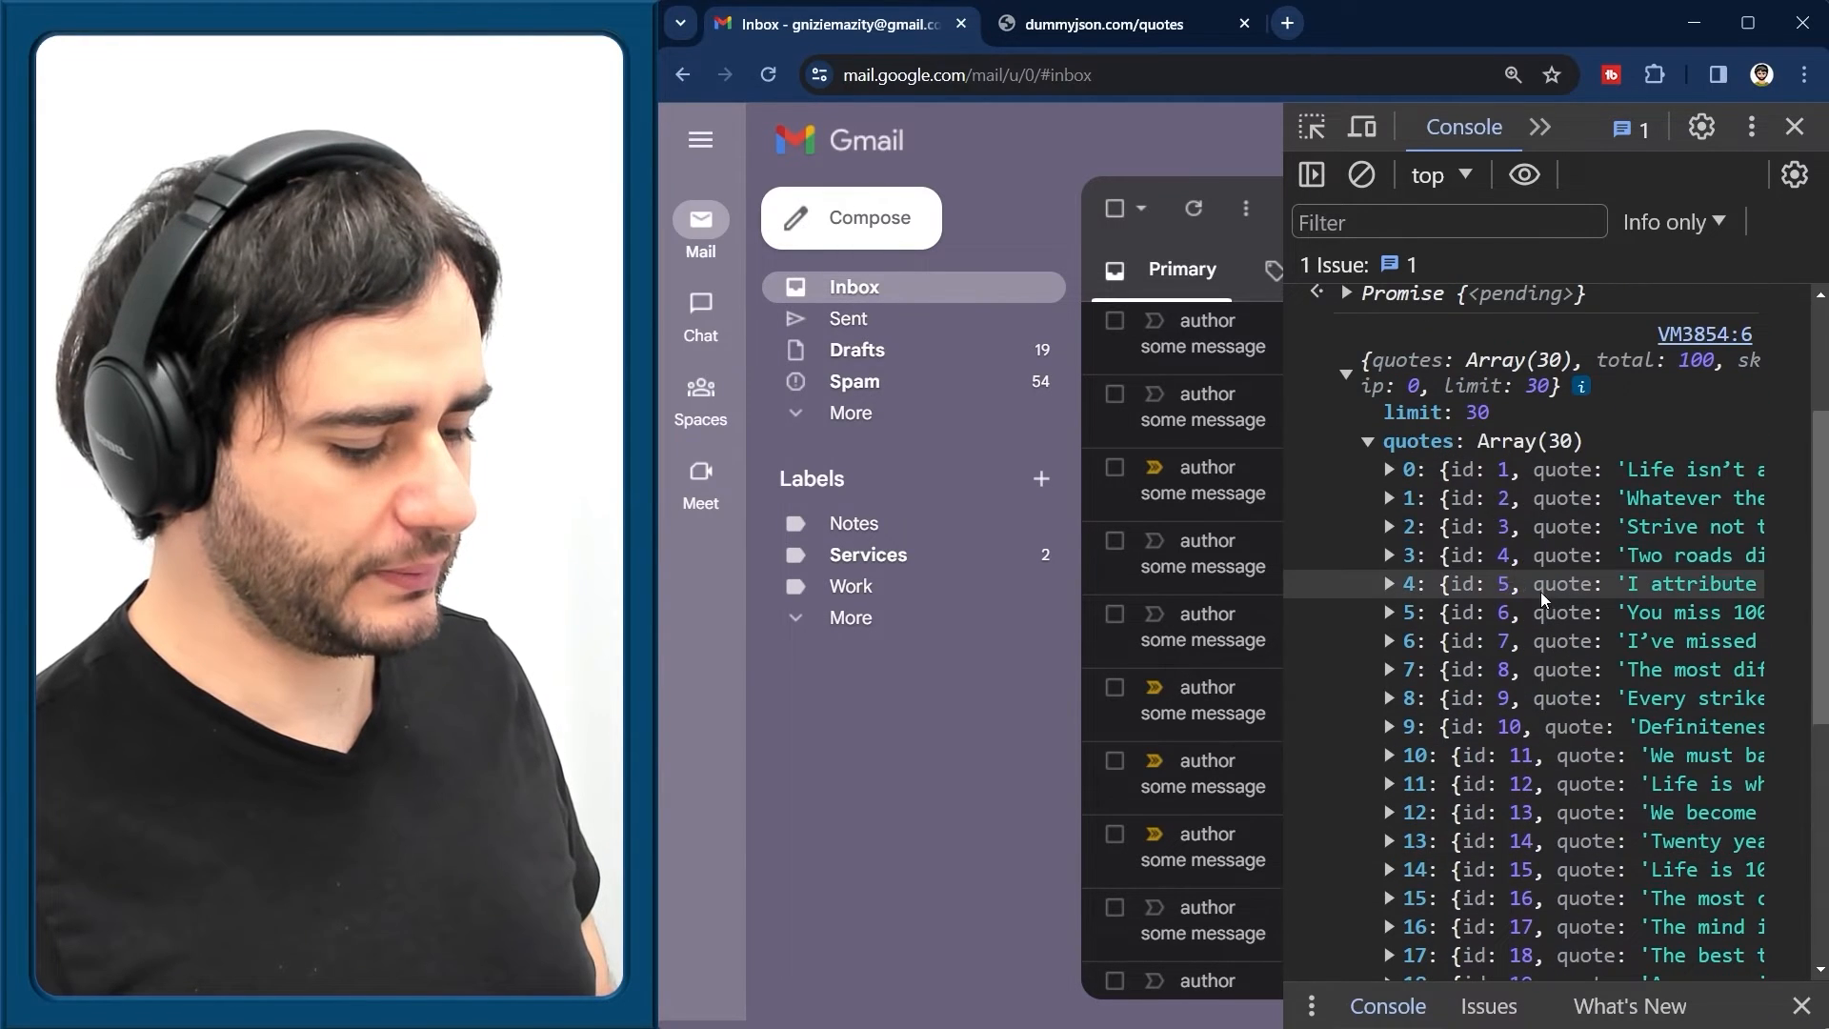
left_click(1391, 471)
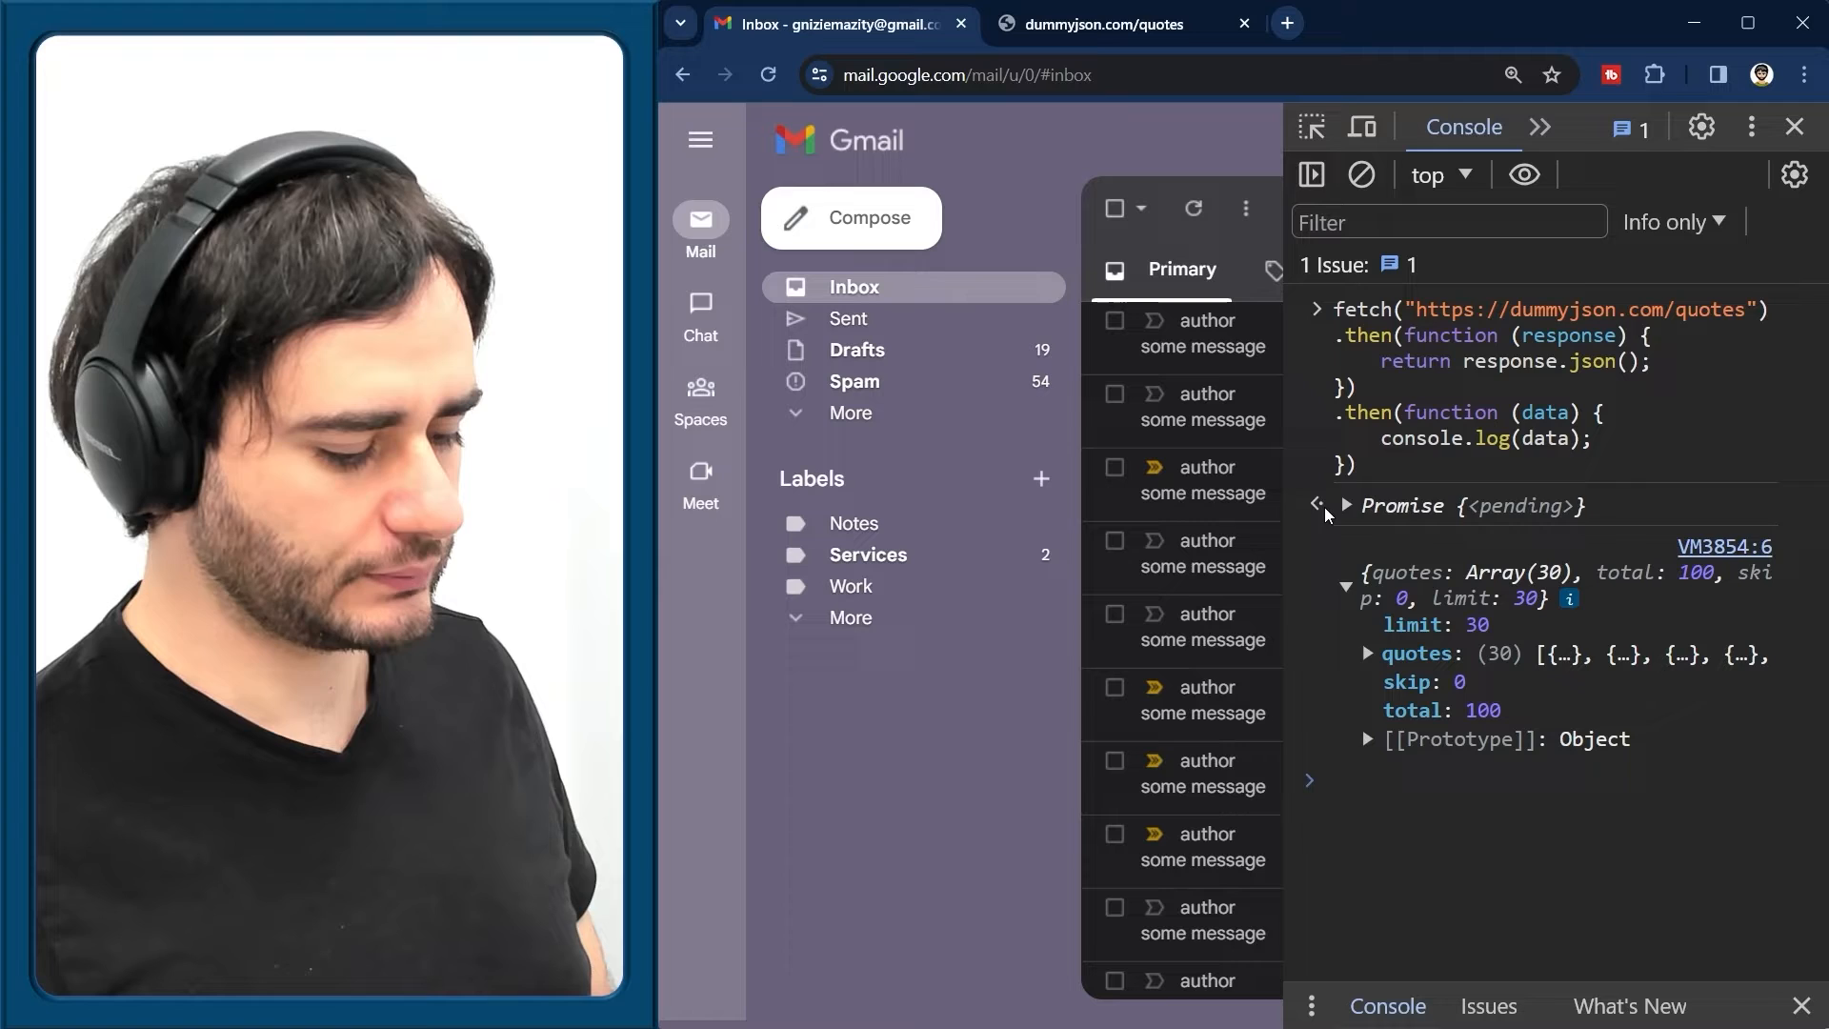
mouse_move(1374, 453)
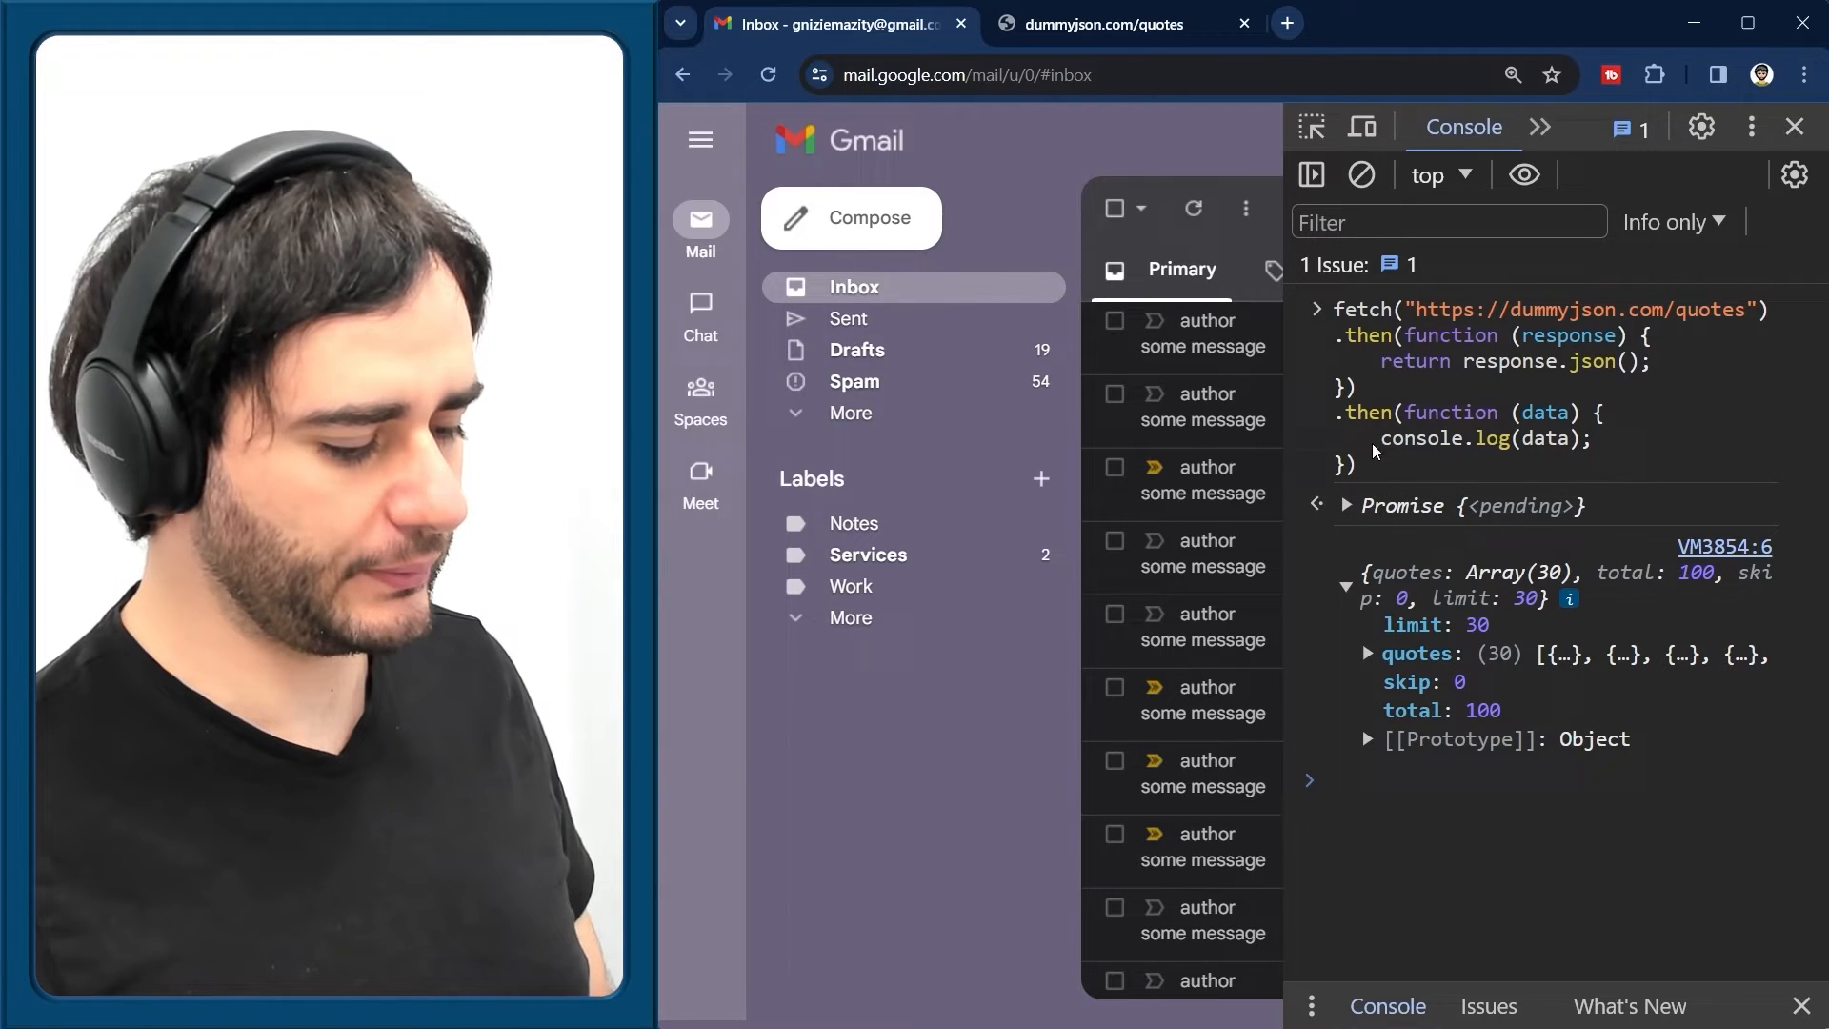
left_click(1361, 175)
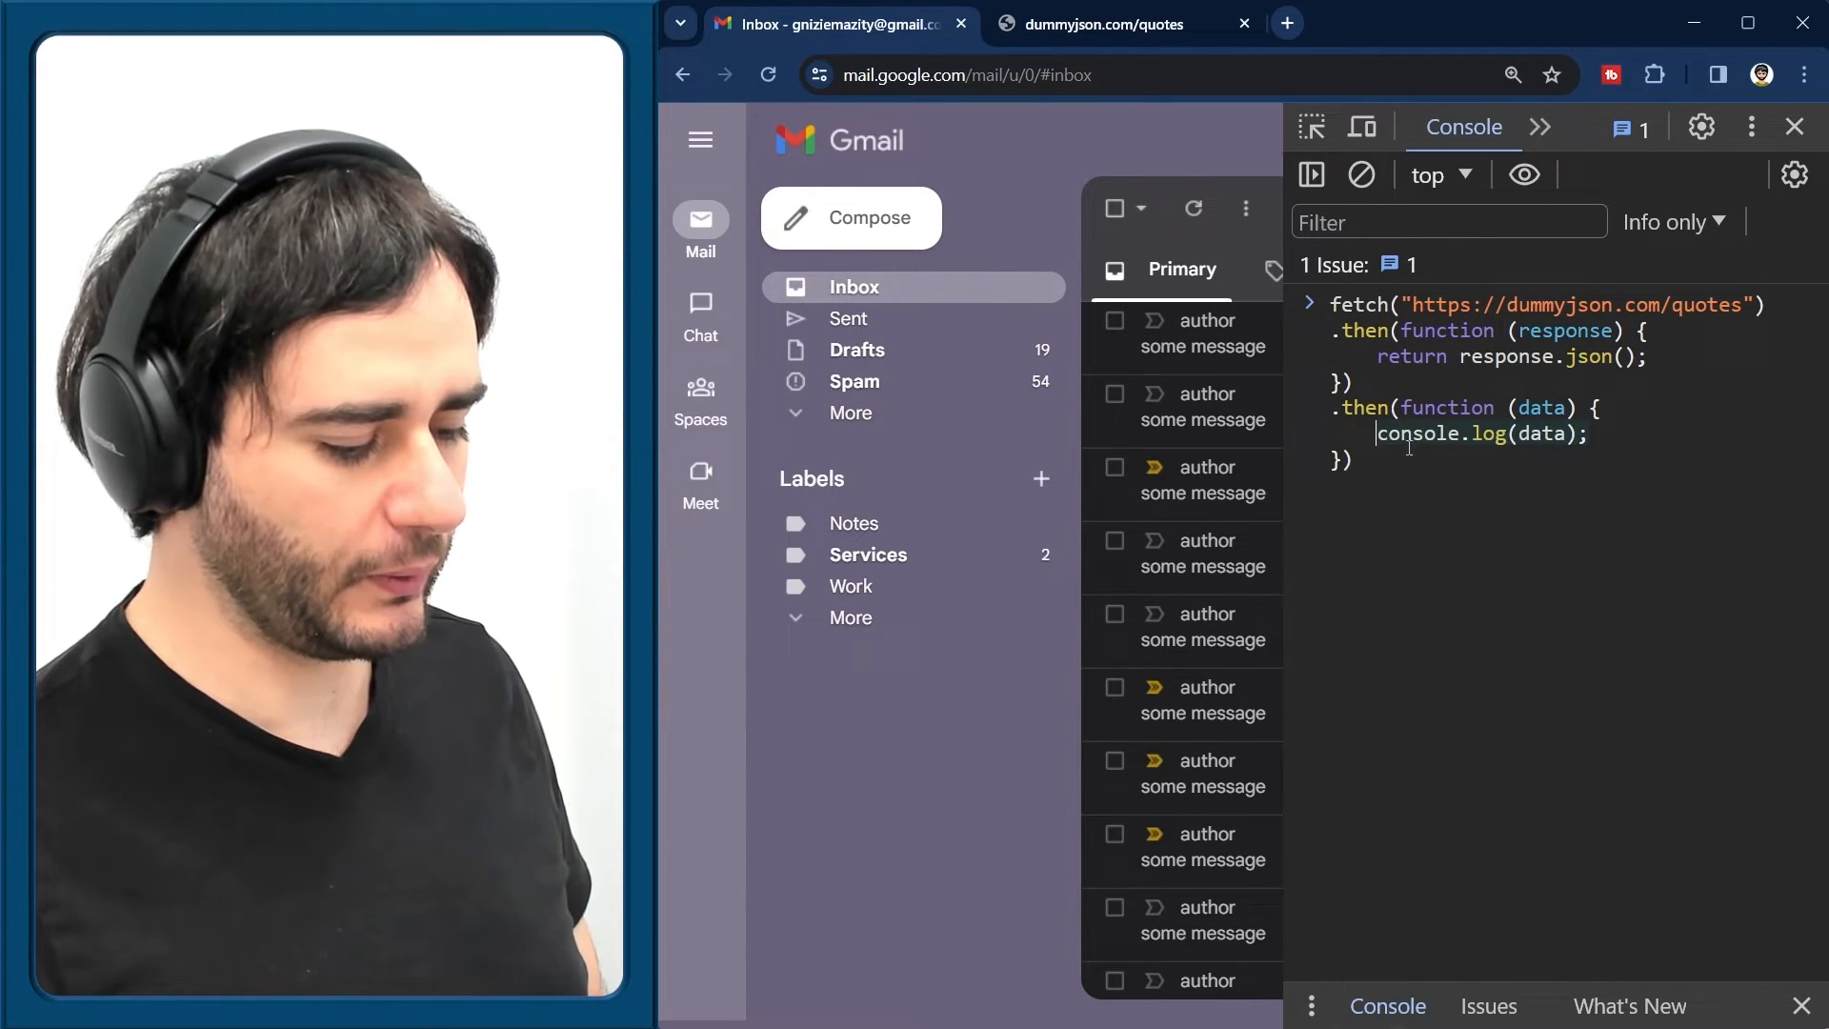
Replace console.log with const q = data.quotes and a for loop from 0 to q.length
key("Backspace")
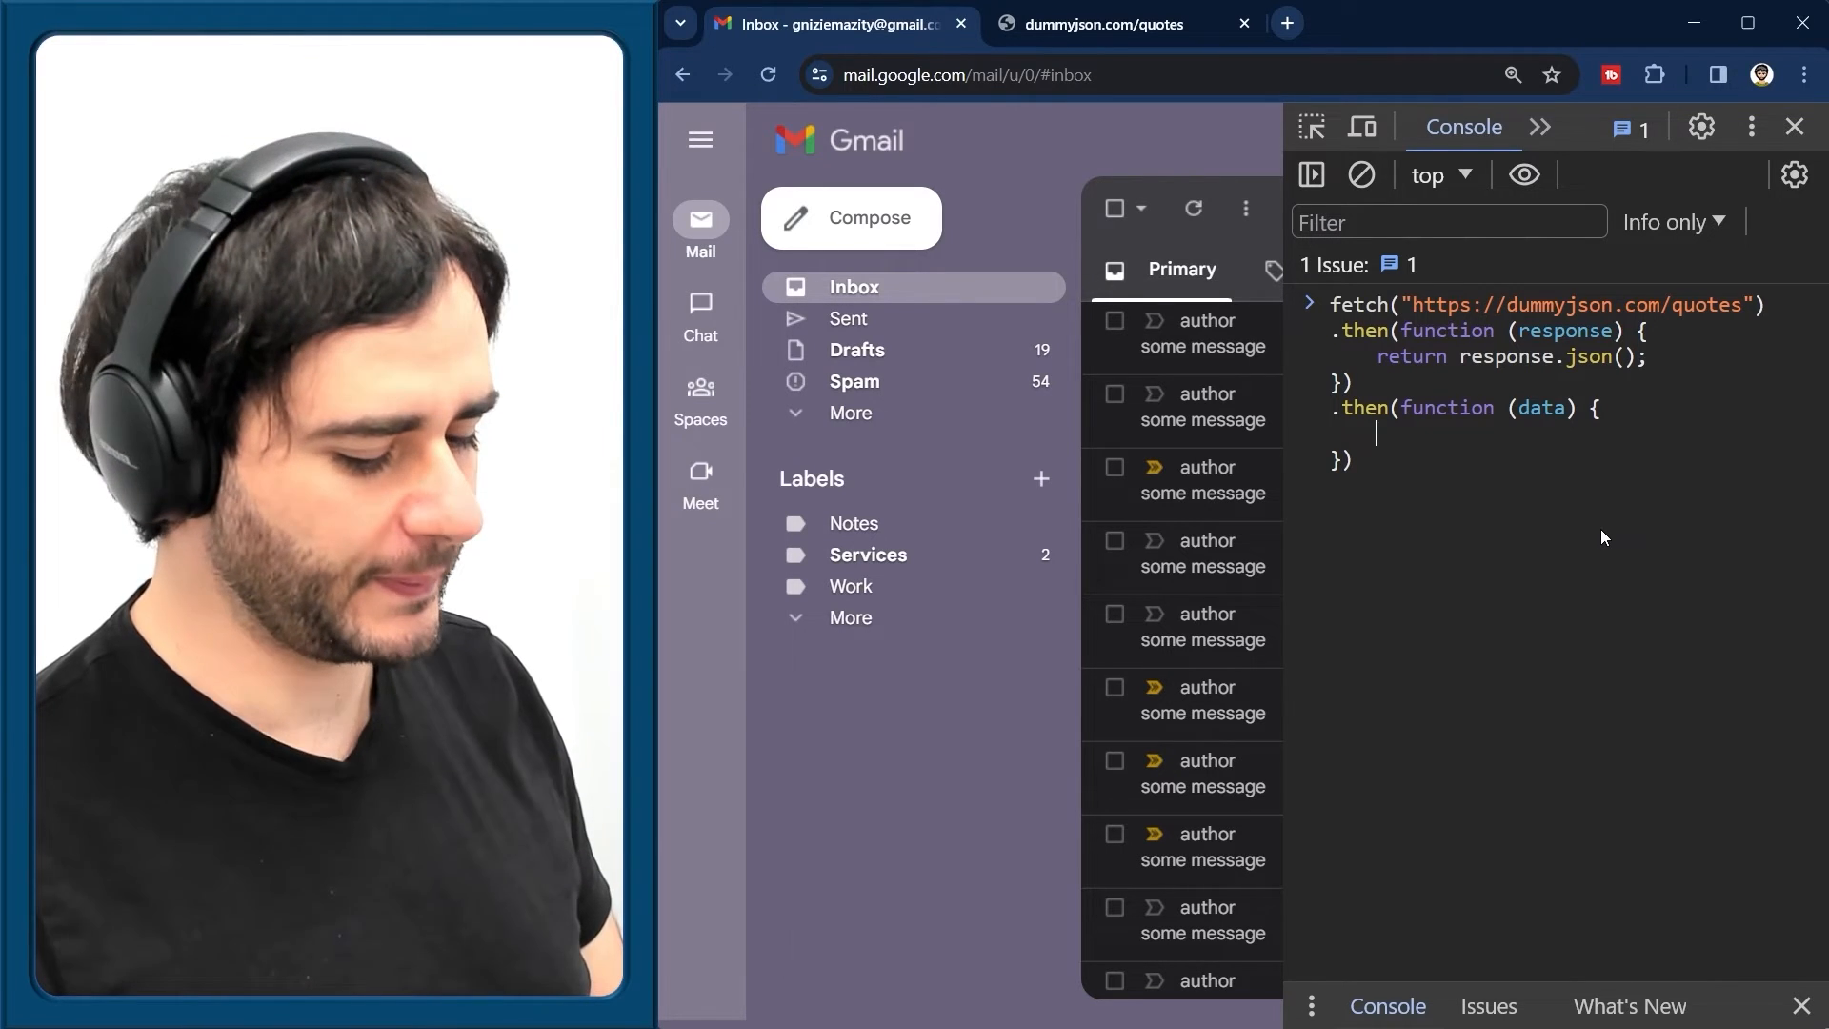
type("c")
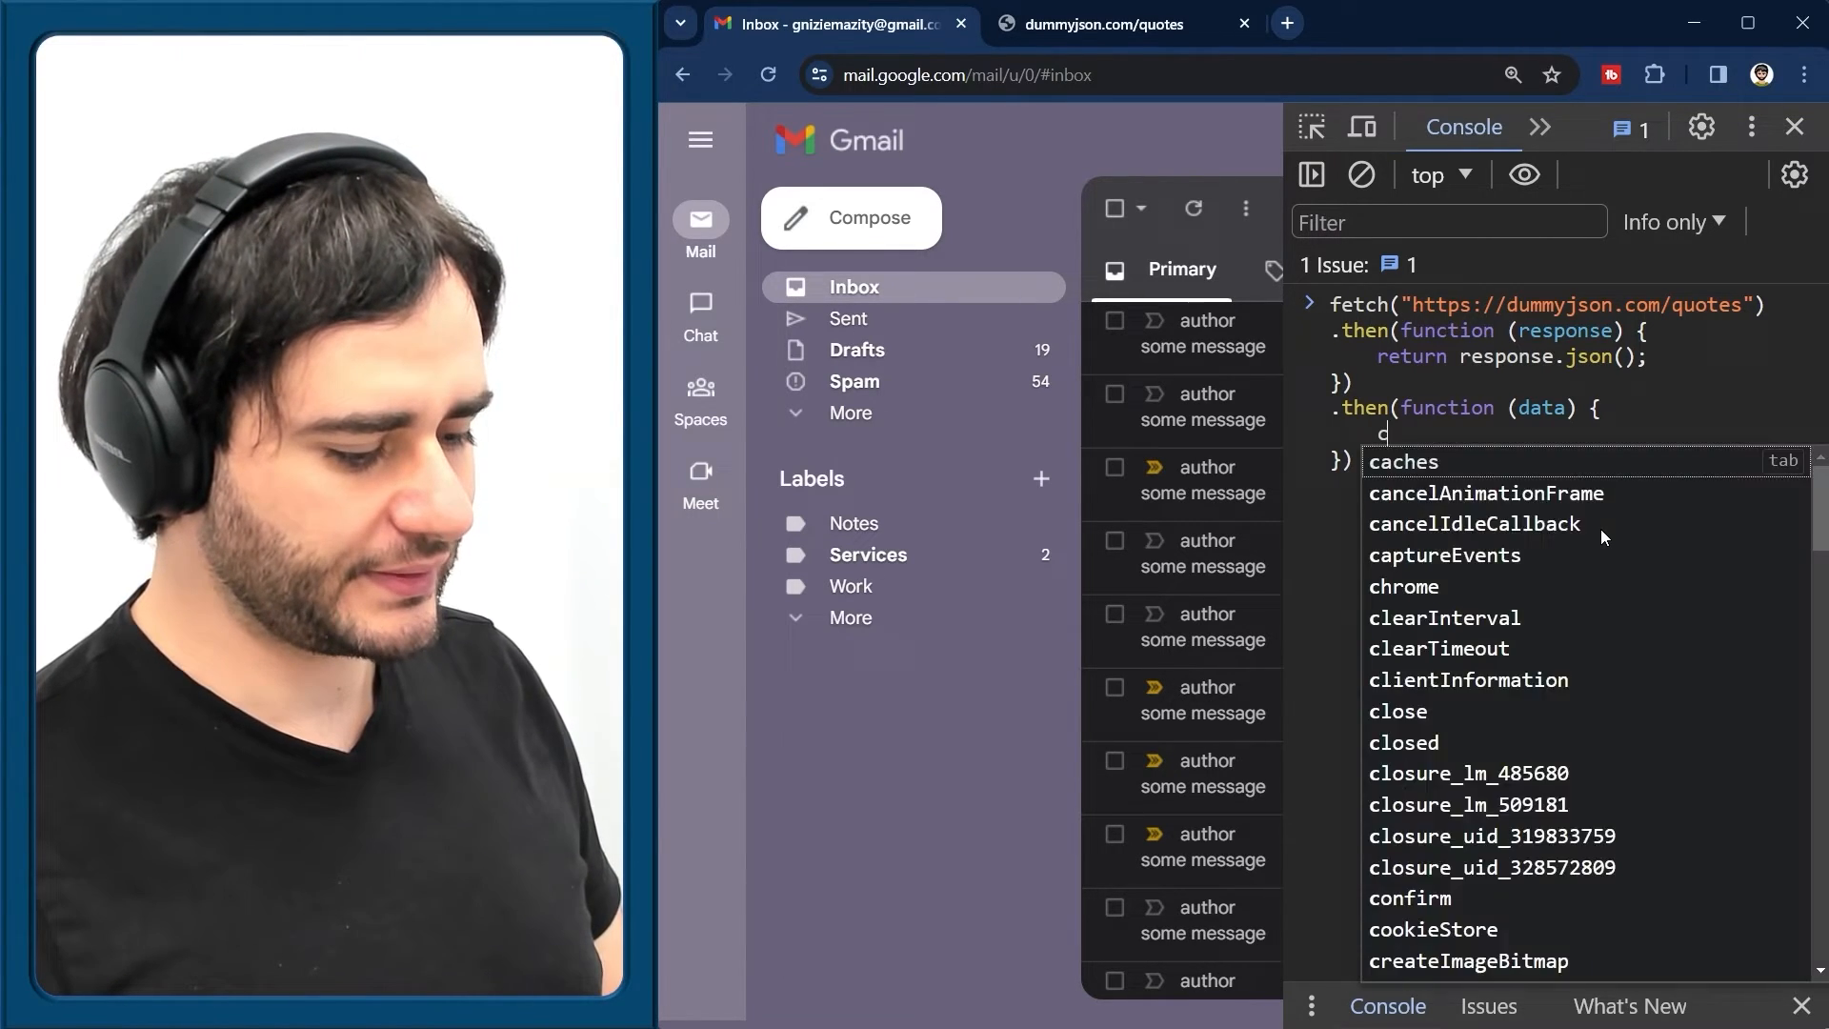
type("onst q = data[\"quotes")
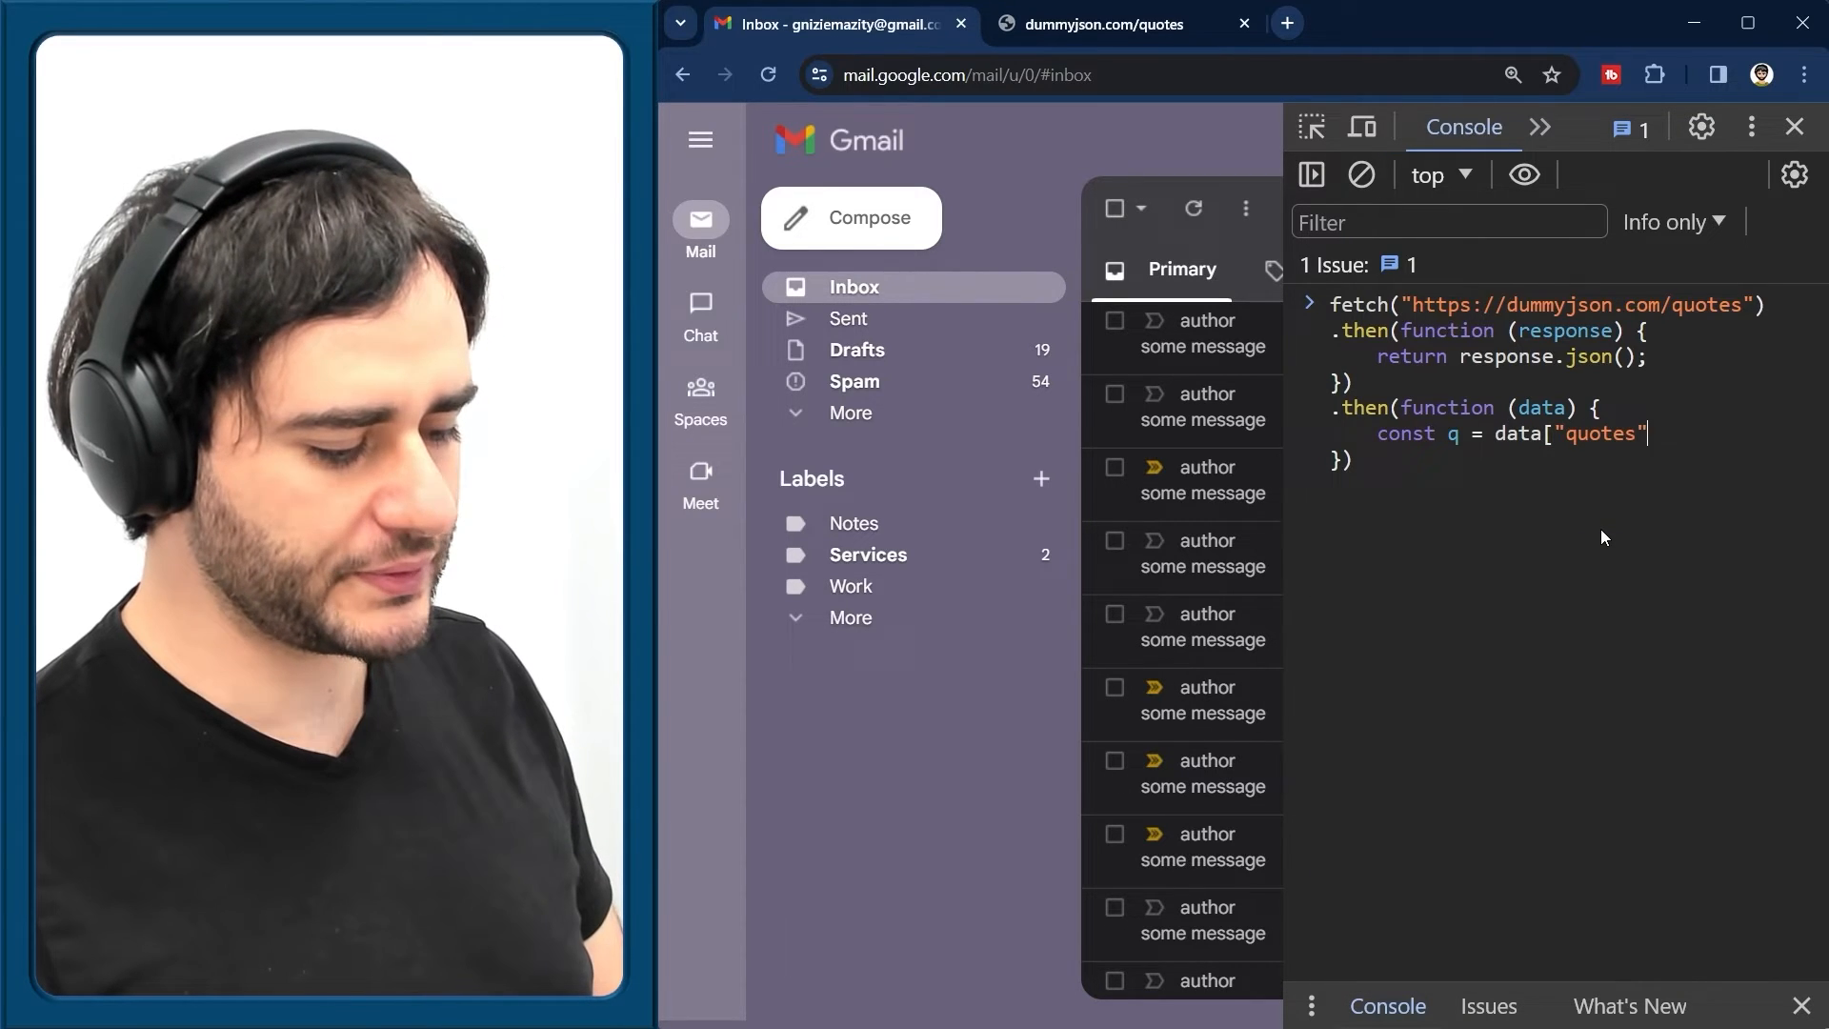
type(";")
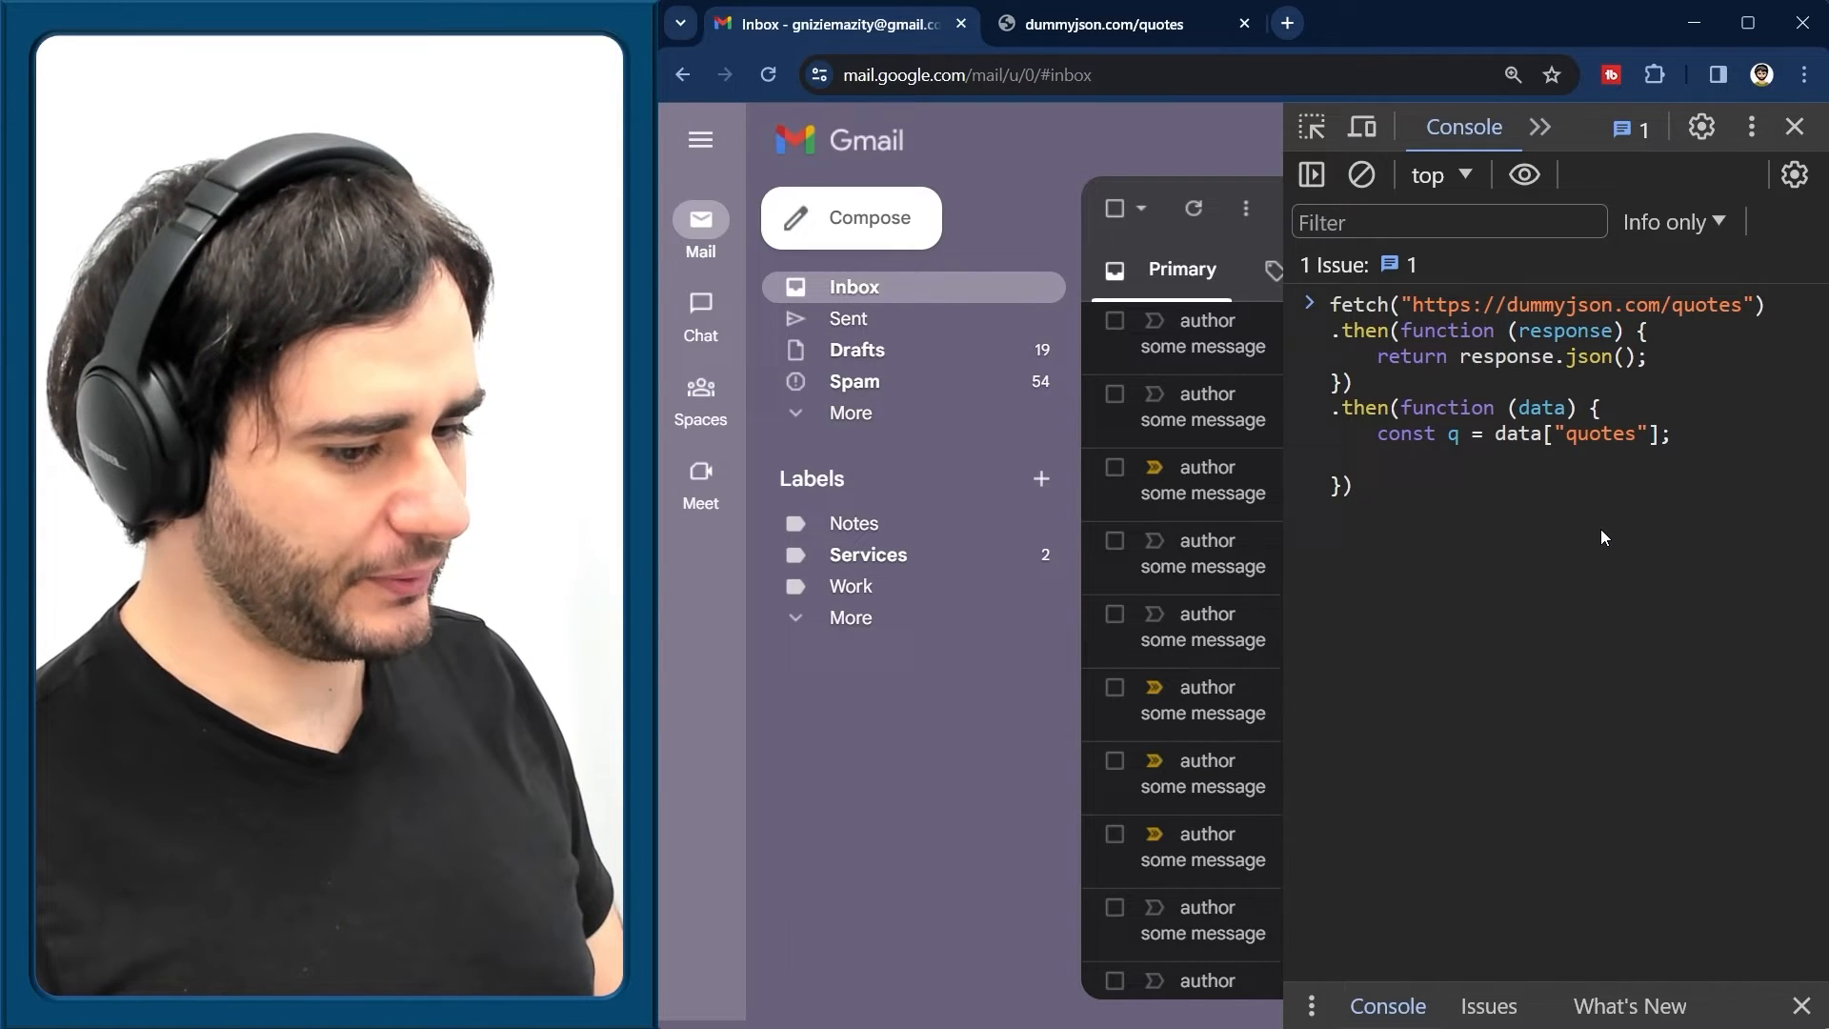
type("for (i = 0;")
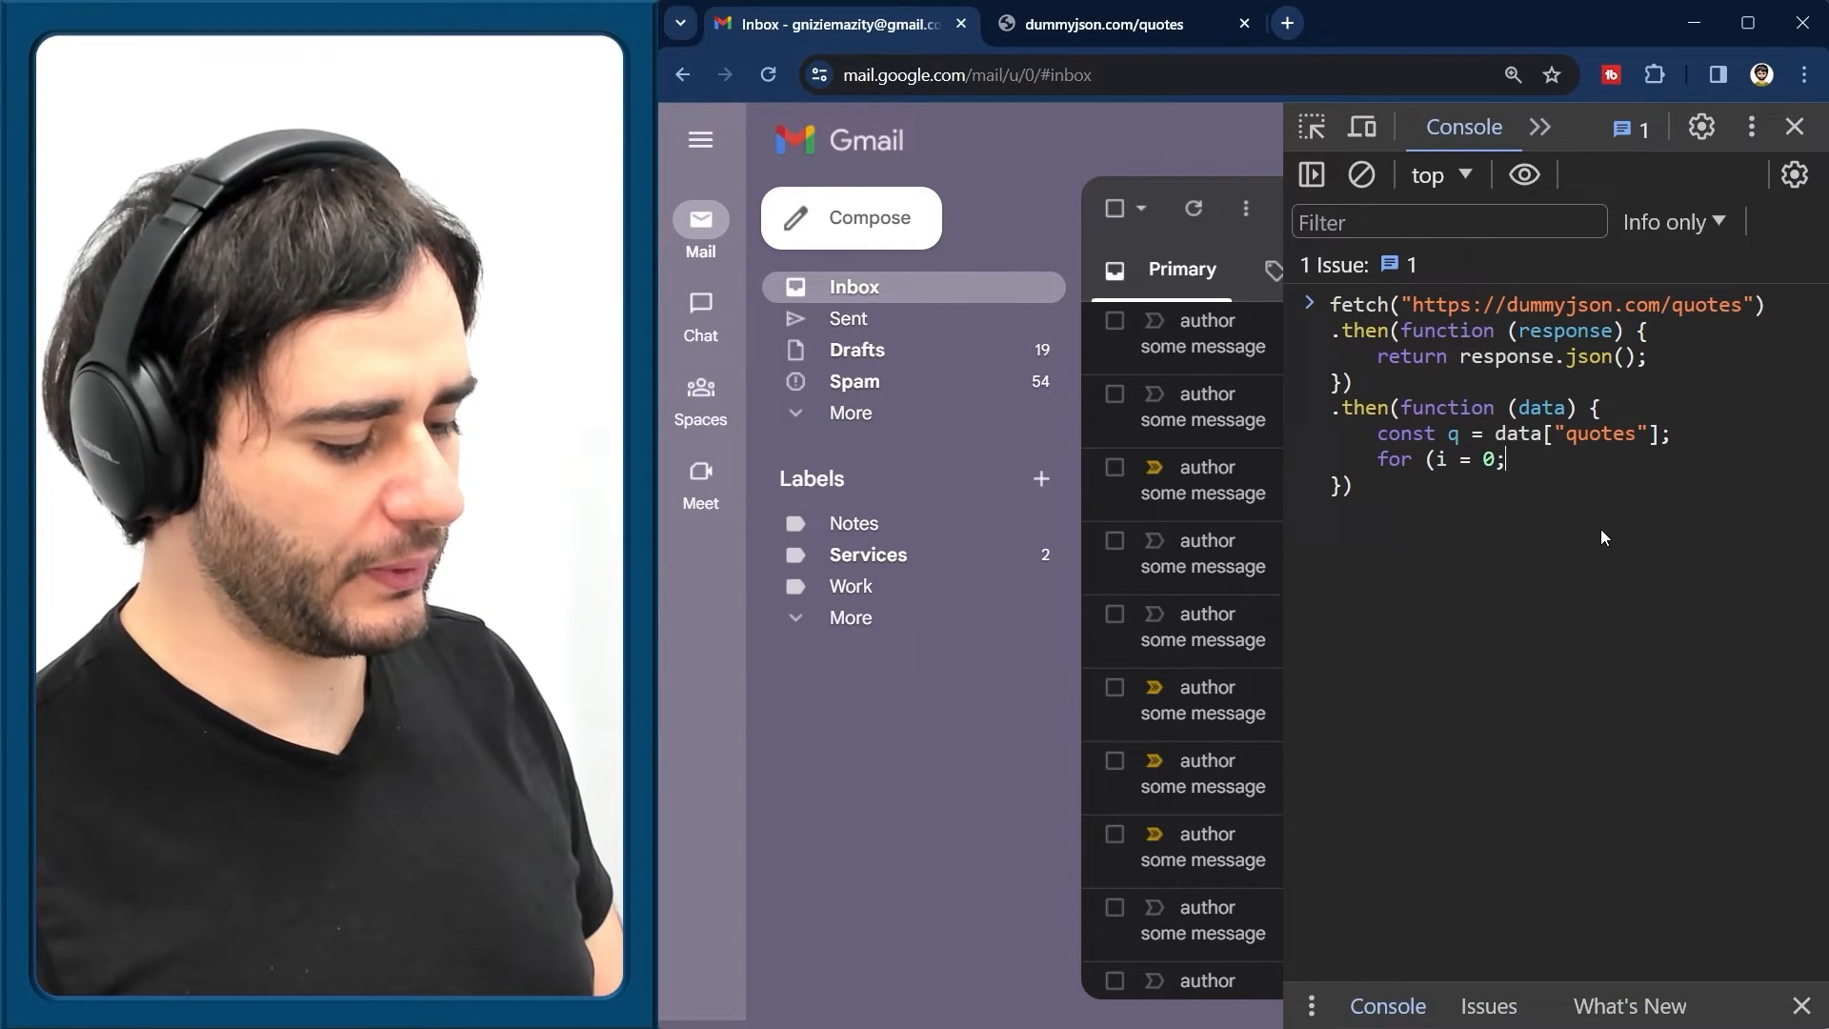
type("i < q.length; i++")
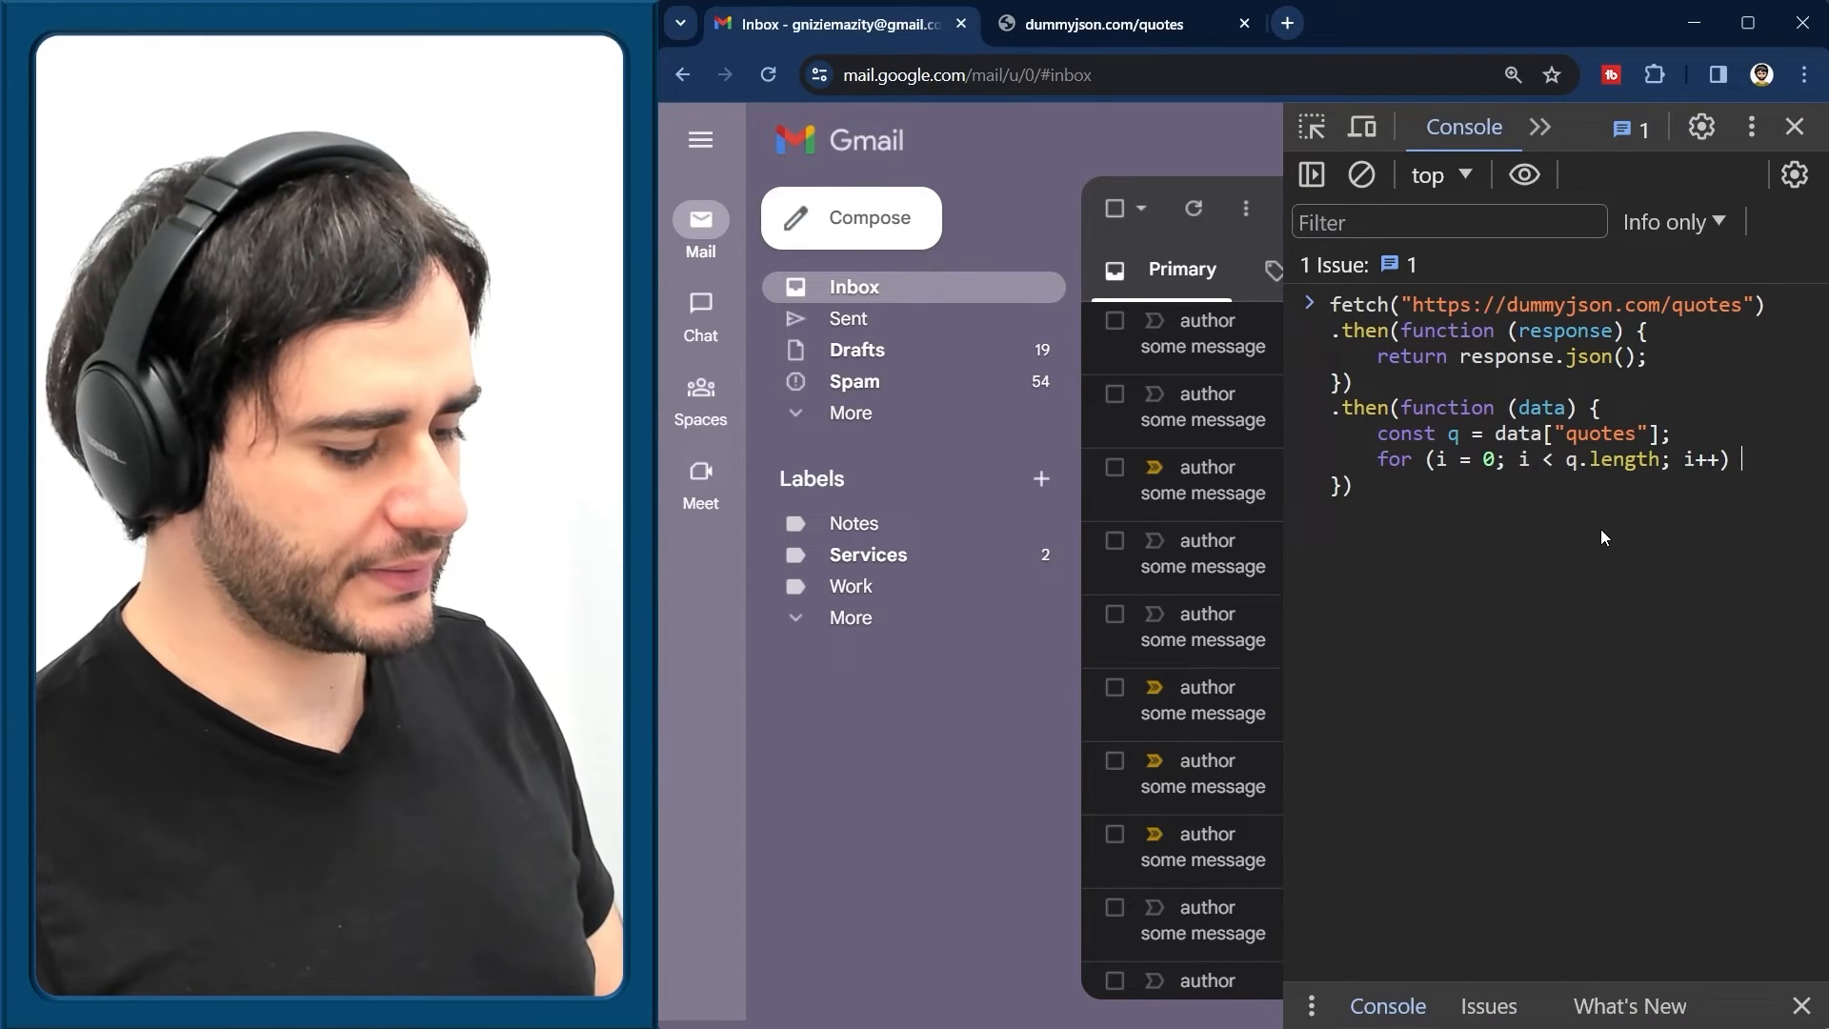
type("{")
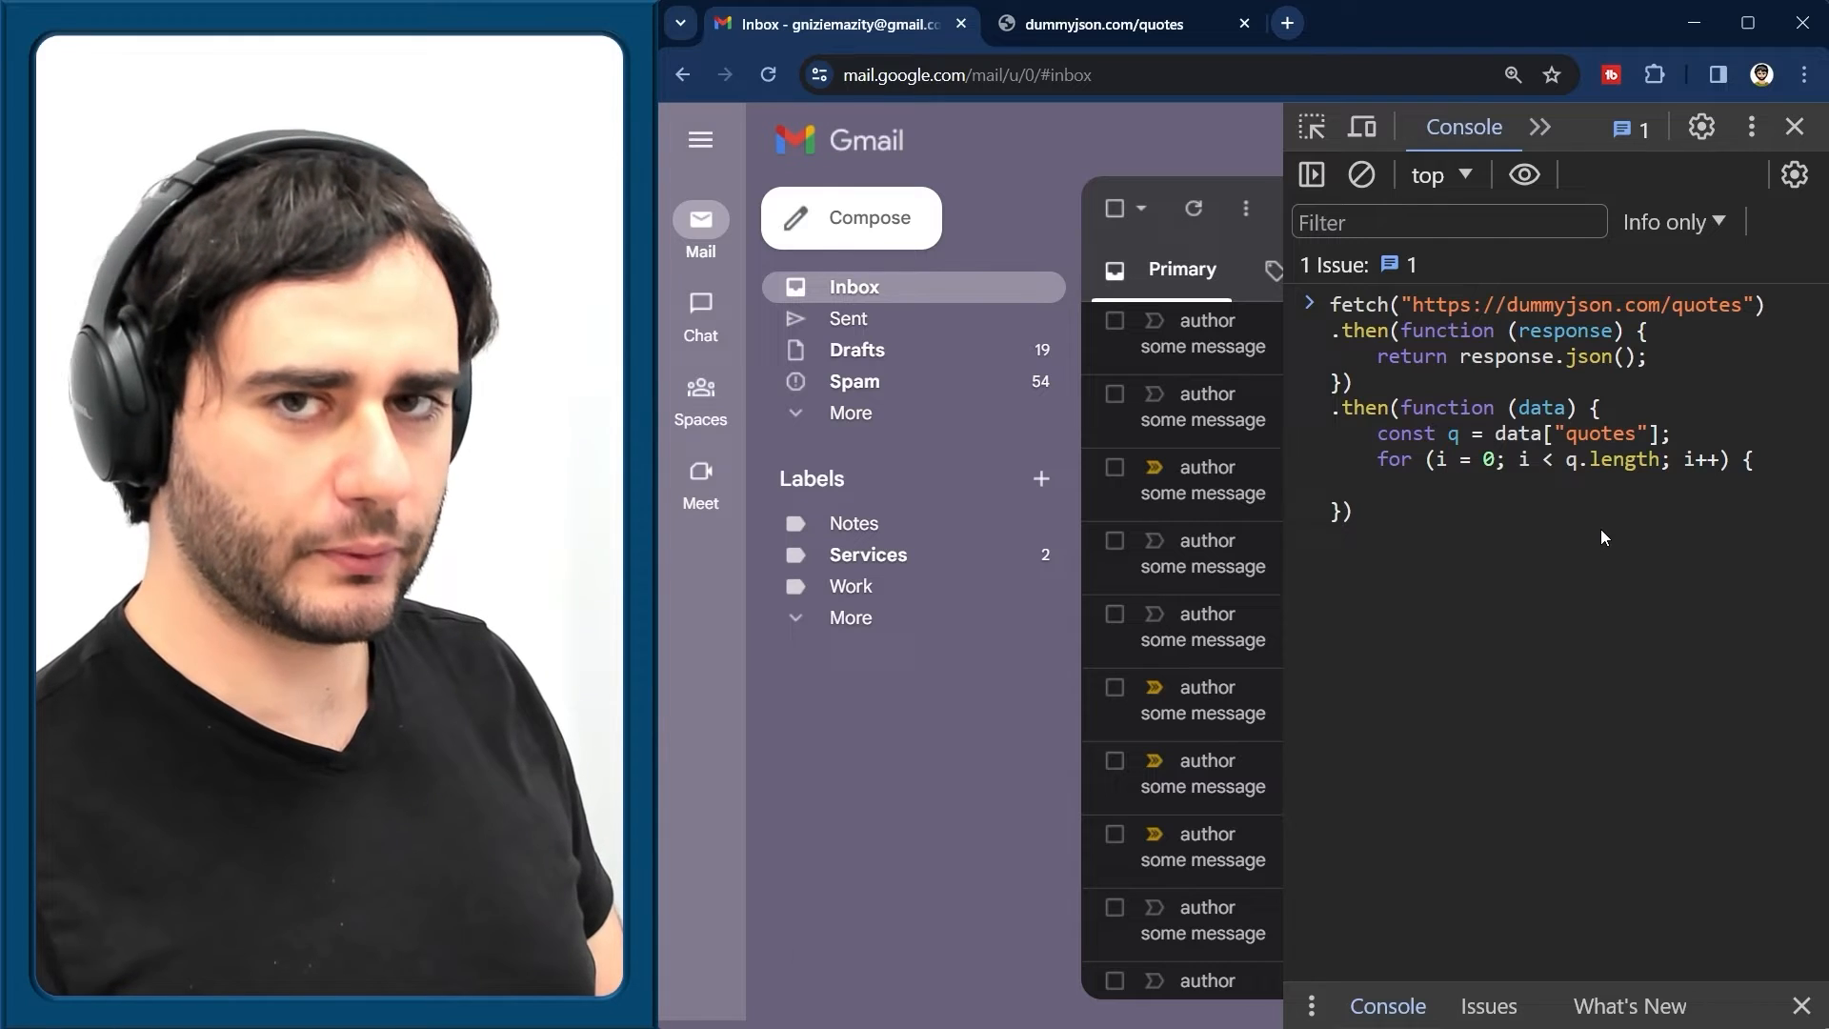
Destructure quote and author from q[i], assign them to texts[i] and authors[i] innerHTML, and run it
type("const {author,")
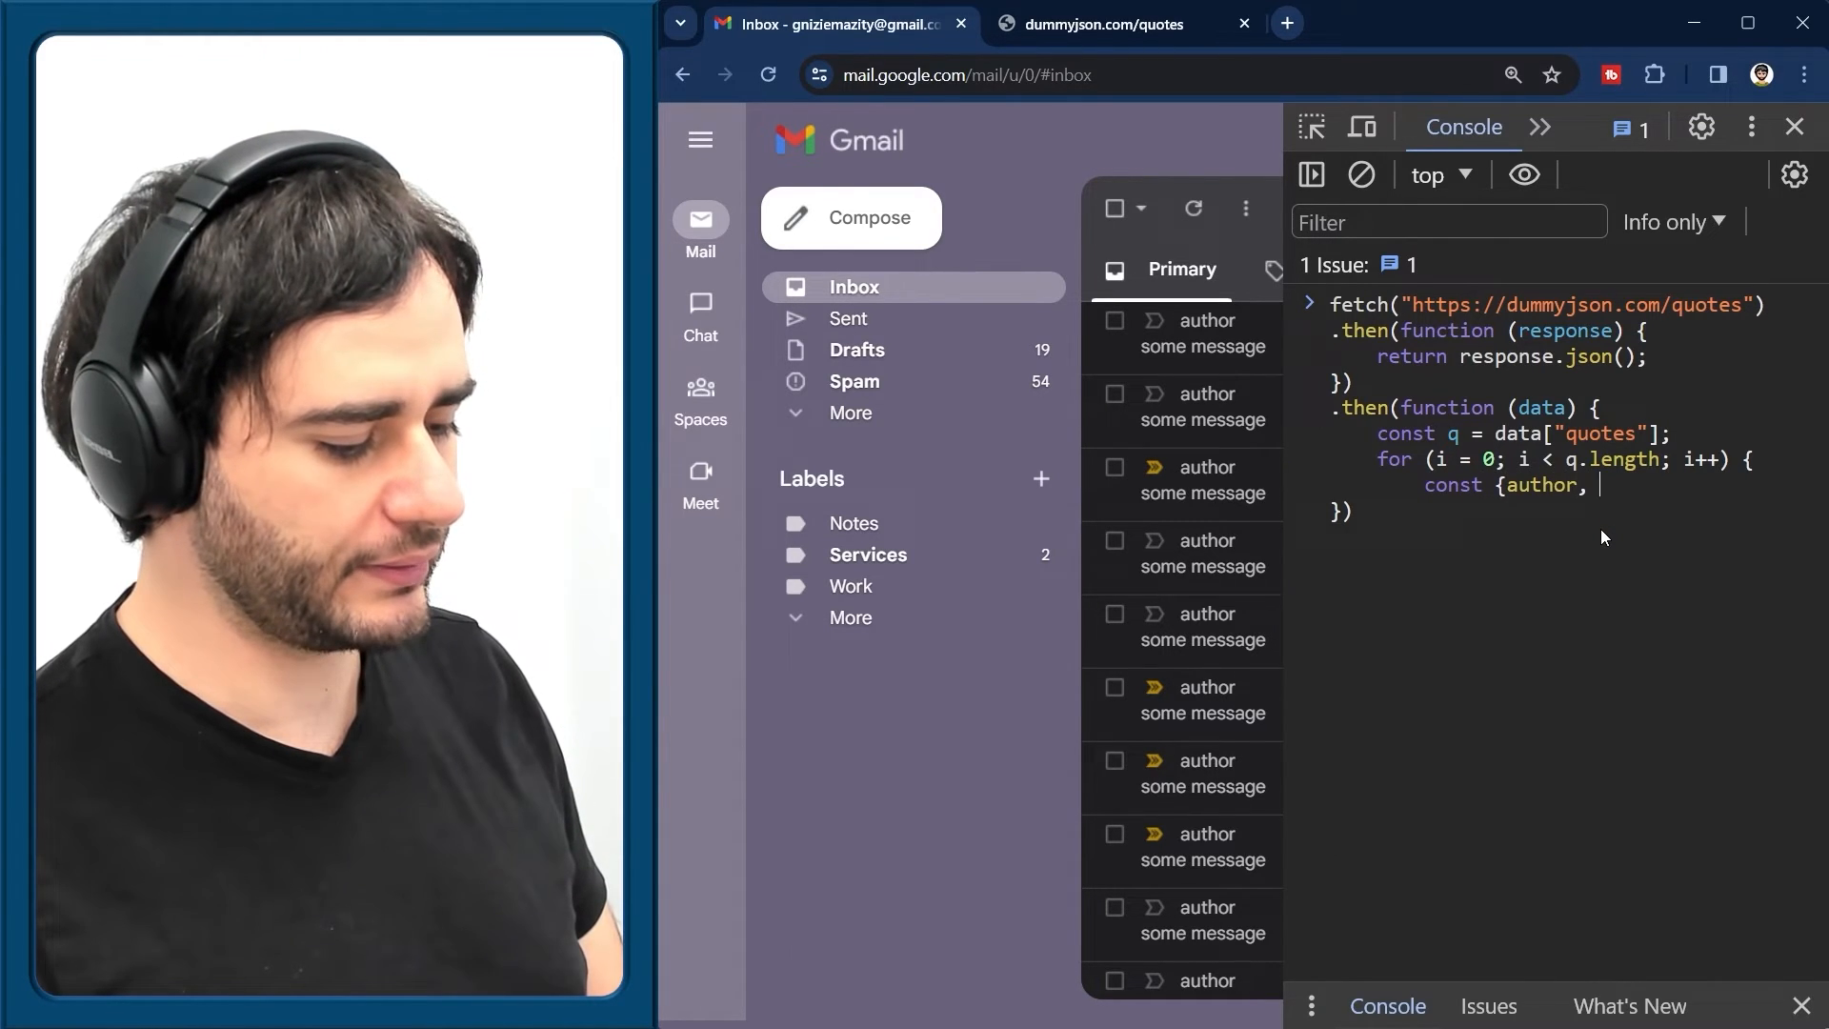
type("quote} =")
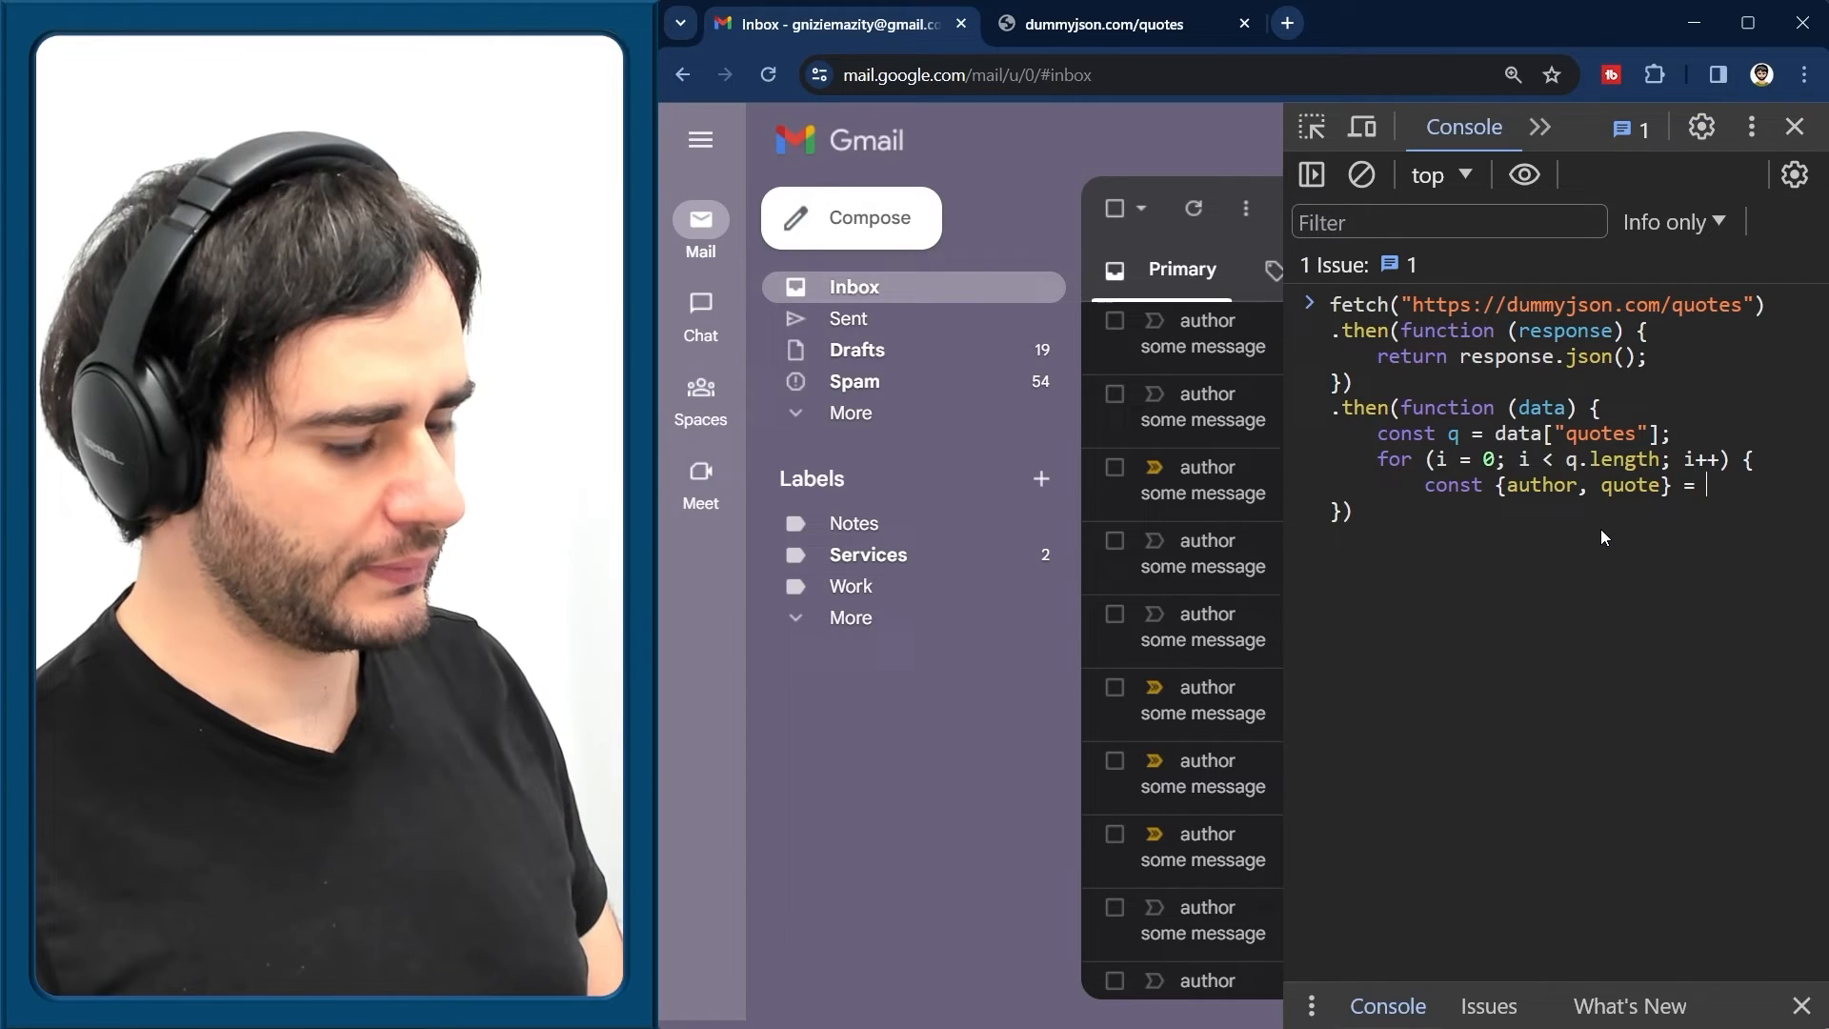
type("q[i];")
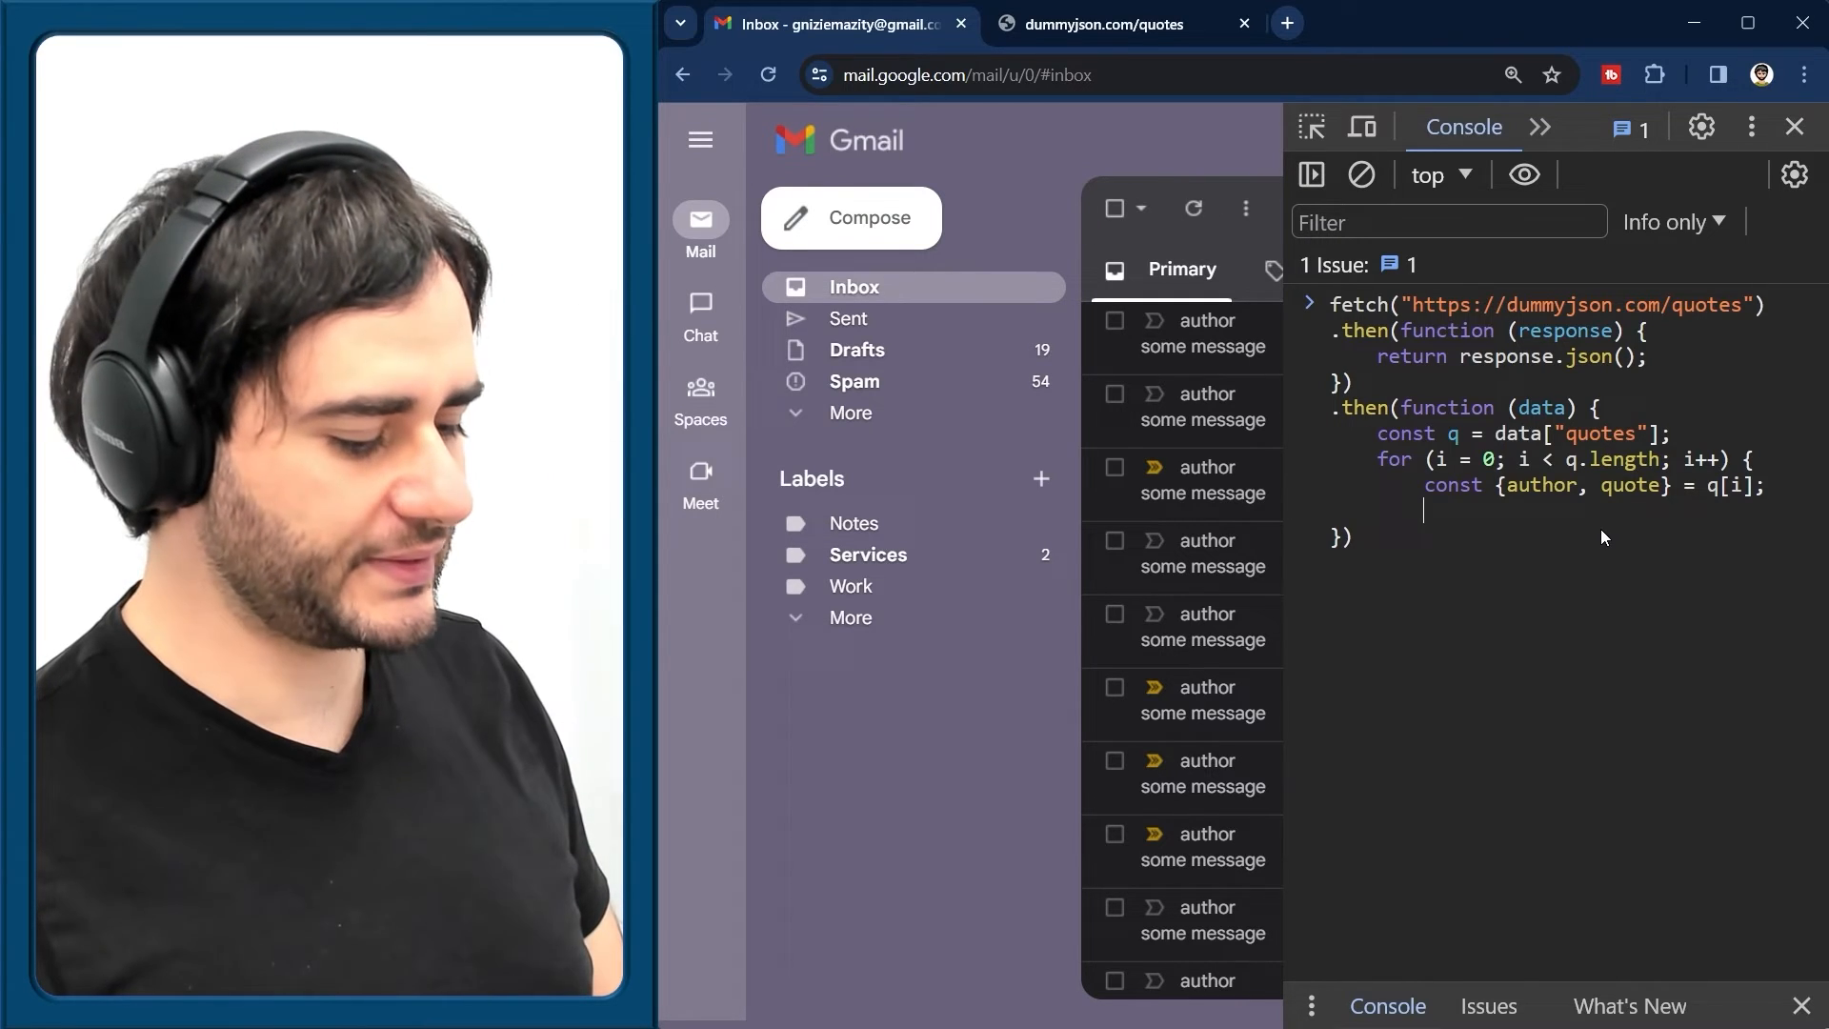
type("texts[i].i")
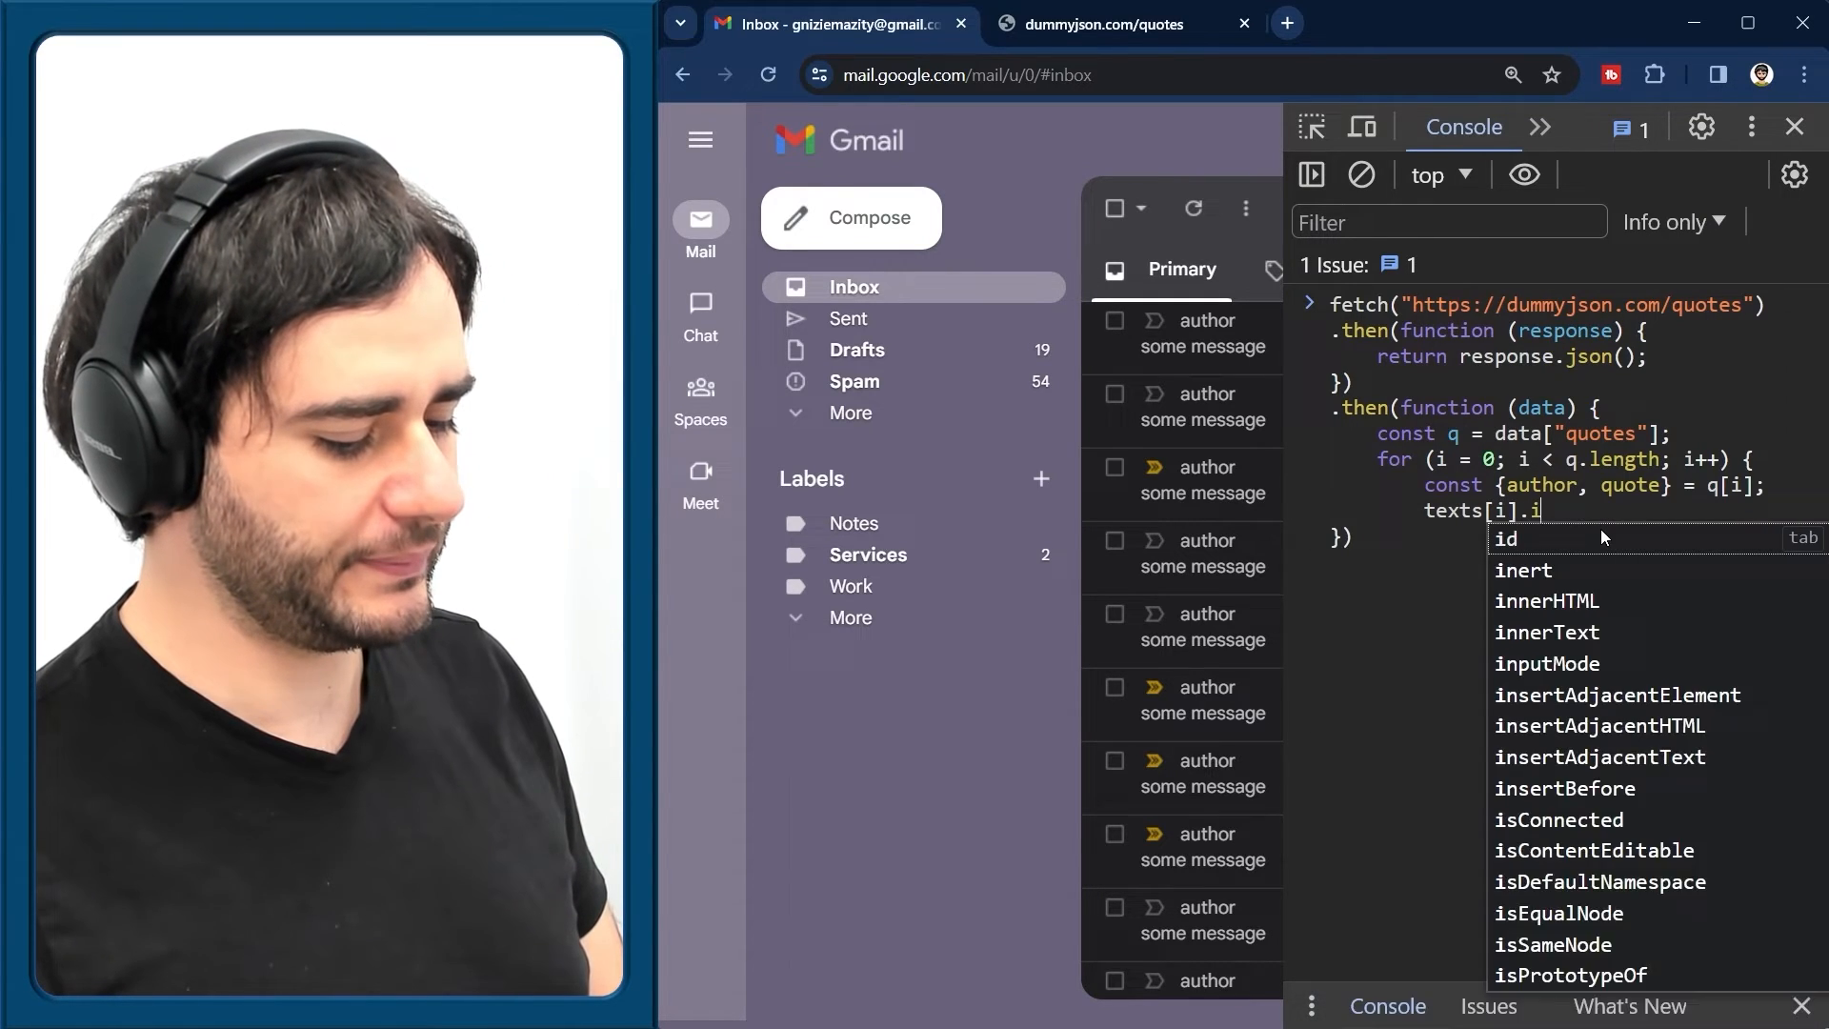
type("nnerHTML = quote;")
type("a")
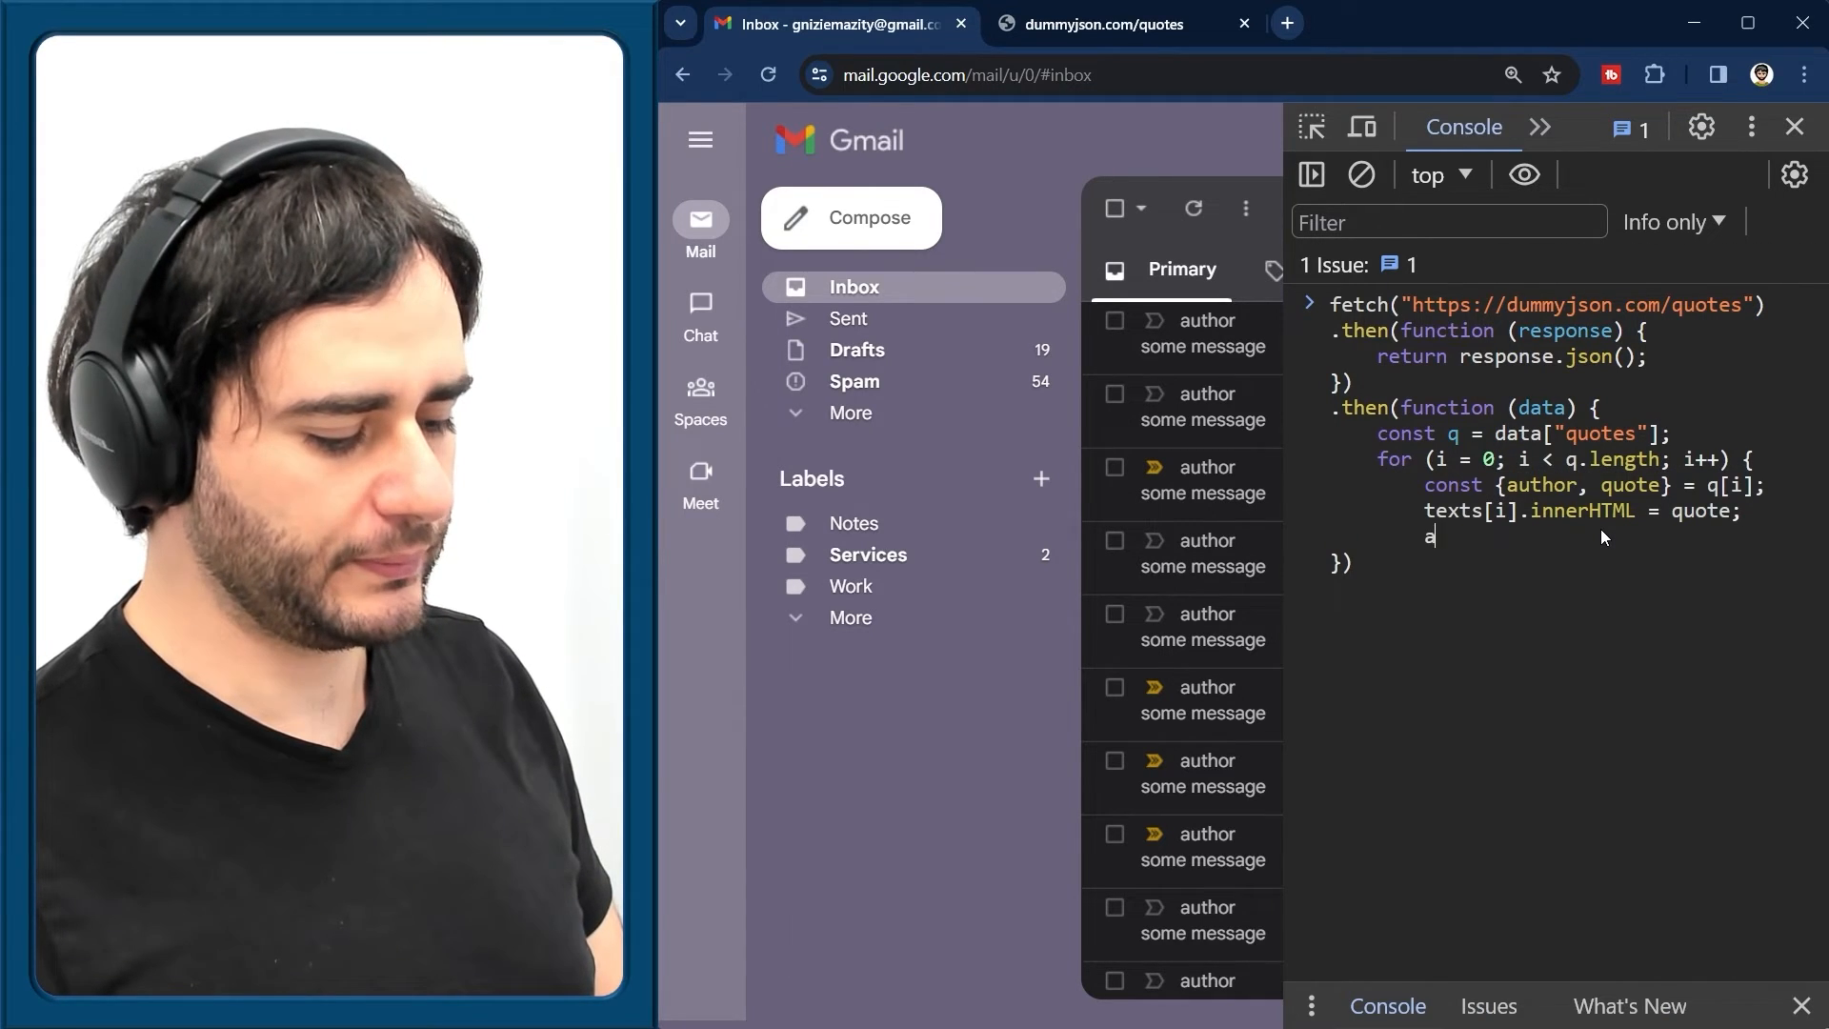
type("uthors[i].")
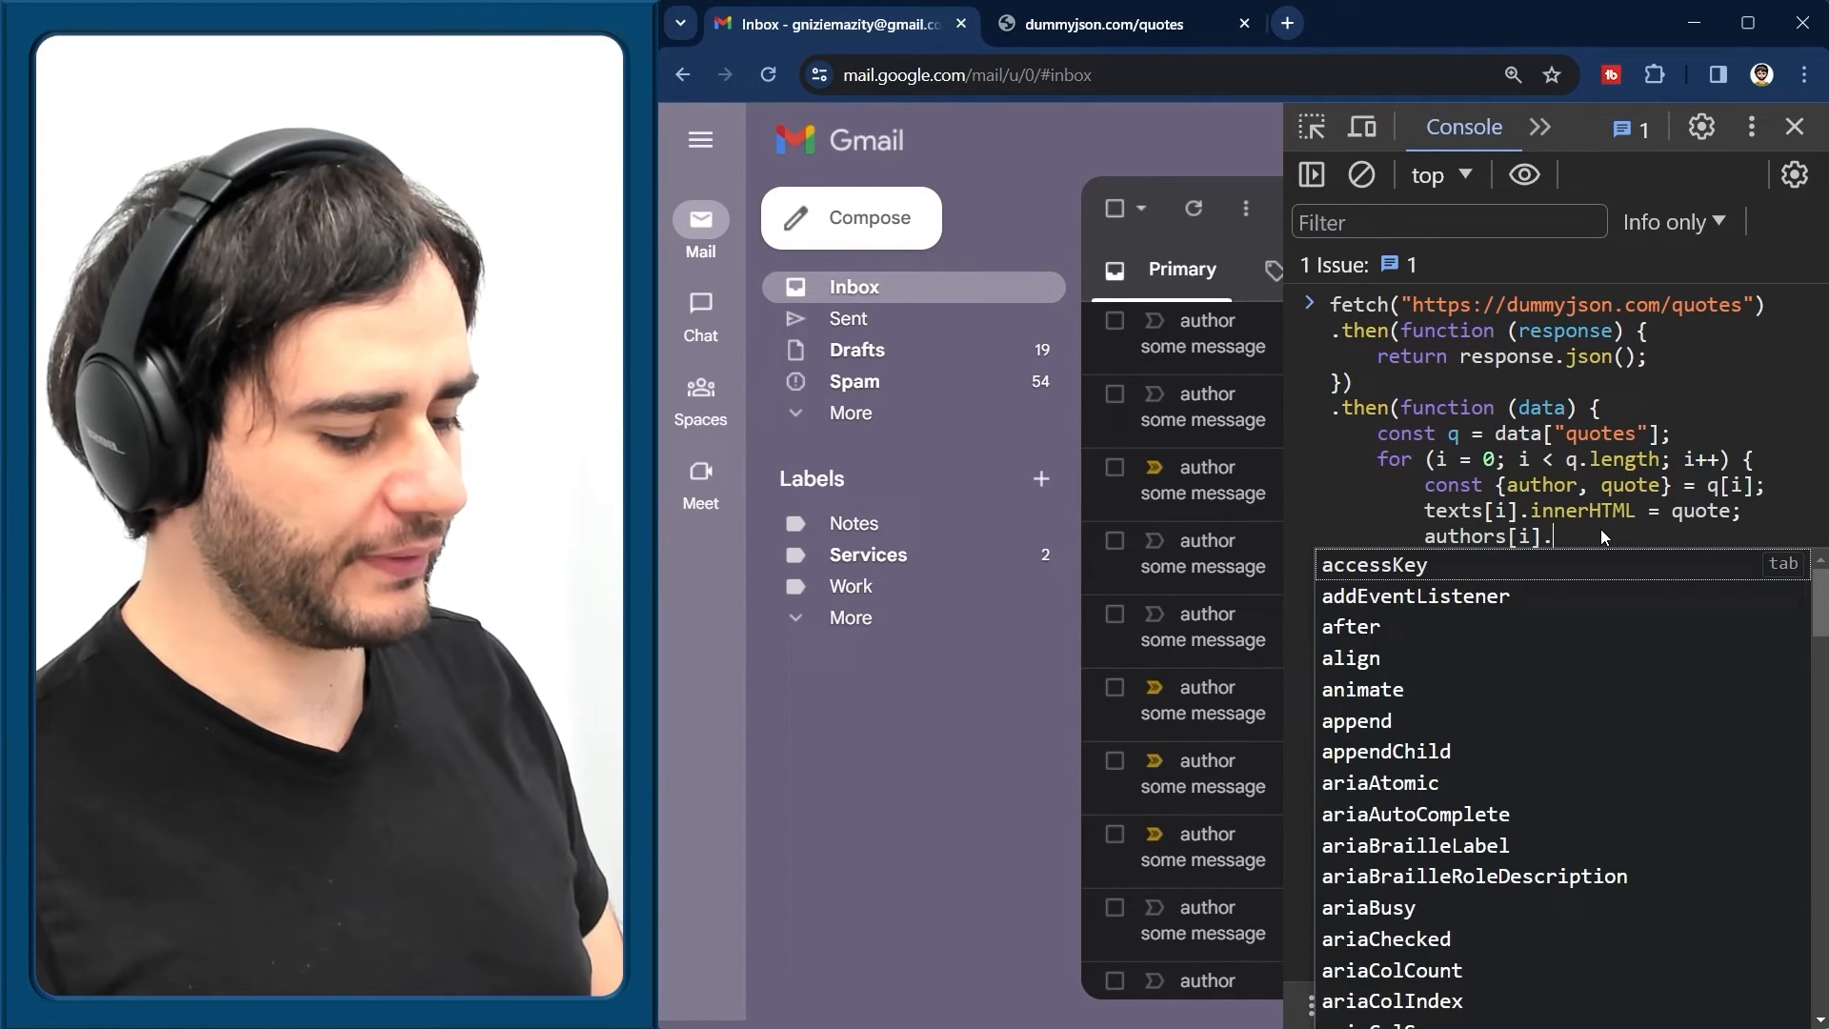
type("innerHTML =")
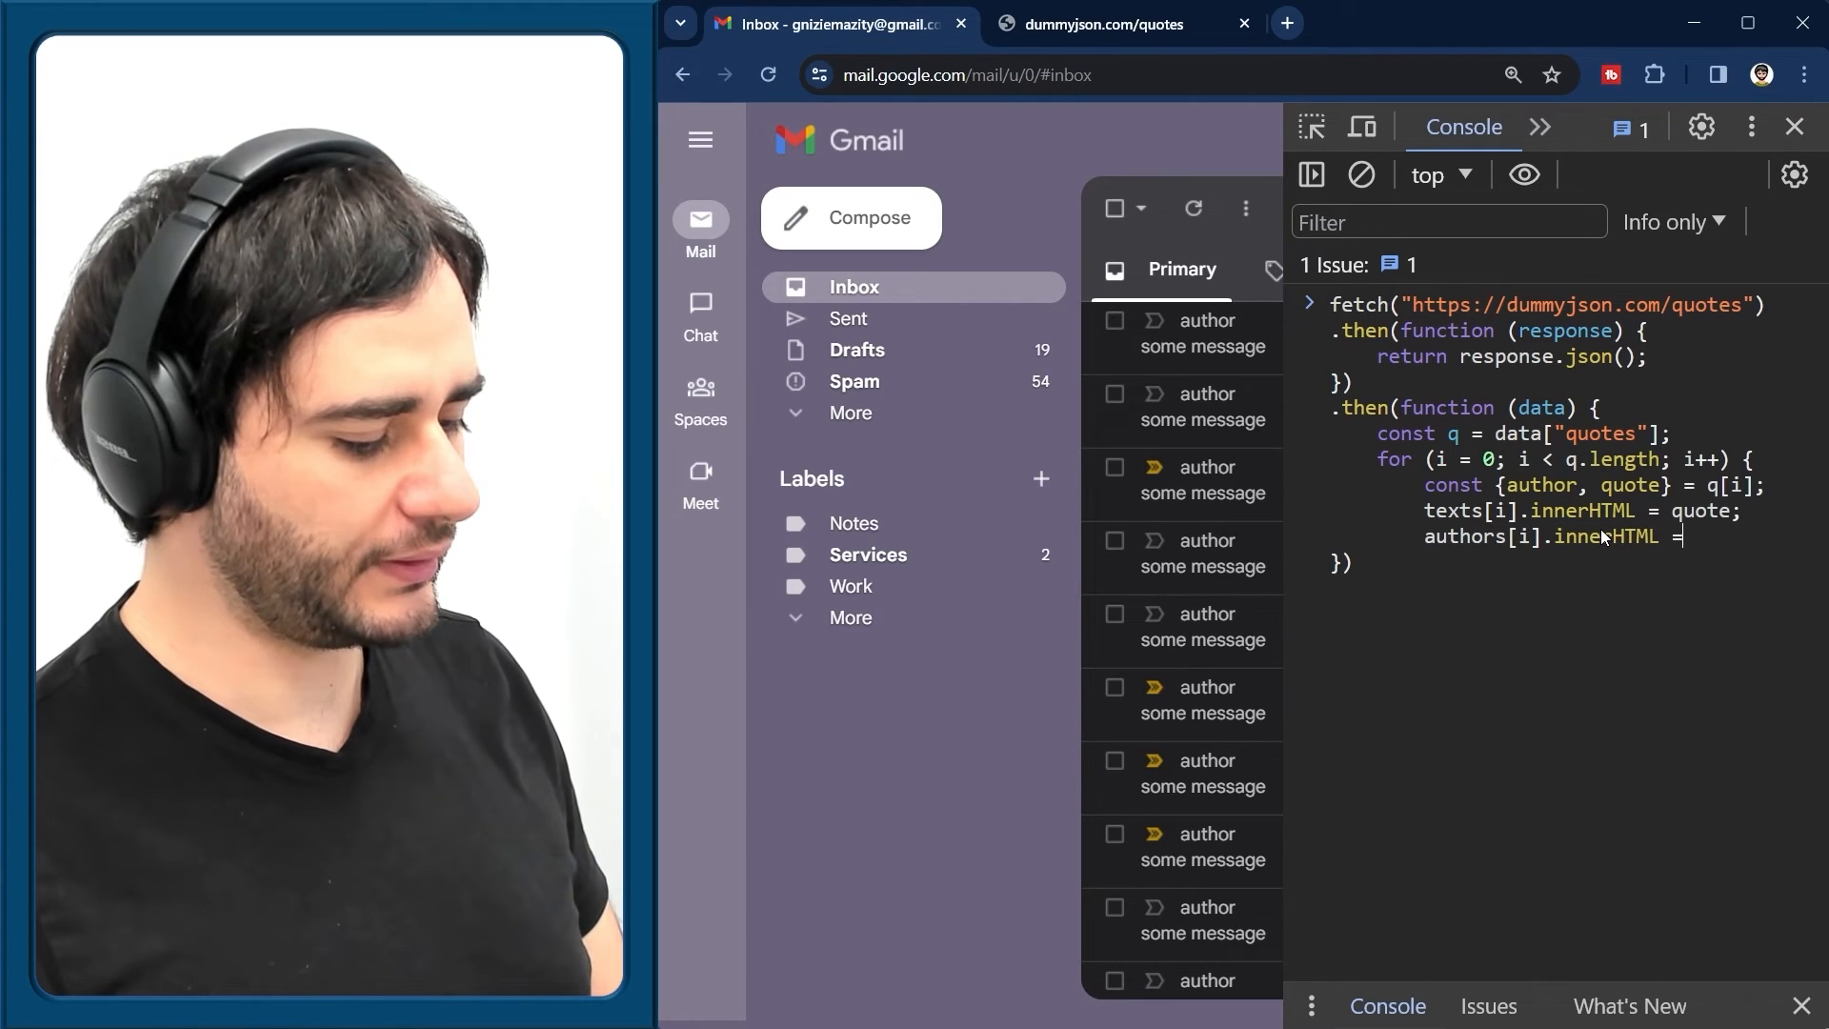
type("author;")
type("}")
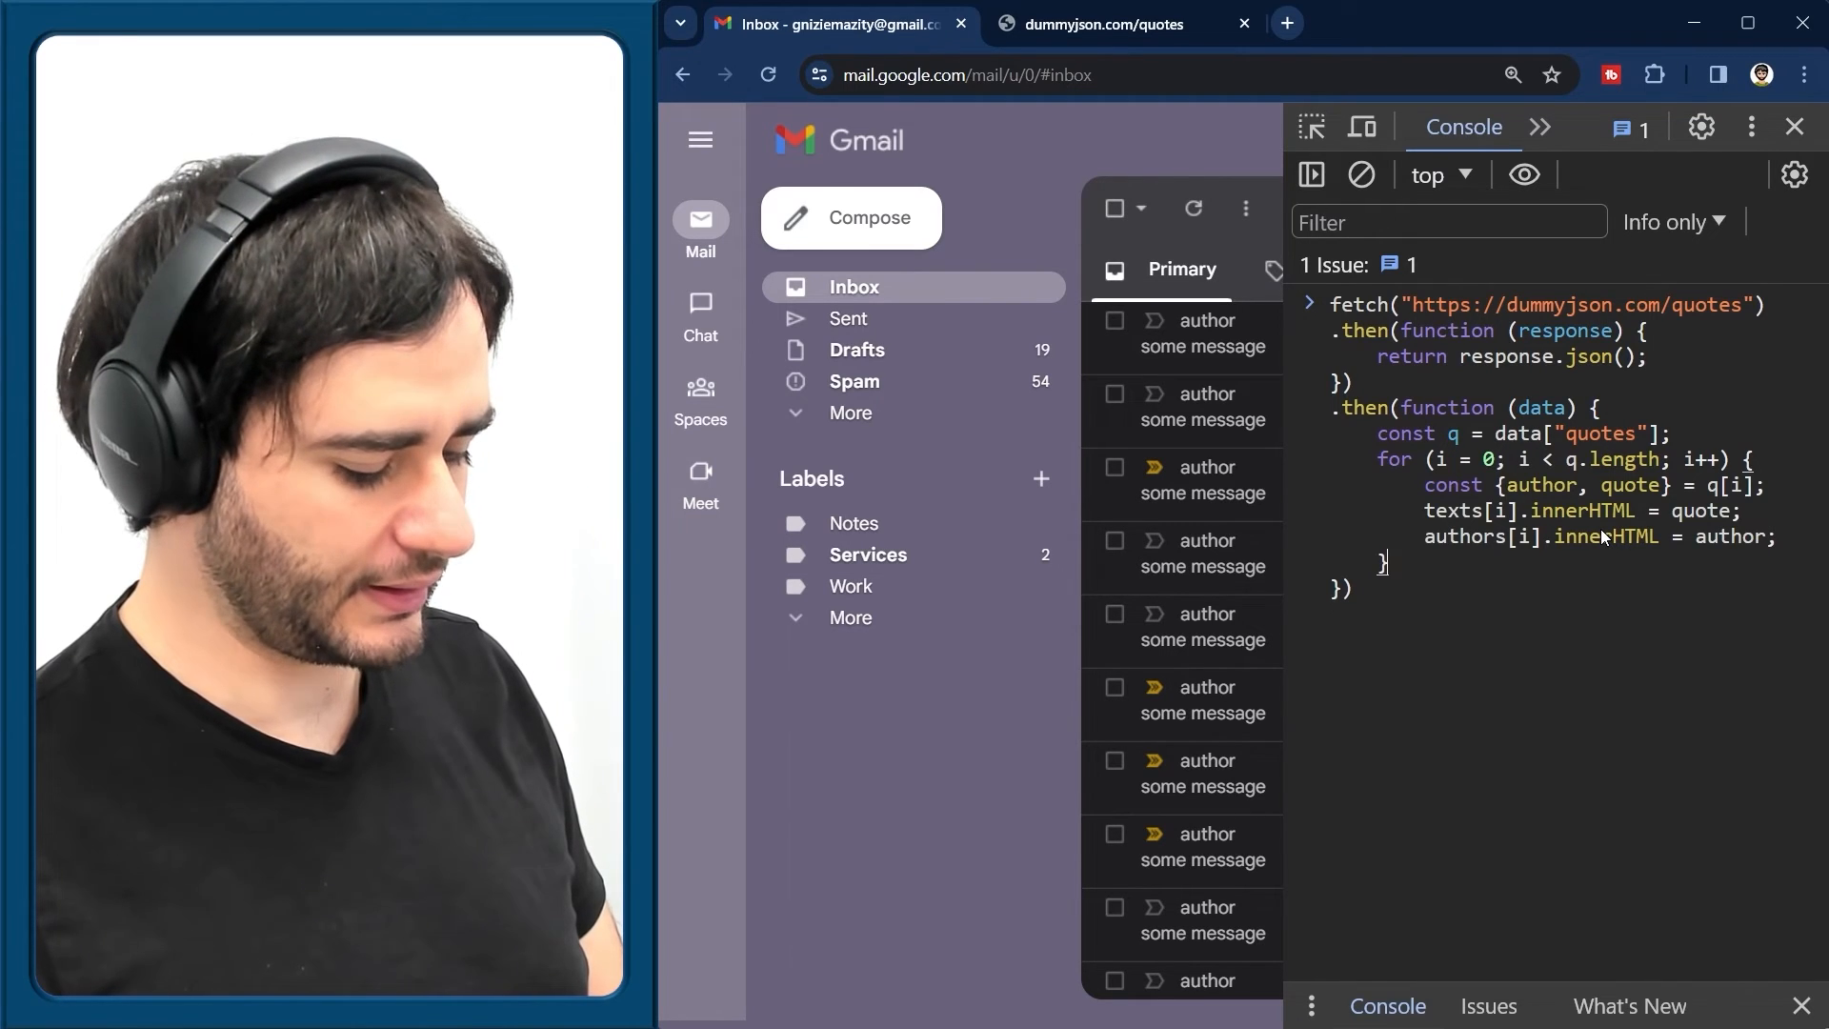
key("Enter")
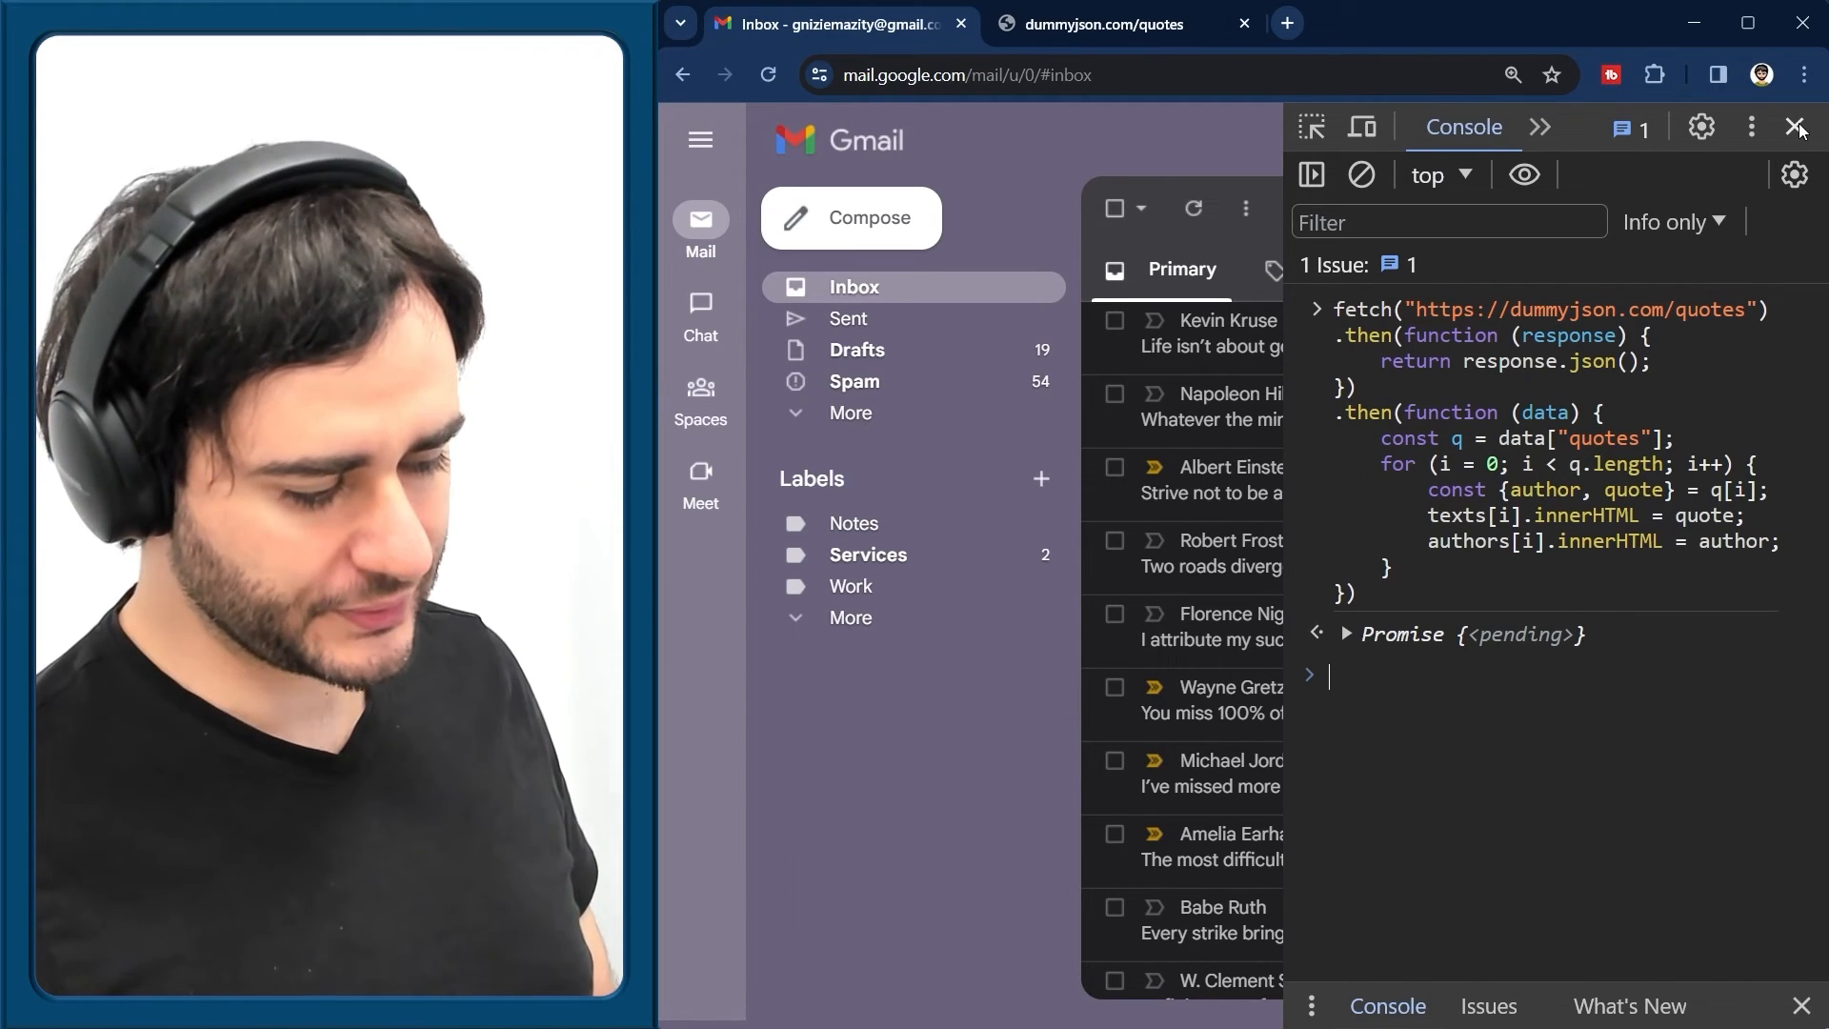
Close DevTools so the full Gmail inbox shows the fetched quotes and their authors
left_click(1796, 125)
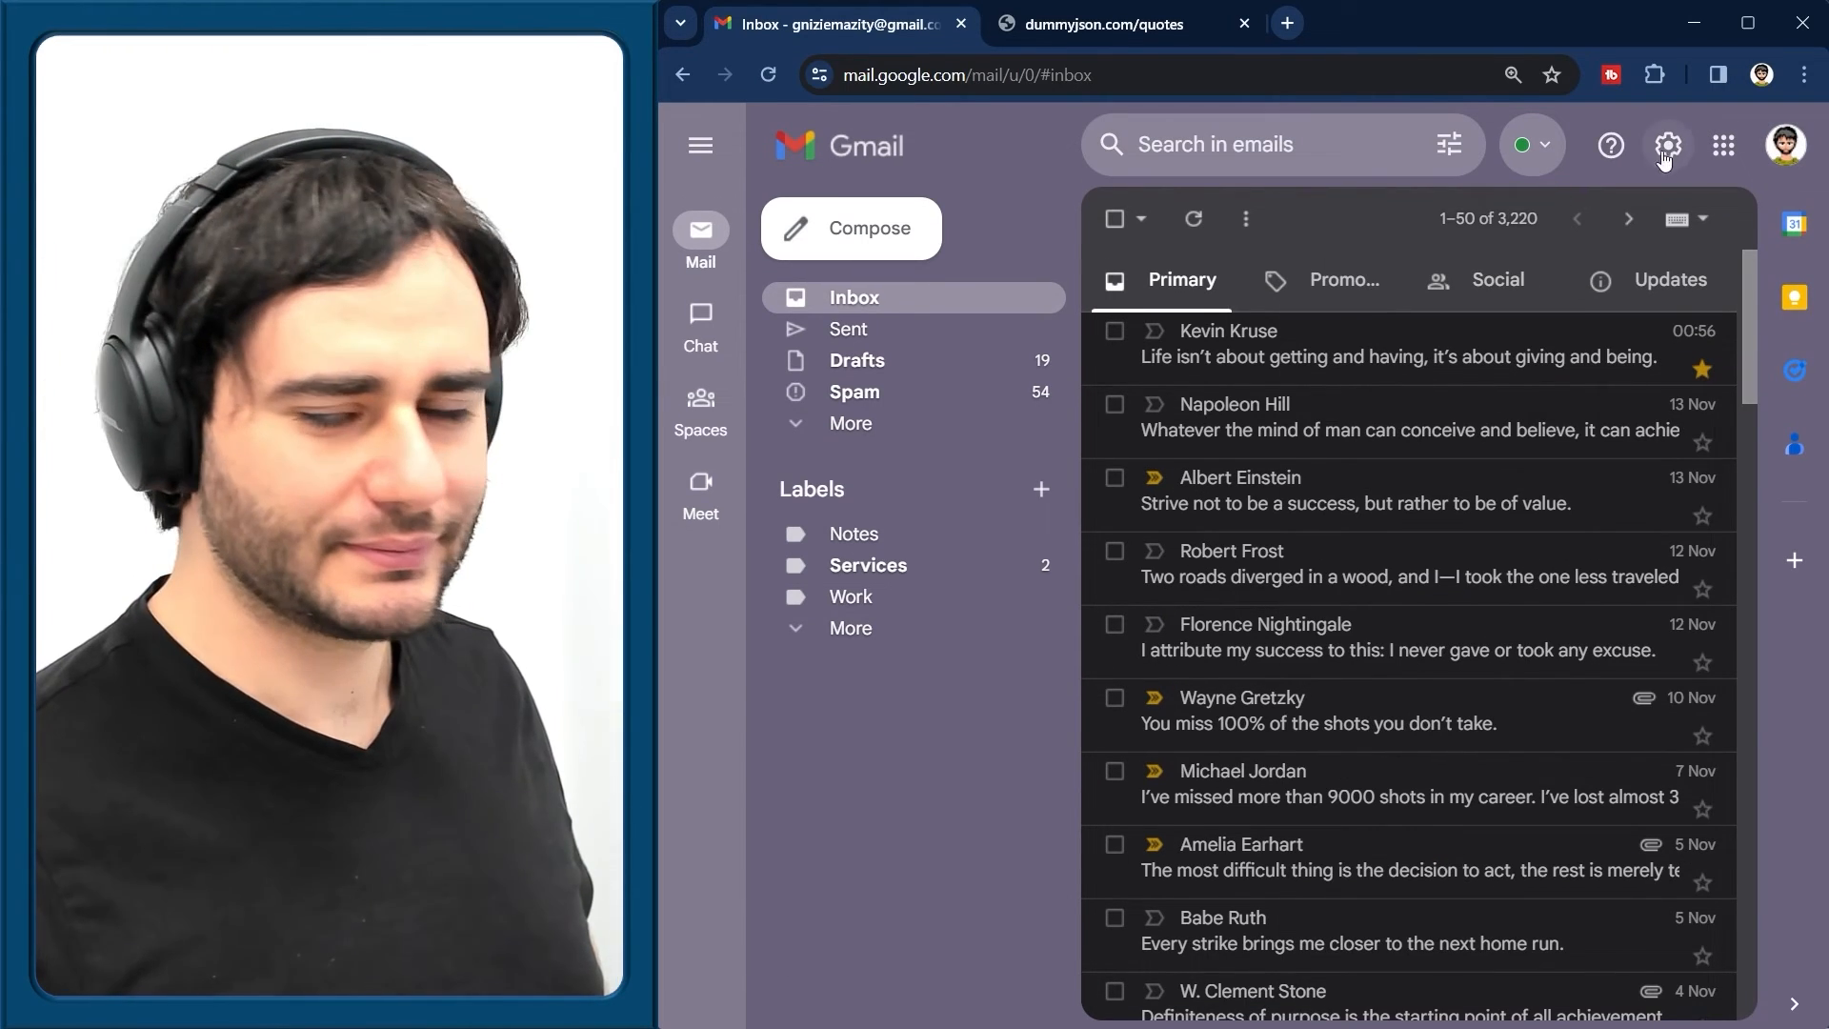
mouse_move(1359, 347)
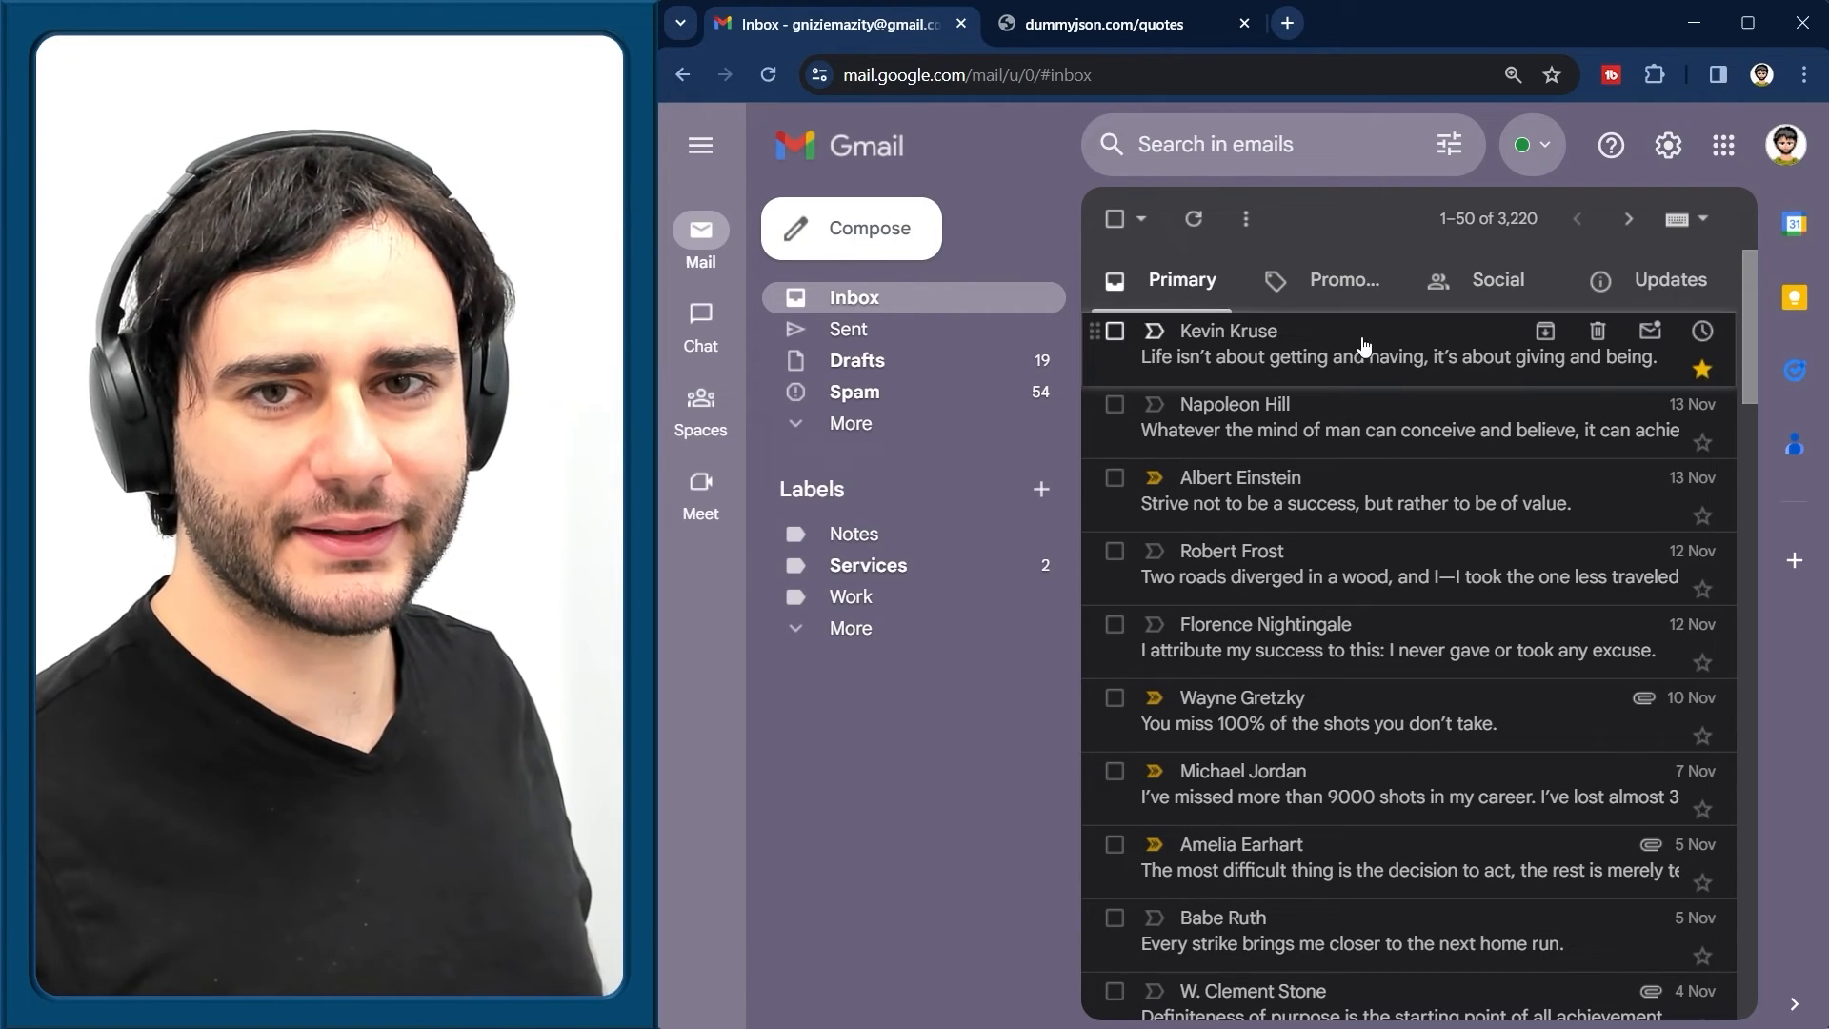
mouse_move(1446, 856)
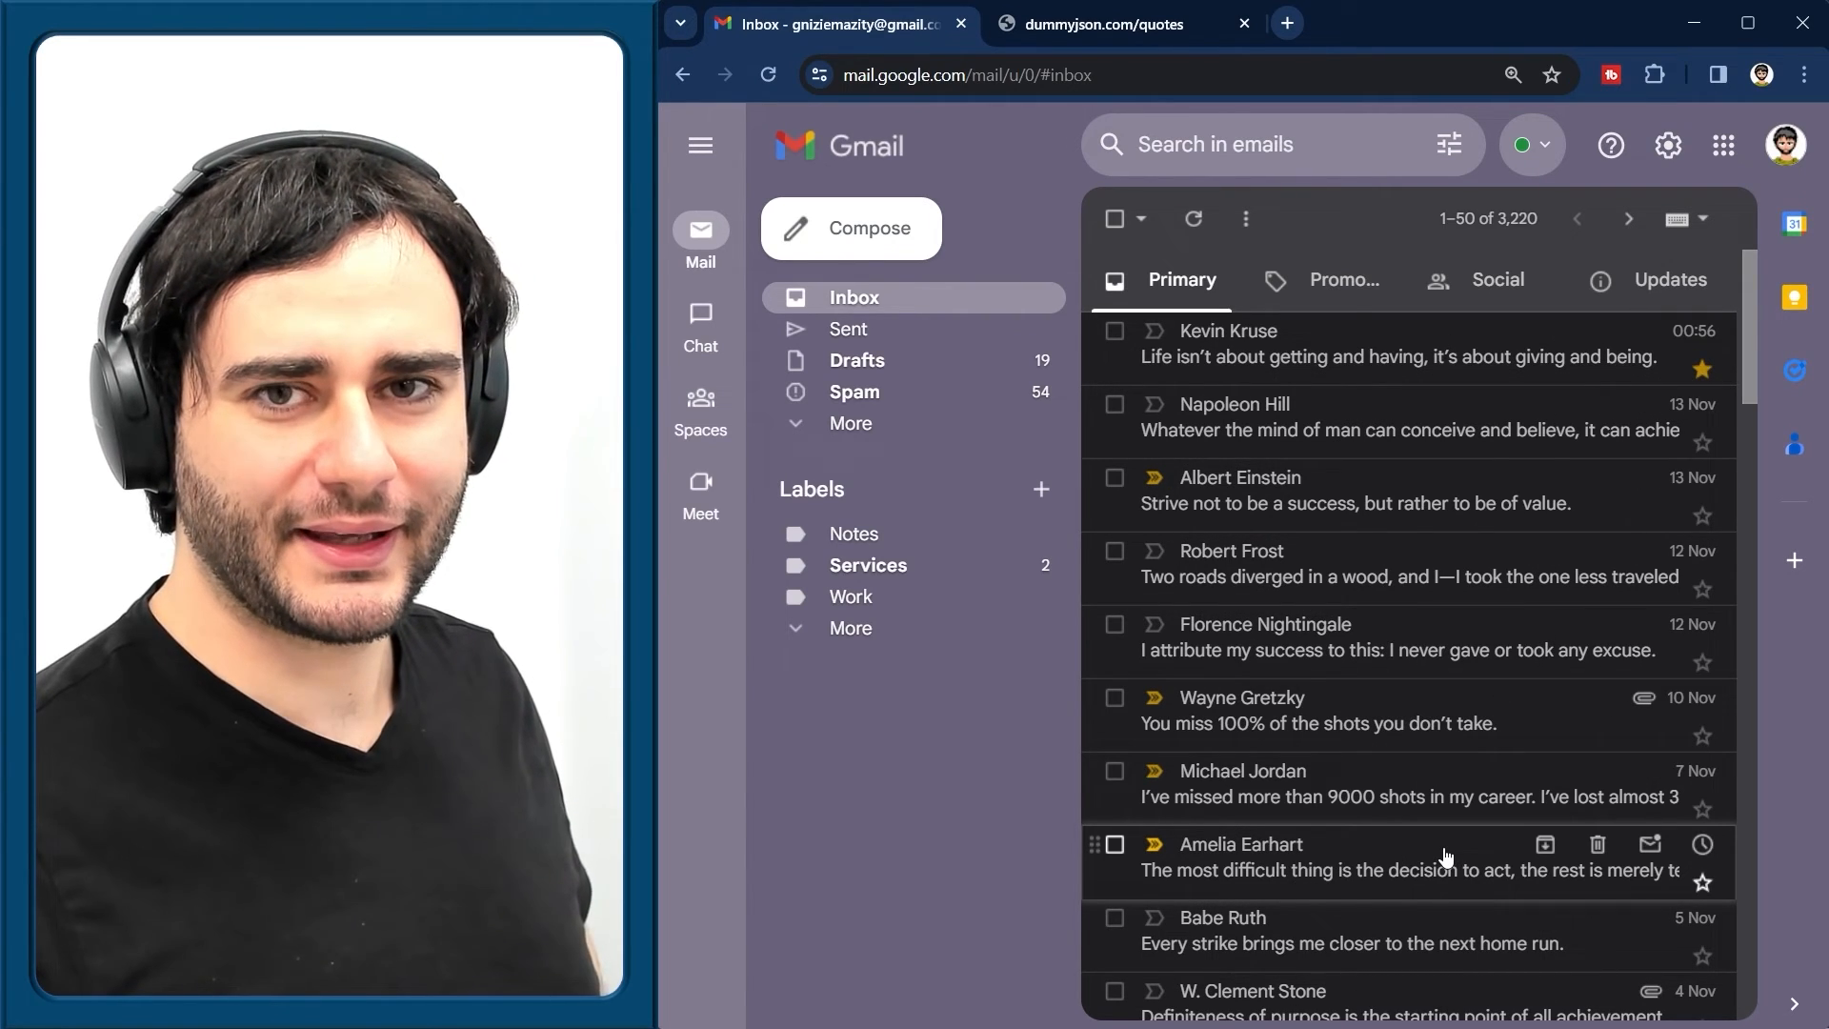